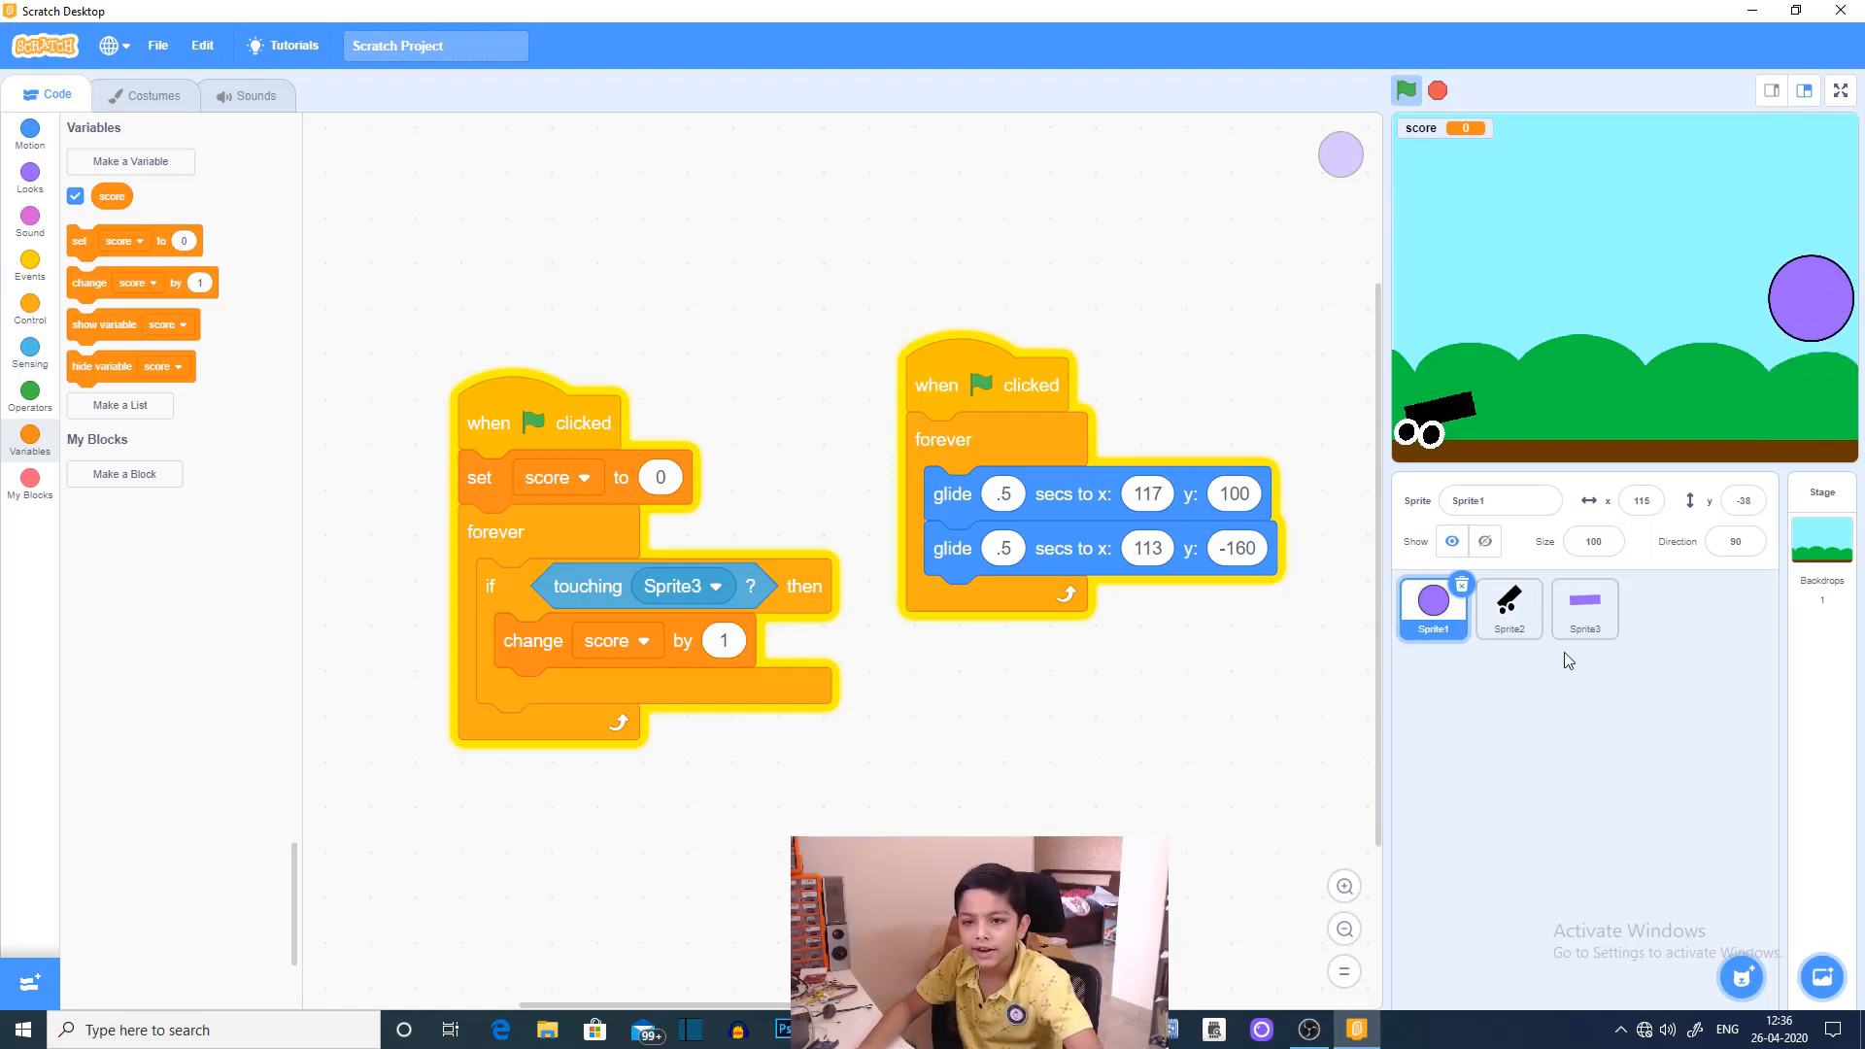
# Step: Preview the cannon game full screen, then start a new blank project from File > New
pyautogui.click(1839, 90)
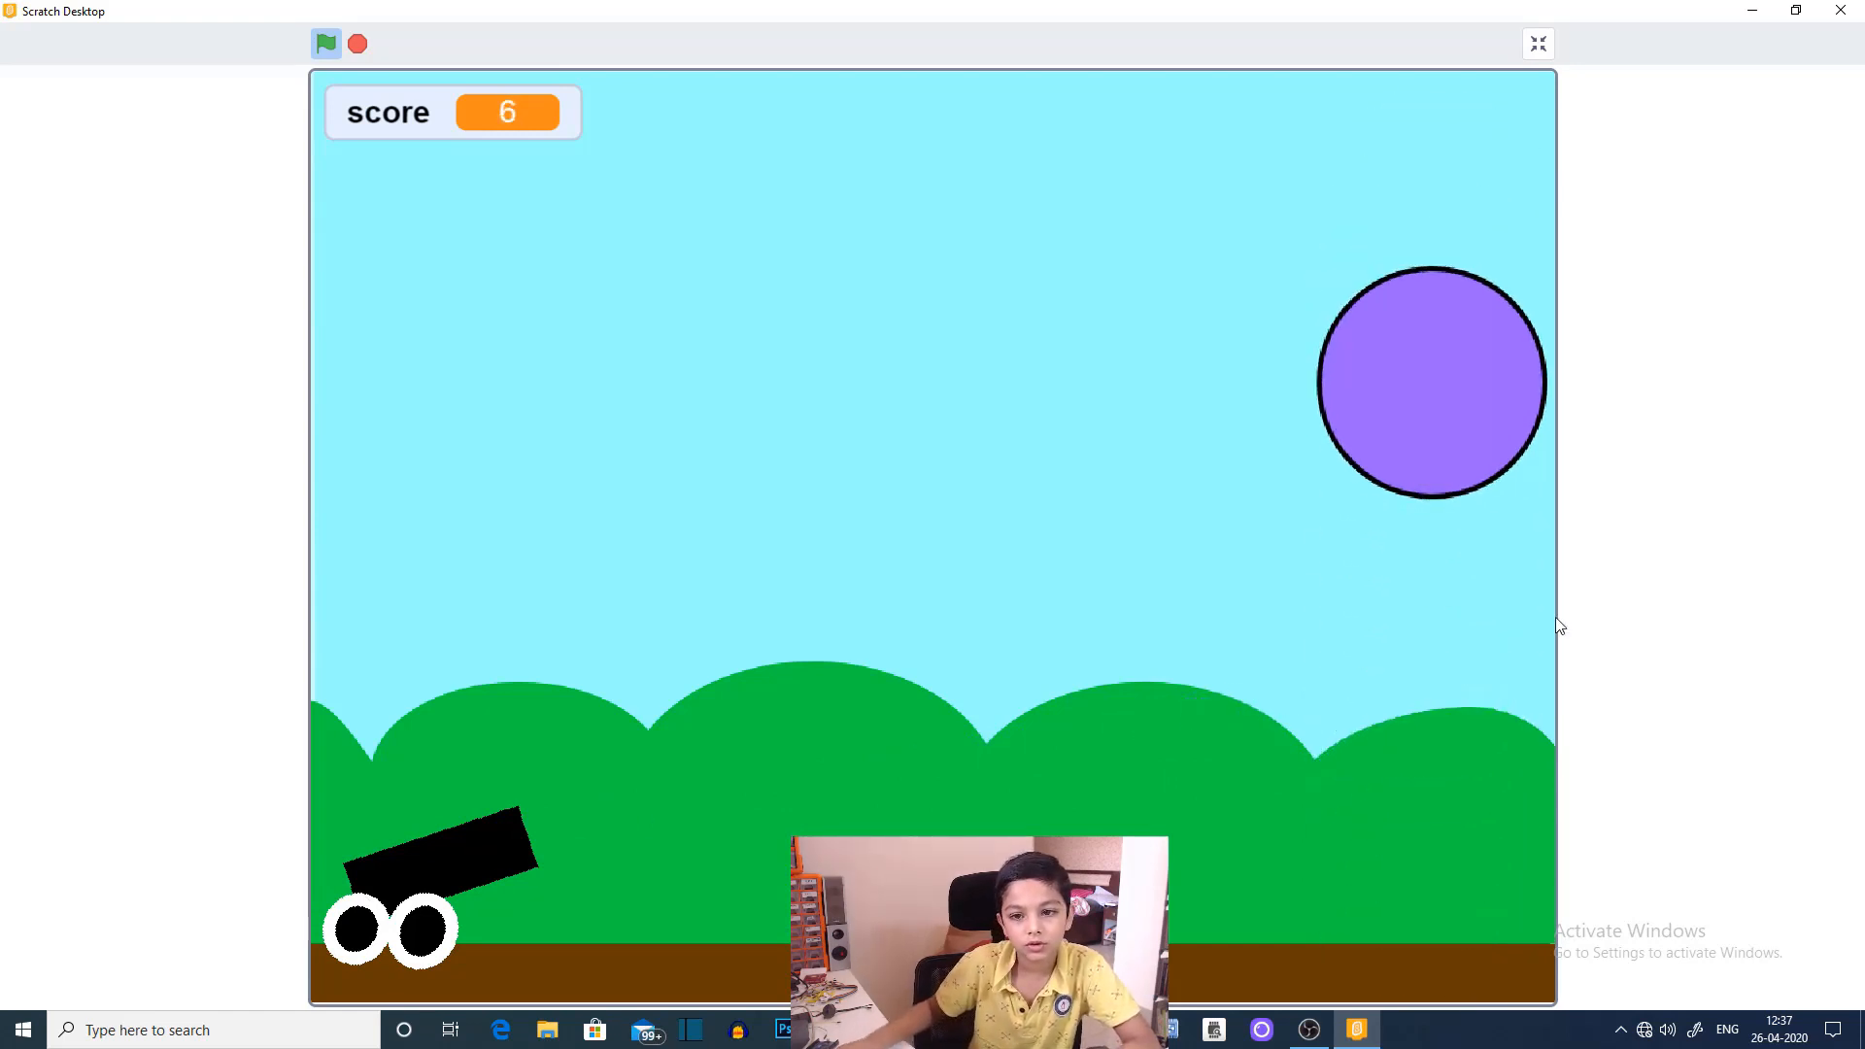
pyautogui.click(1537, 44)
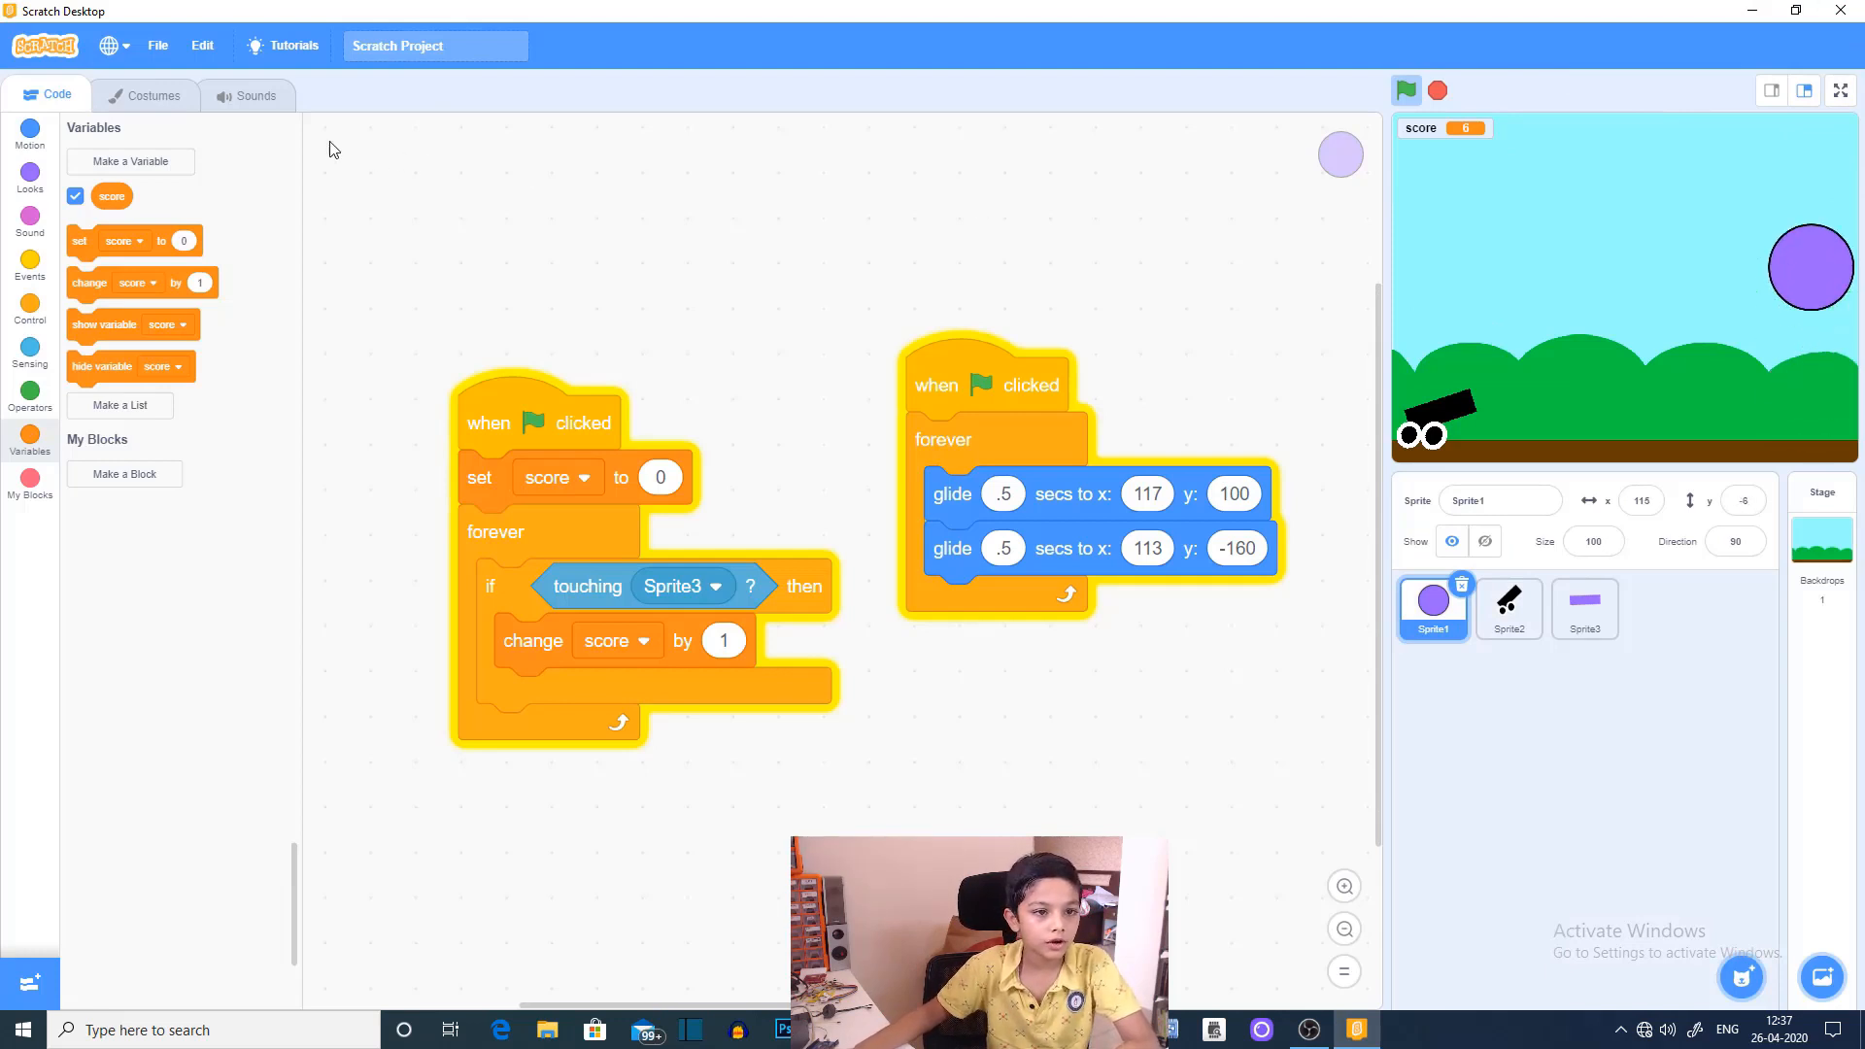
pyautogui.click(157, 46)
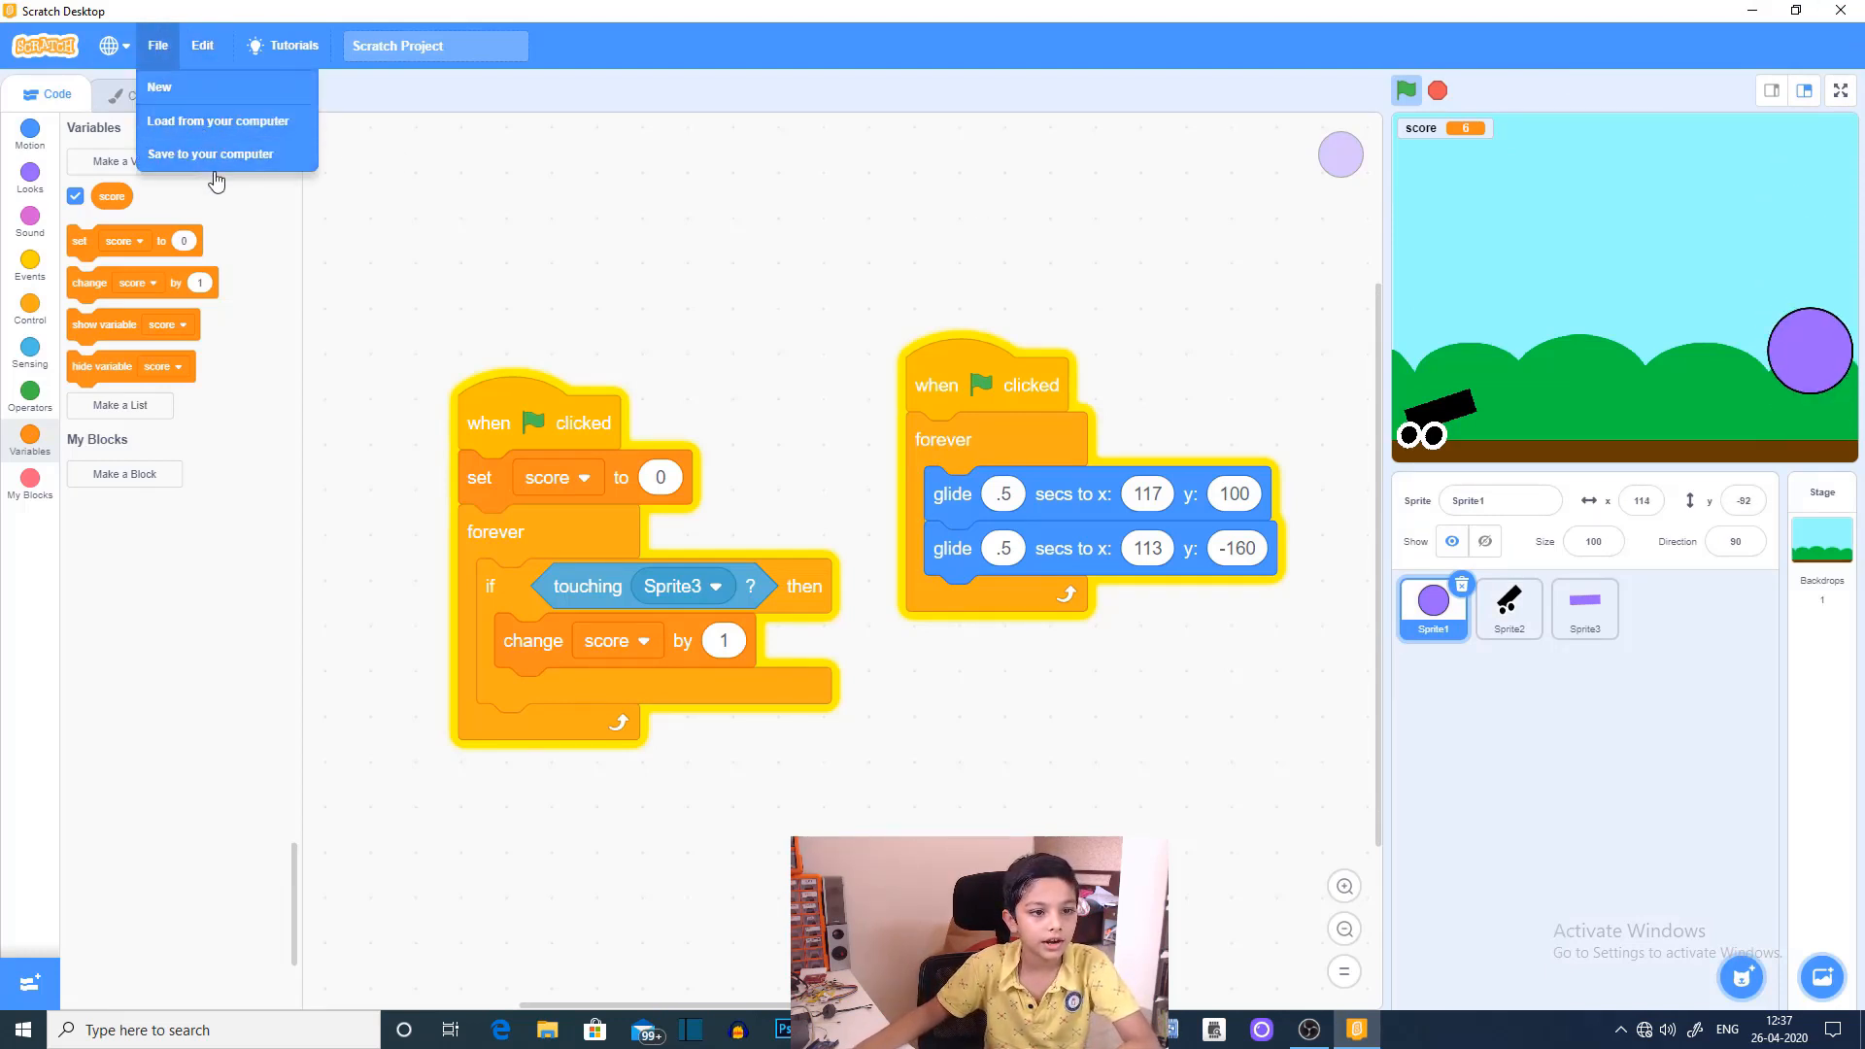
pyautogui.click(159, 86)
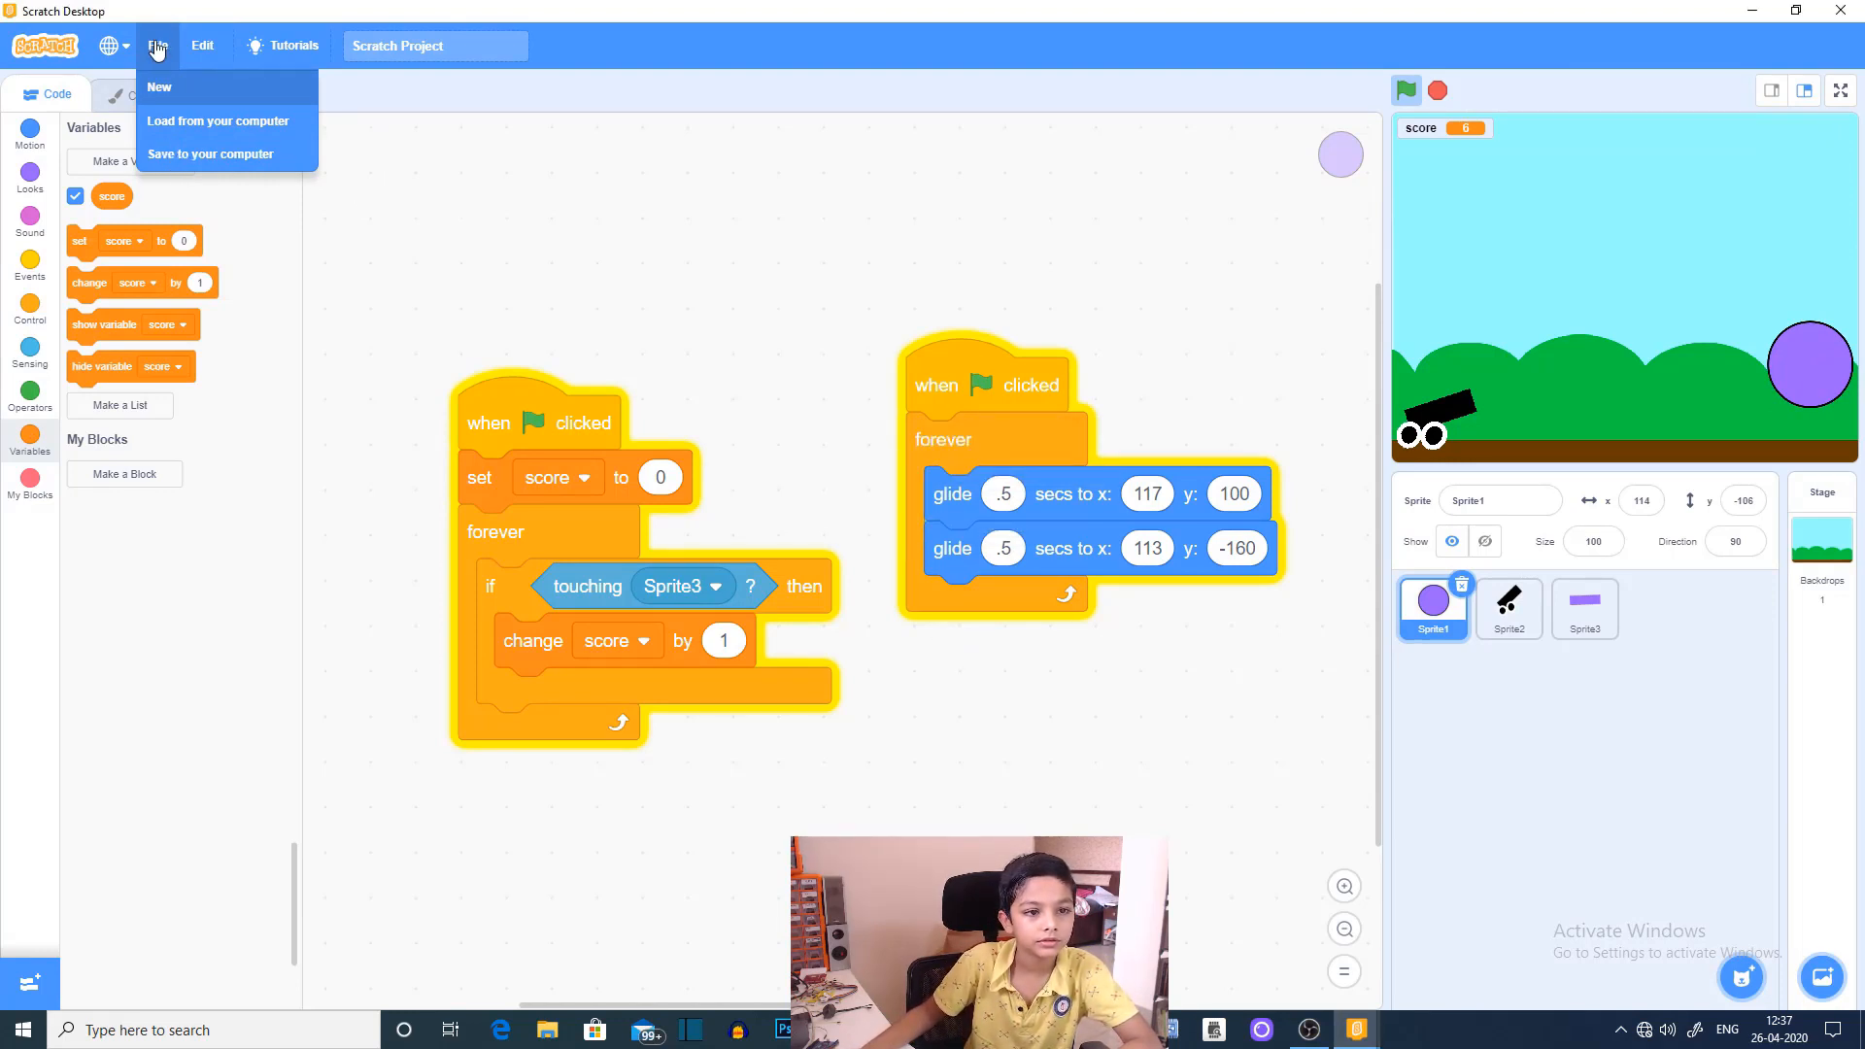
pyautogui.moveTo(1406, 84)
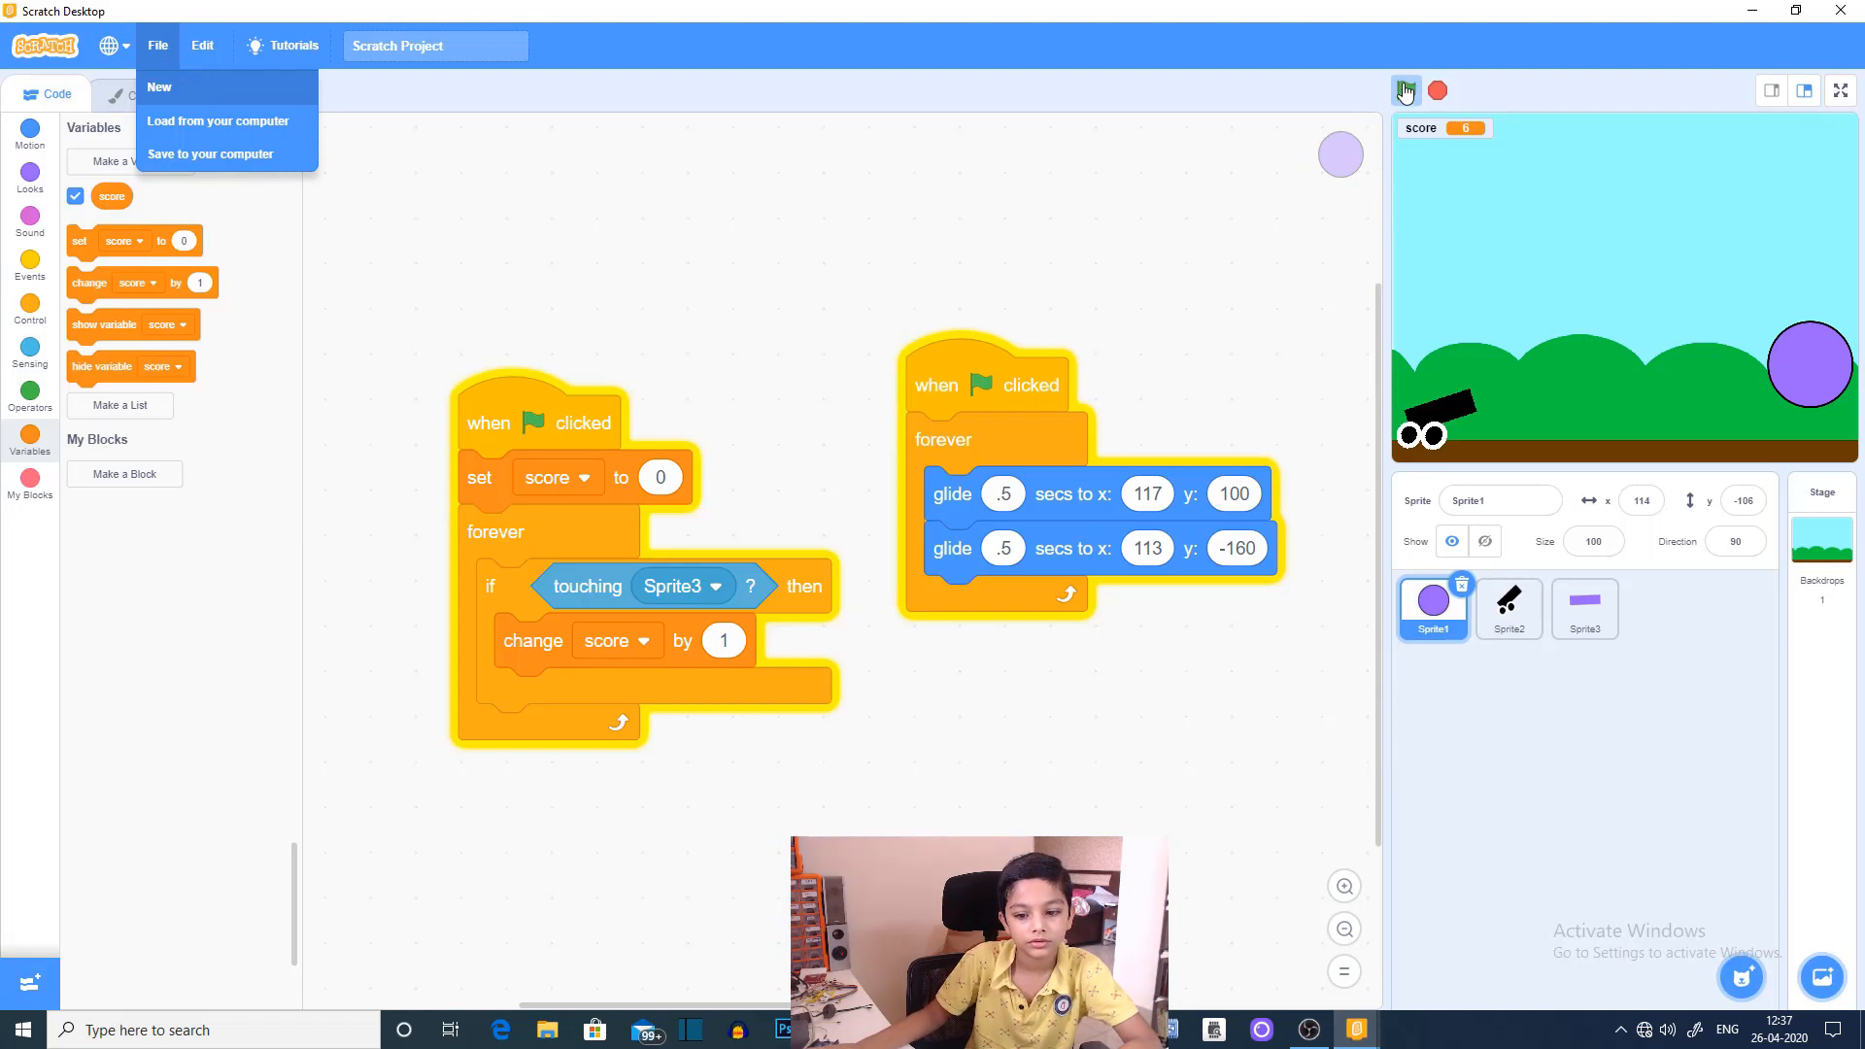
pyautogui.click(159, 86)
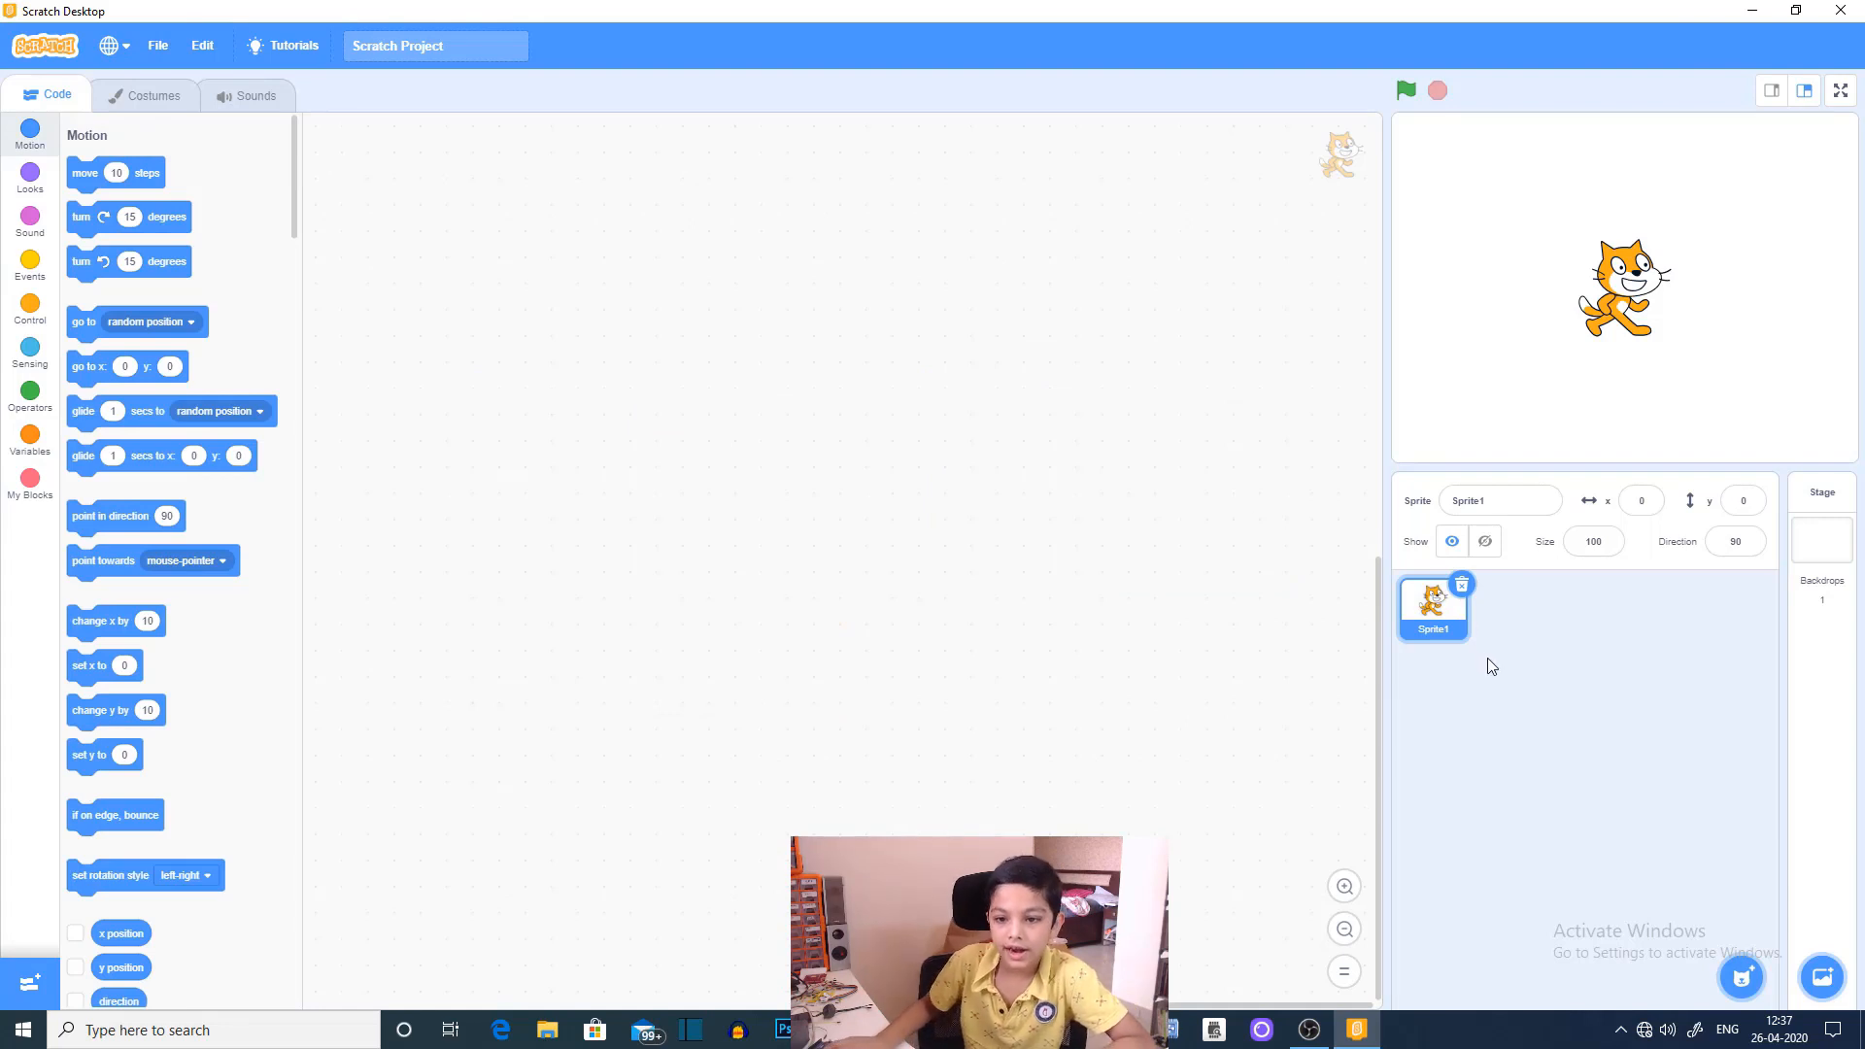
pyautogui.moveTo(1459, 736)
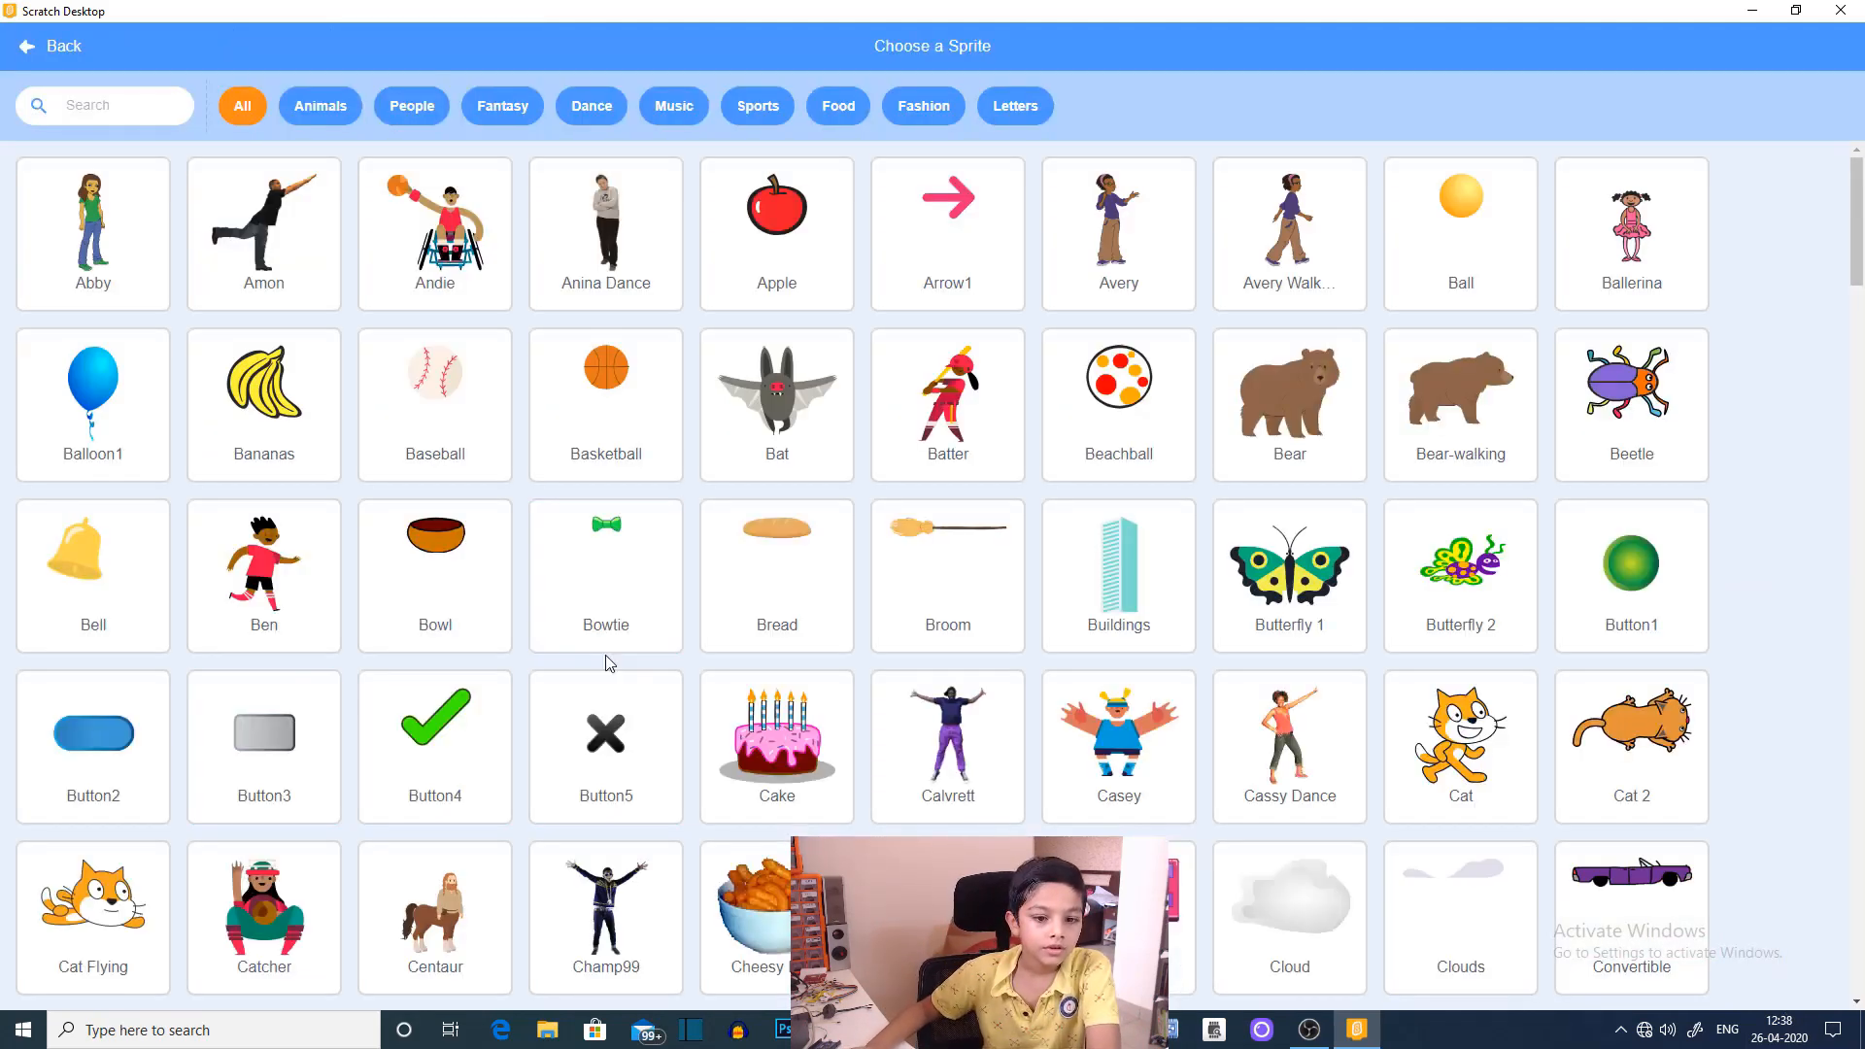
pyautogui.moveTo(874, 238)
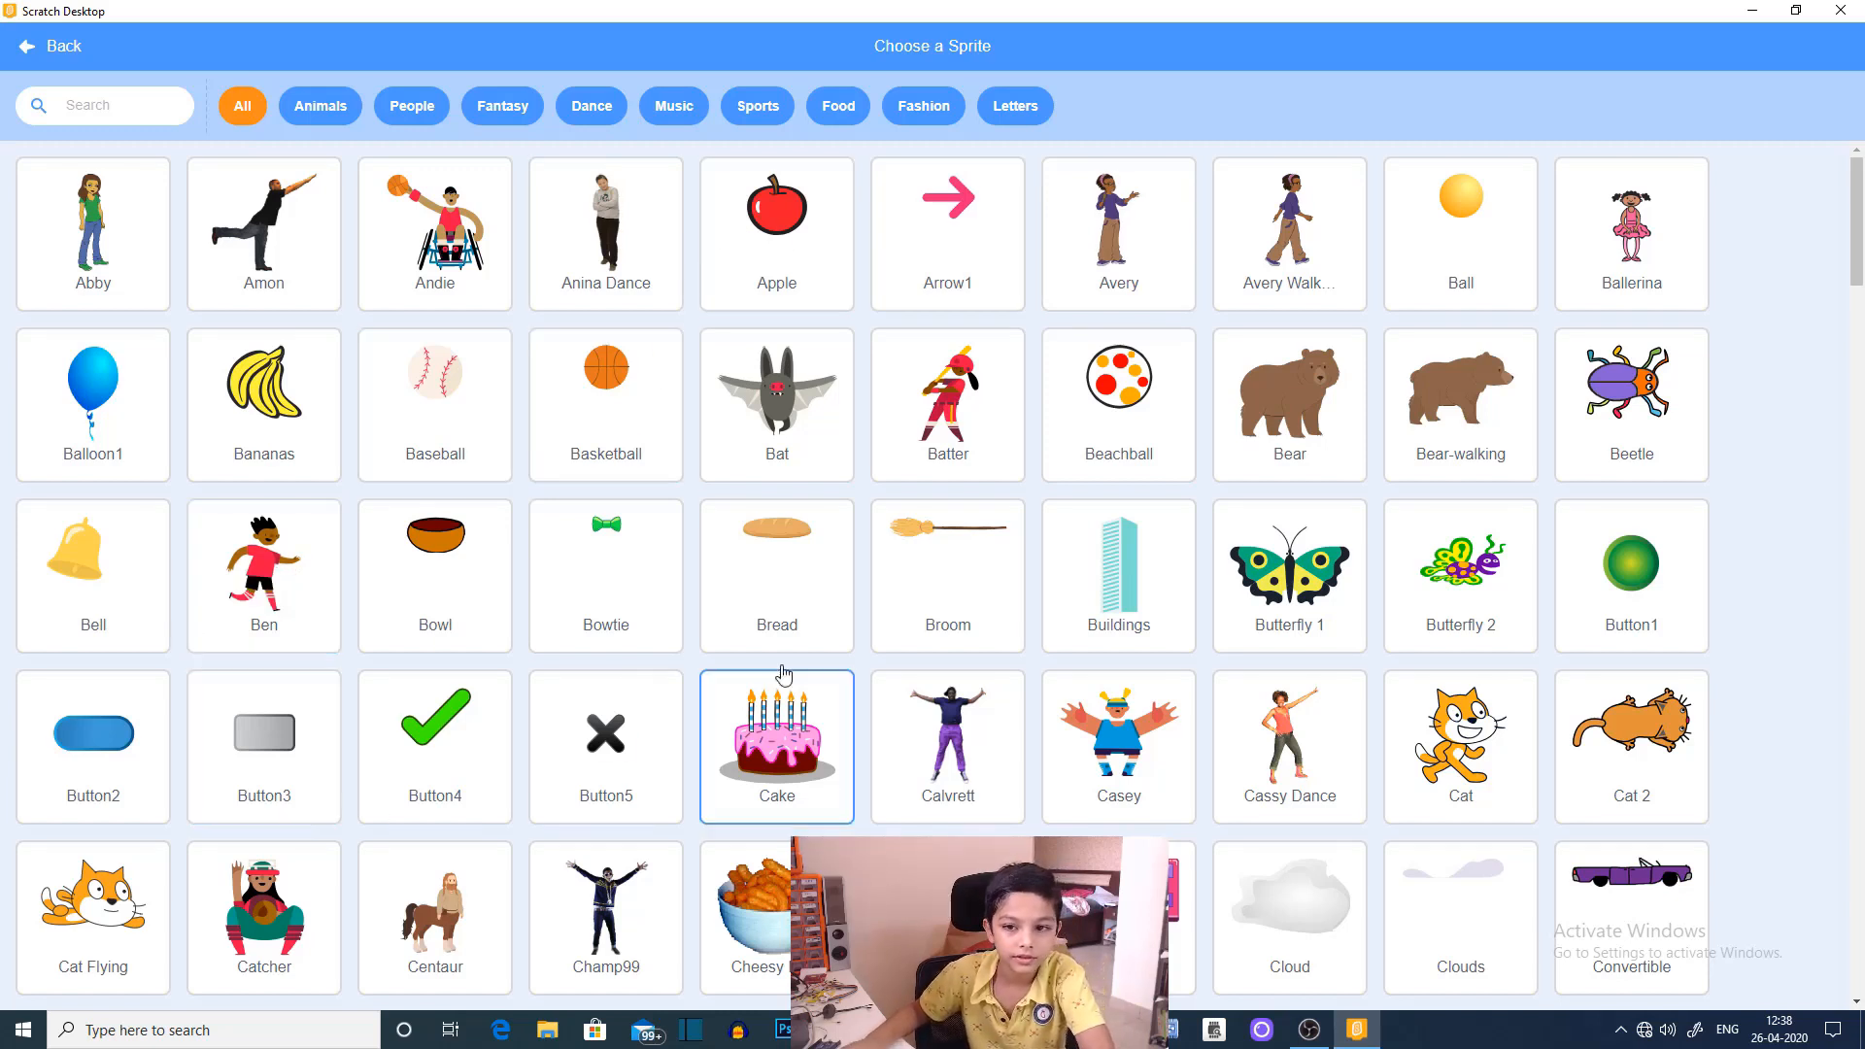
# Step: Browse the sprite library, go back, and add a blank painted sprite beside the purple circle
pyautogui.click(1630, 574)
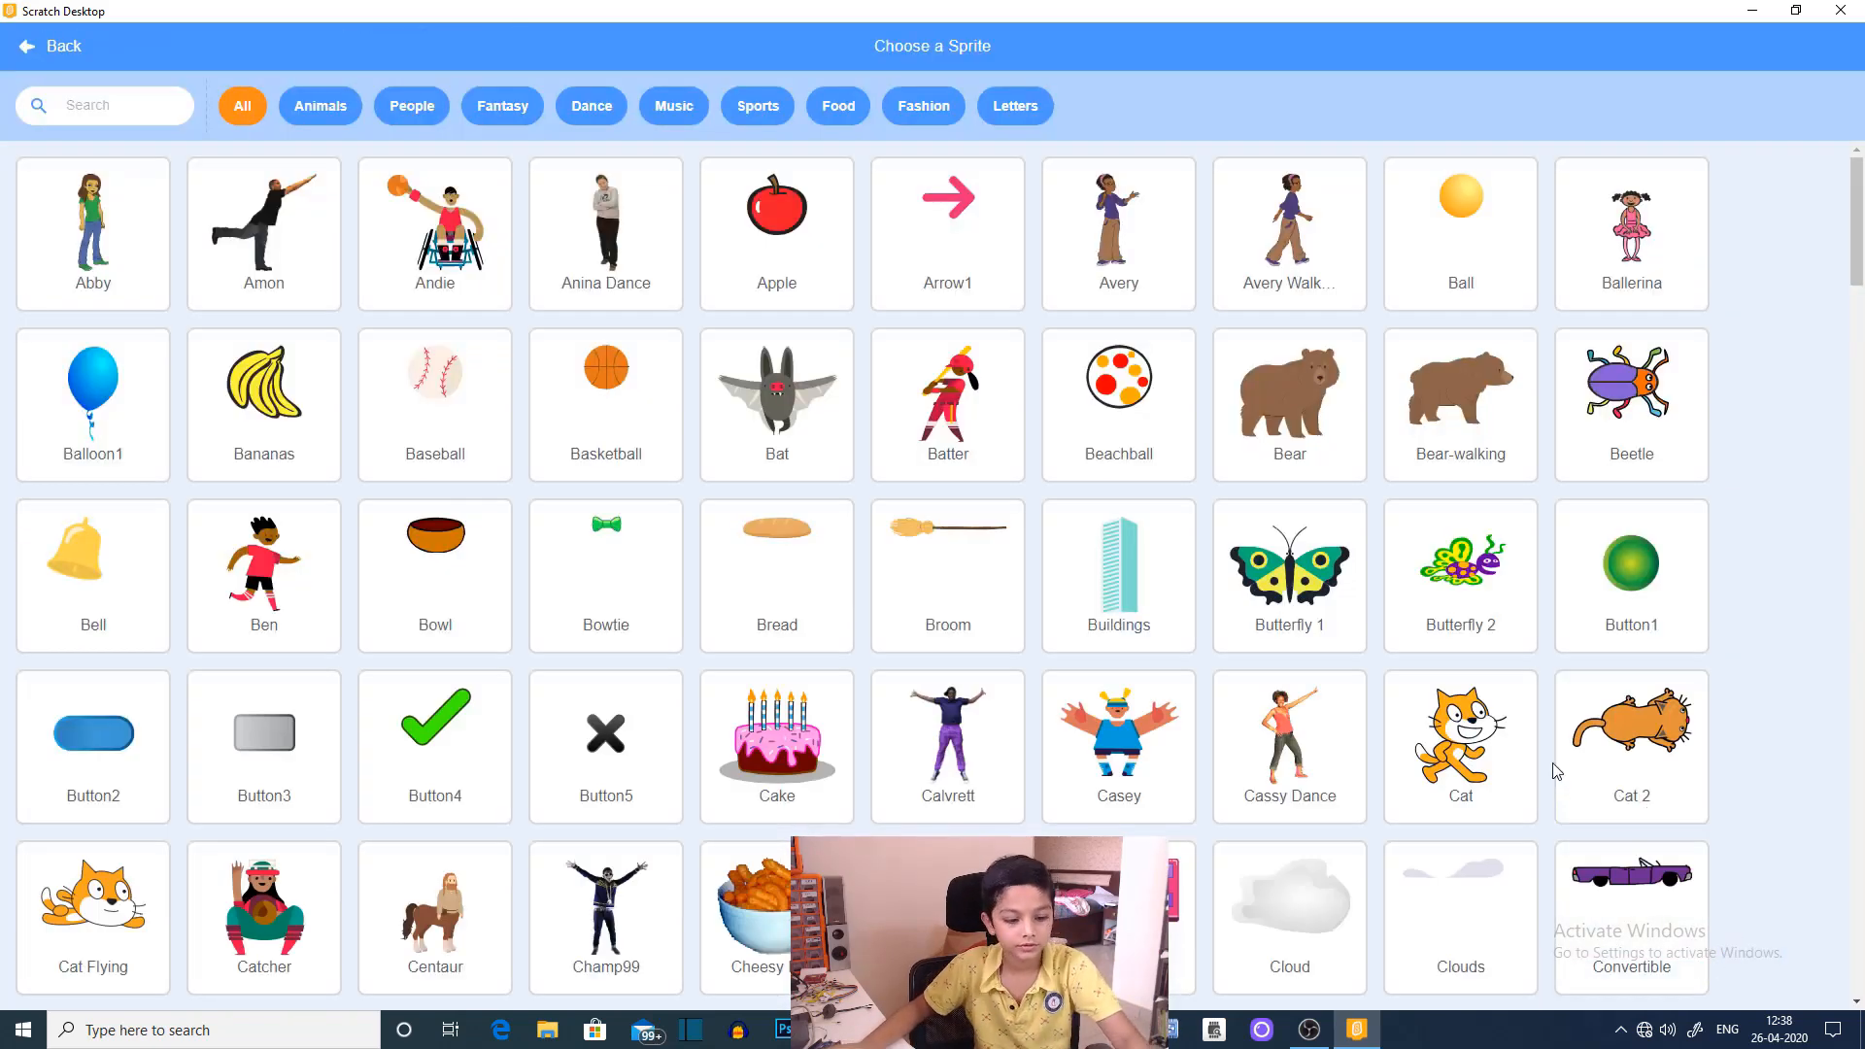
pyautogui.click(47, 45)
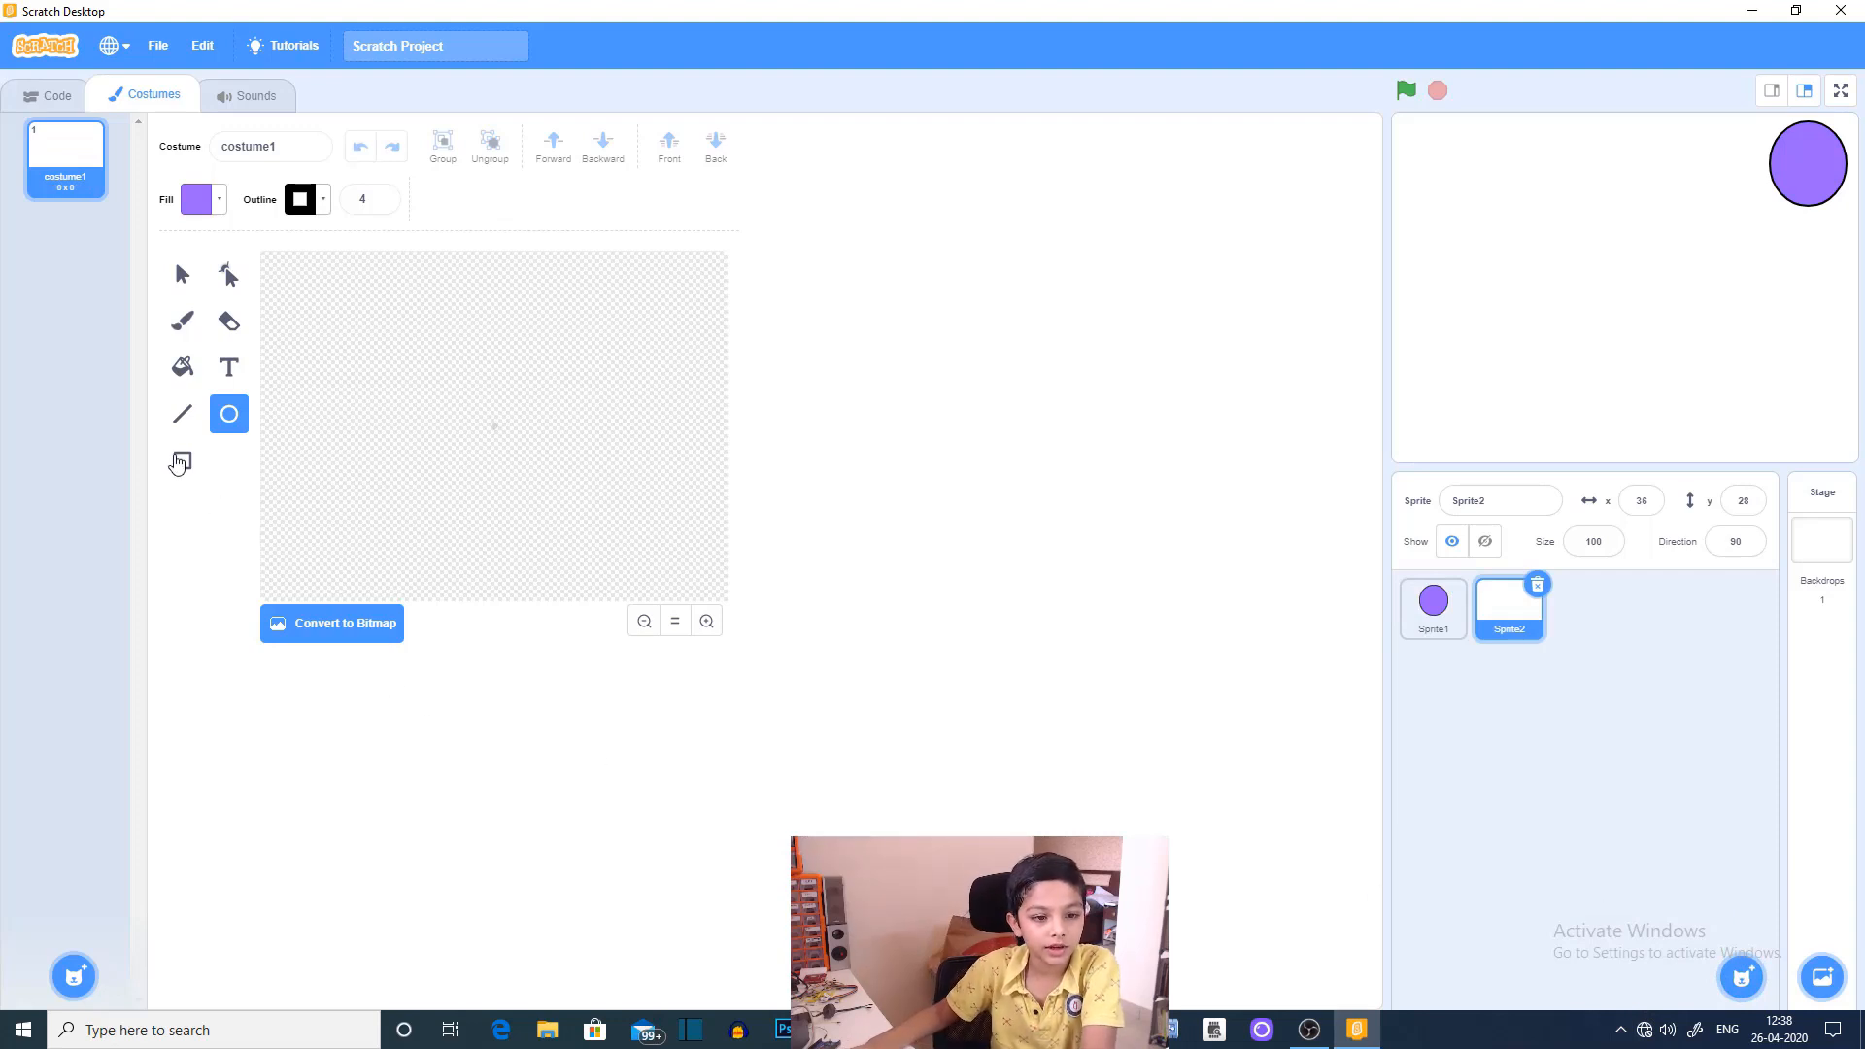
# Step: Draw a pink tilted rectangle barrel and two circle wheels for the cannon
pyautogui.click(182, 460)
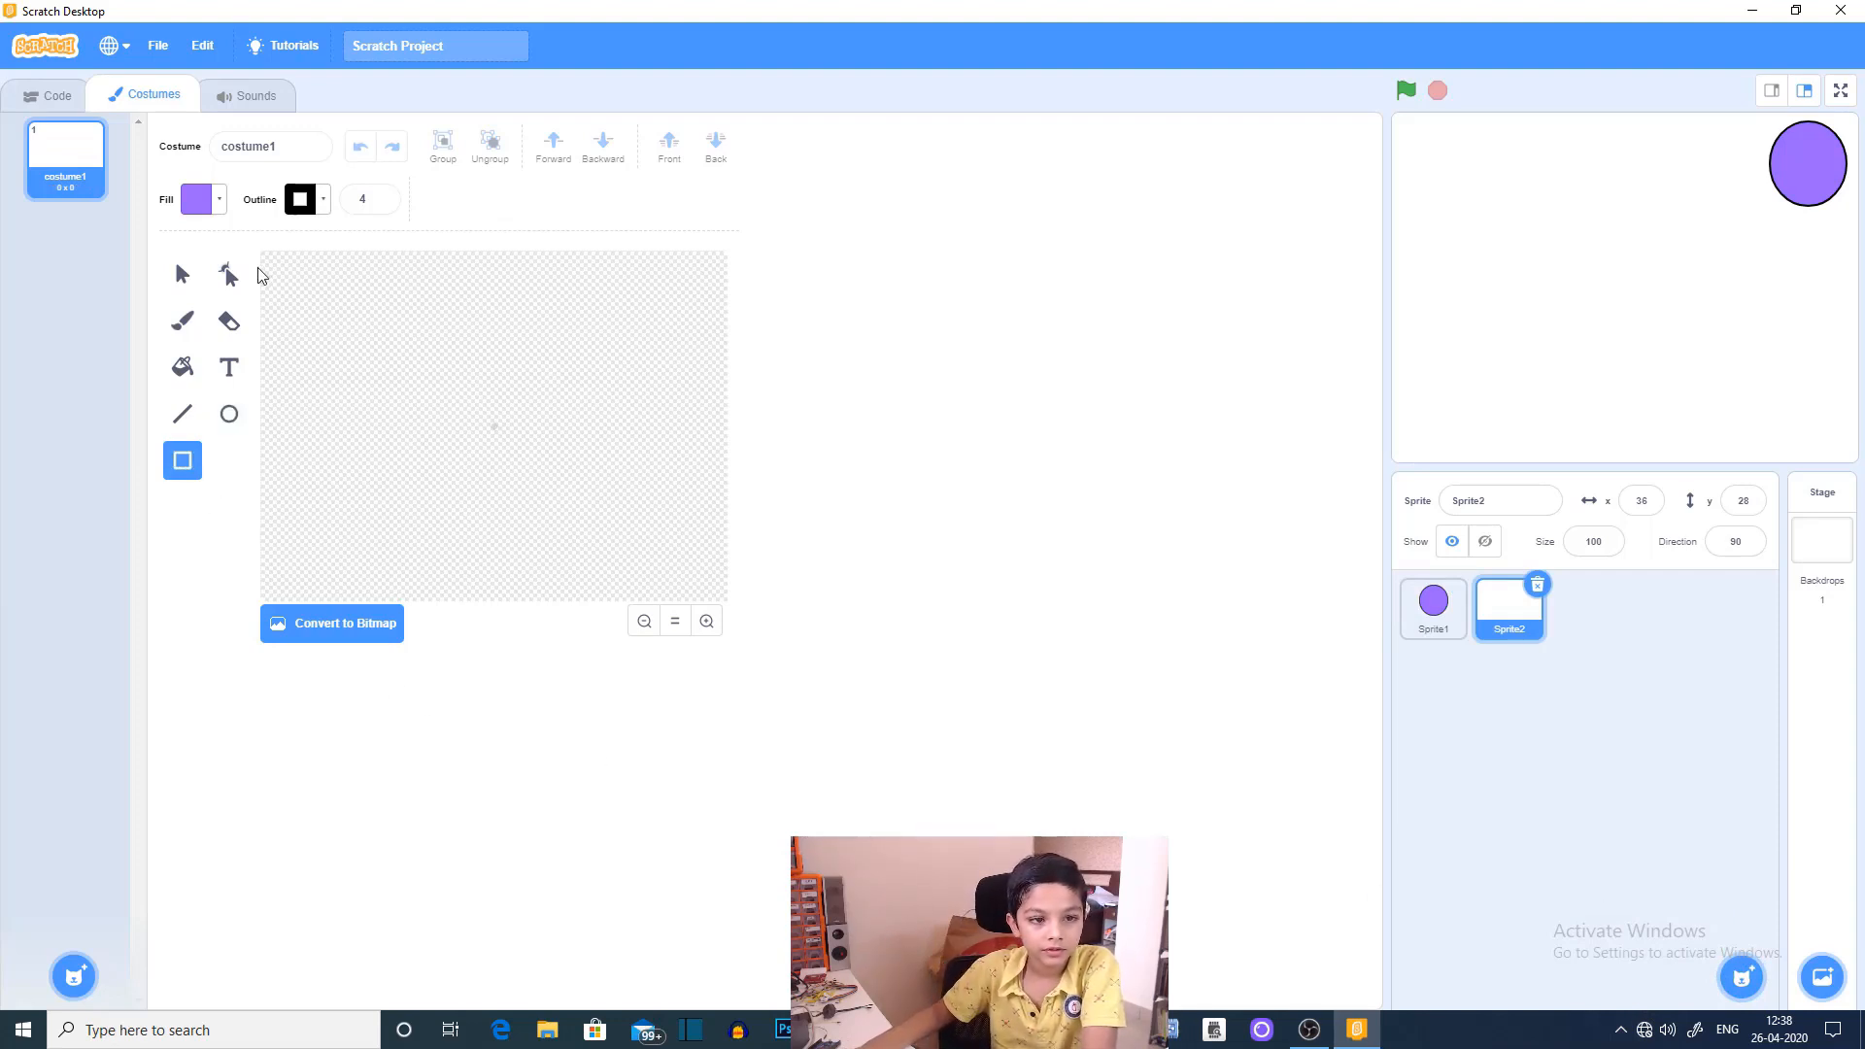
pyautogui.click(200, 199)
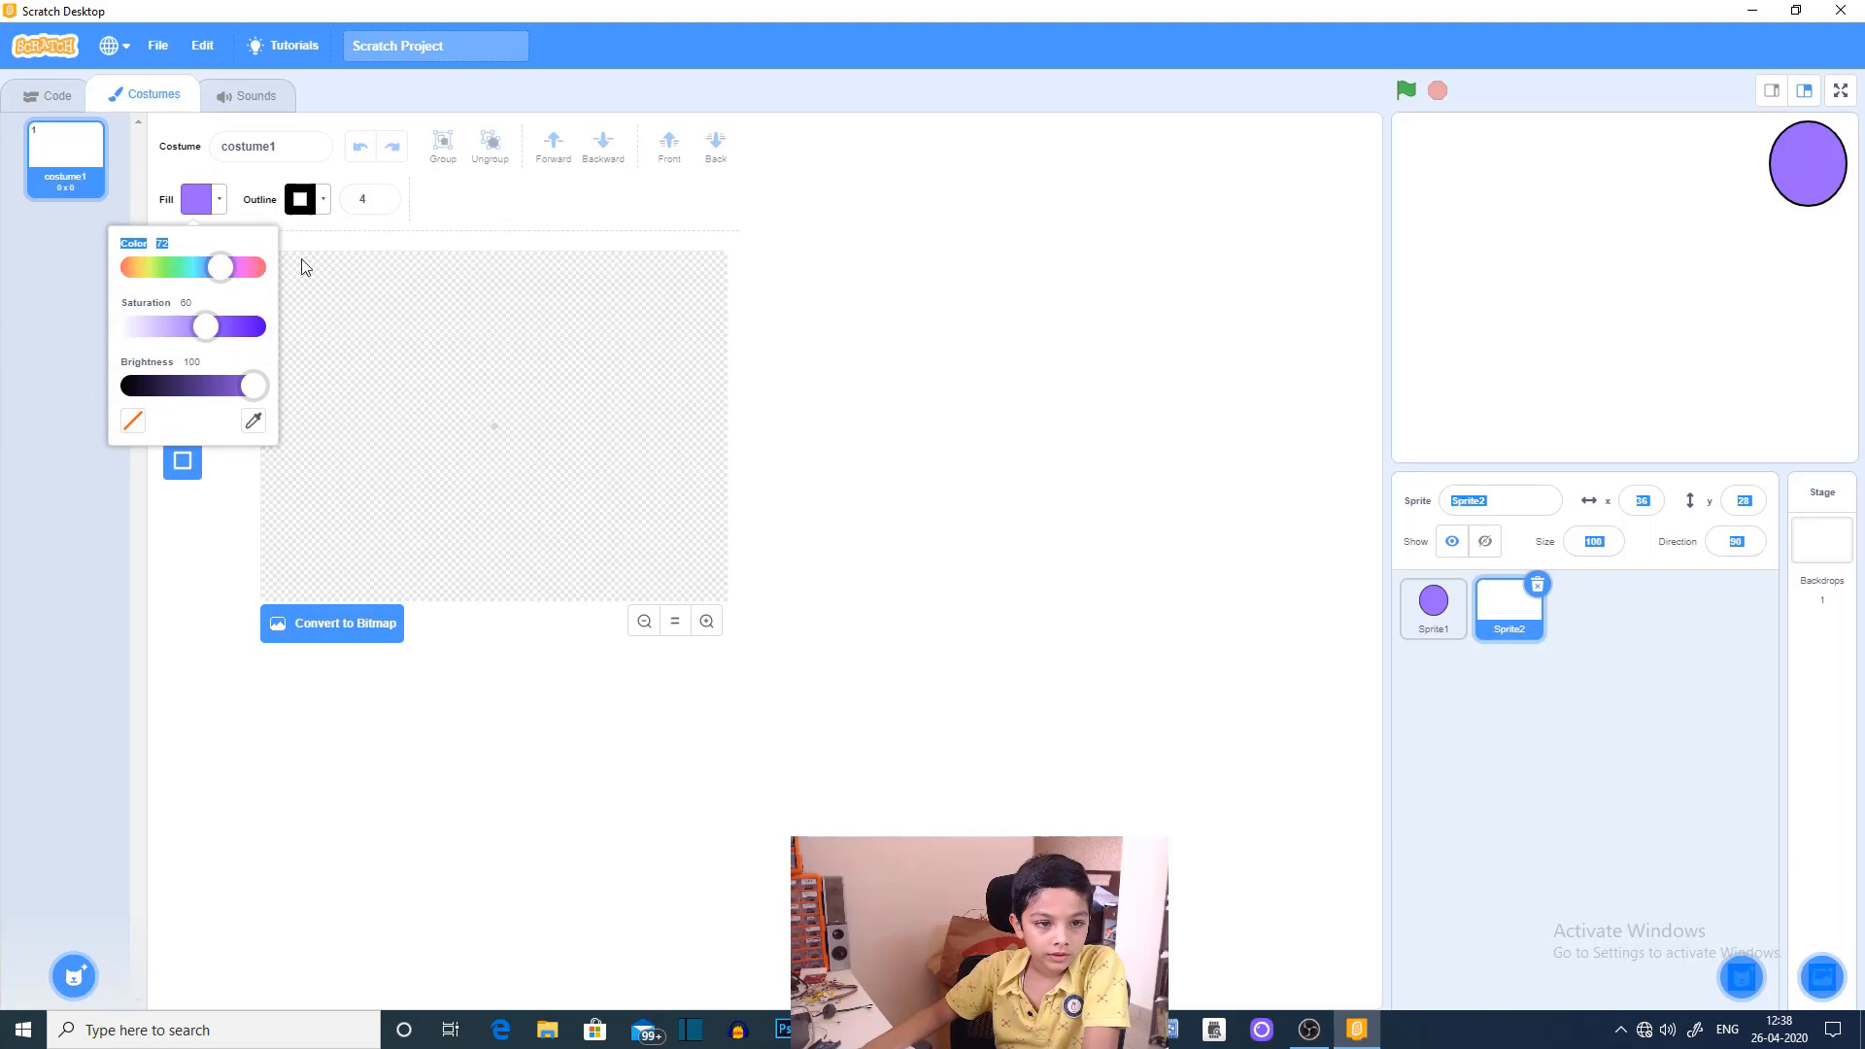
pyautogui.moveTo(214, 266); pyautogui.dragTo(250, 266)
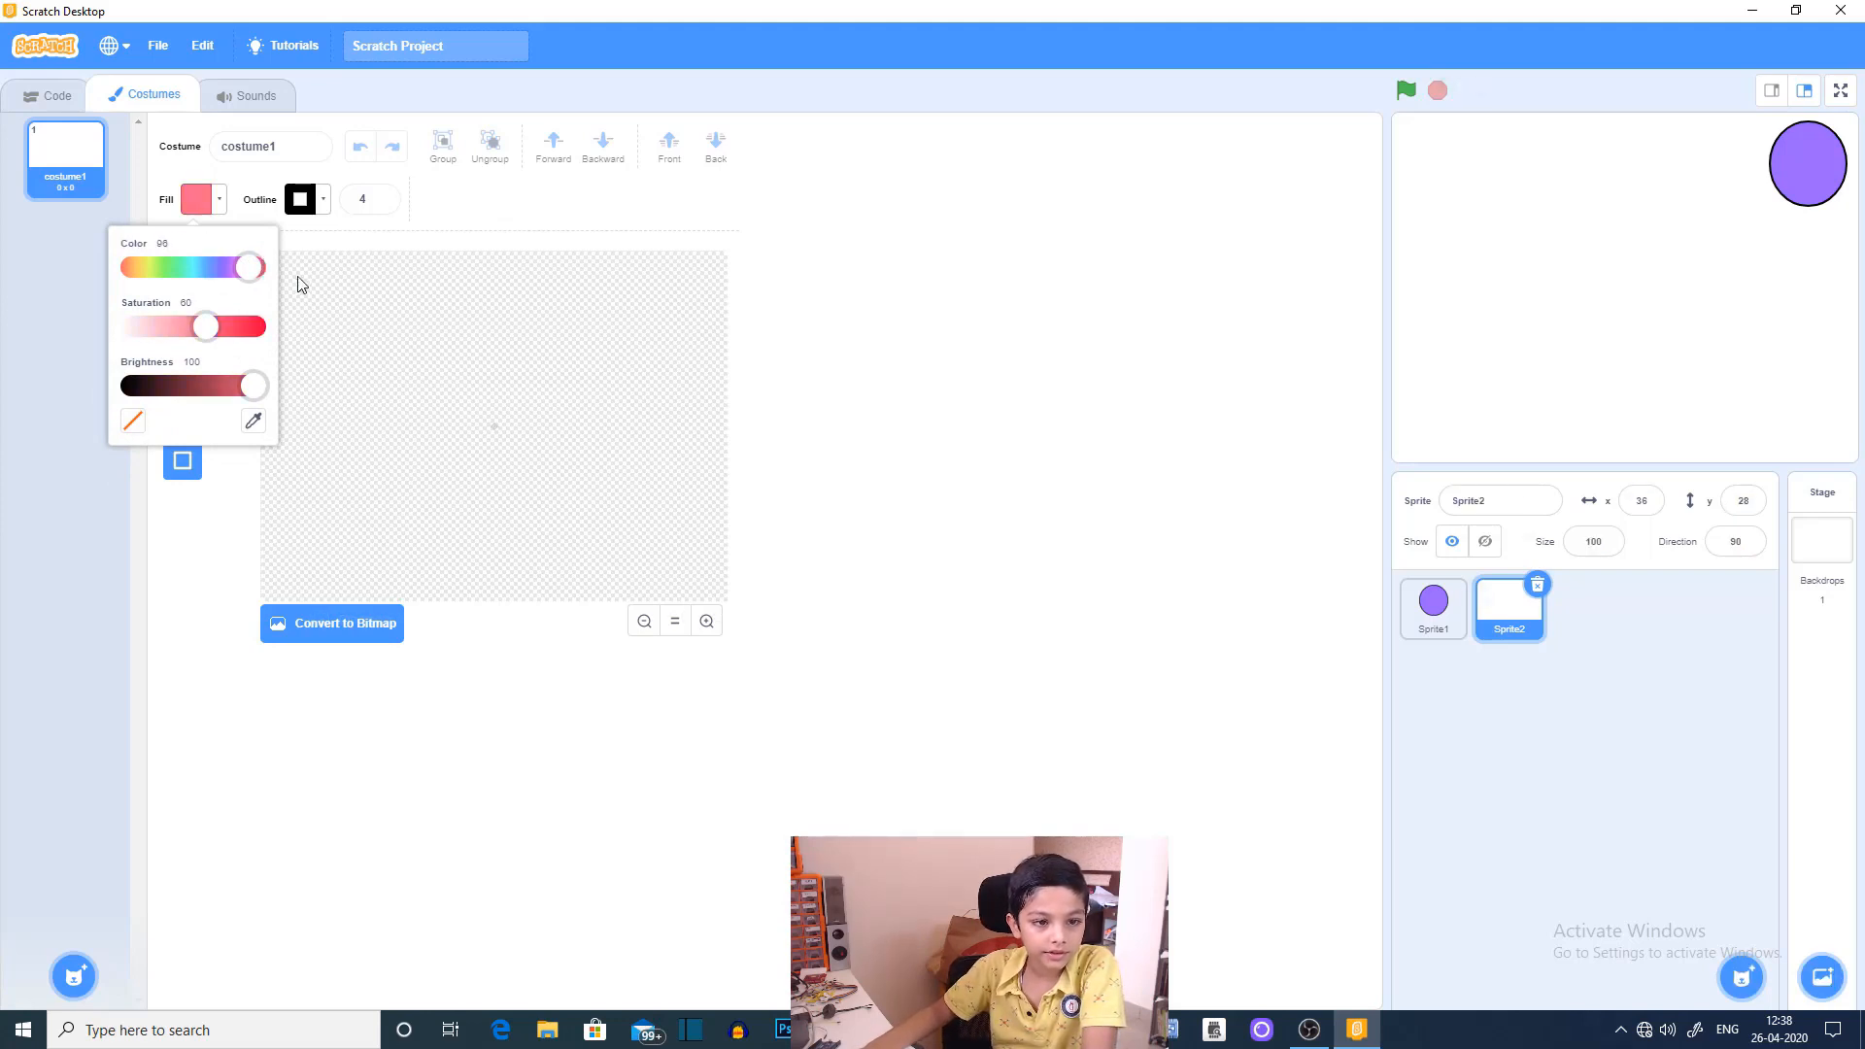
pyautogui.click(464, 428)
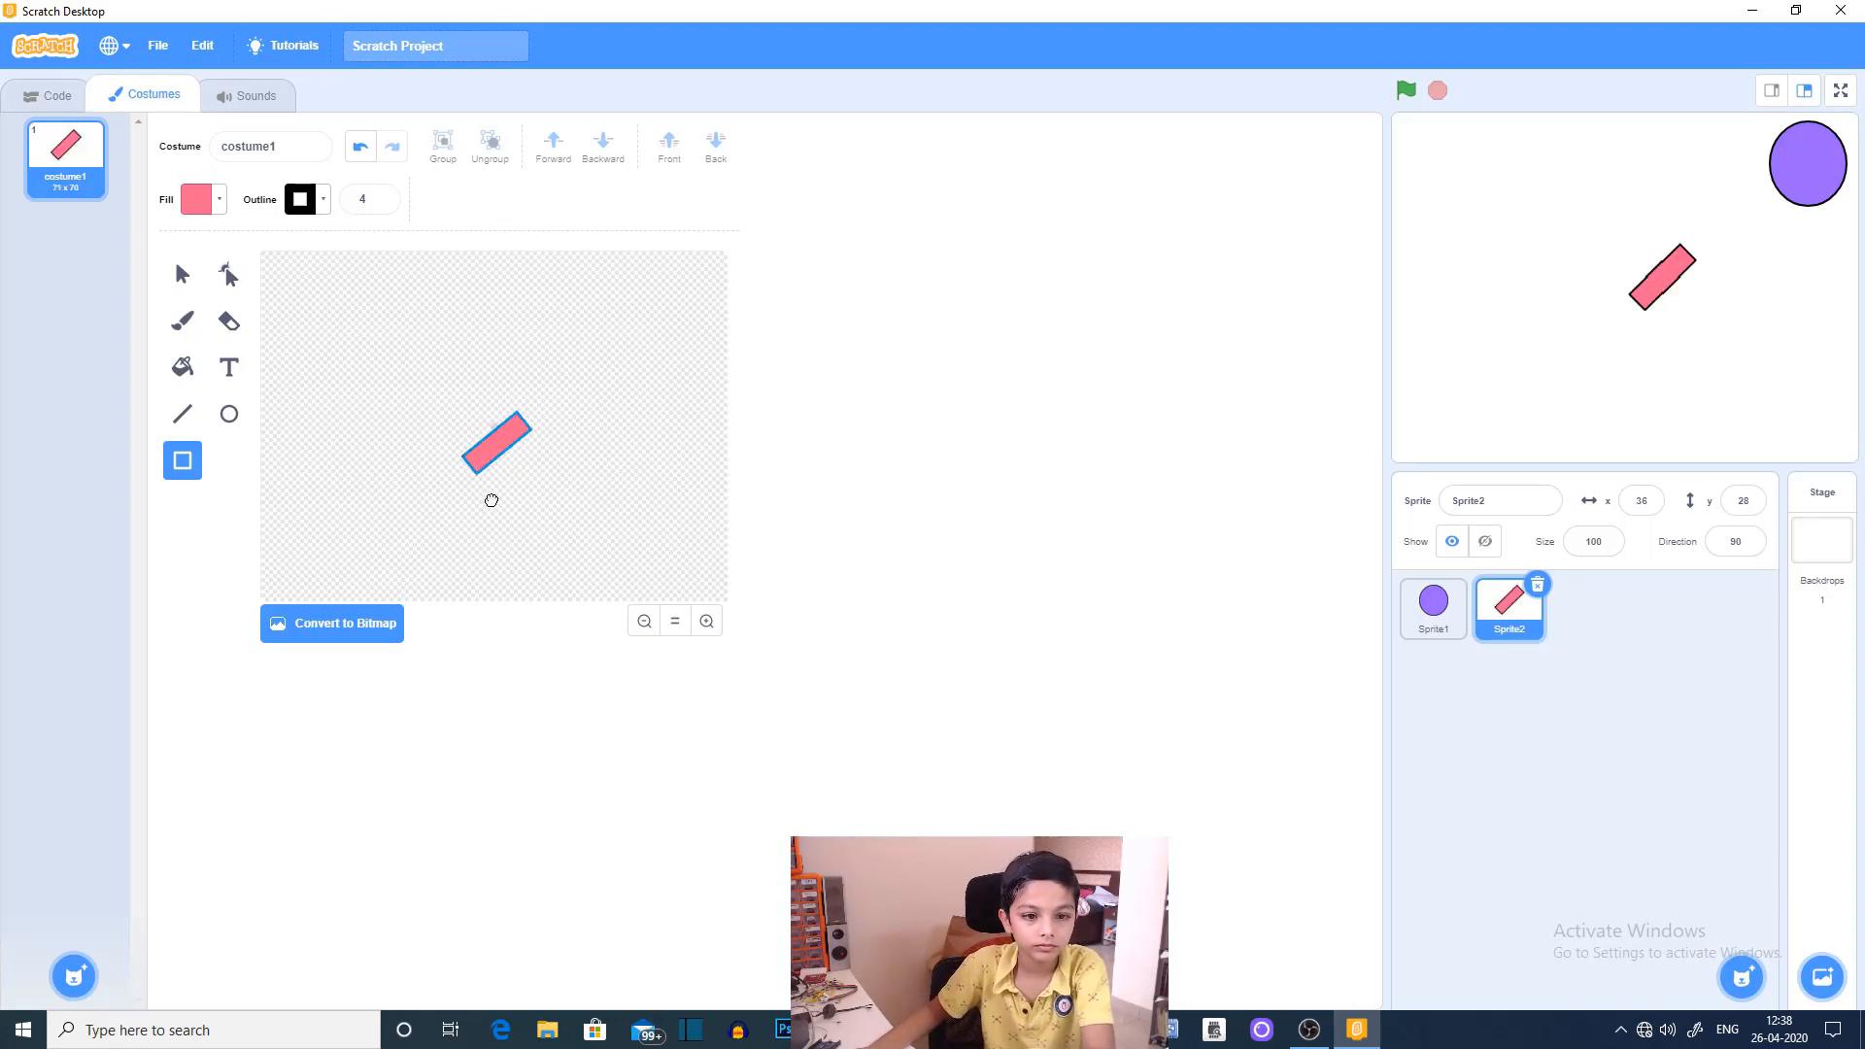
pyautogui.click(493, 443)
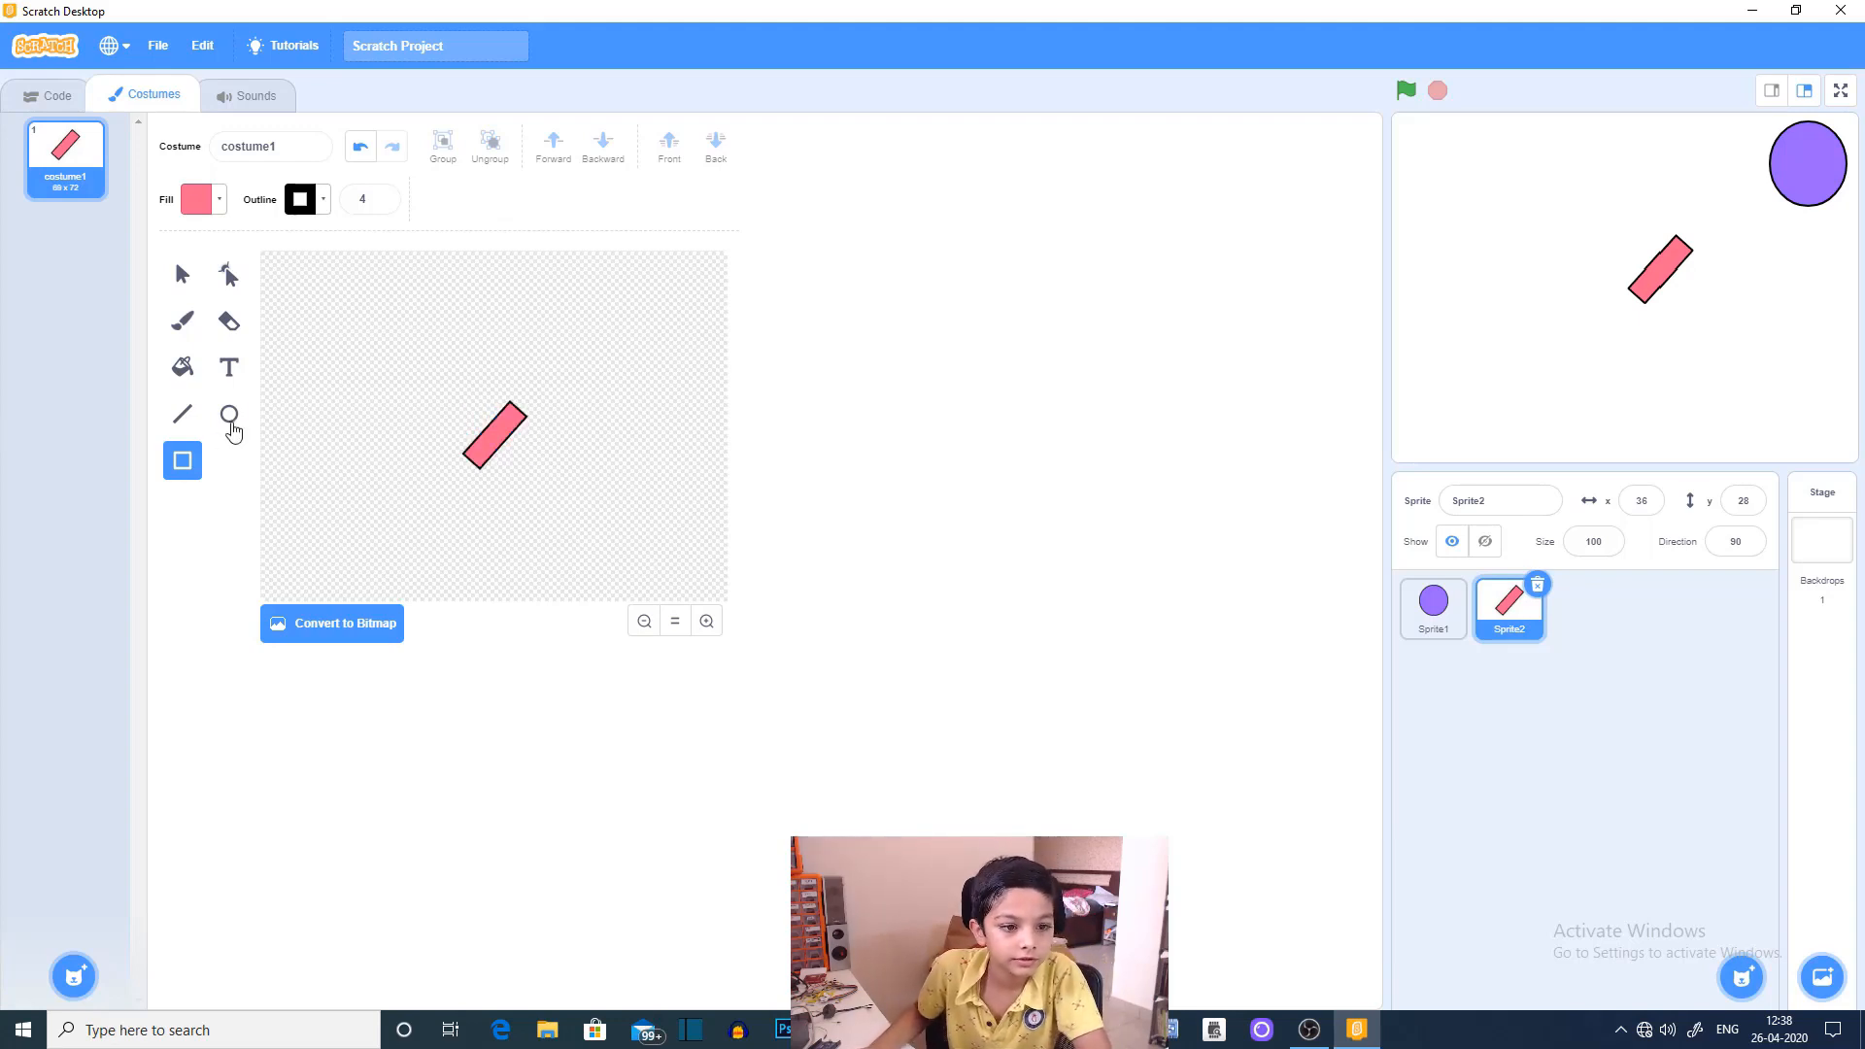
pyautogui.click(229, 412)
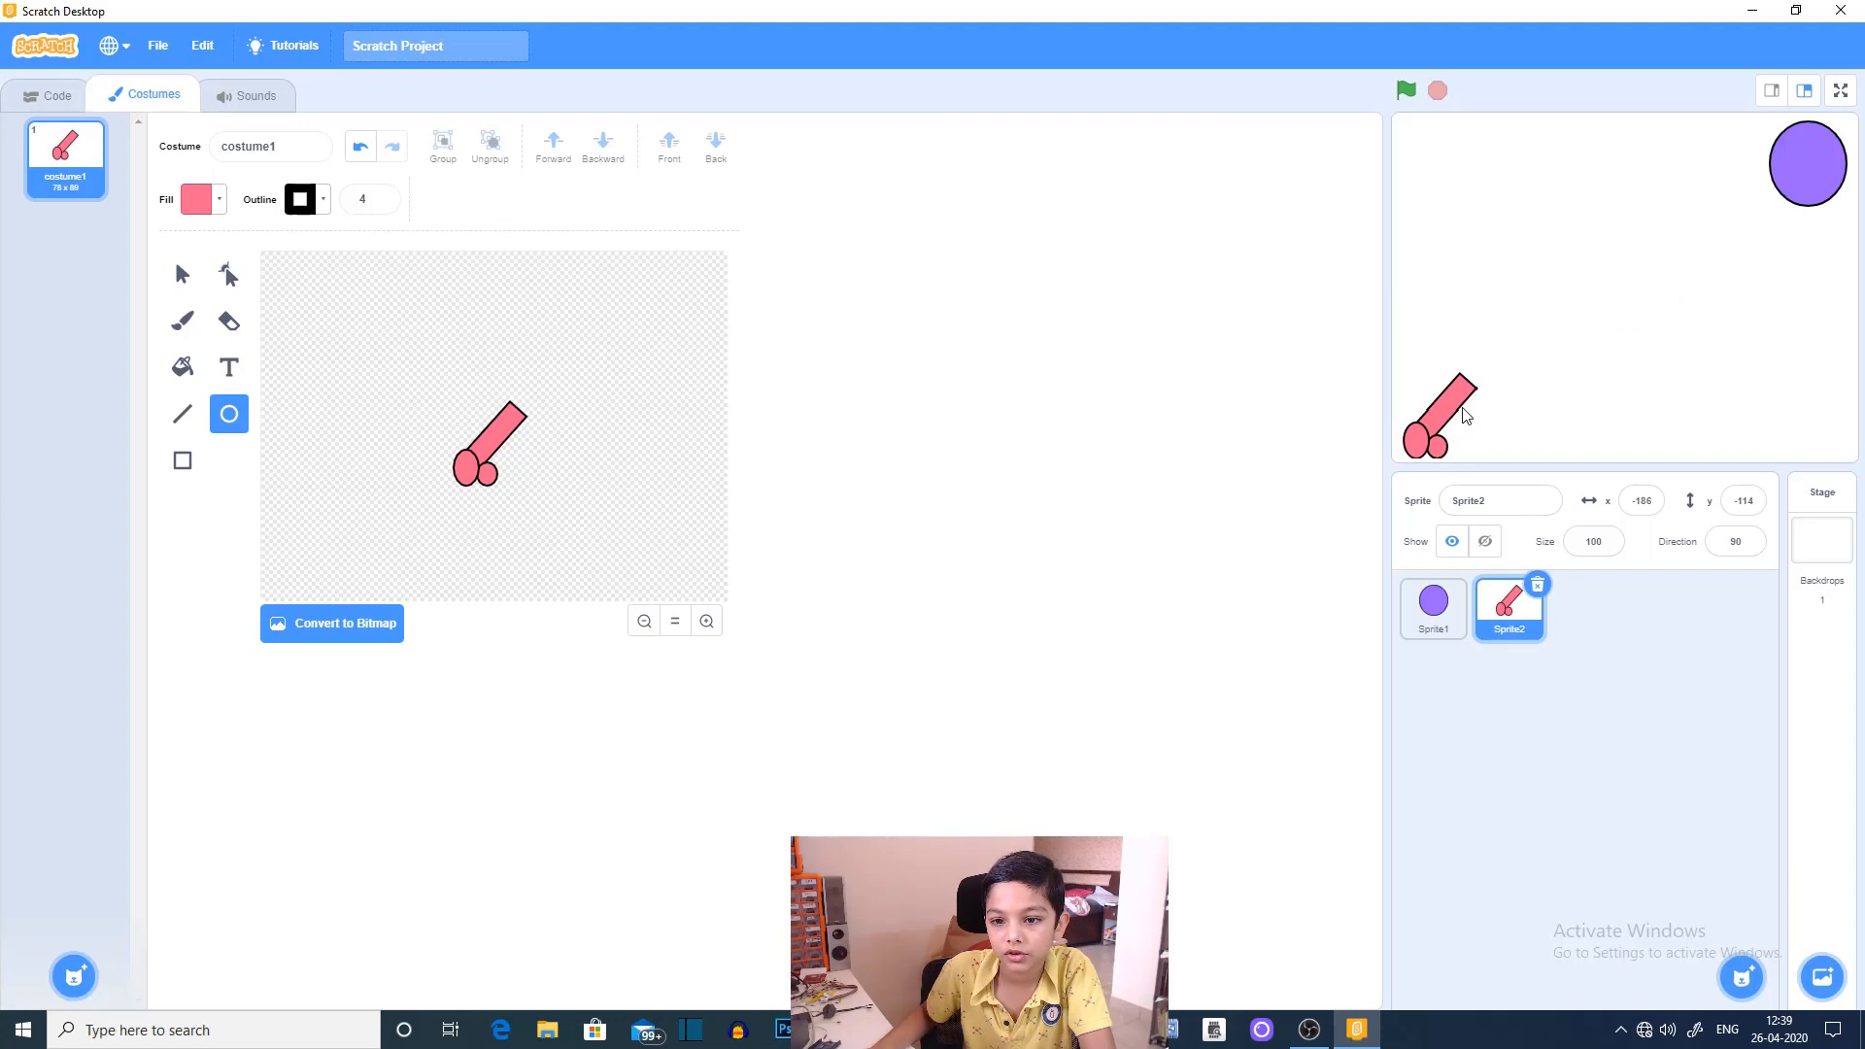
pyautogui.moveTo(451, 360)
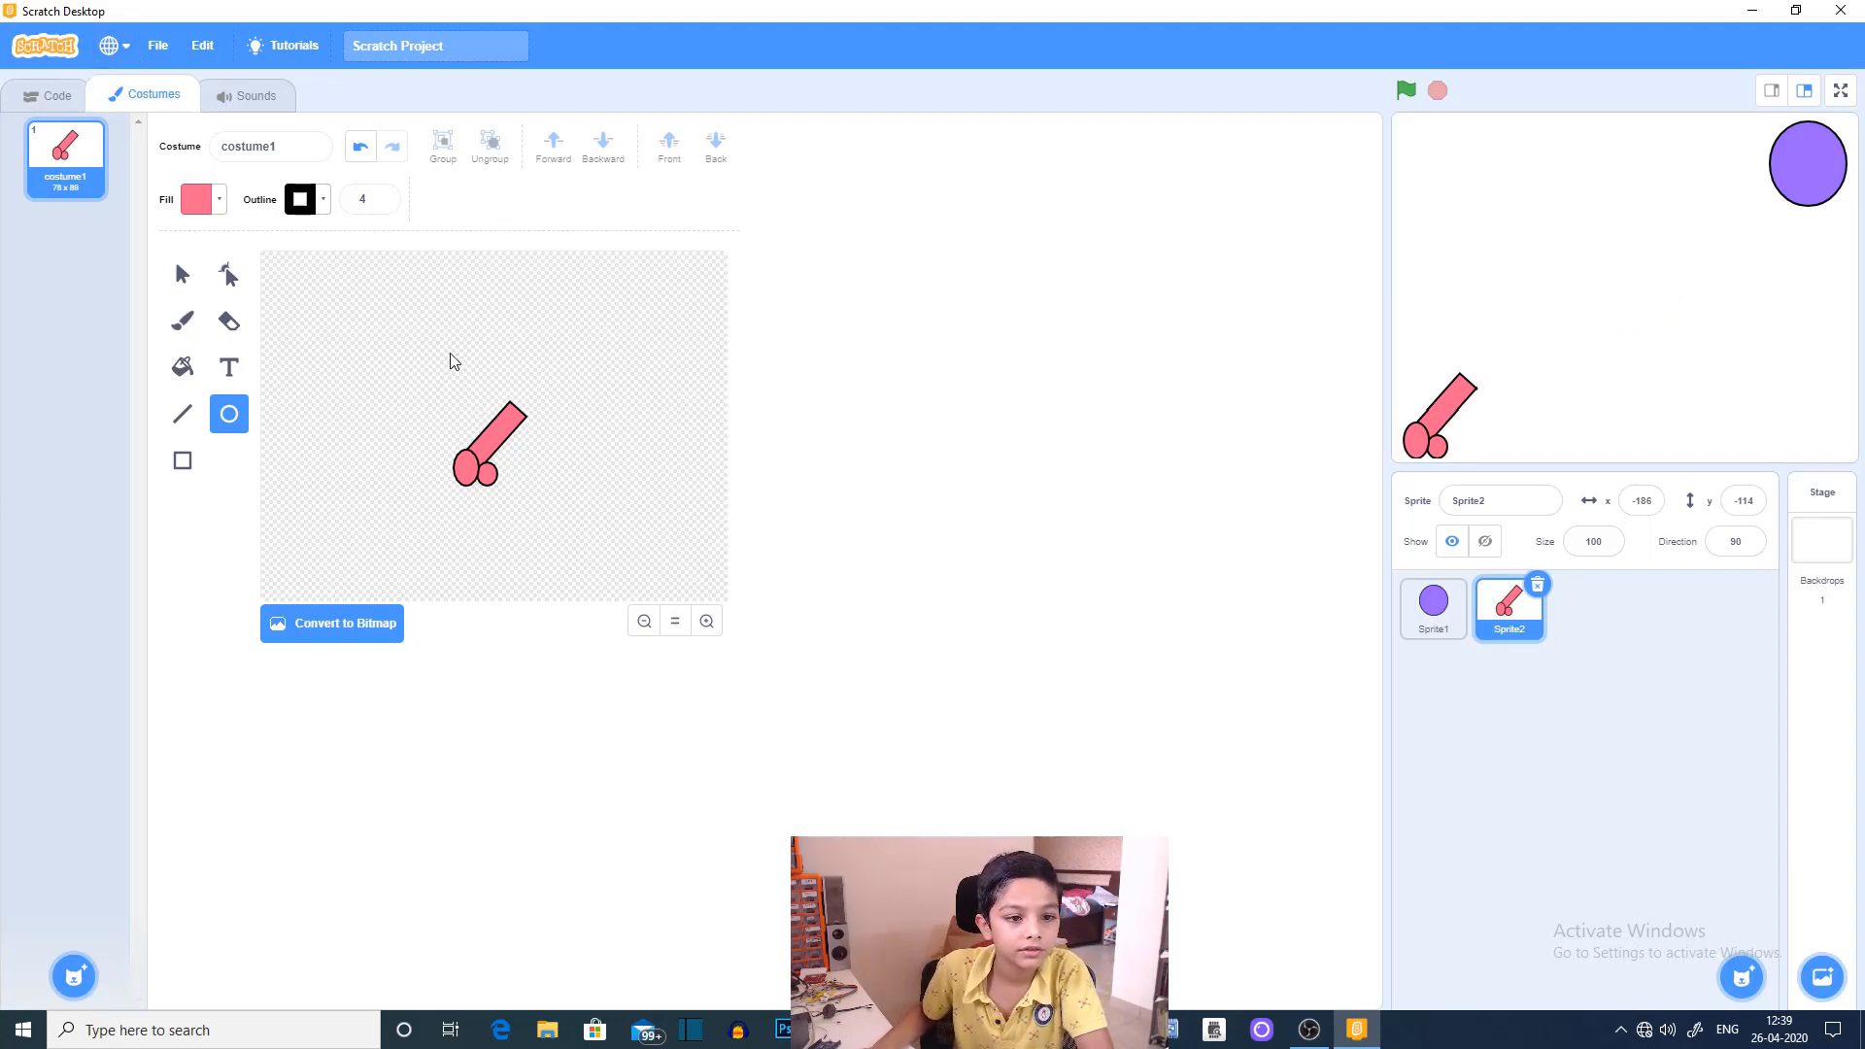
pyautogui.click(359, 145)
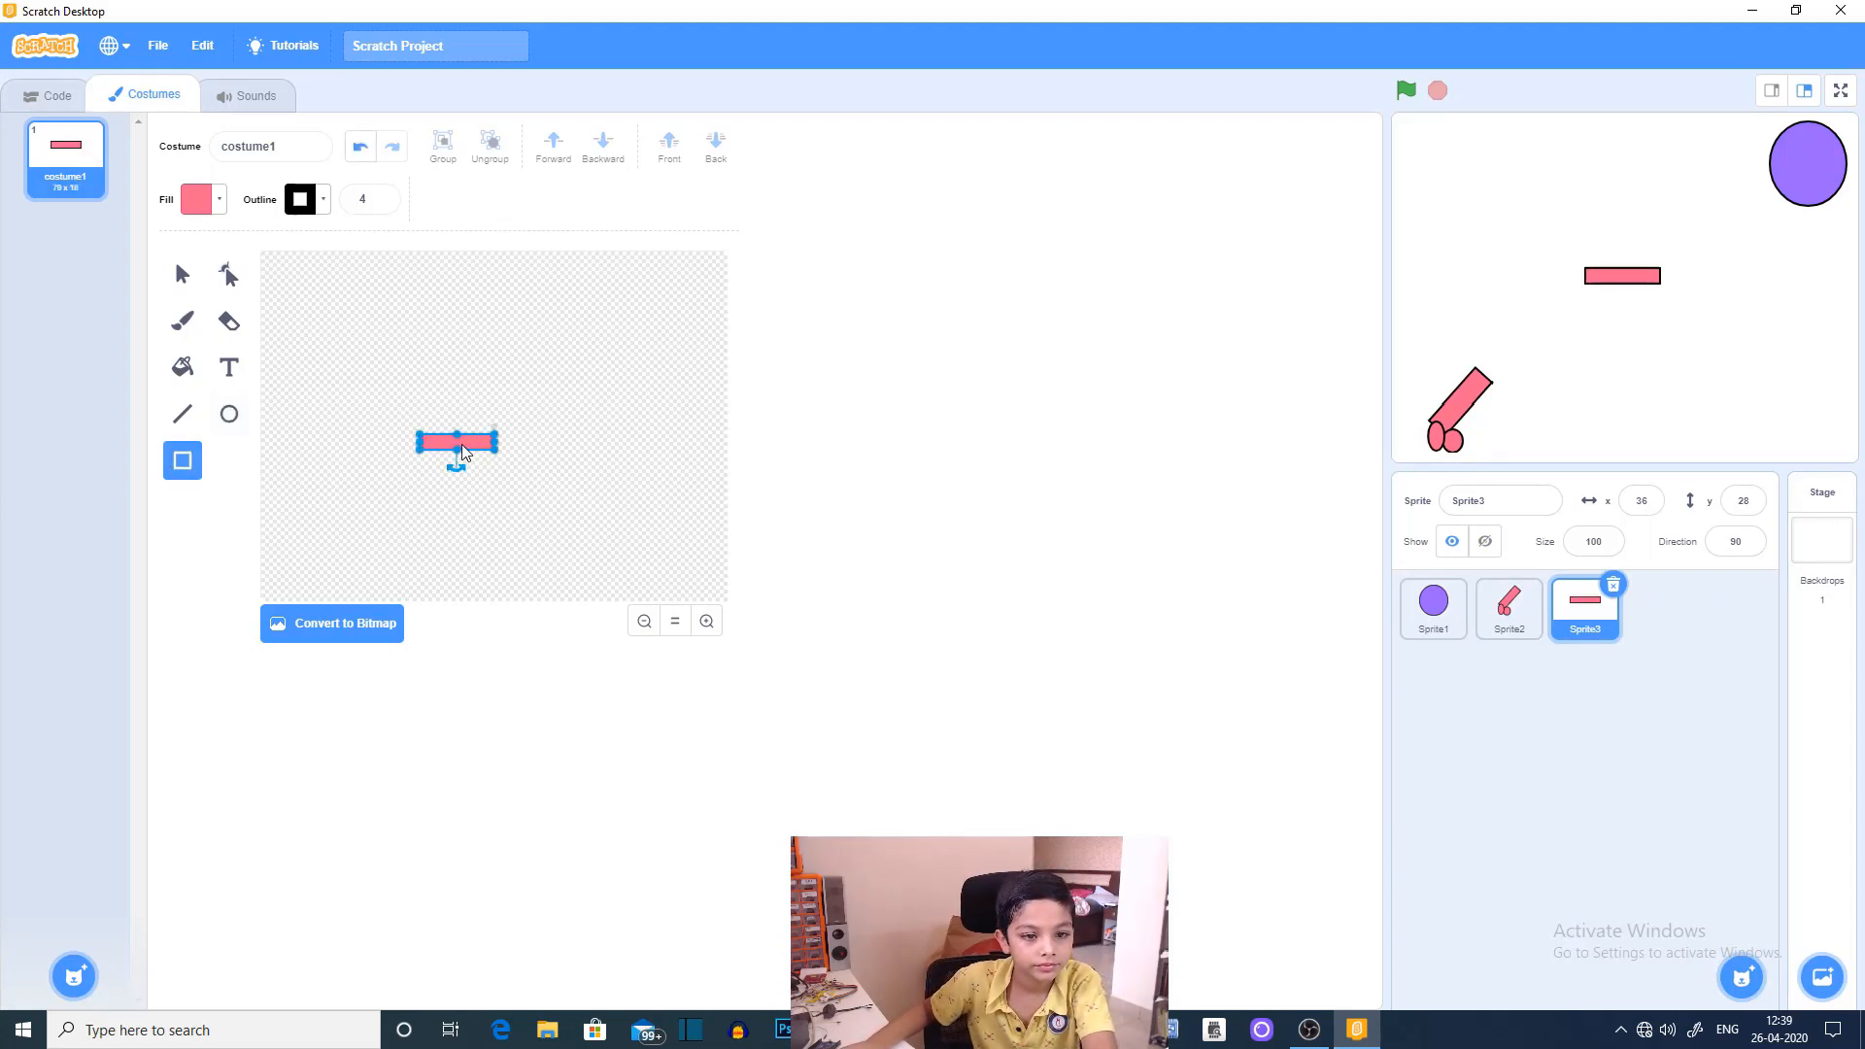
# Step: Centre the pink bullet bar on the costume canvas and go to its scripts
pyautogui.moveTo(457, 444); pyautogui.dragTo(491, 428)
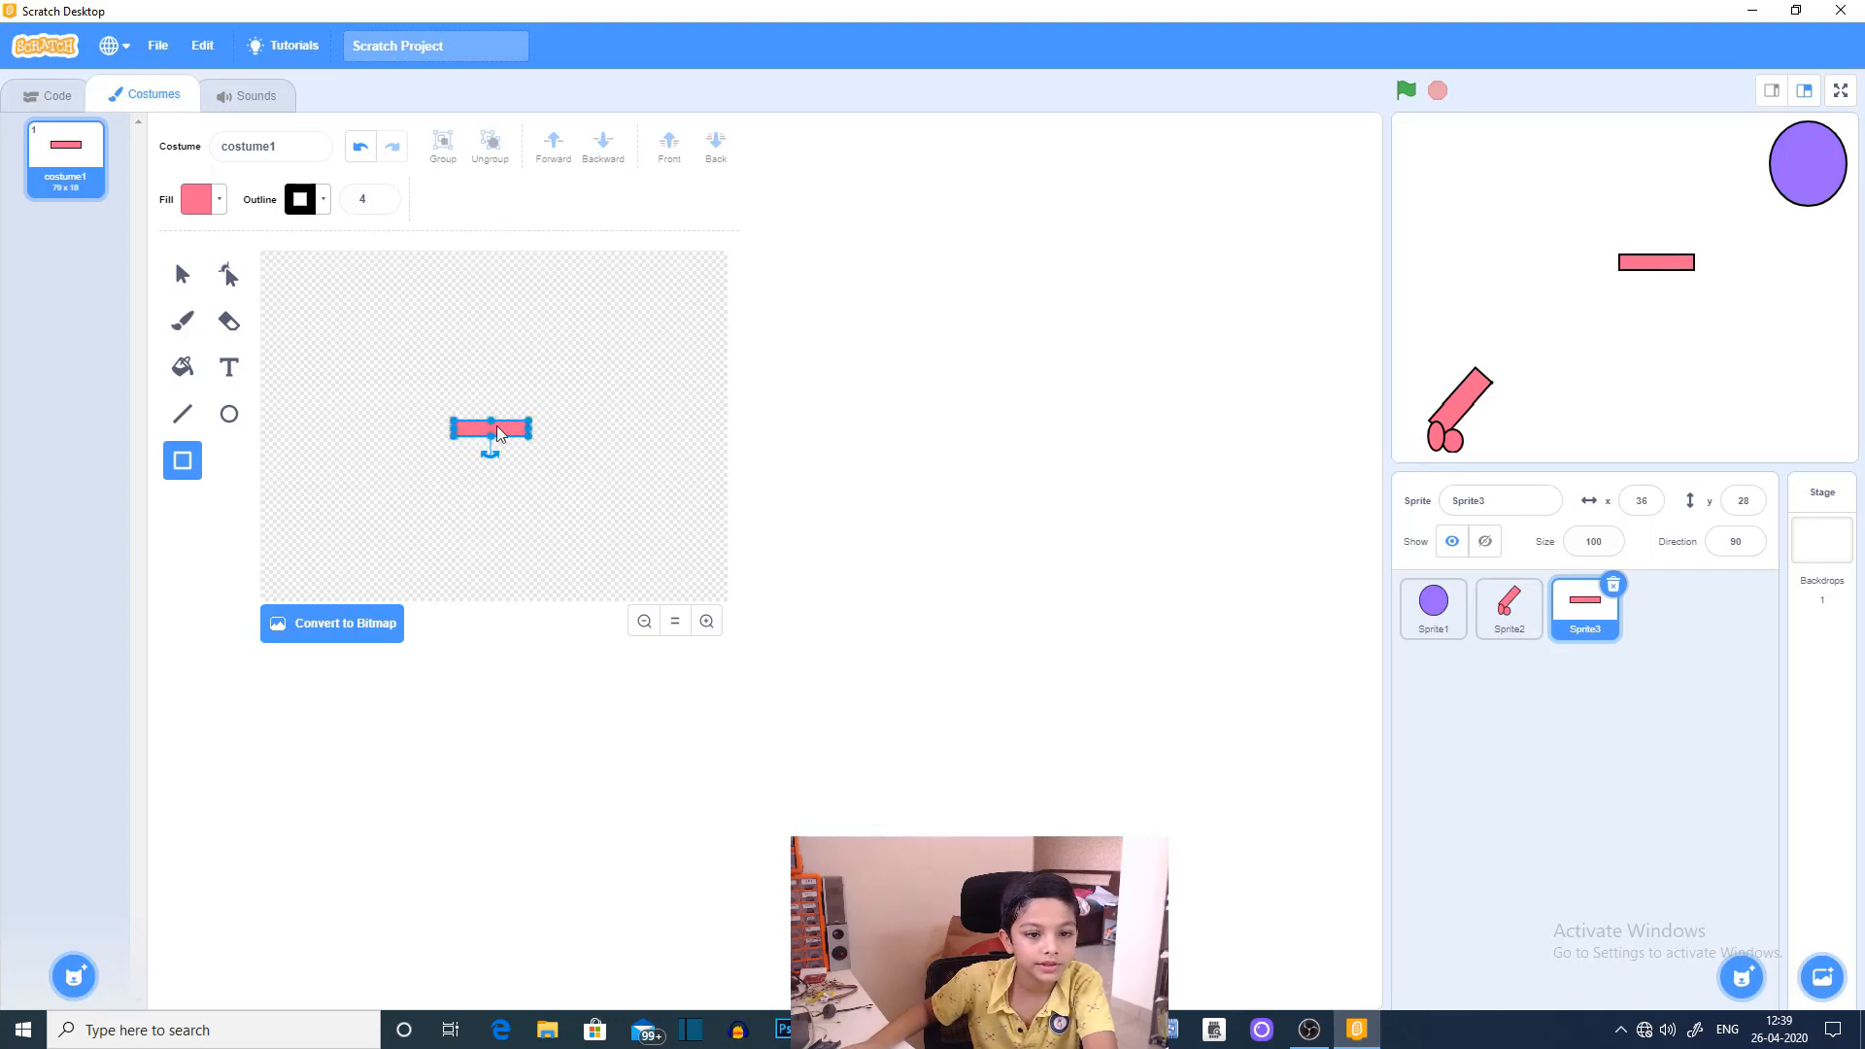
pyautogui.moveTo(1308, 366)
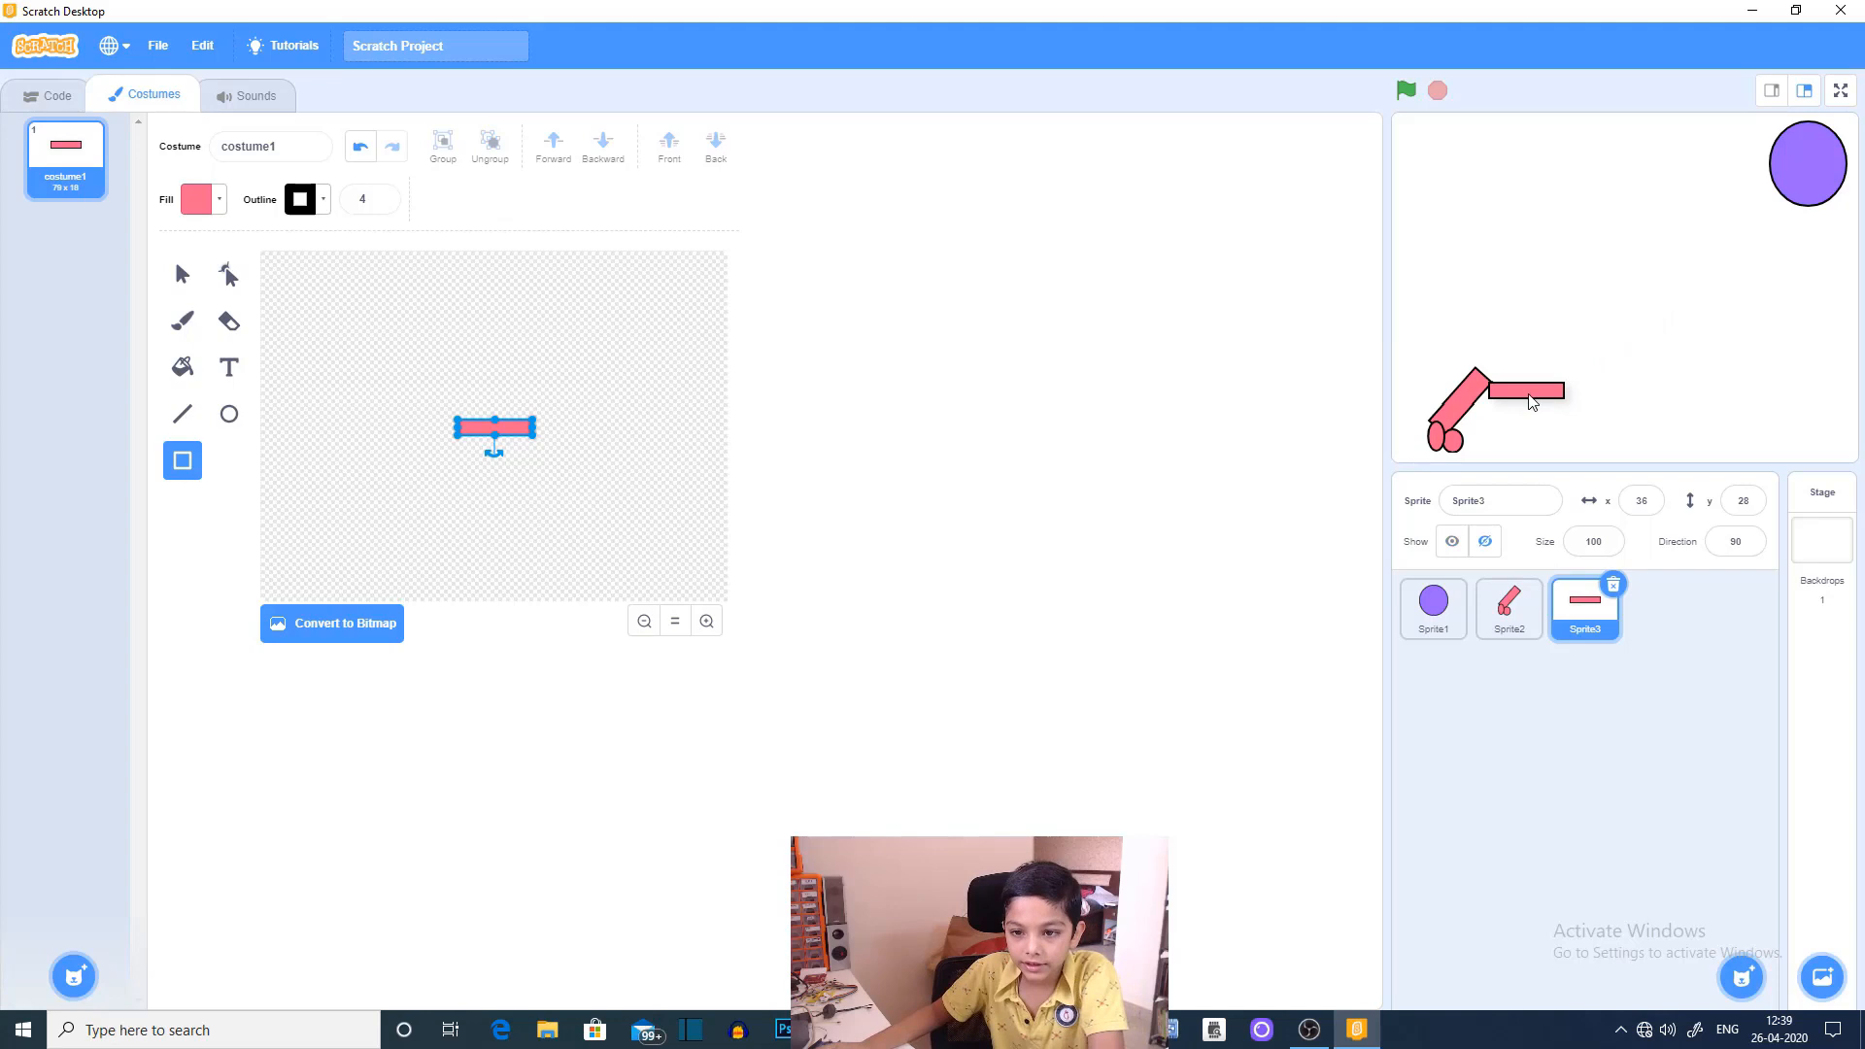
pyautogui.click(54, 96)
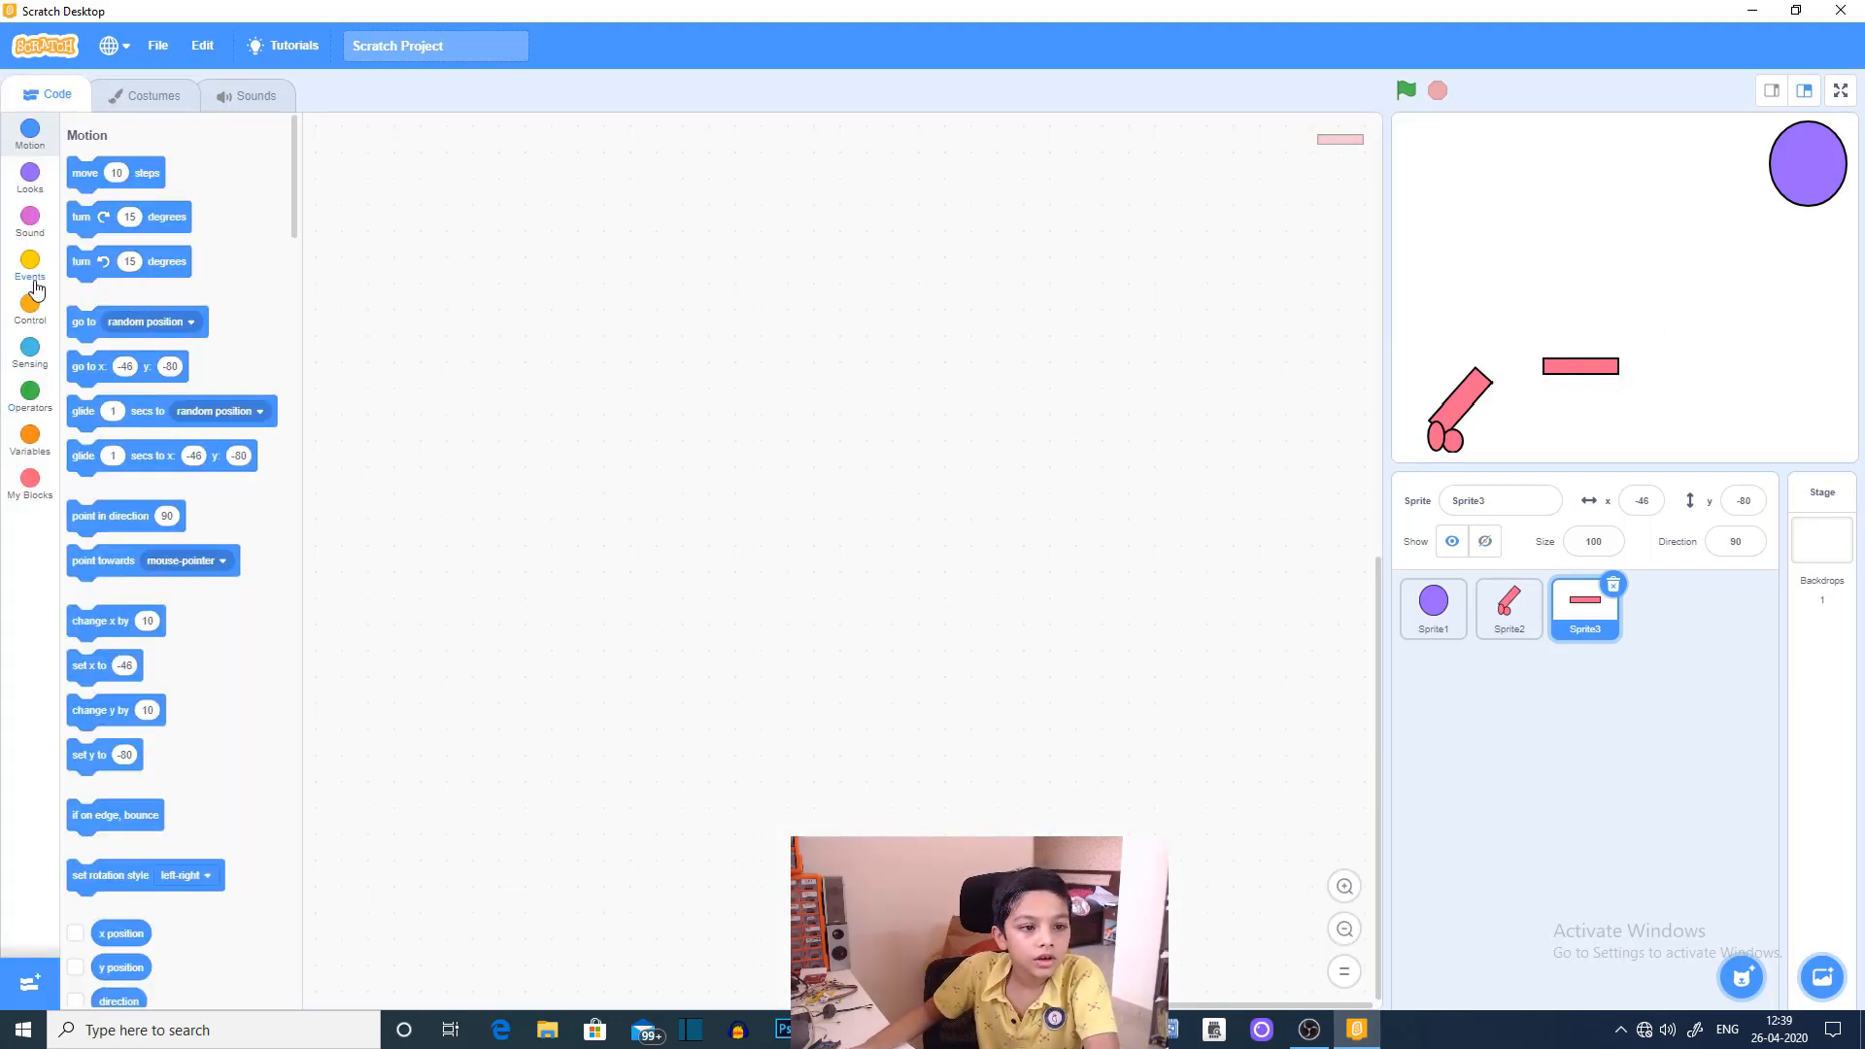
# Step: Build the bullet script: when space pressed, show, repeat 36 move 10 steps, hide
pyautogui.click(30, 268)
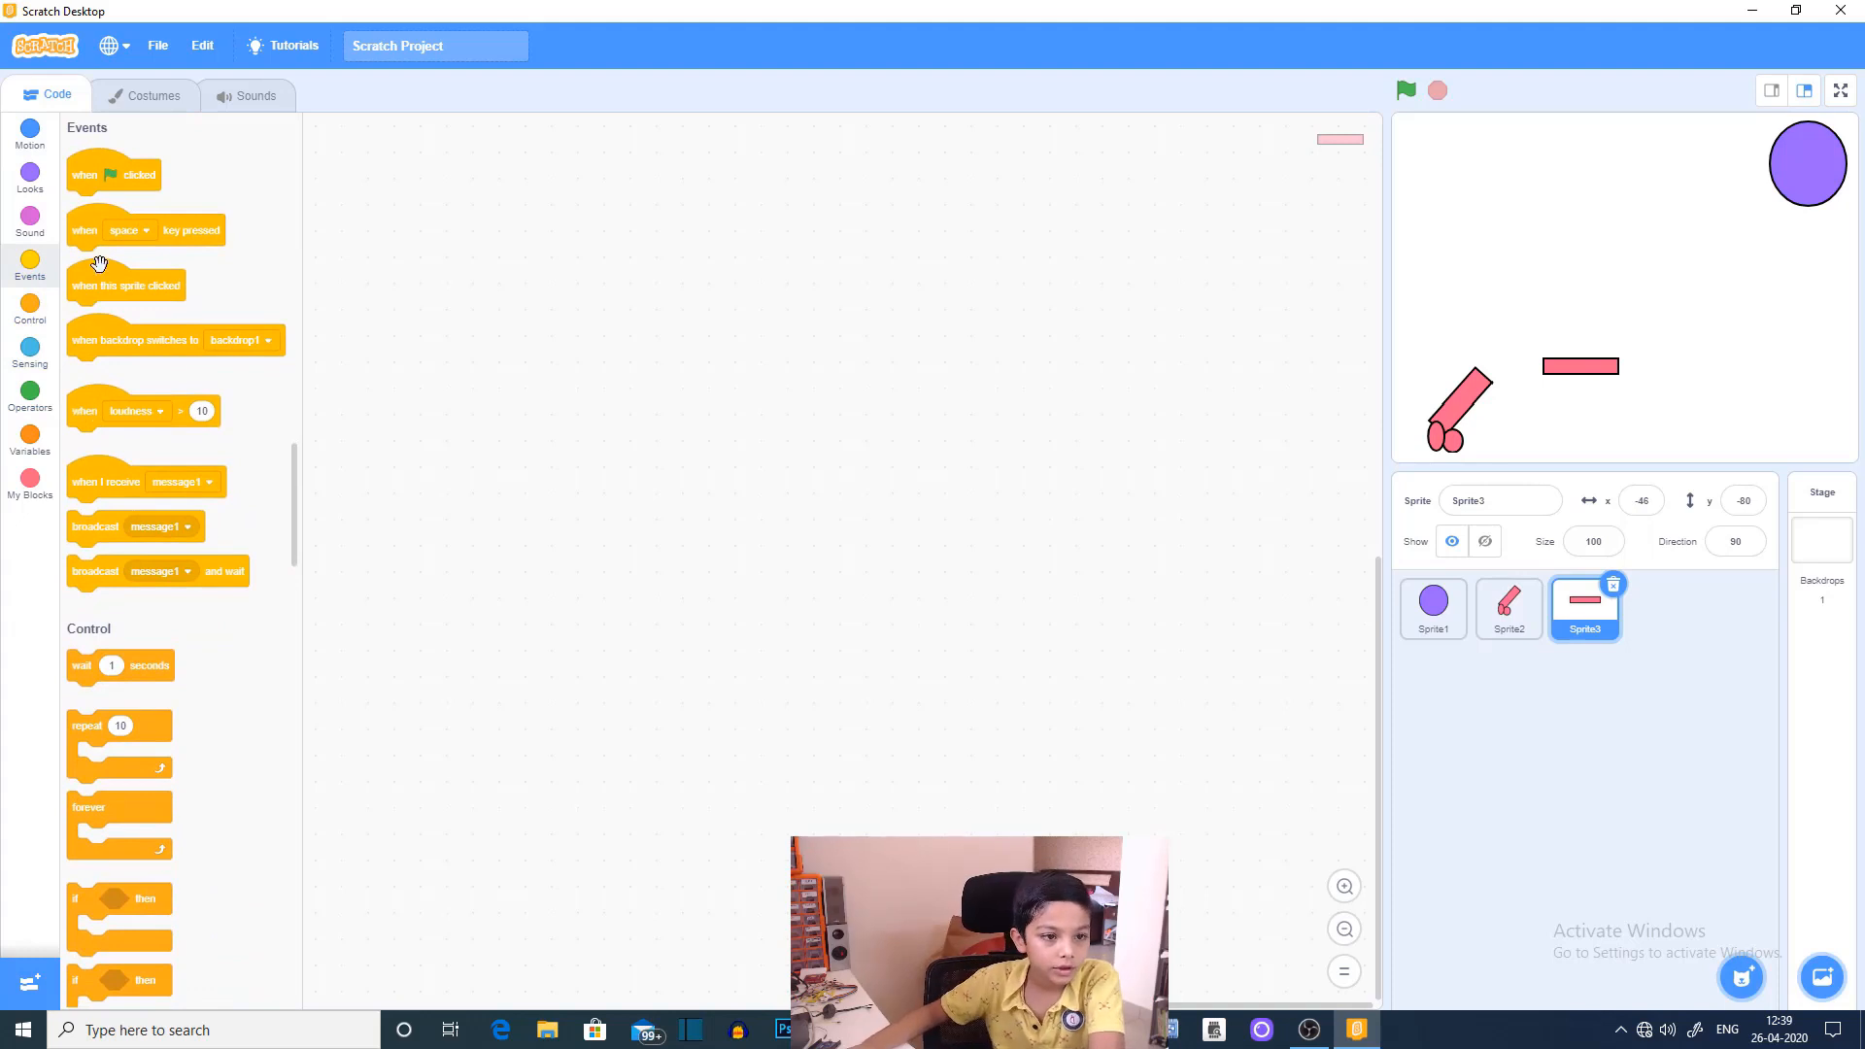
pyautogui.moveTo(145, 229); pyautogui.dragTo(758, 293)
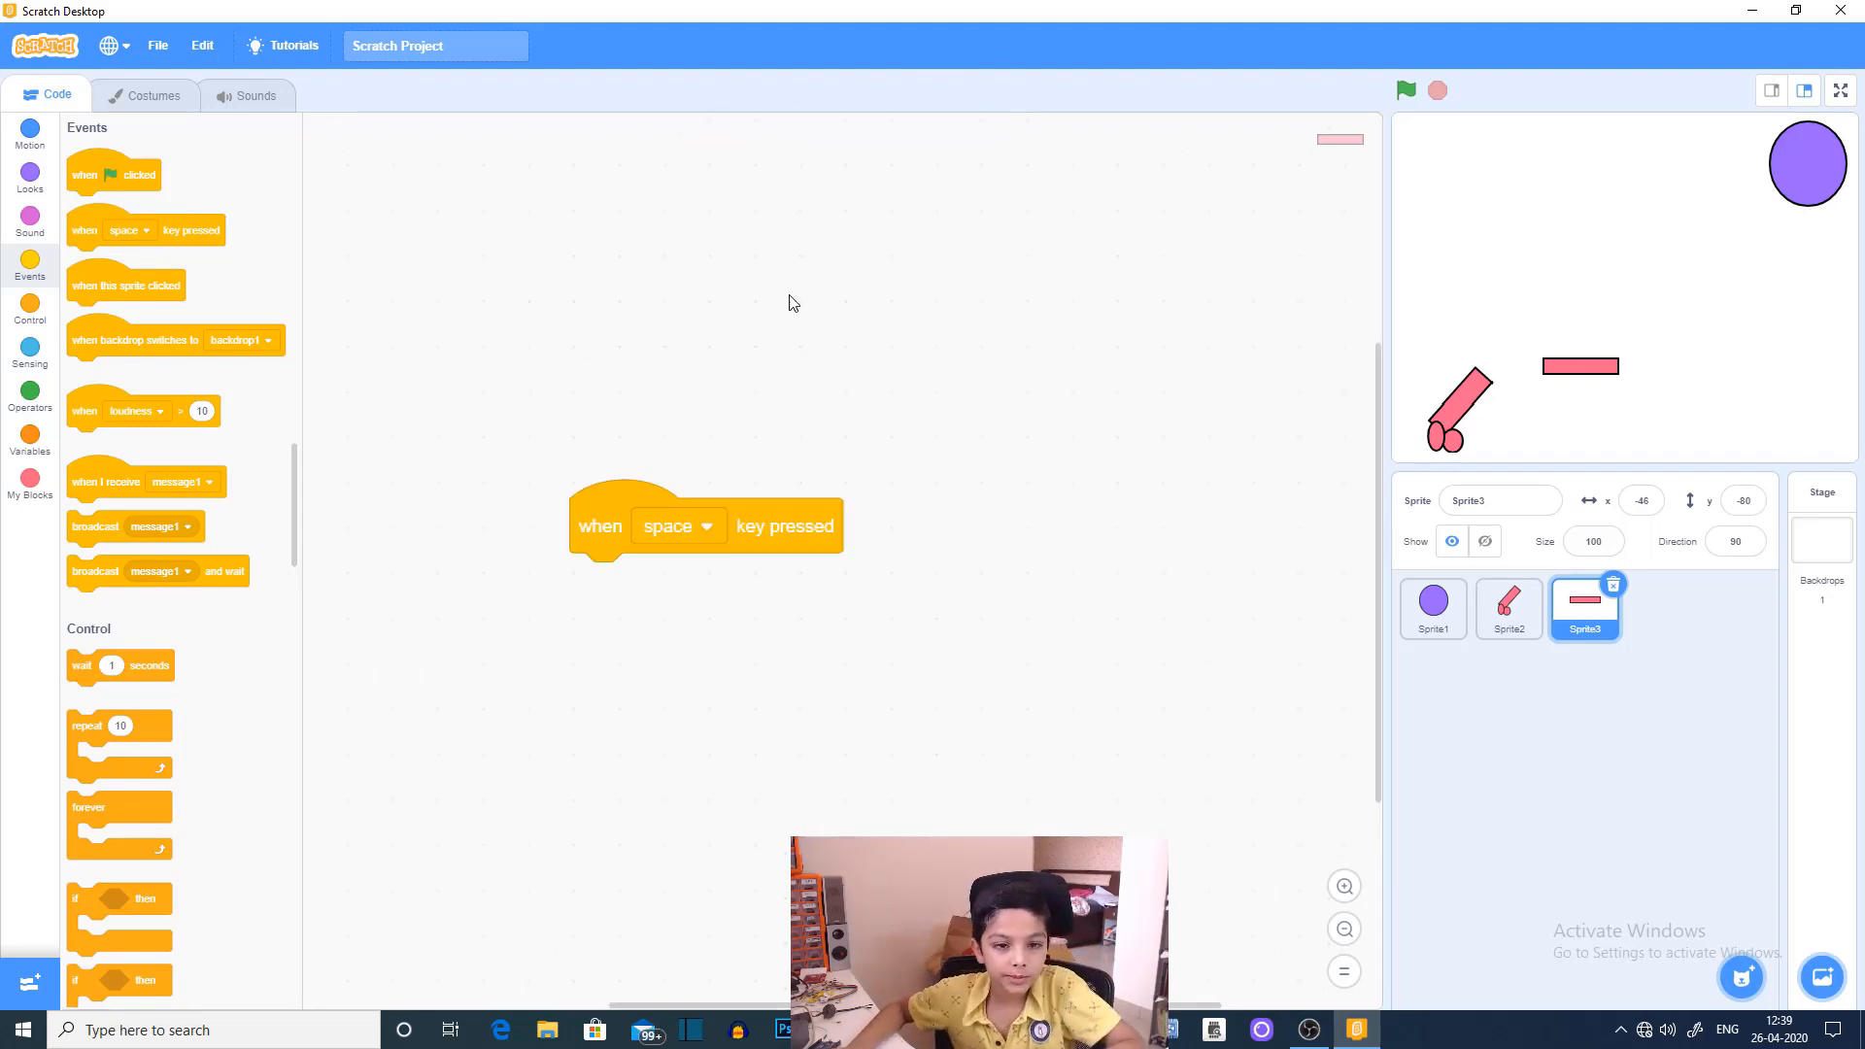
pyautogui.moveTo(894, 175)
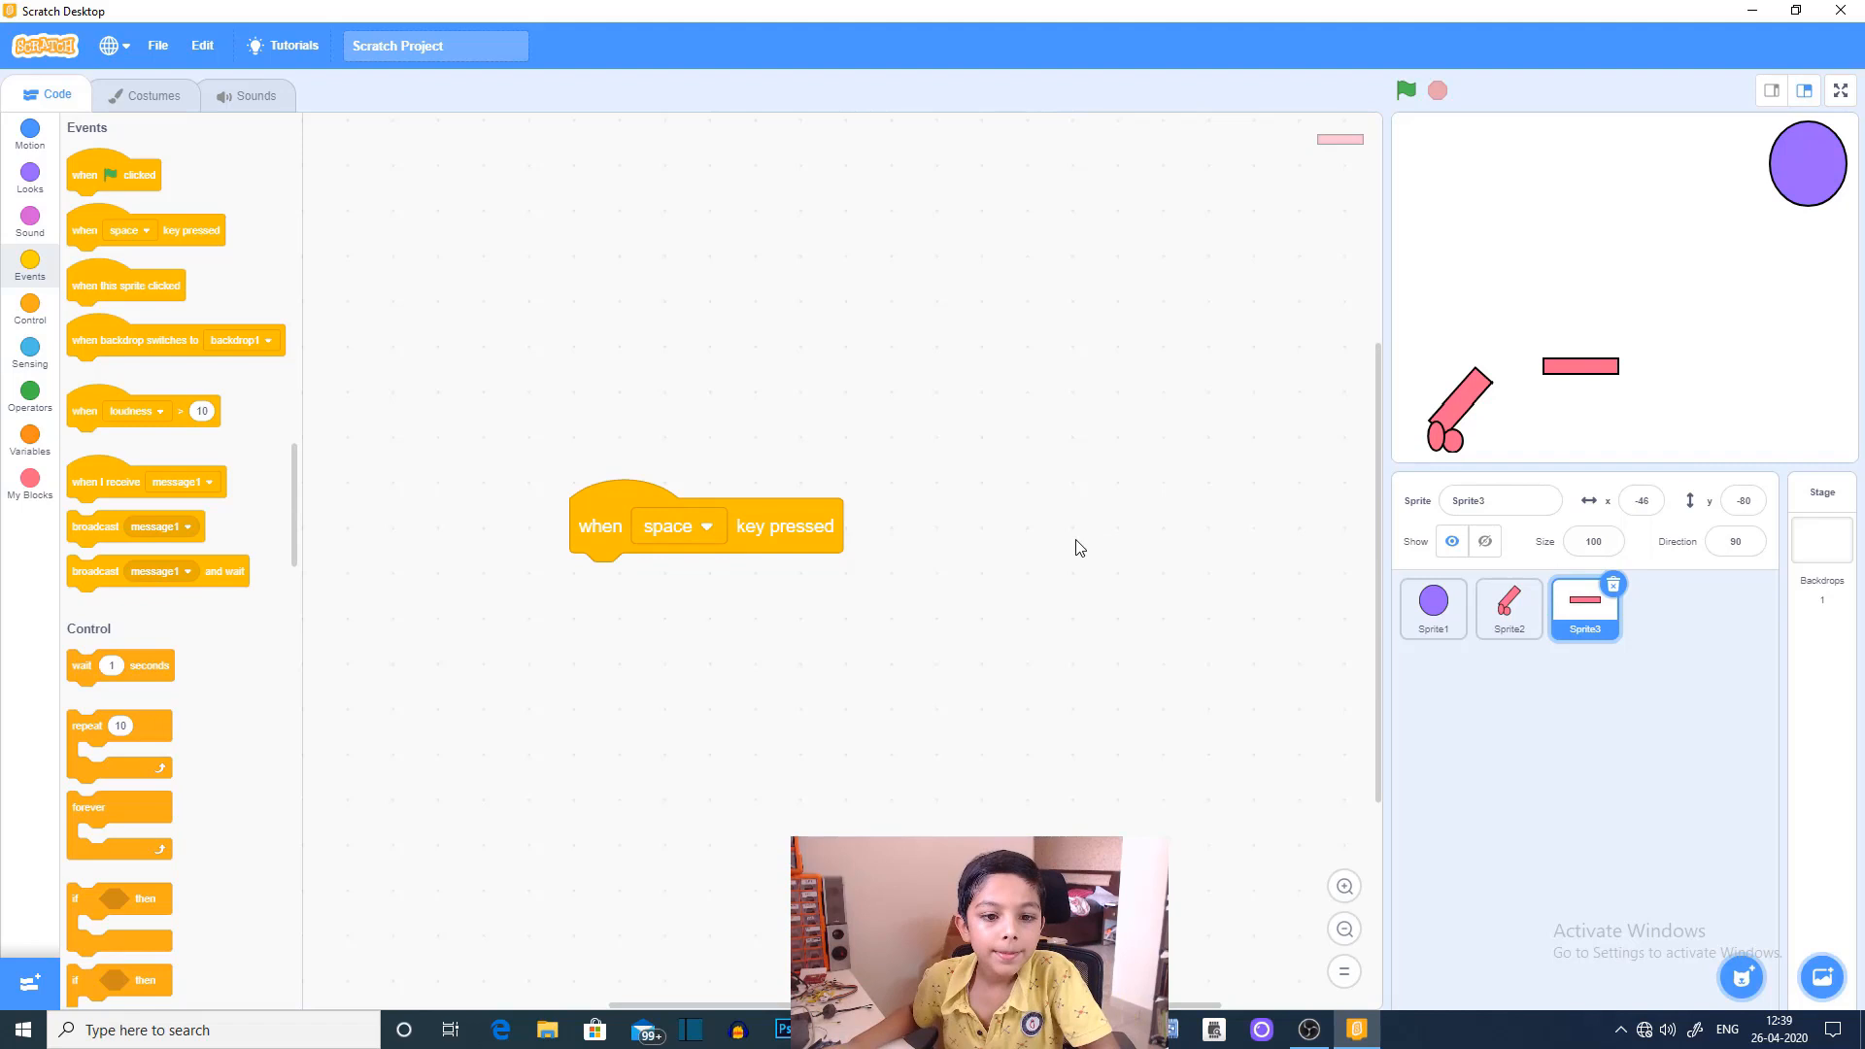
pyautogui.moveTo(17, 206)
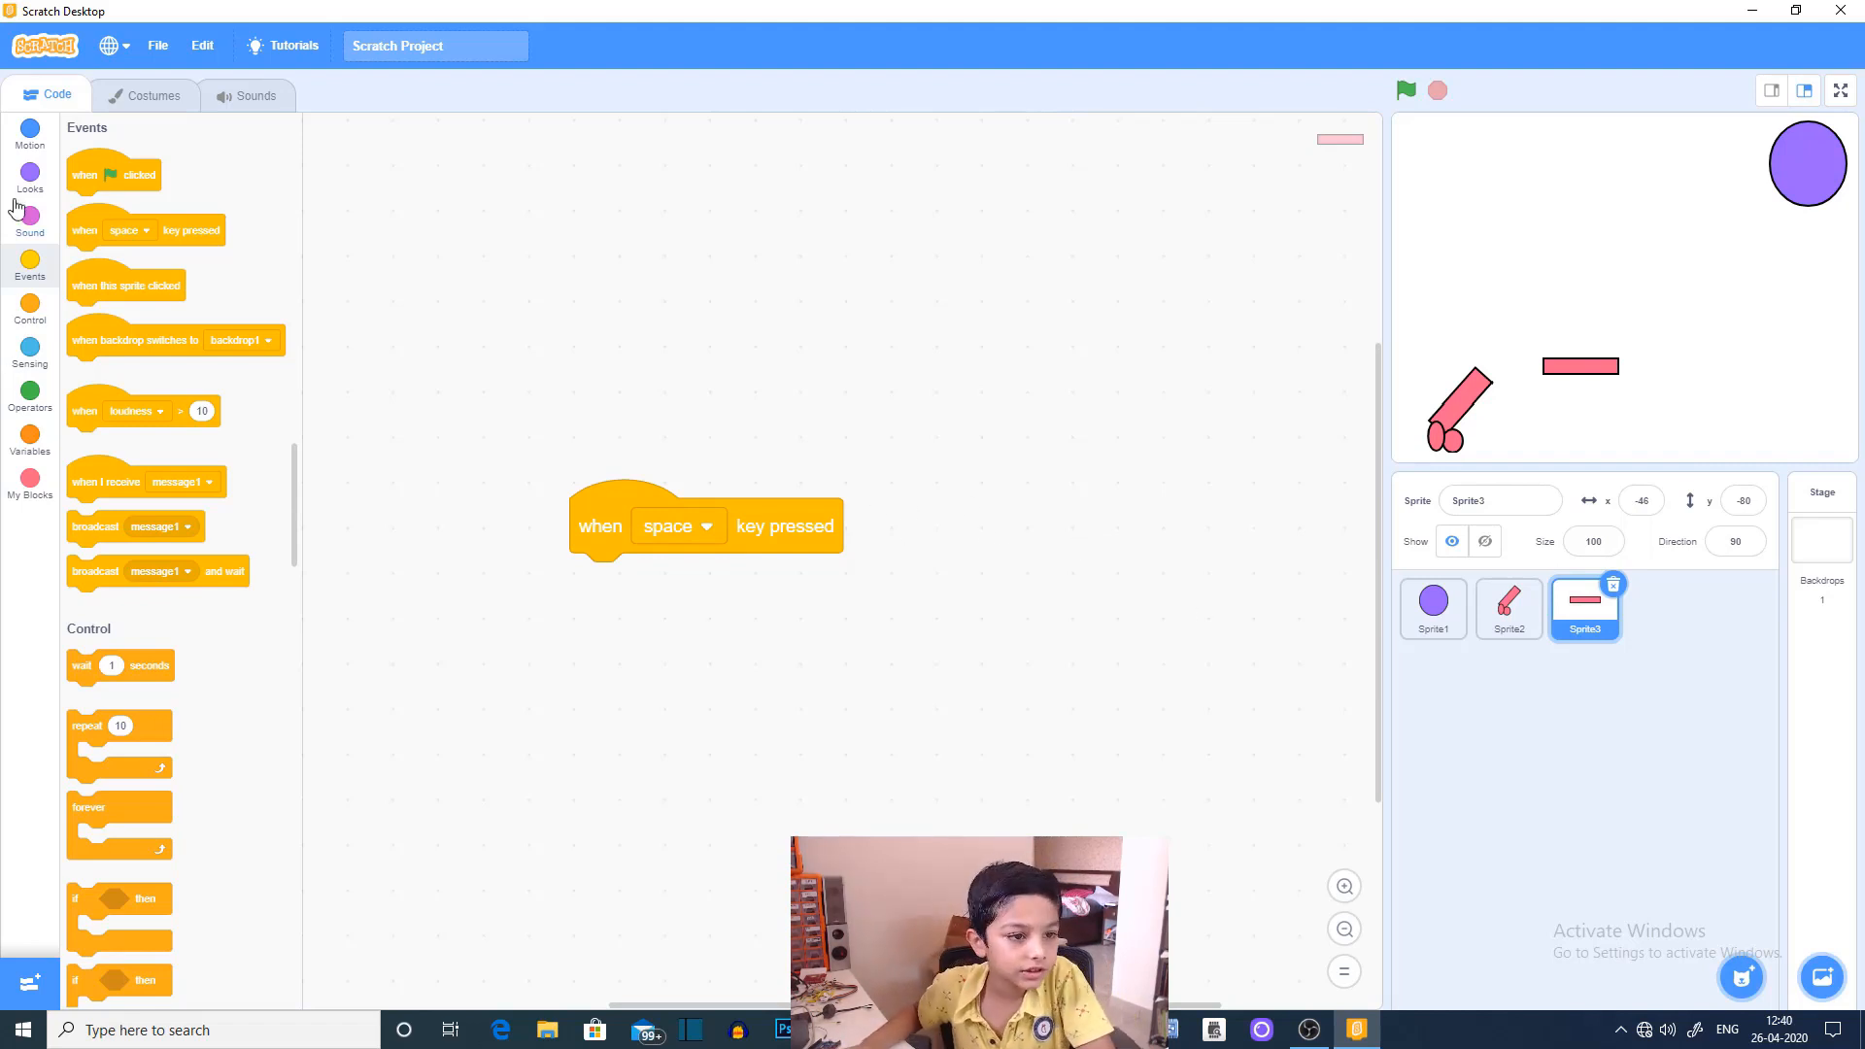
pyautogui.moveTo(39, 303)
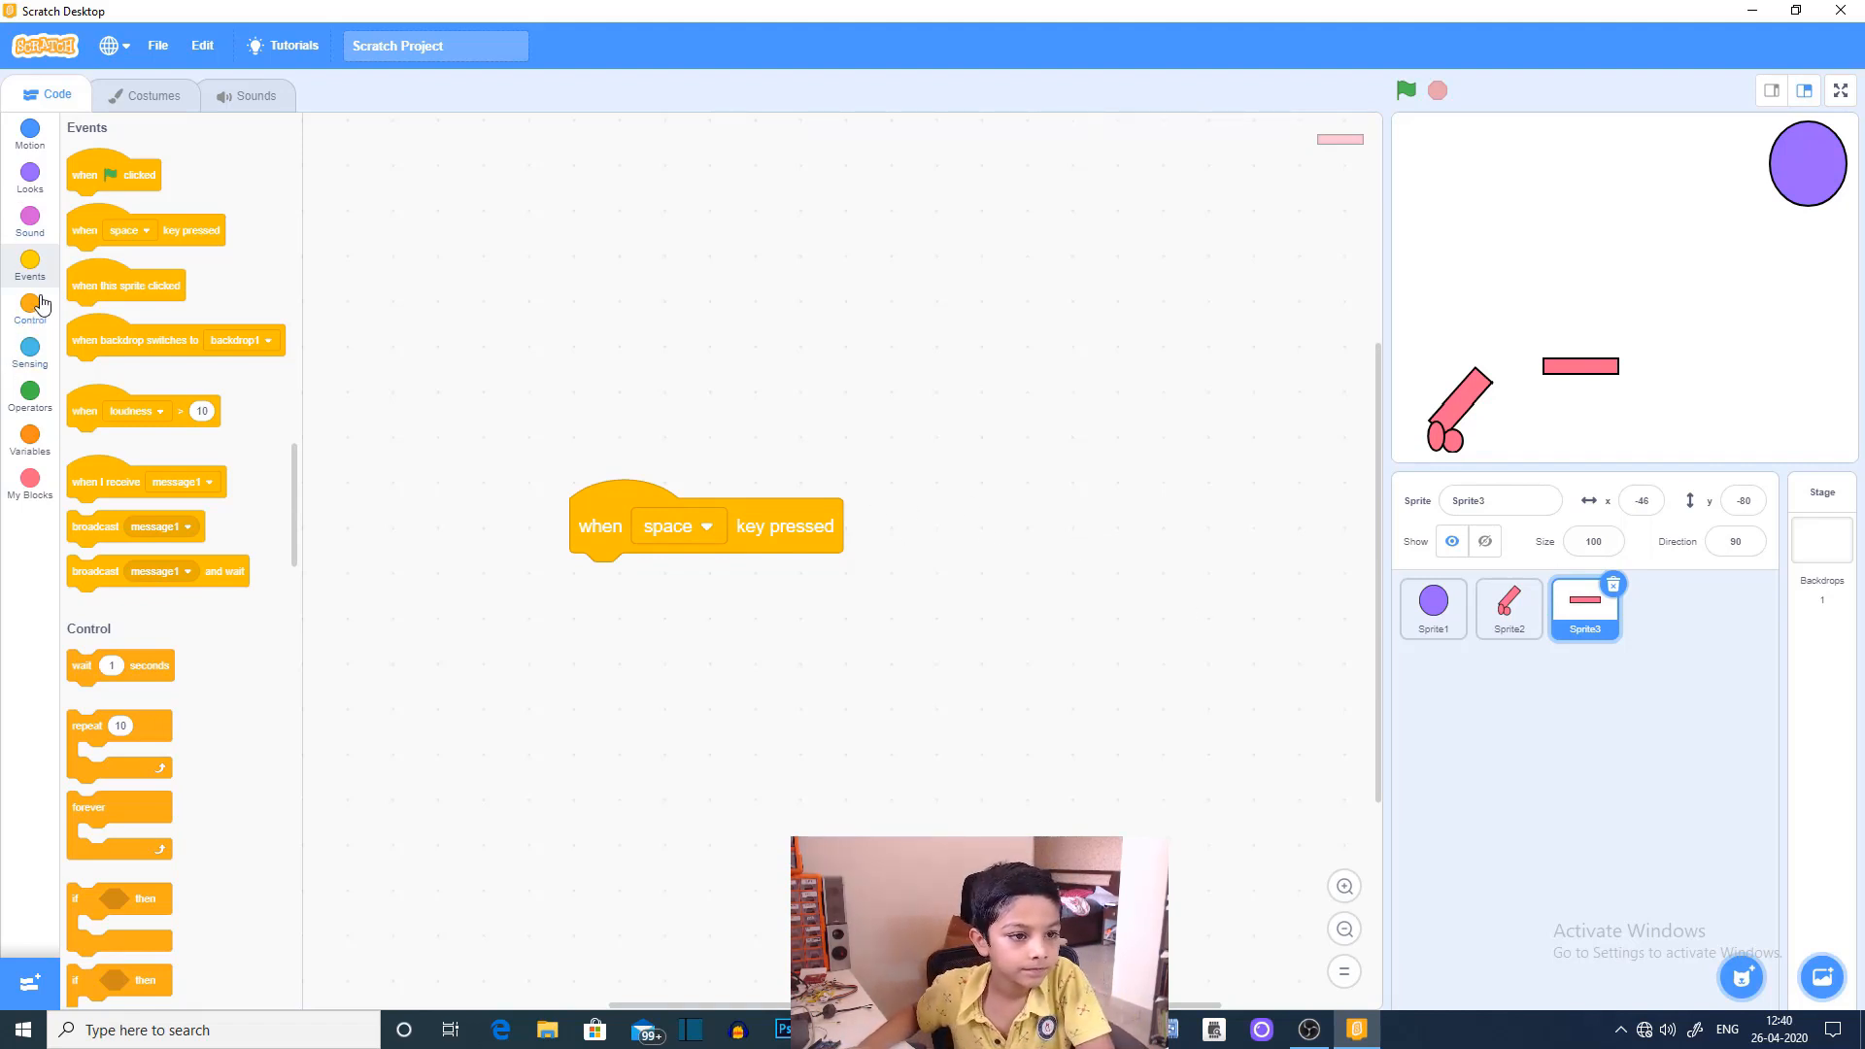
pyautogui.click(30, 133)
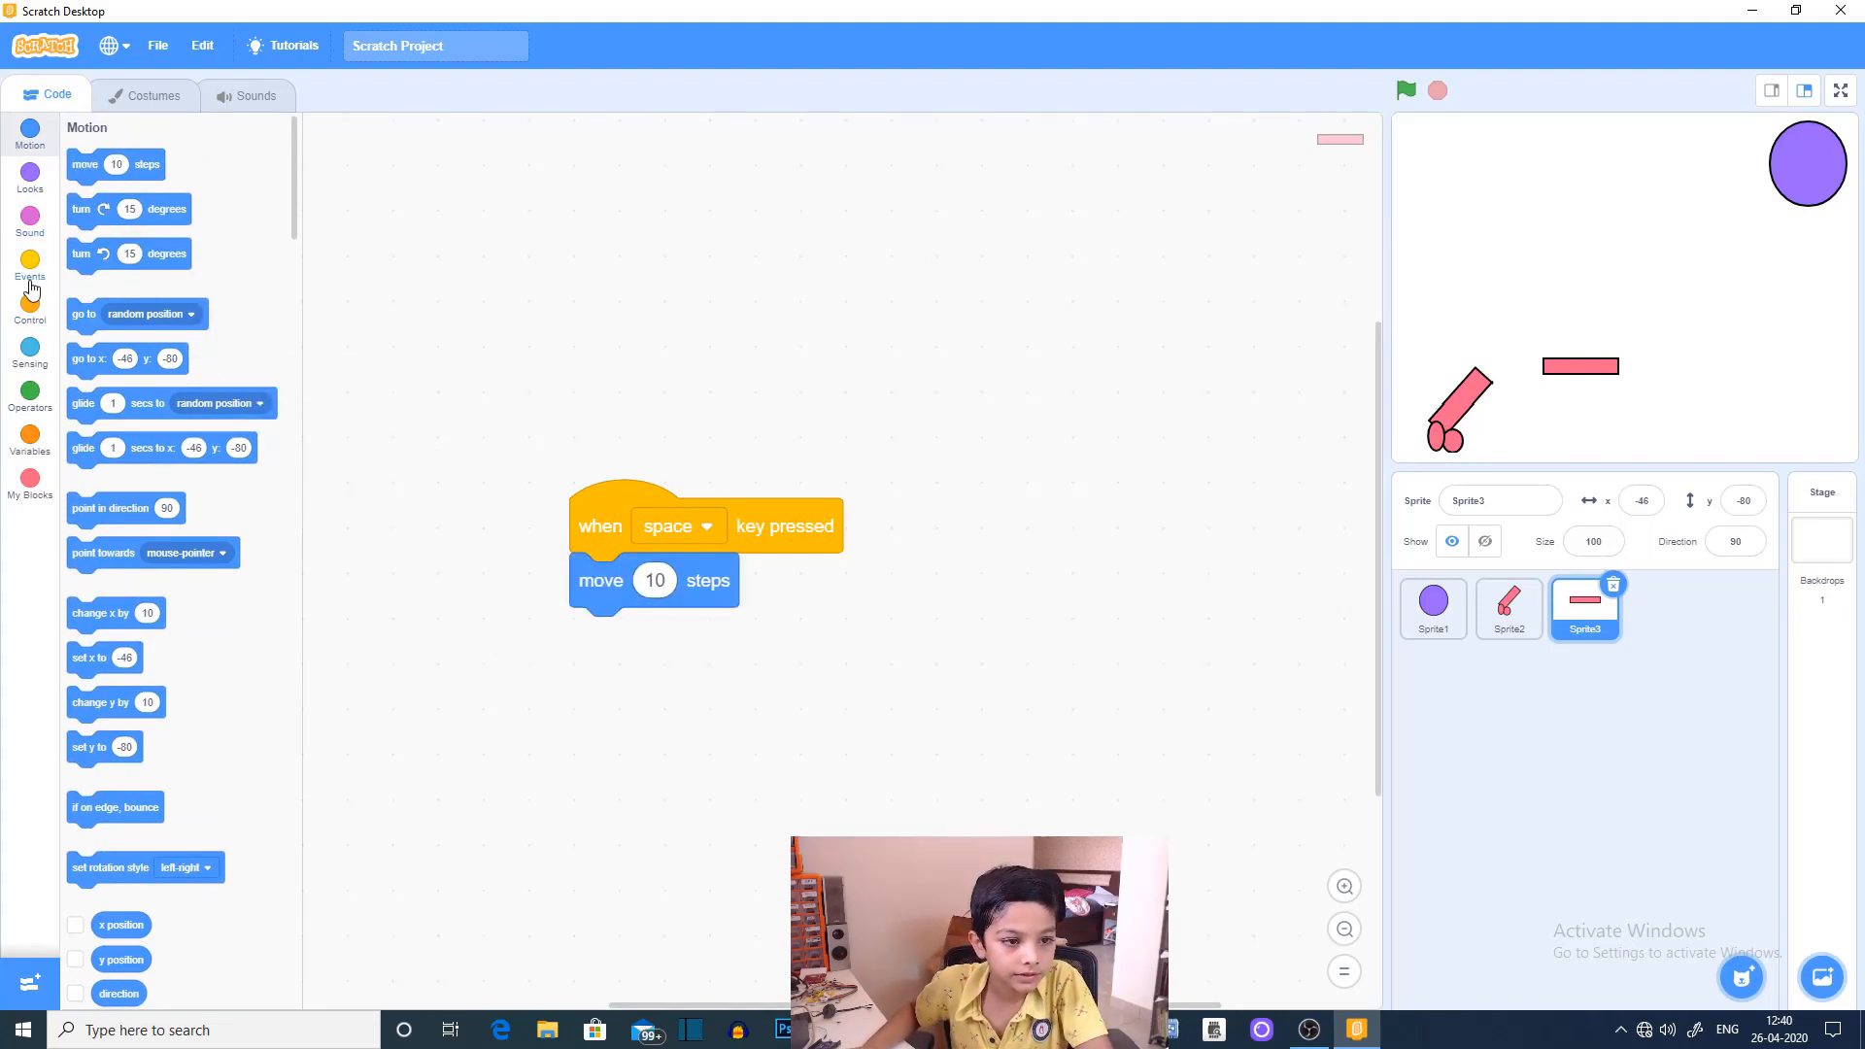
pyautogui.click(30, 268)
pyautogui.write('36')
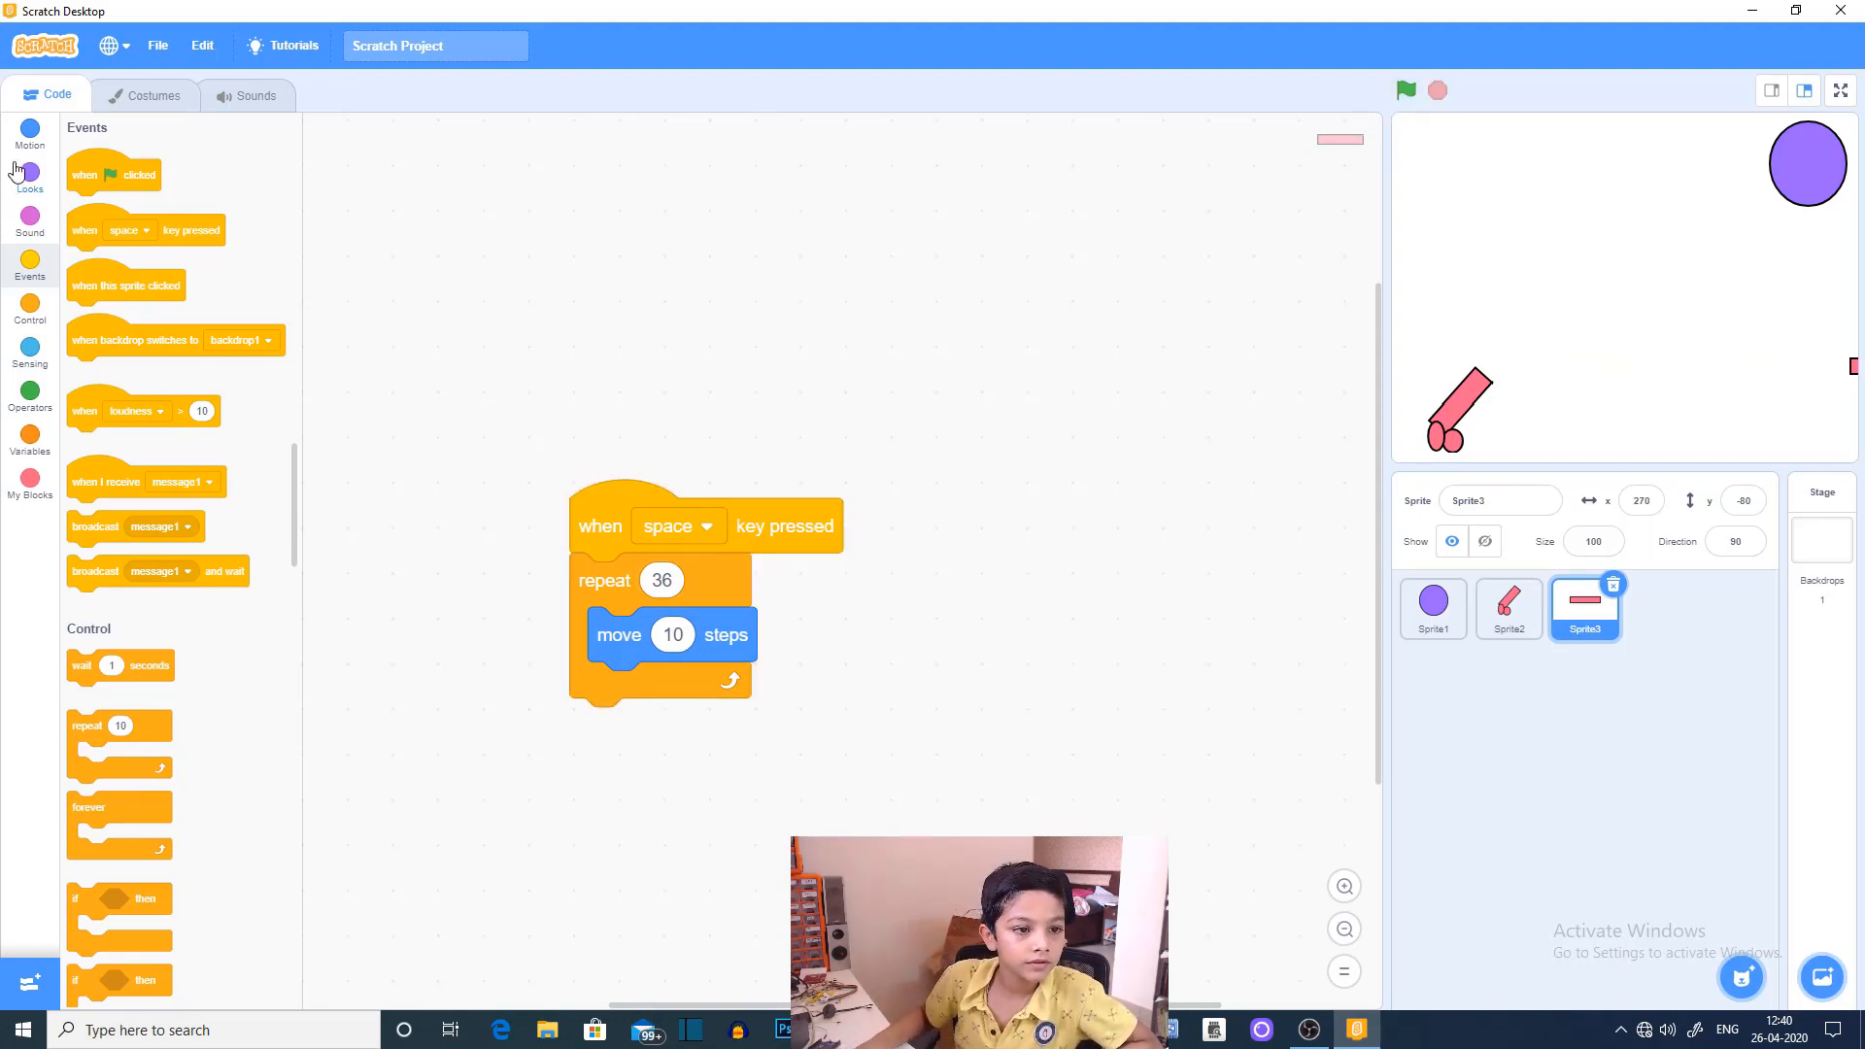
pyautogui.click(29, 221)
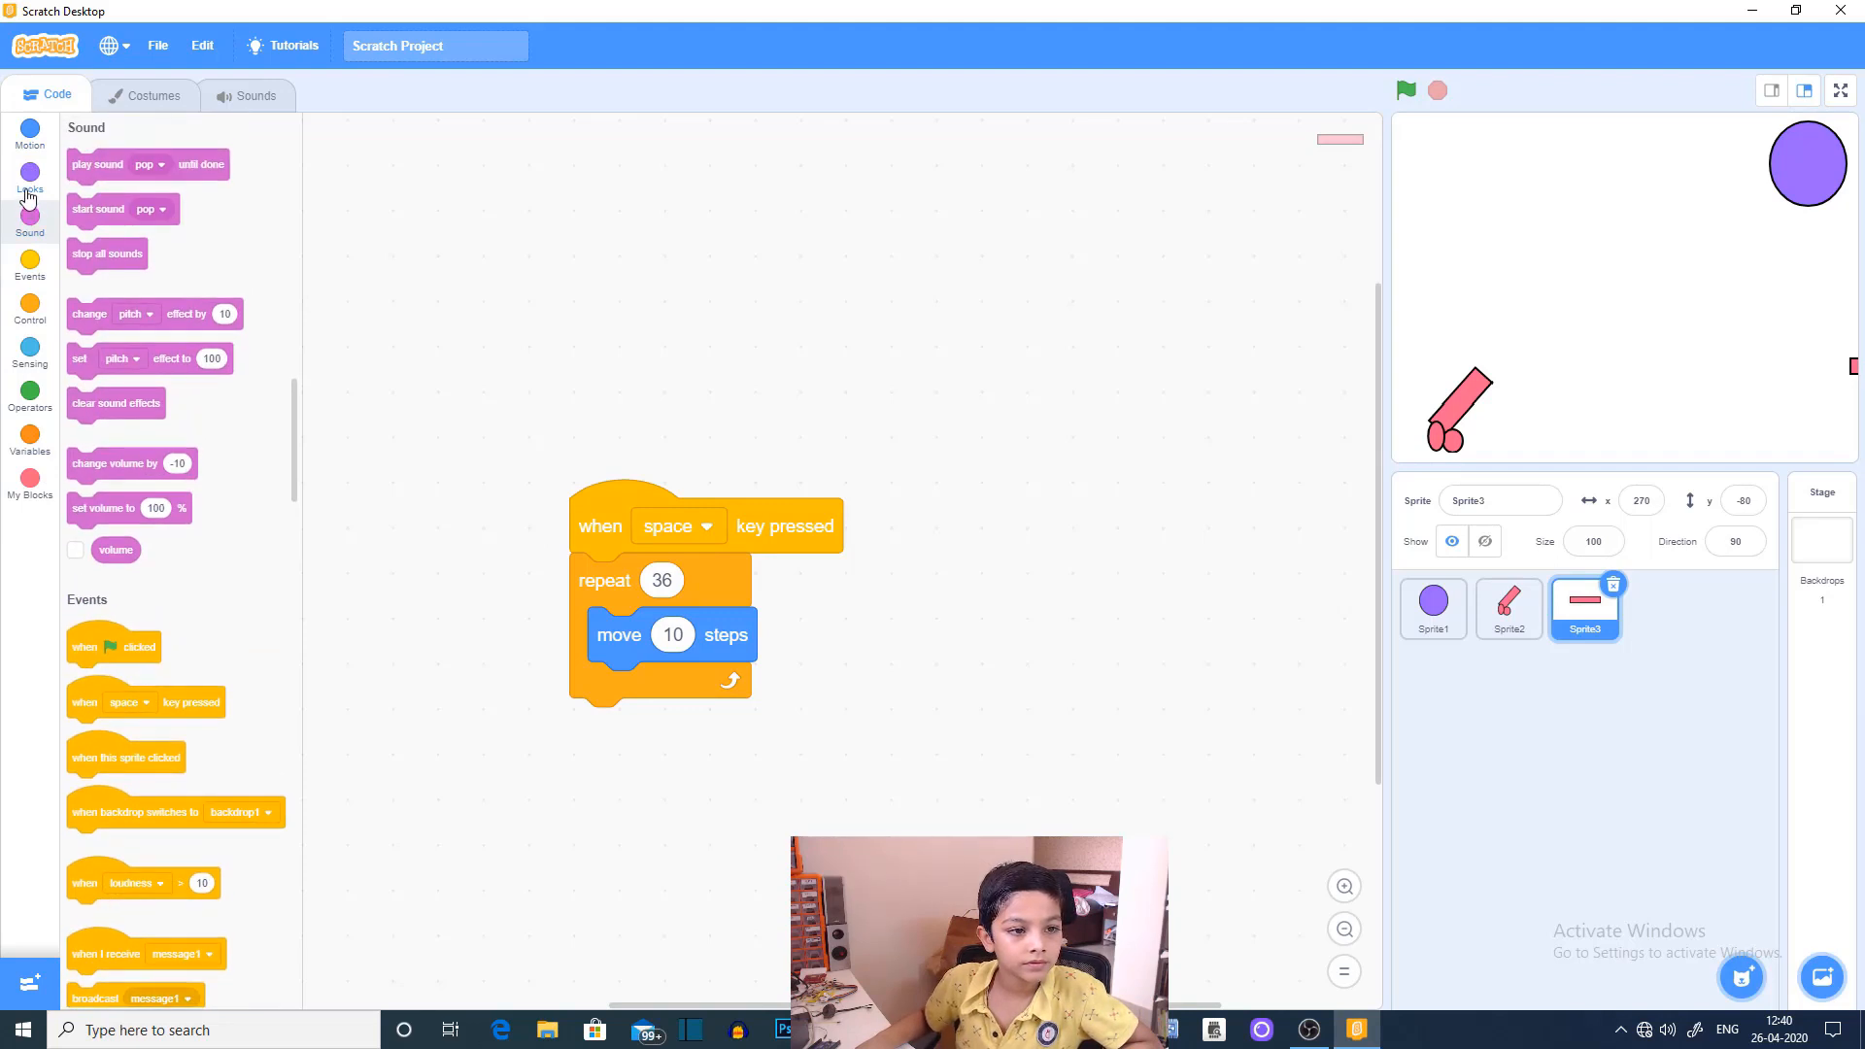
pyautogui.click(30, 178)
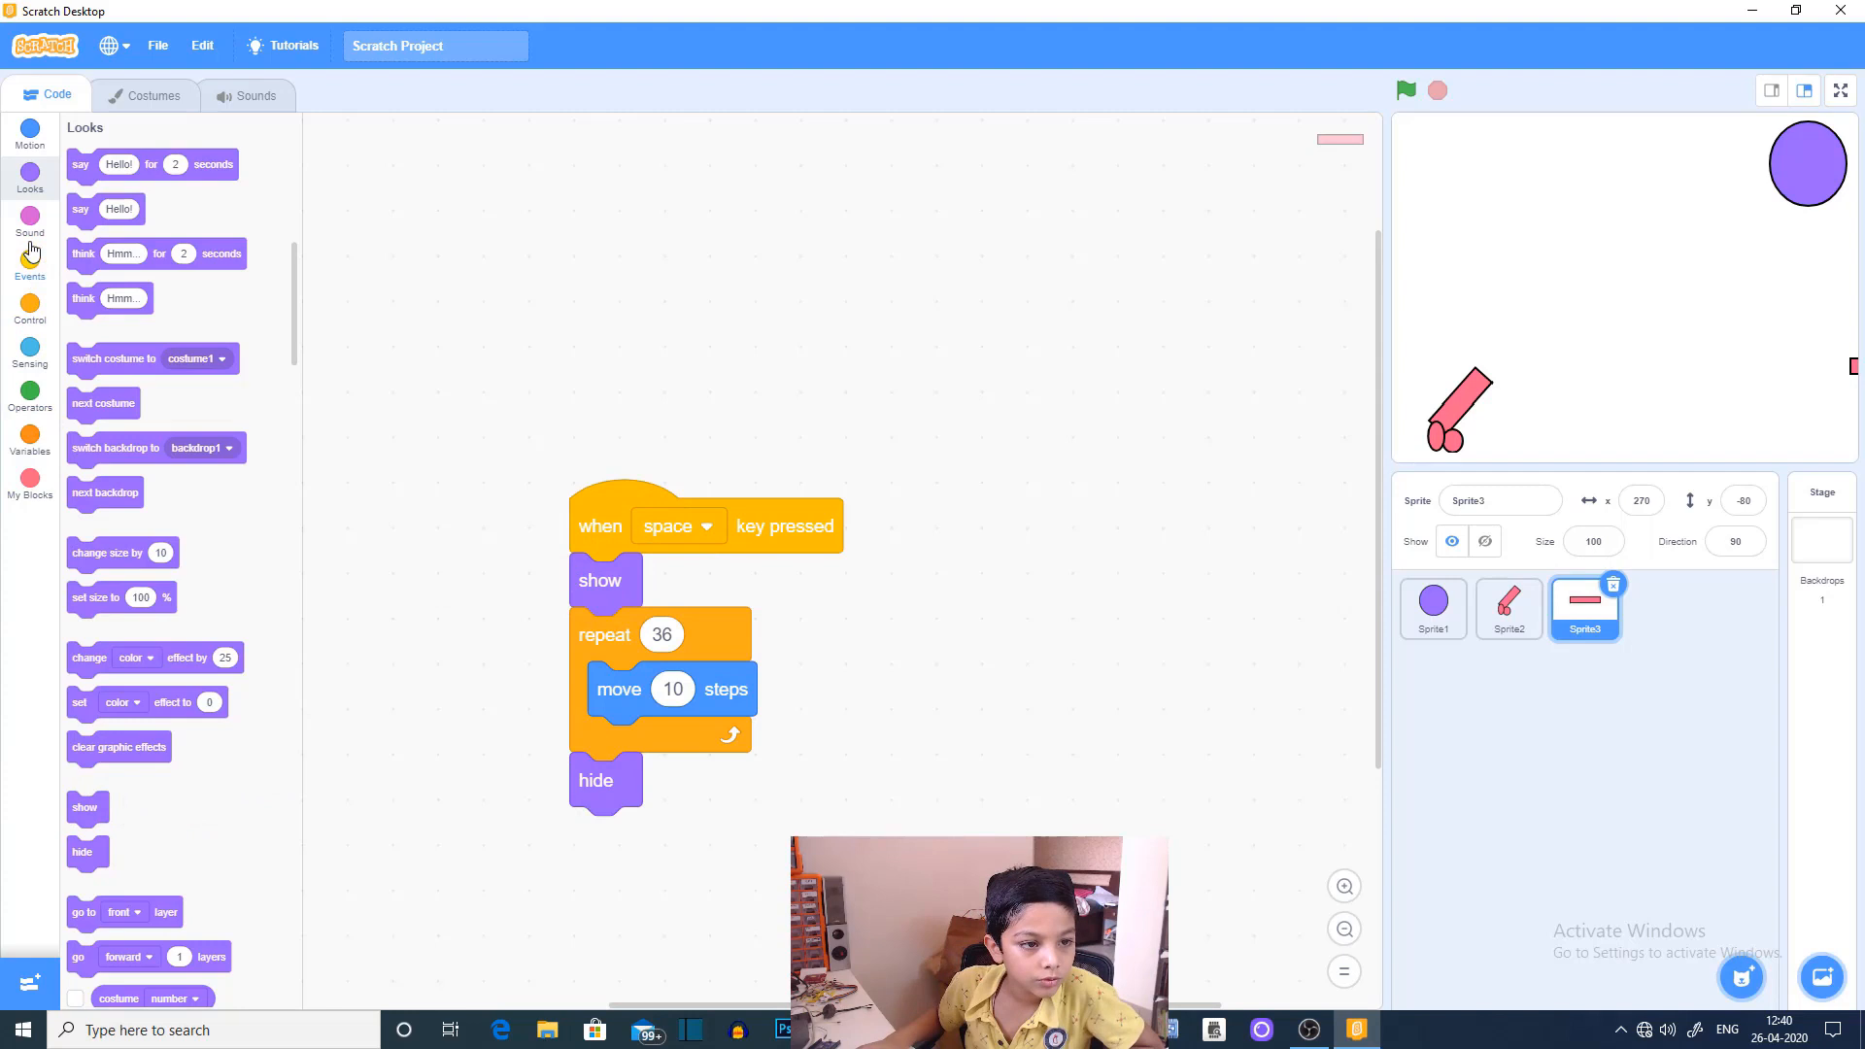
# Step: Set the bullet's go to block to Sprite2 and test-fire the script
pyautogui.click(31, 128)
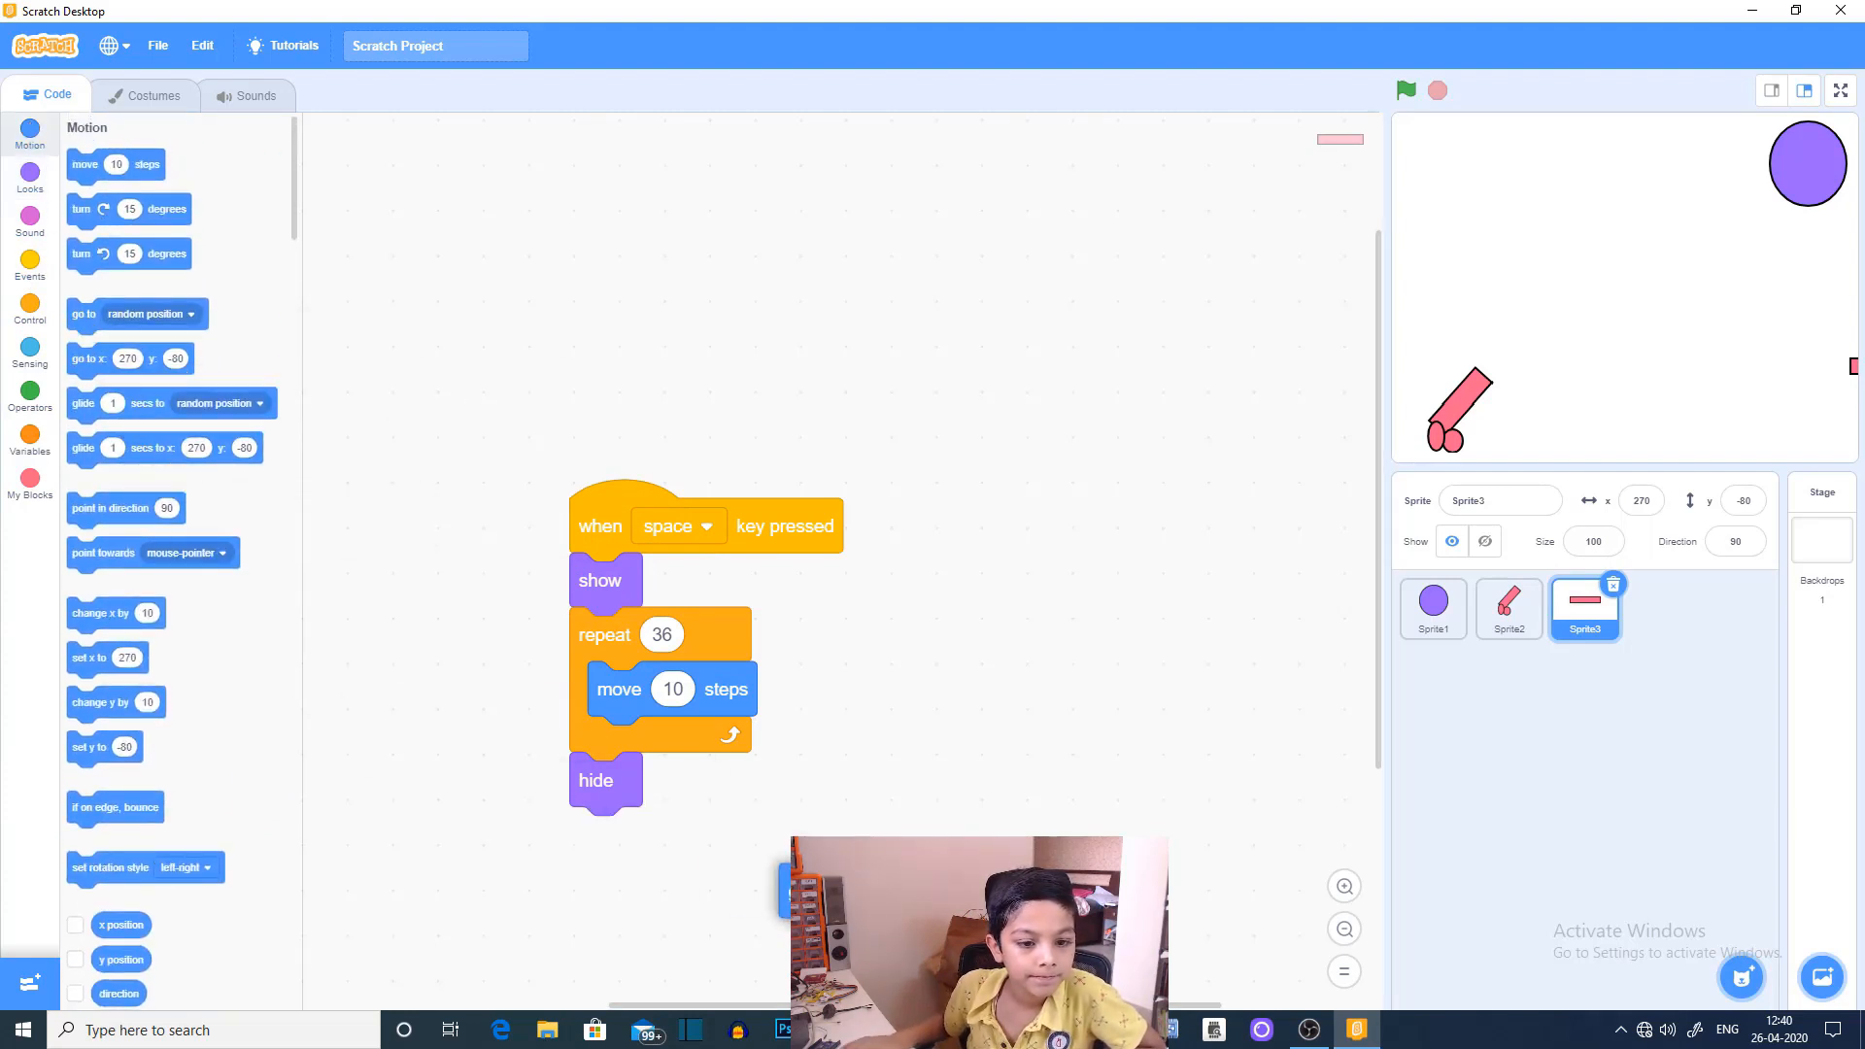
pyautogui.click(781, 833)
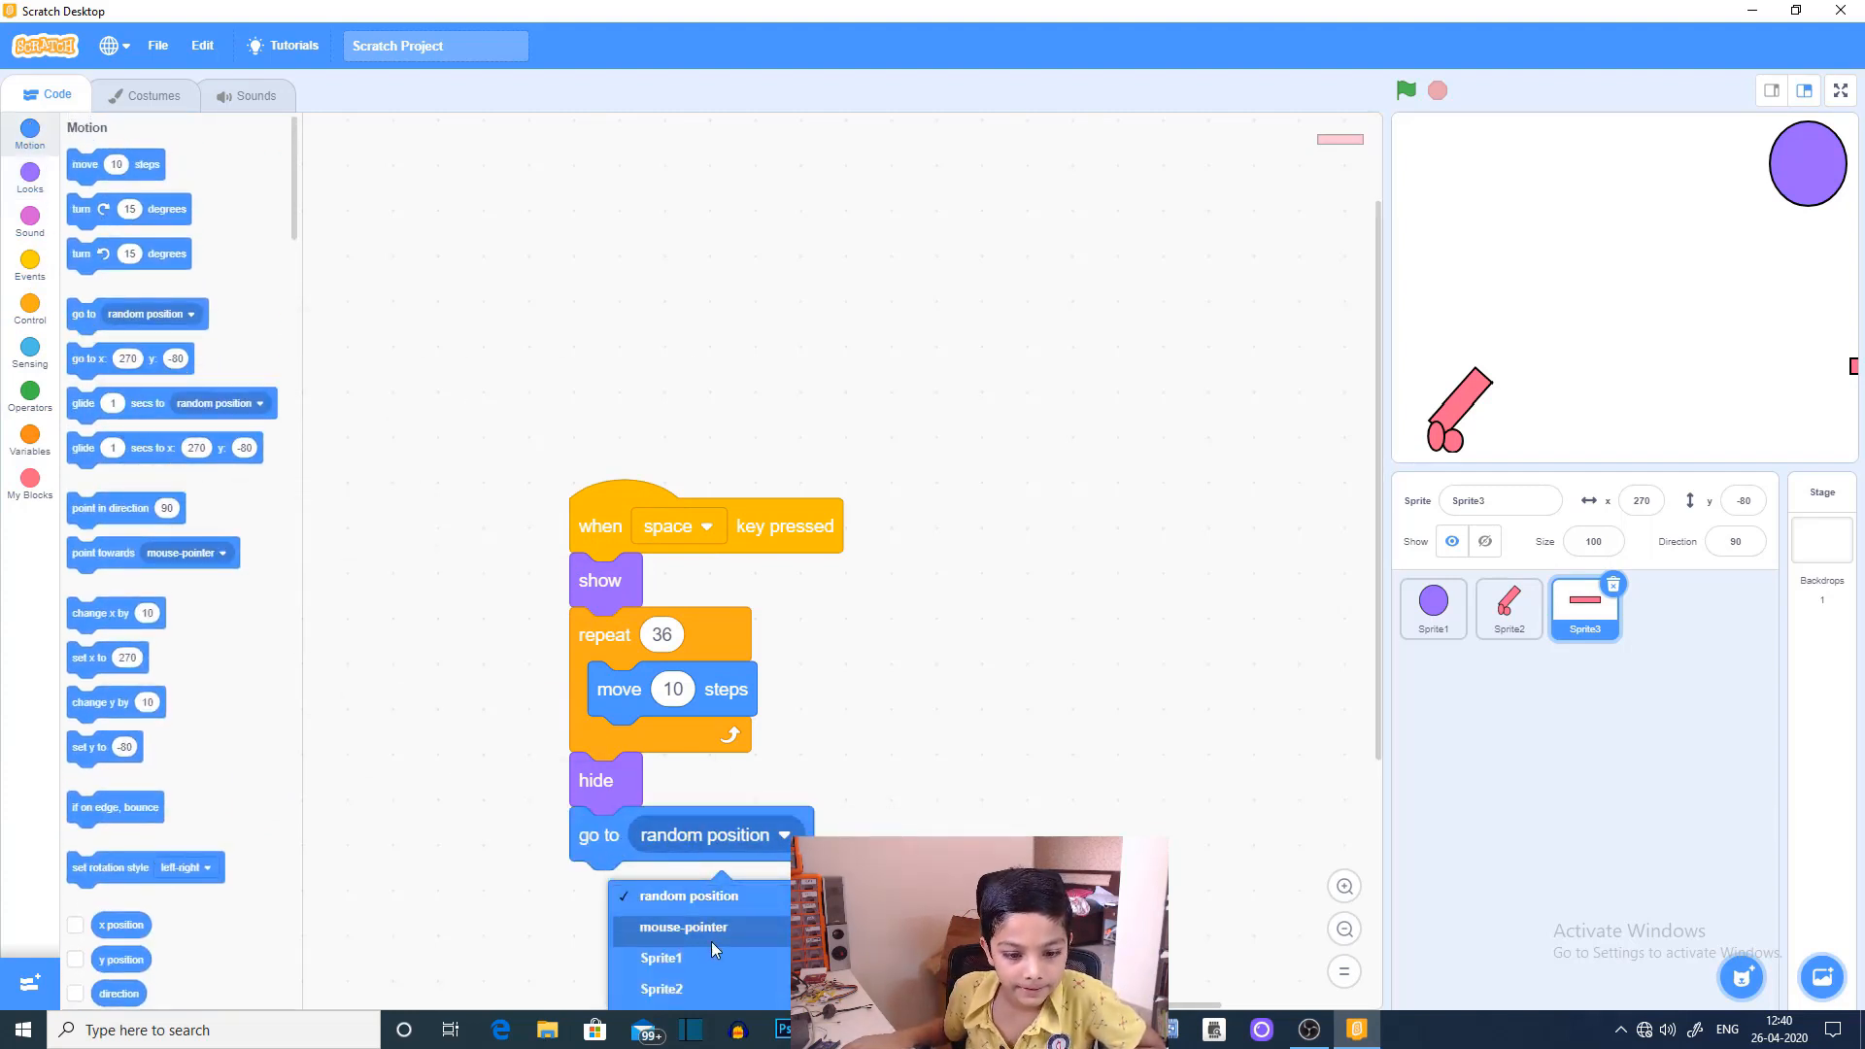
pyautogui.moveTo(717, 958)
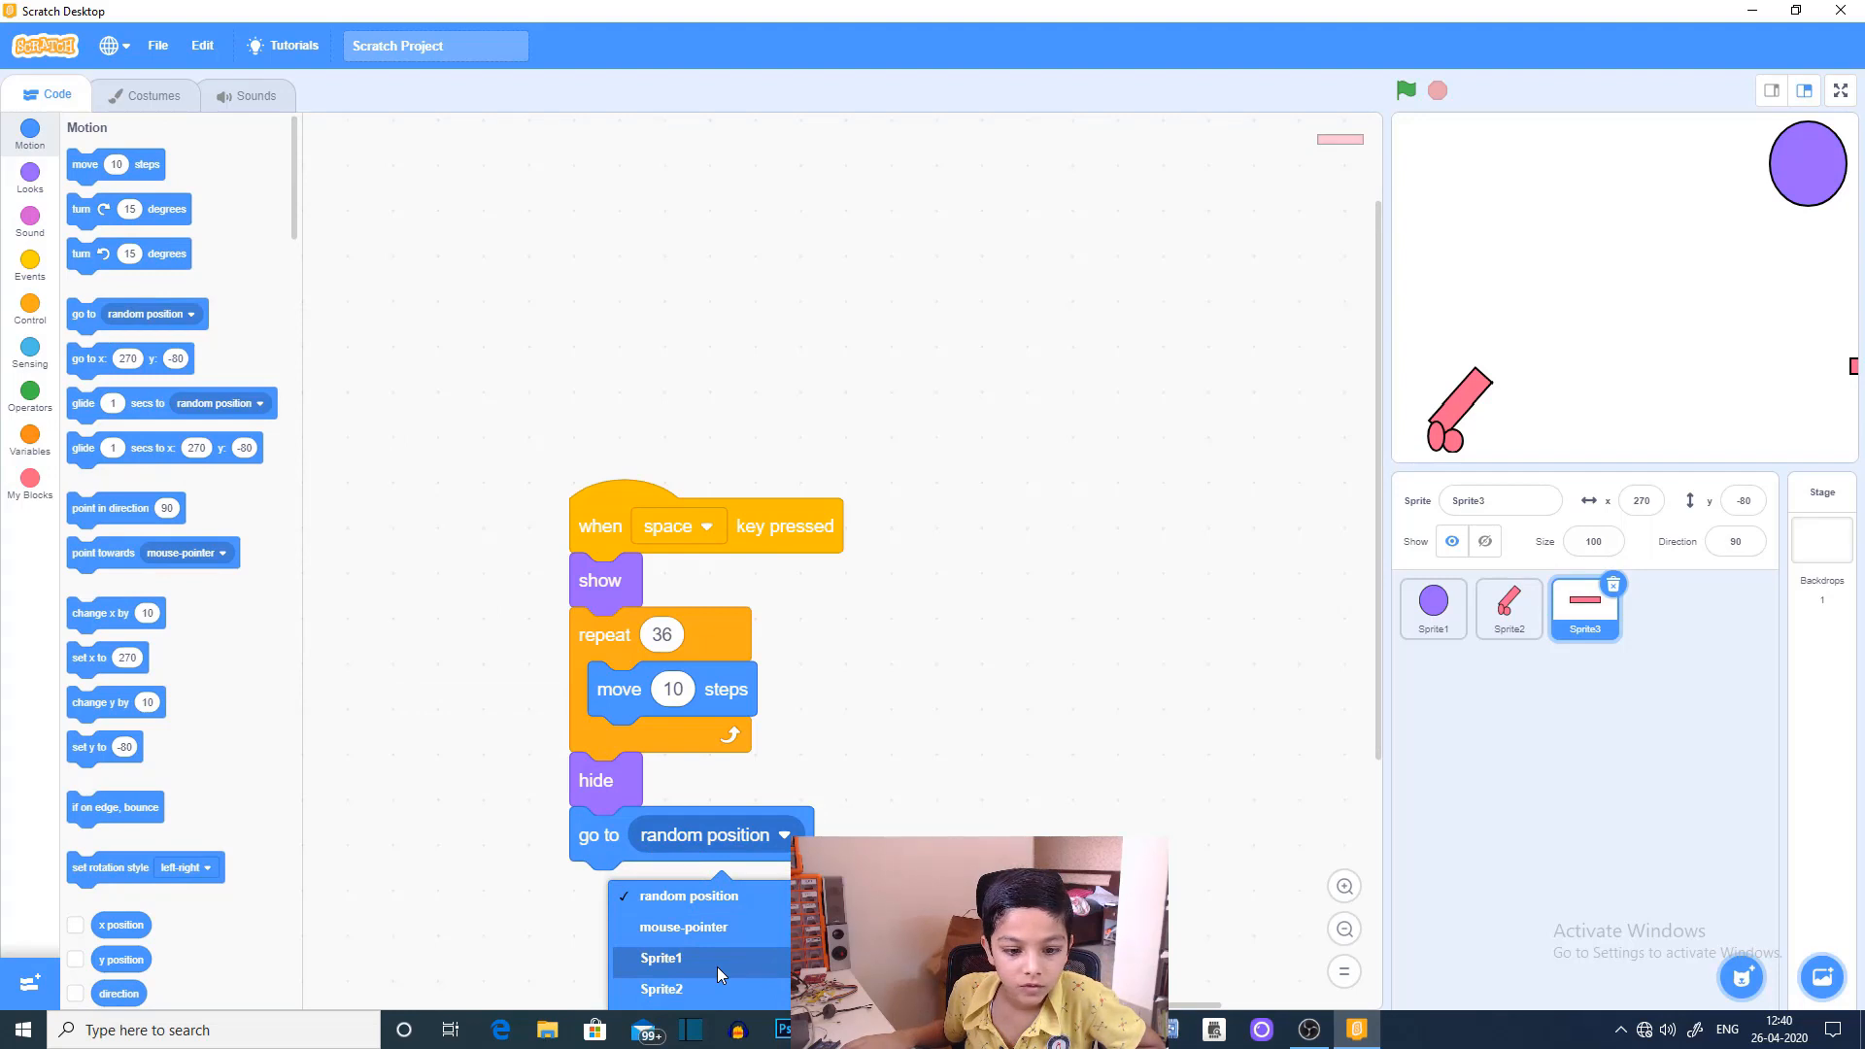
pyautogui.click(661, 988)
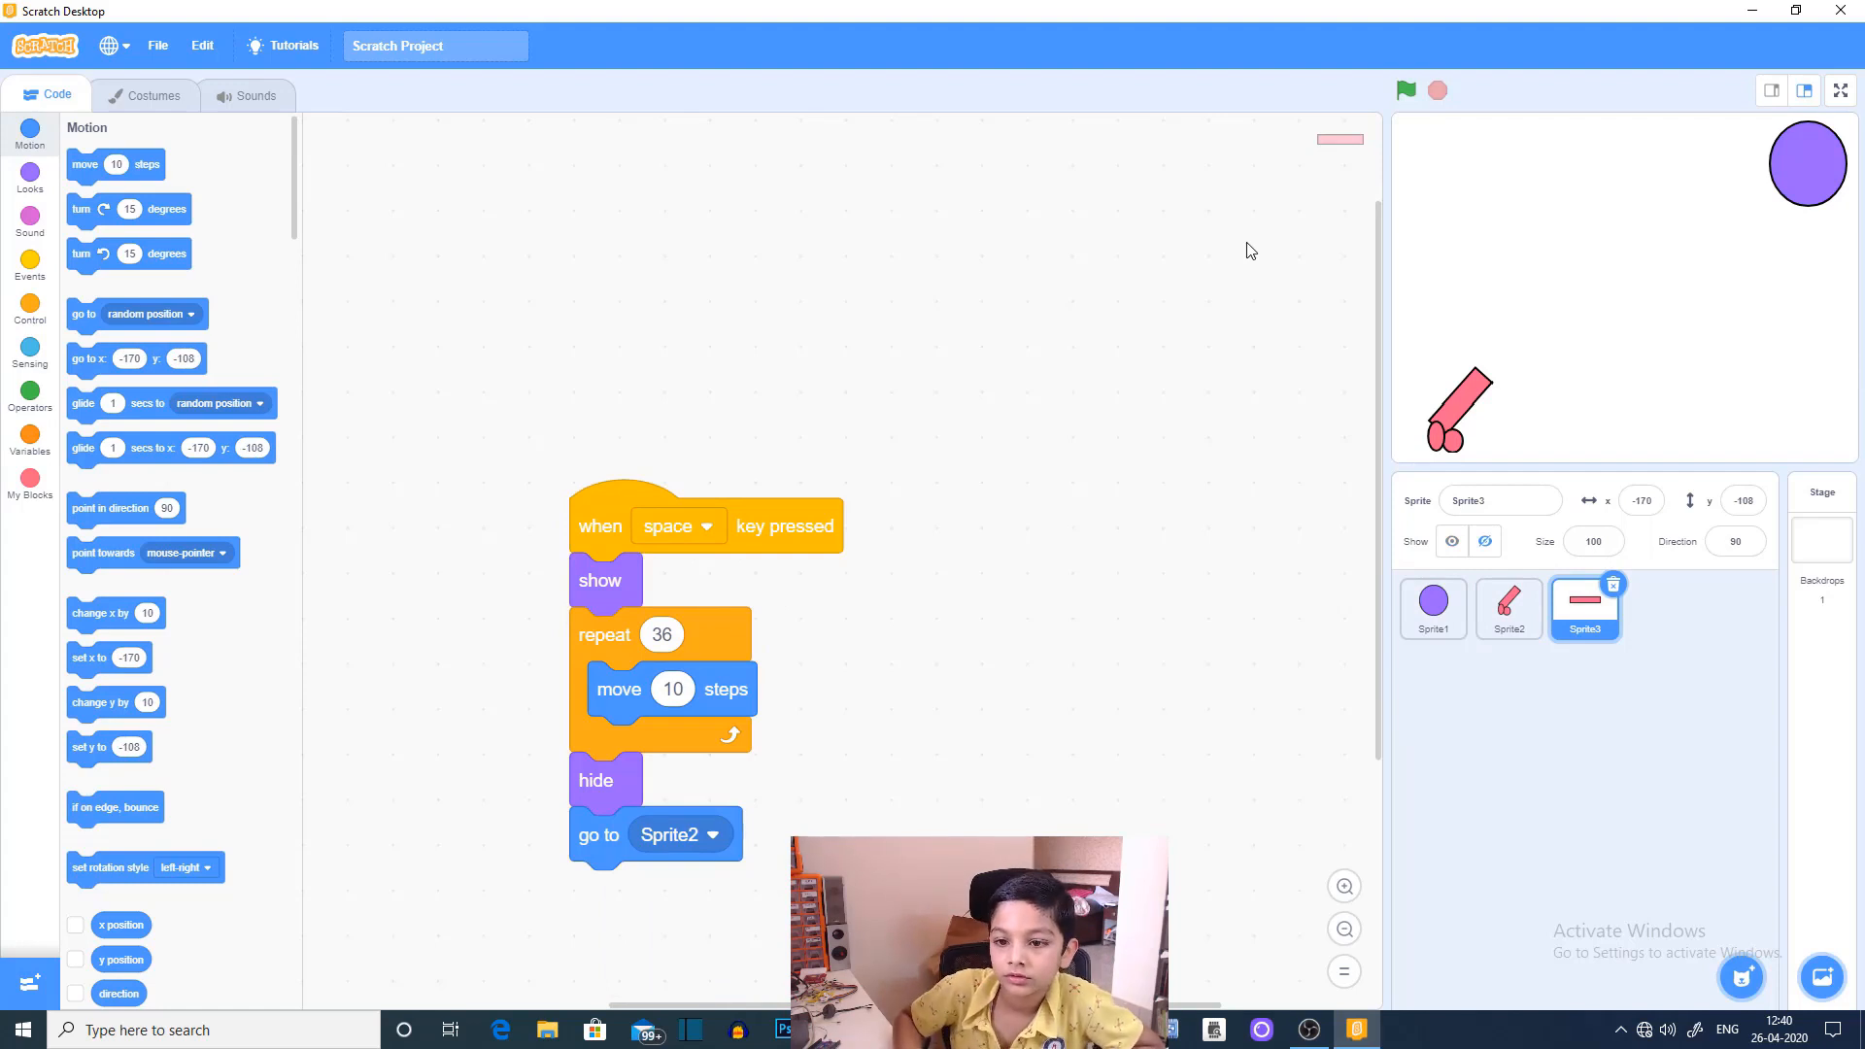
pyautogui.click(1404, 90)
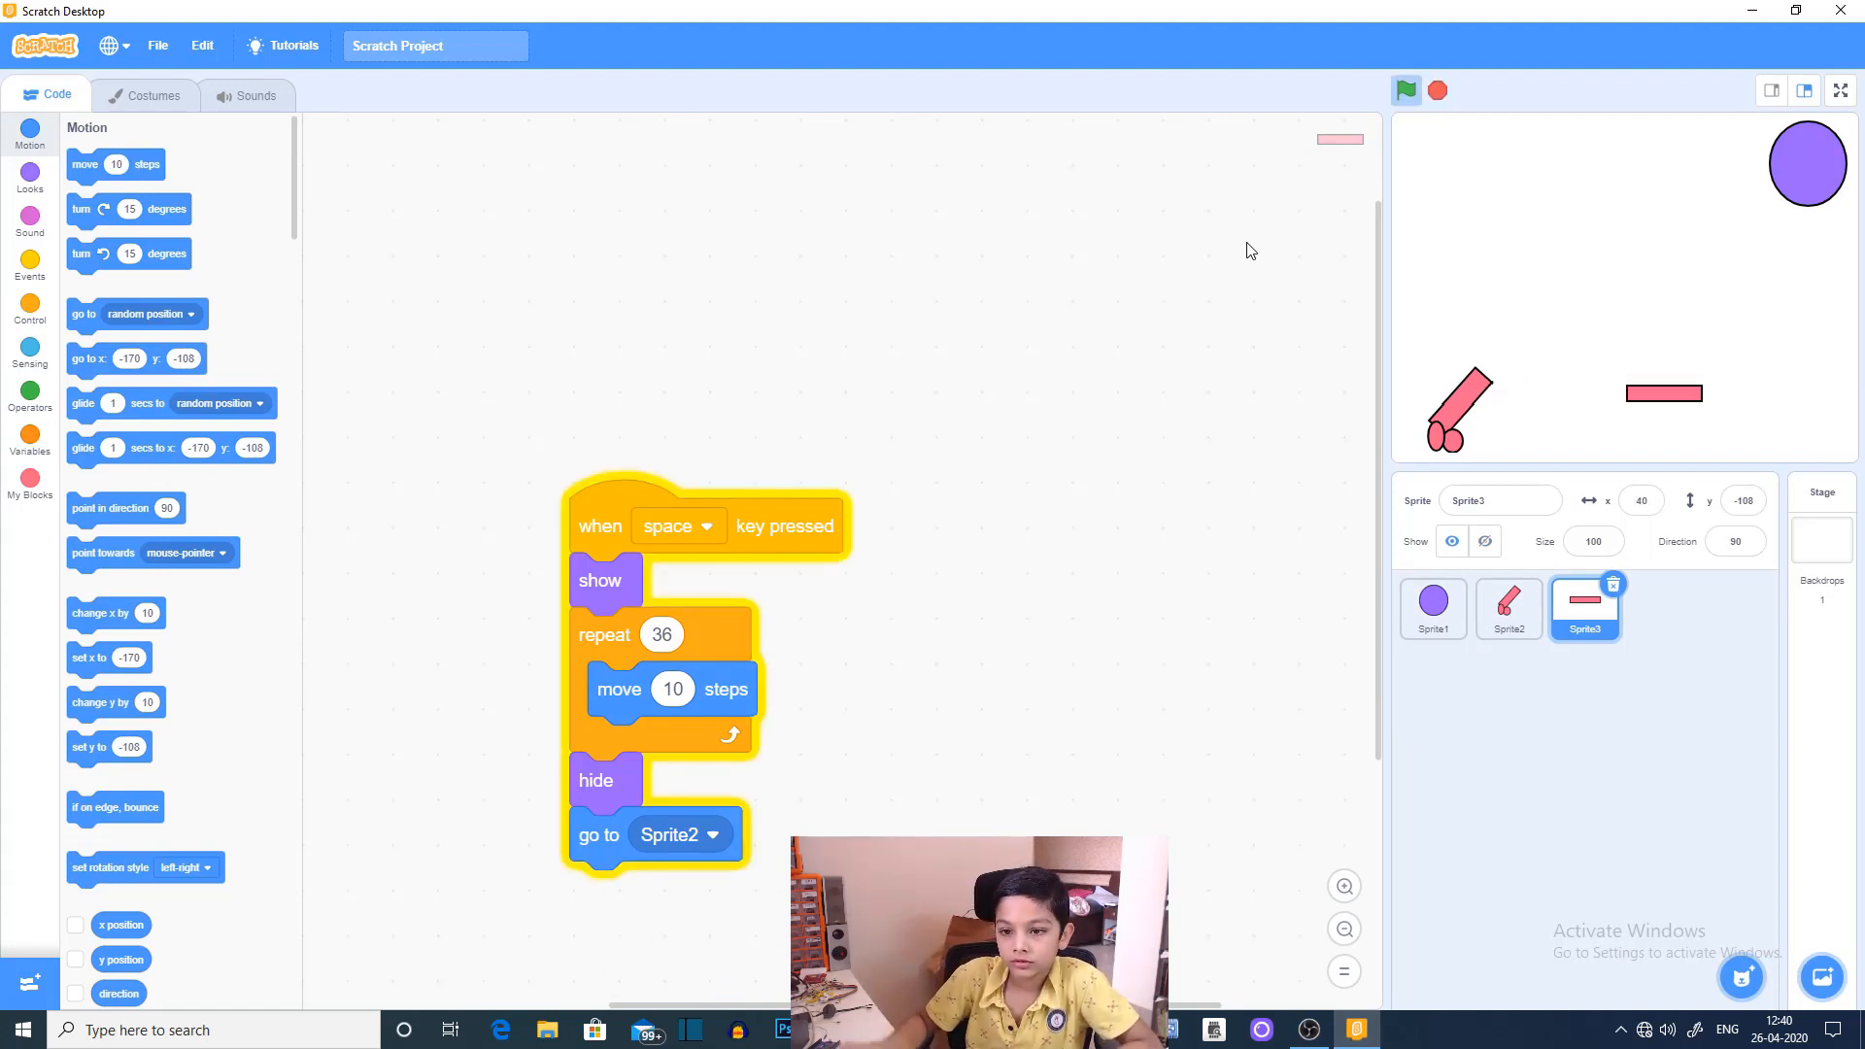
pyautogui.click(1435, 90)
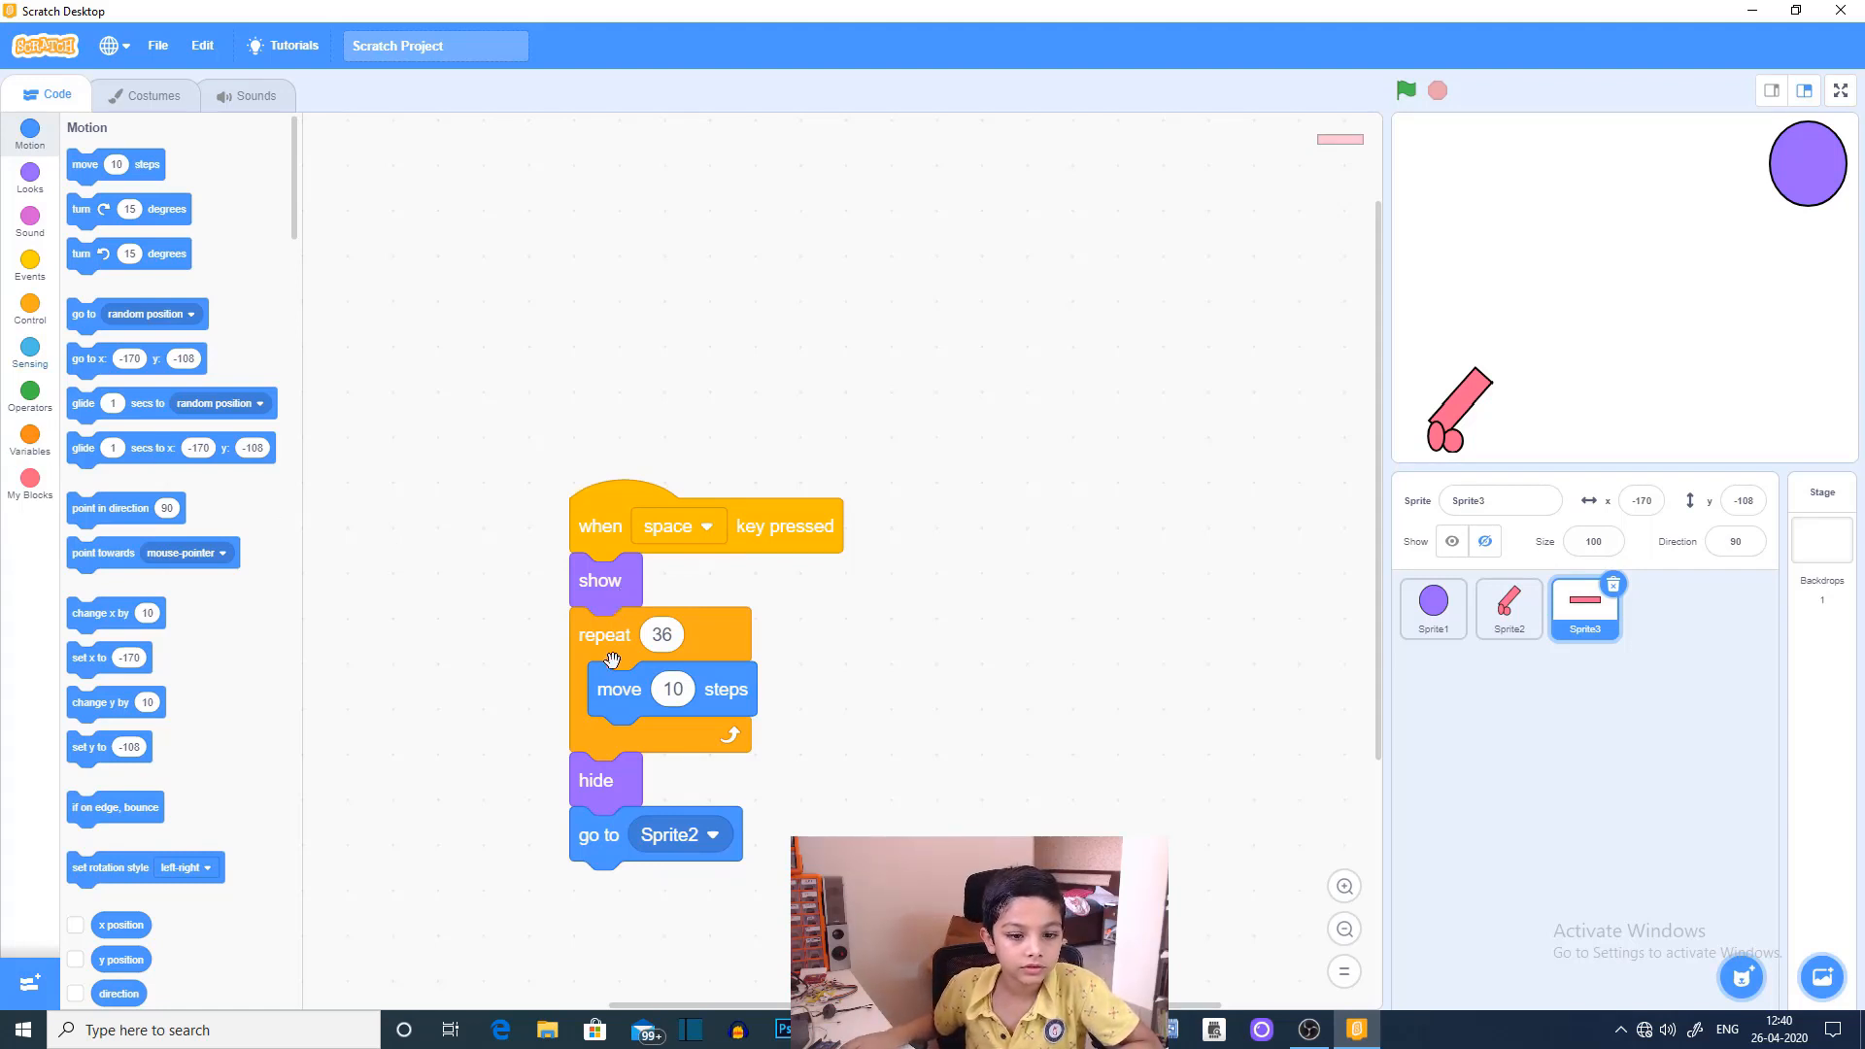
pyautogui.click(30, 178)
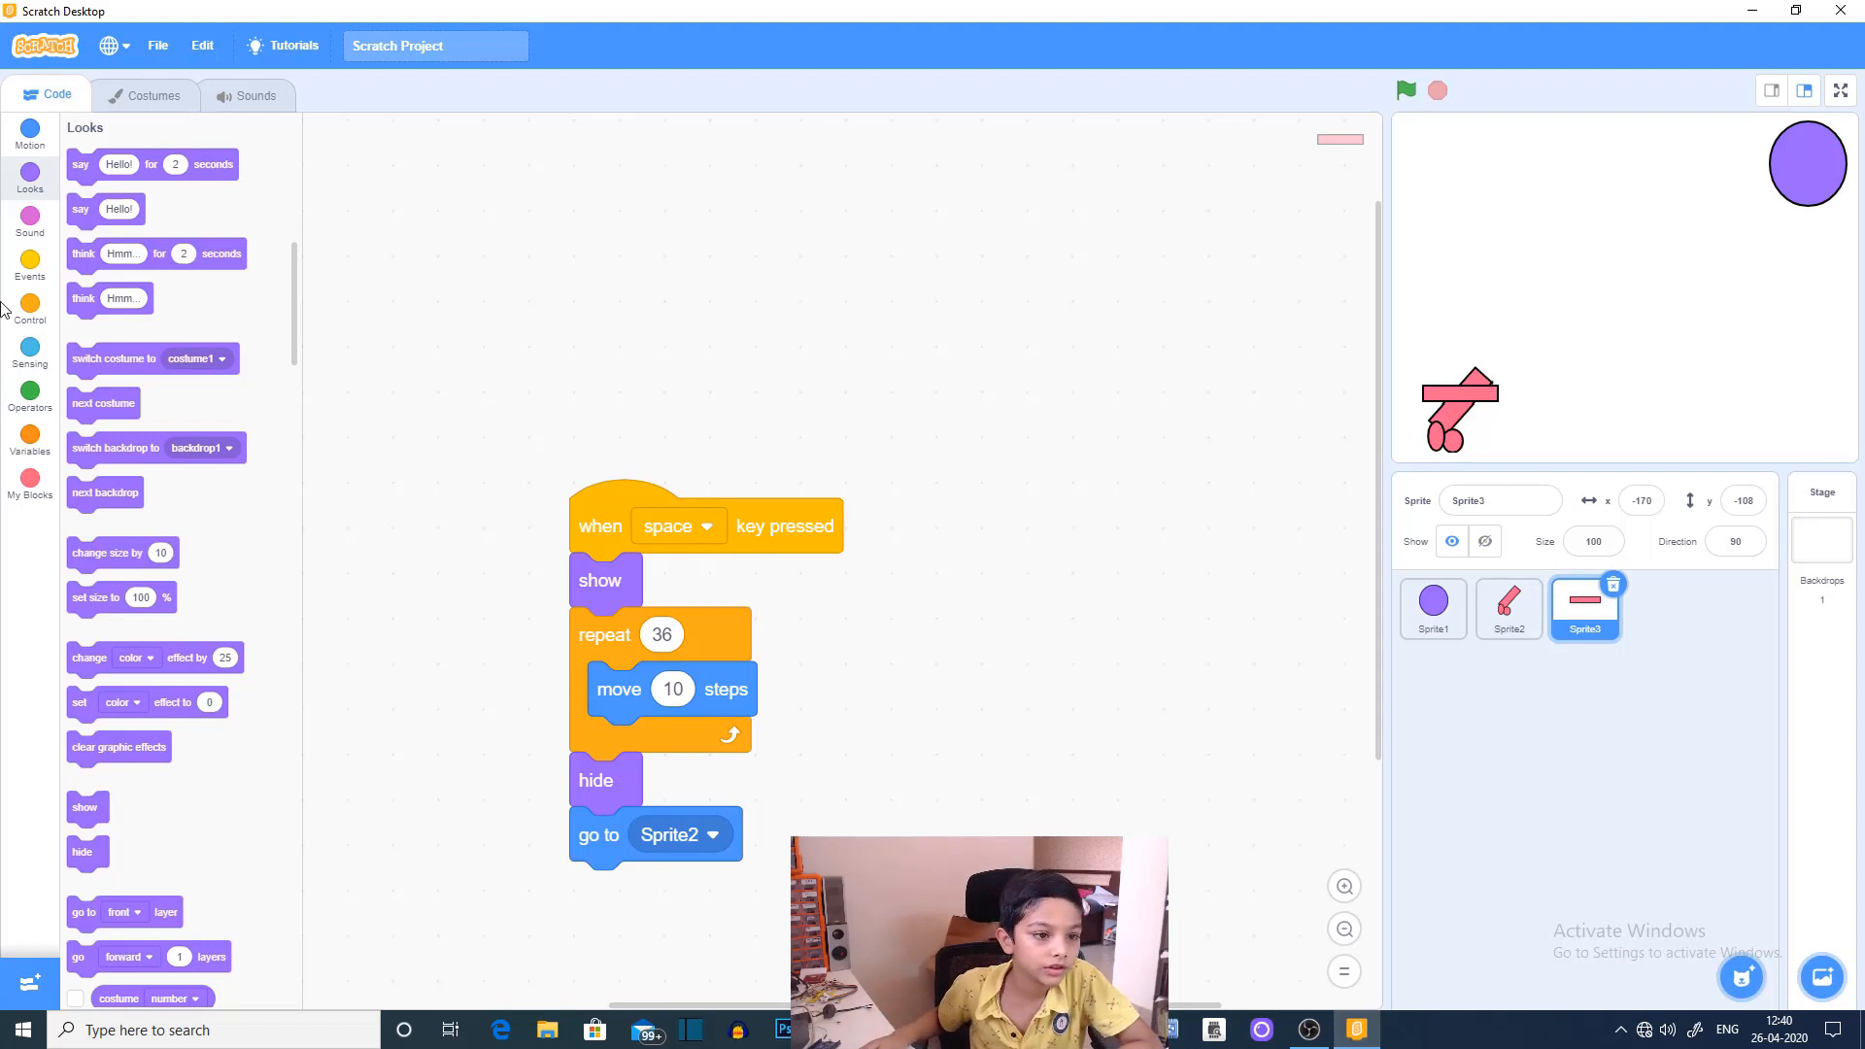
# Step: Set the bullet's point in direction to 45 degrees and fire a test shot
pyautogui.click(28, 133)
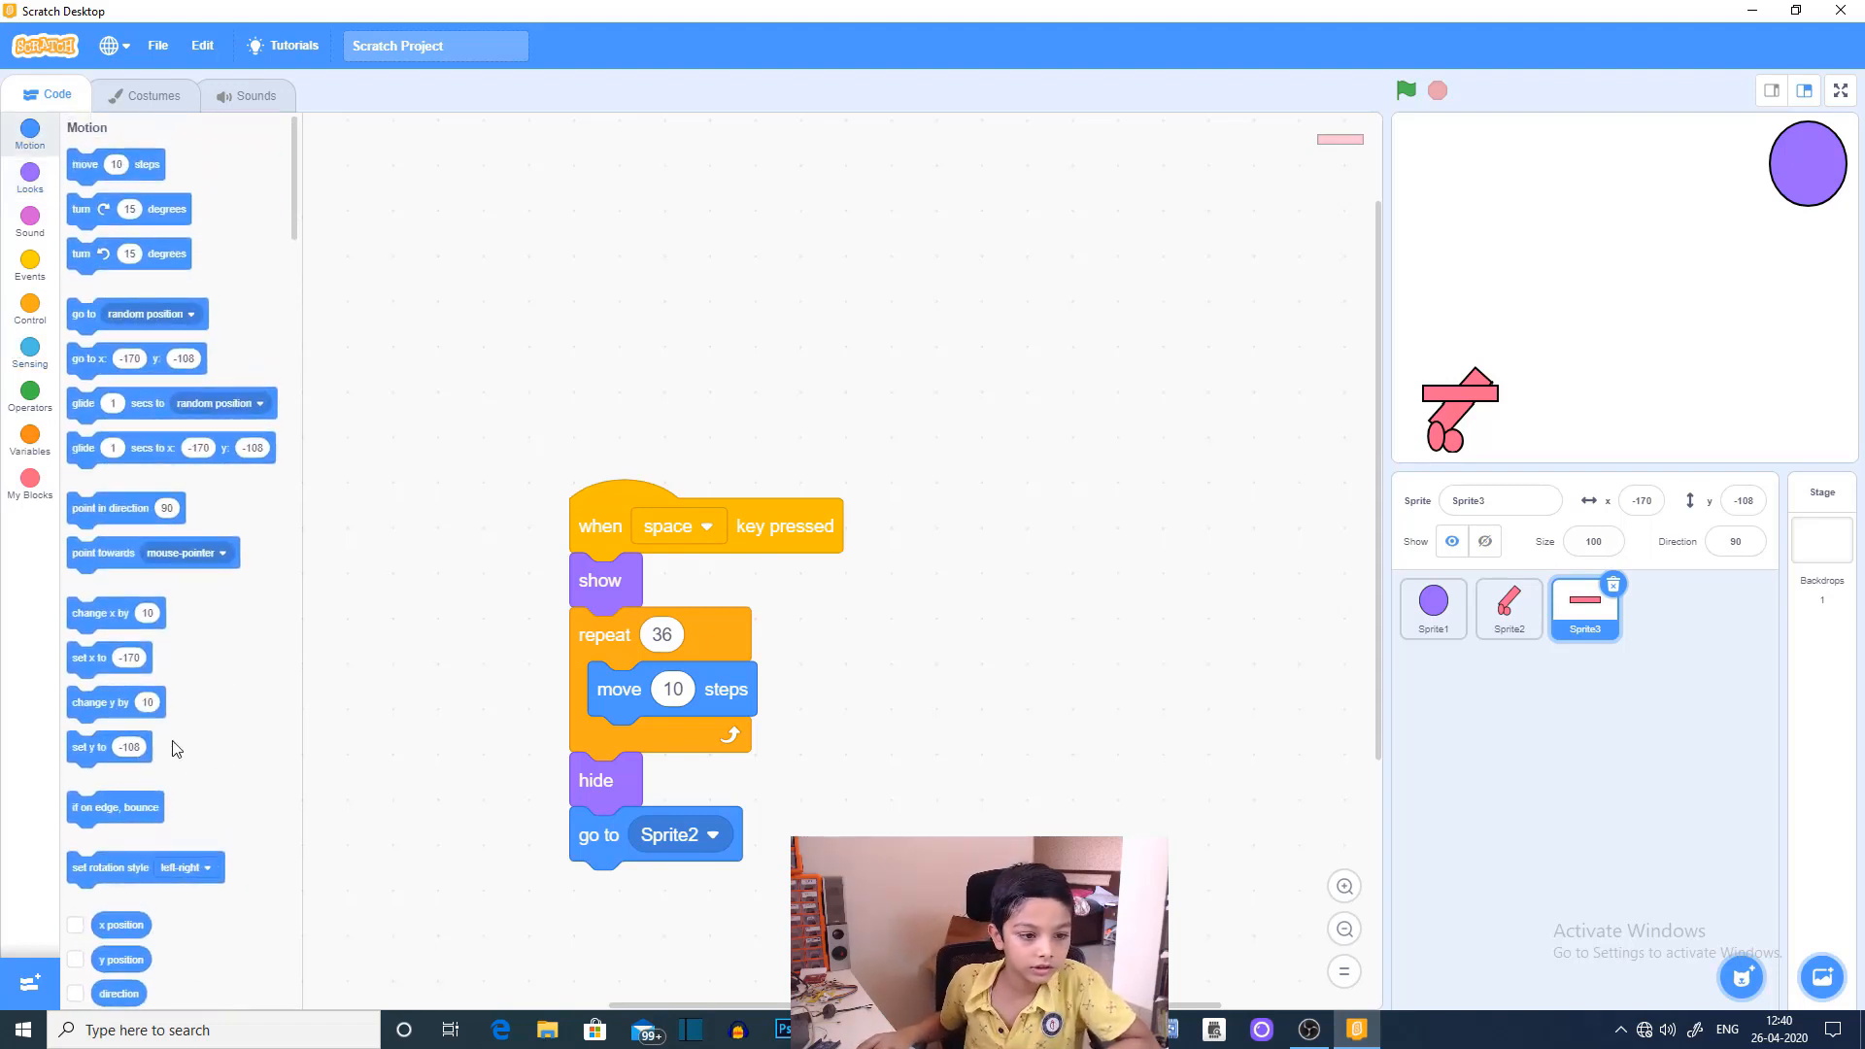
pyautogui.click(166, 508)
pyautogui.write('75')
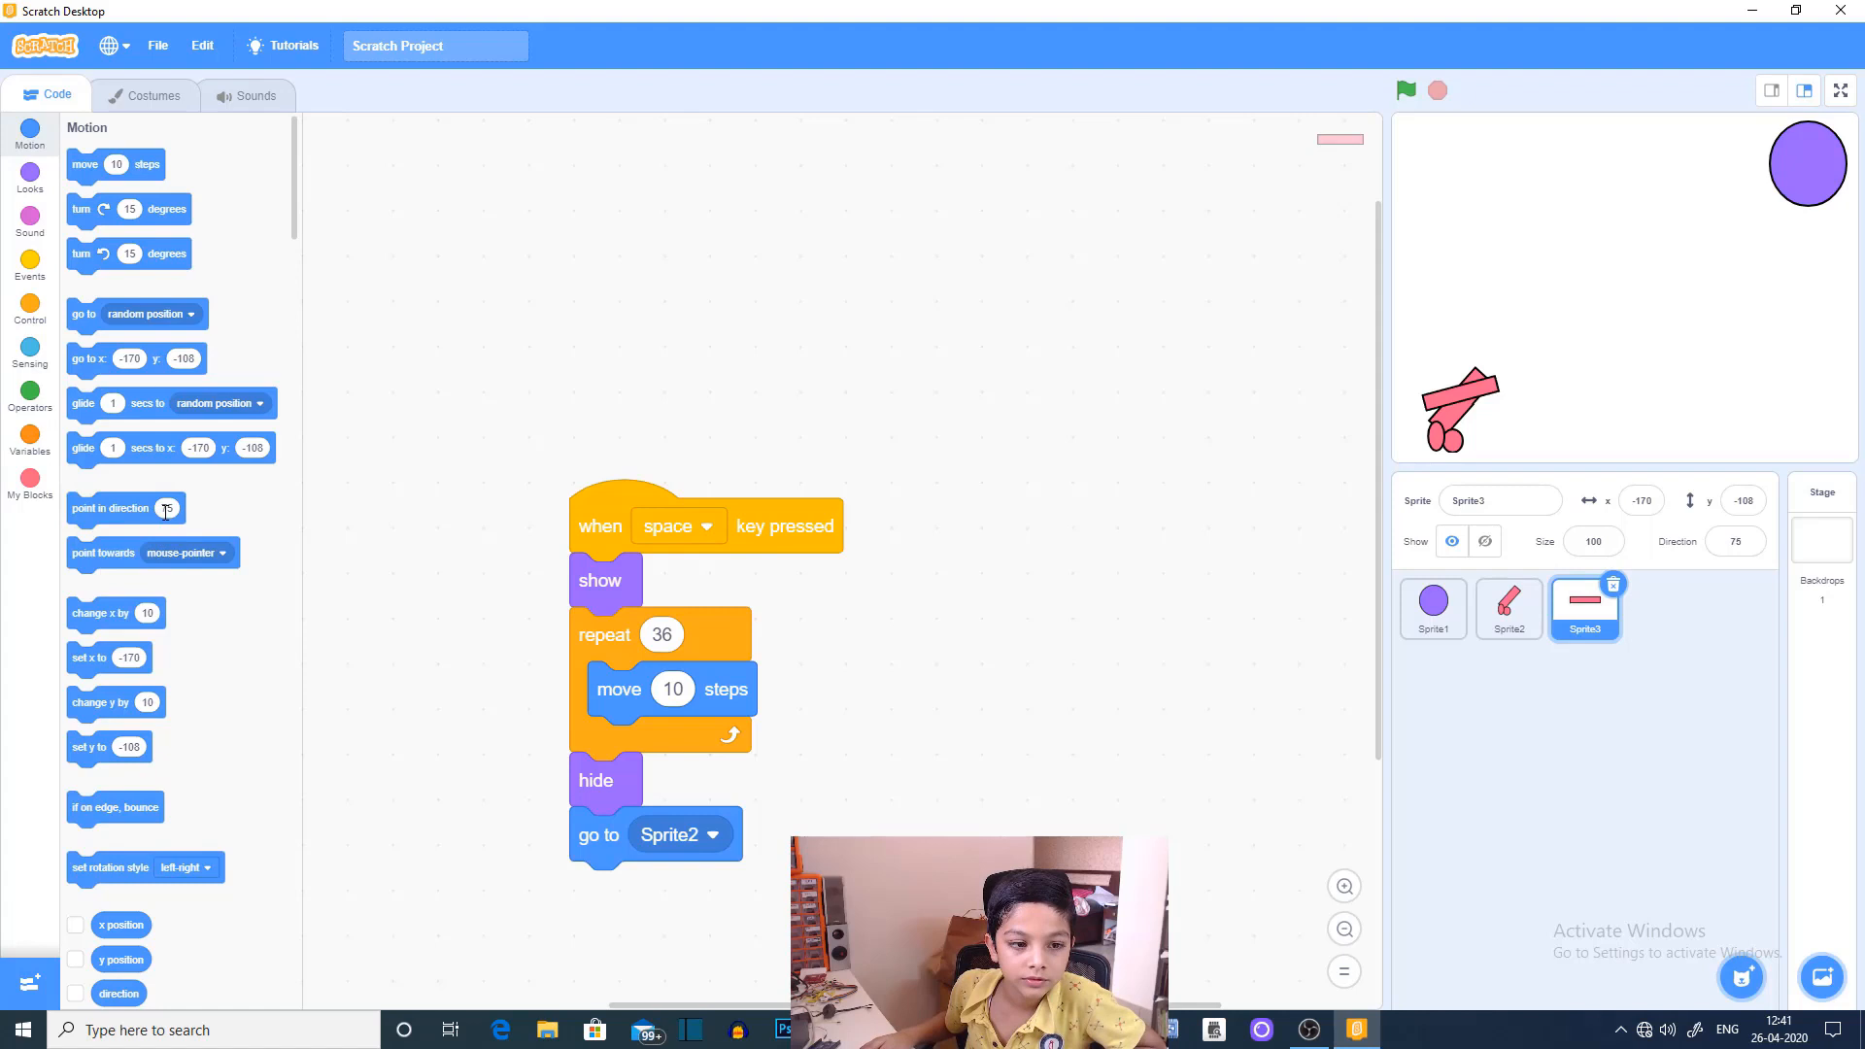
pyautogui.click(165, 508)
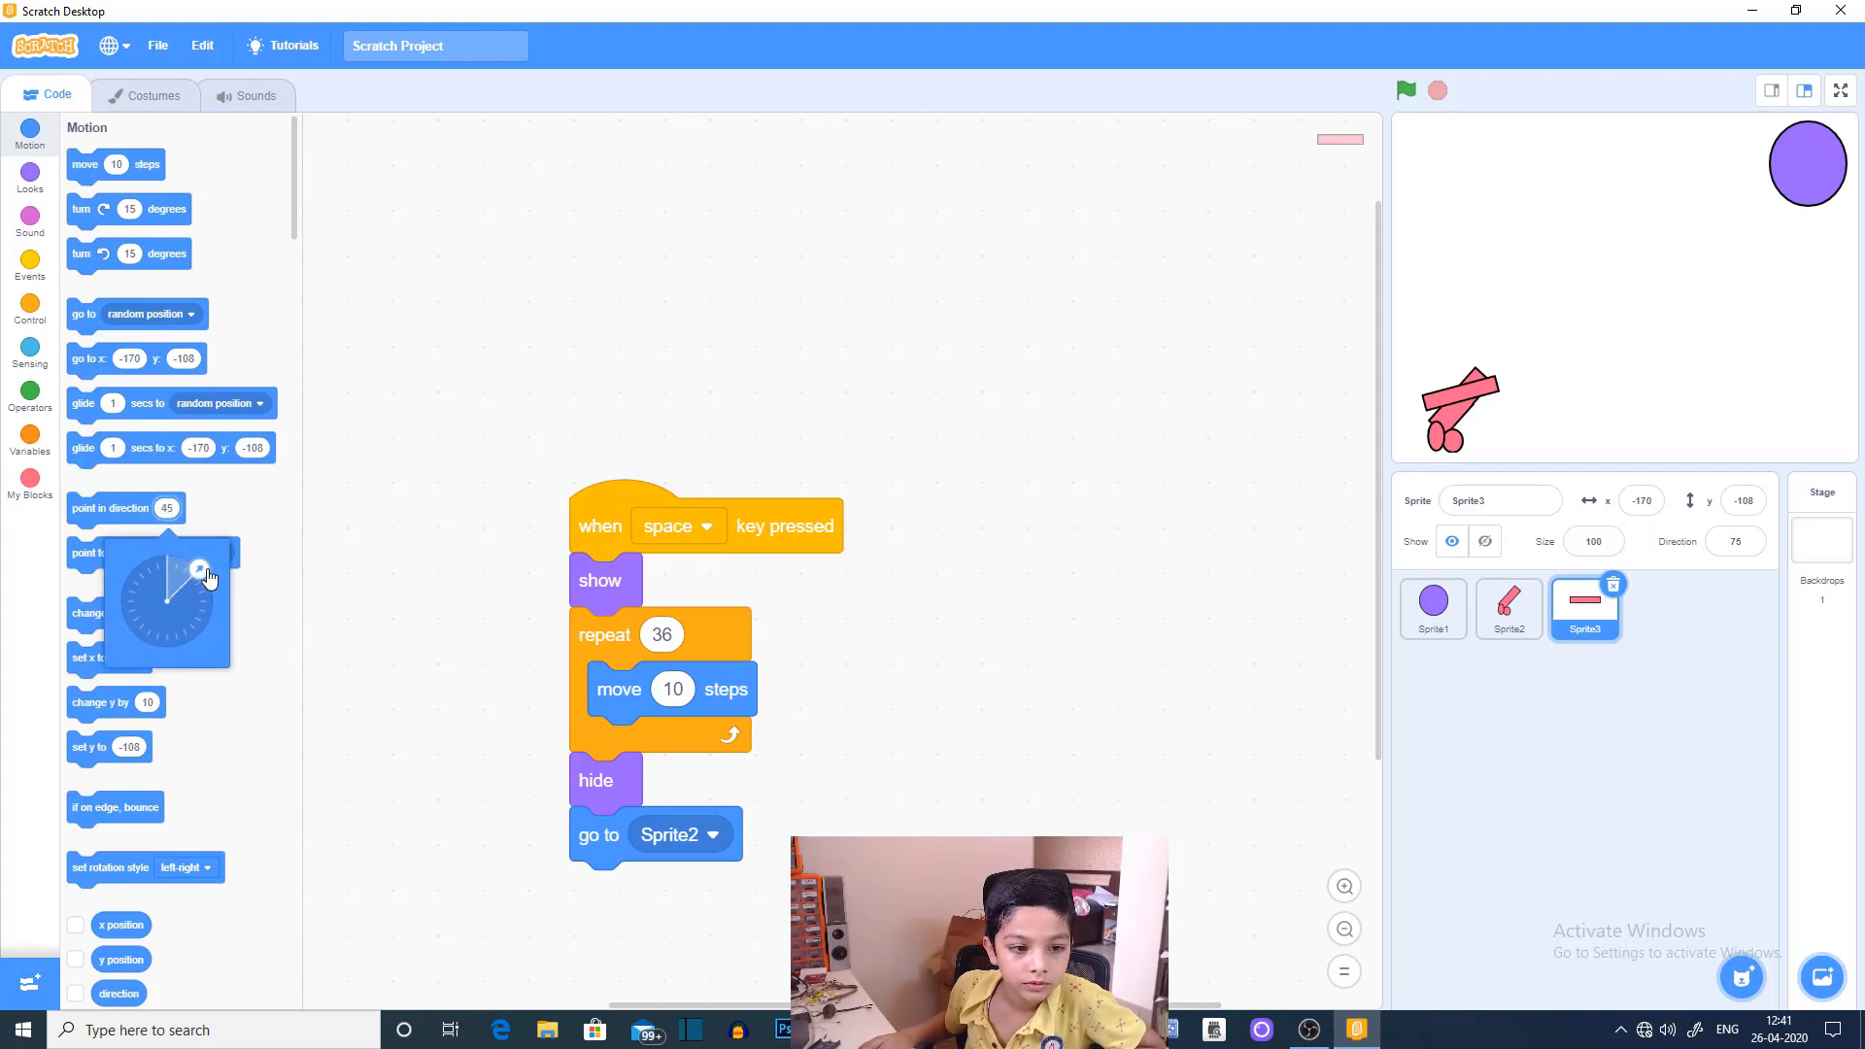
pyautogui.click(198, 571)
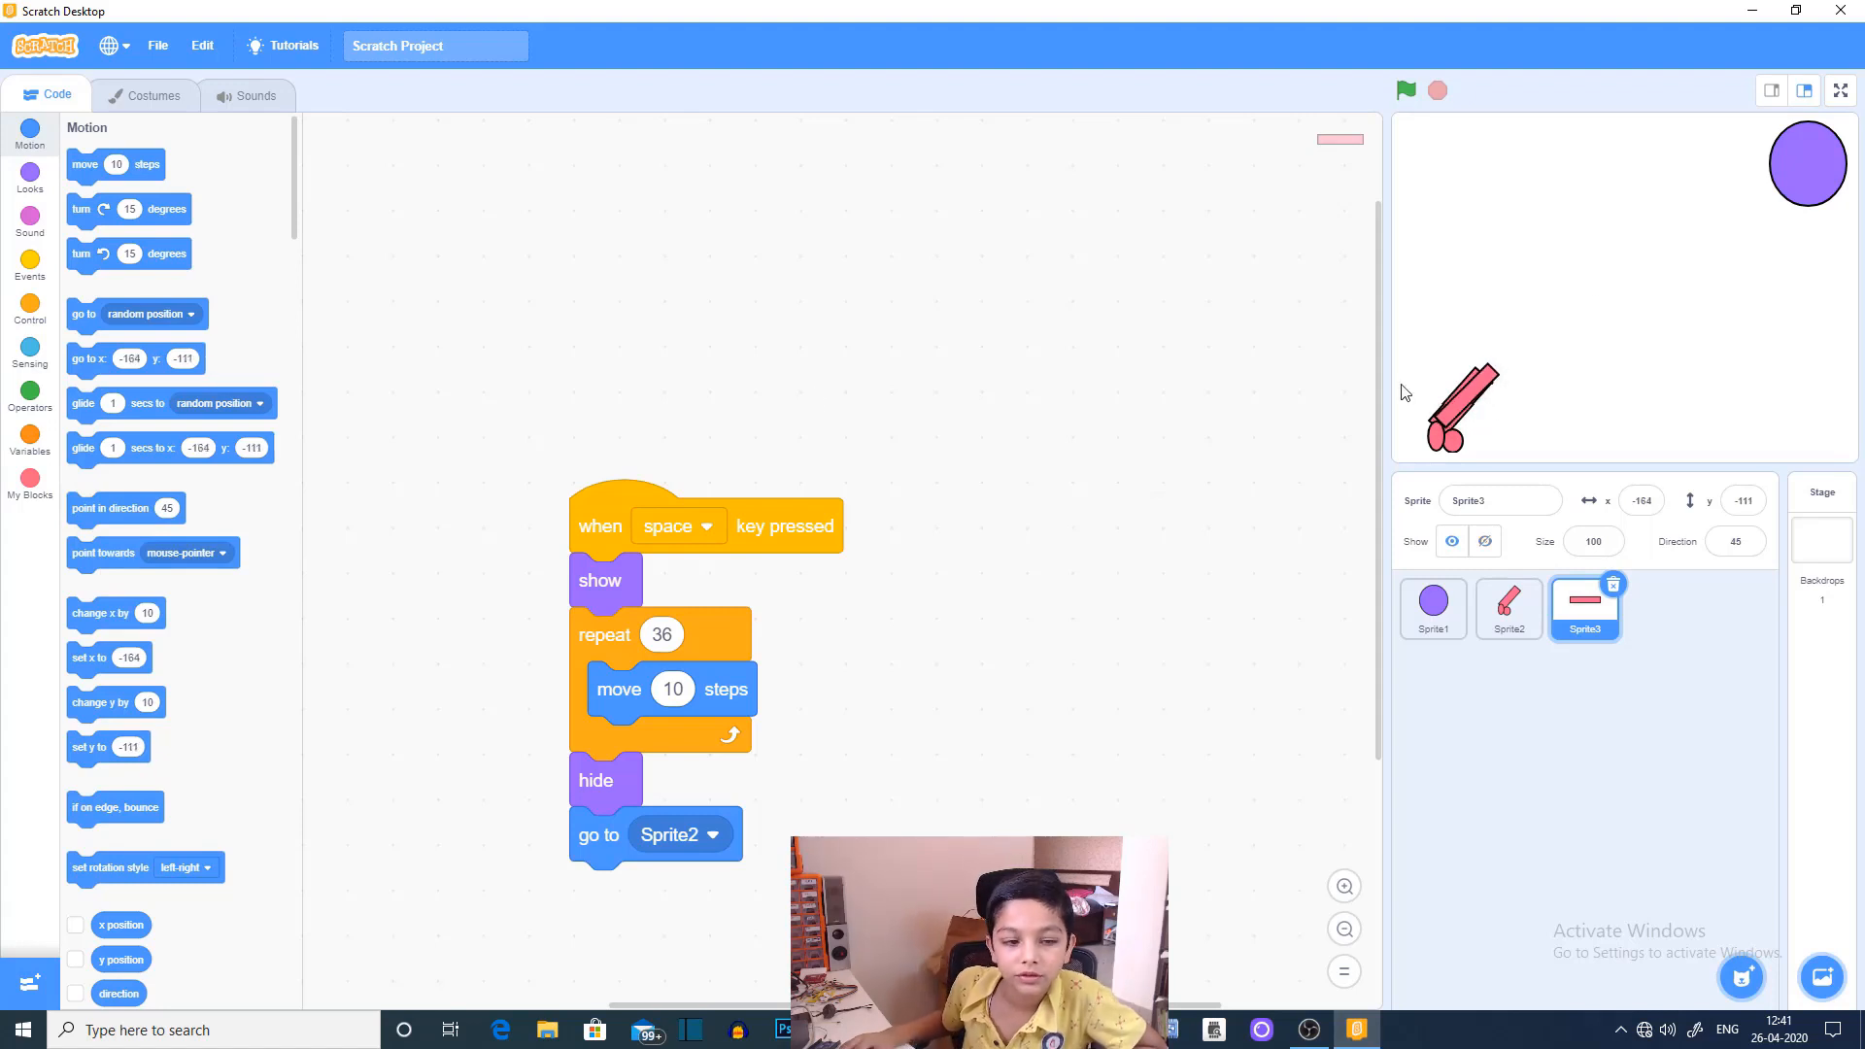
pyautogui.click(1404, 90)
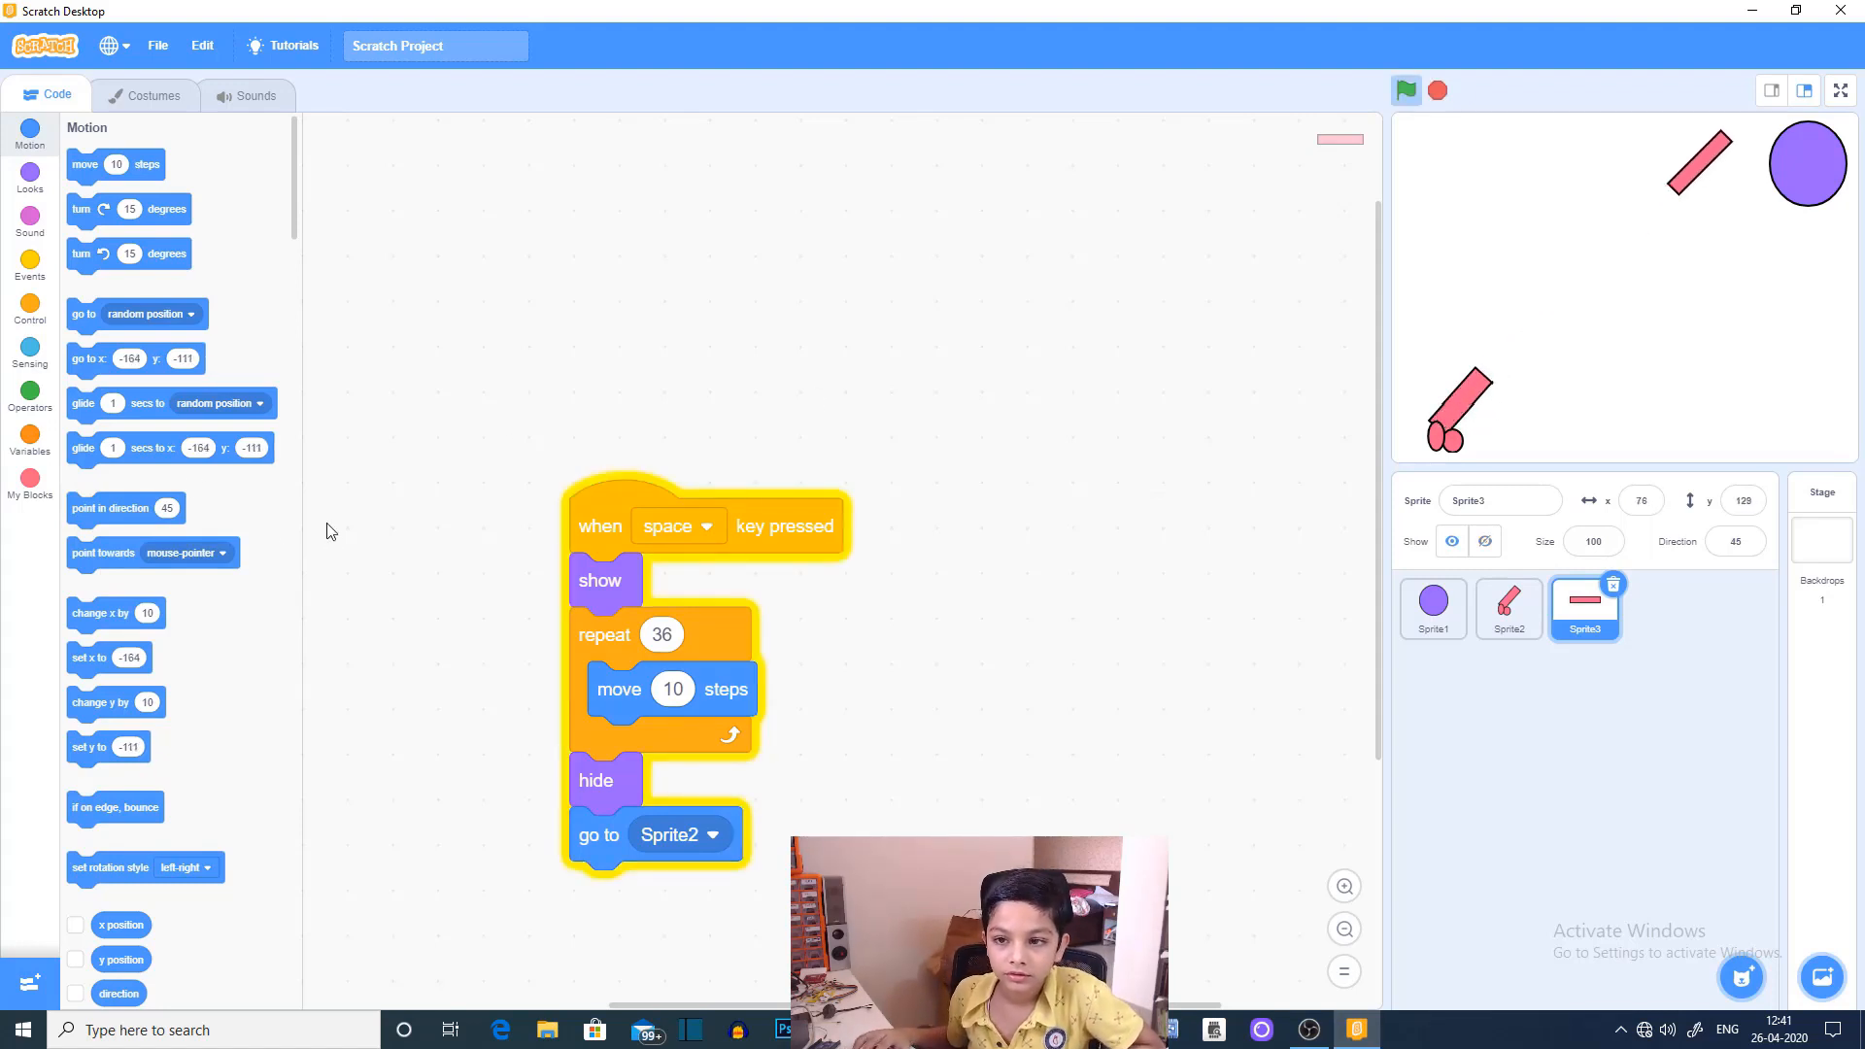
# Step: Create an up-arrow script that turns the bullet 5 degrees
pyautogui.click(1405, 89)
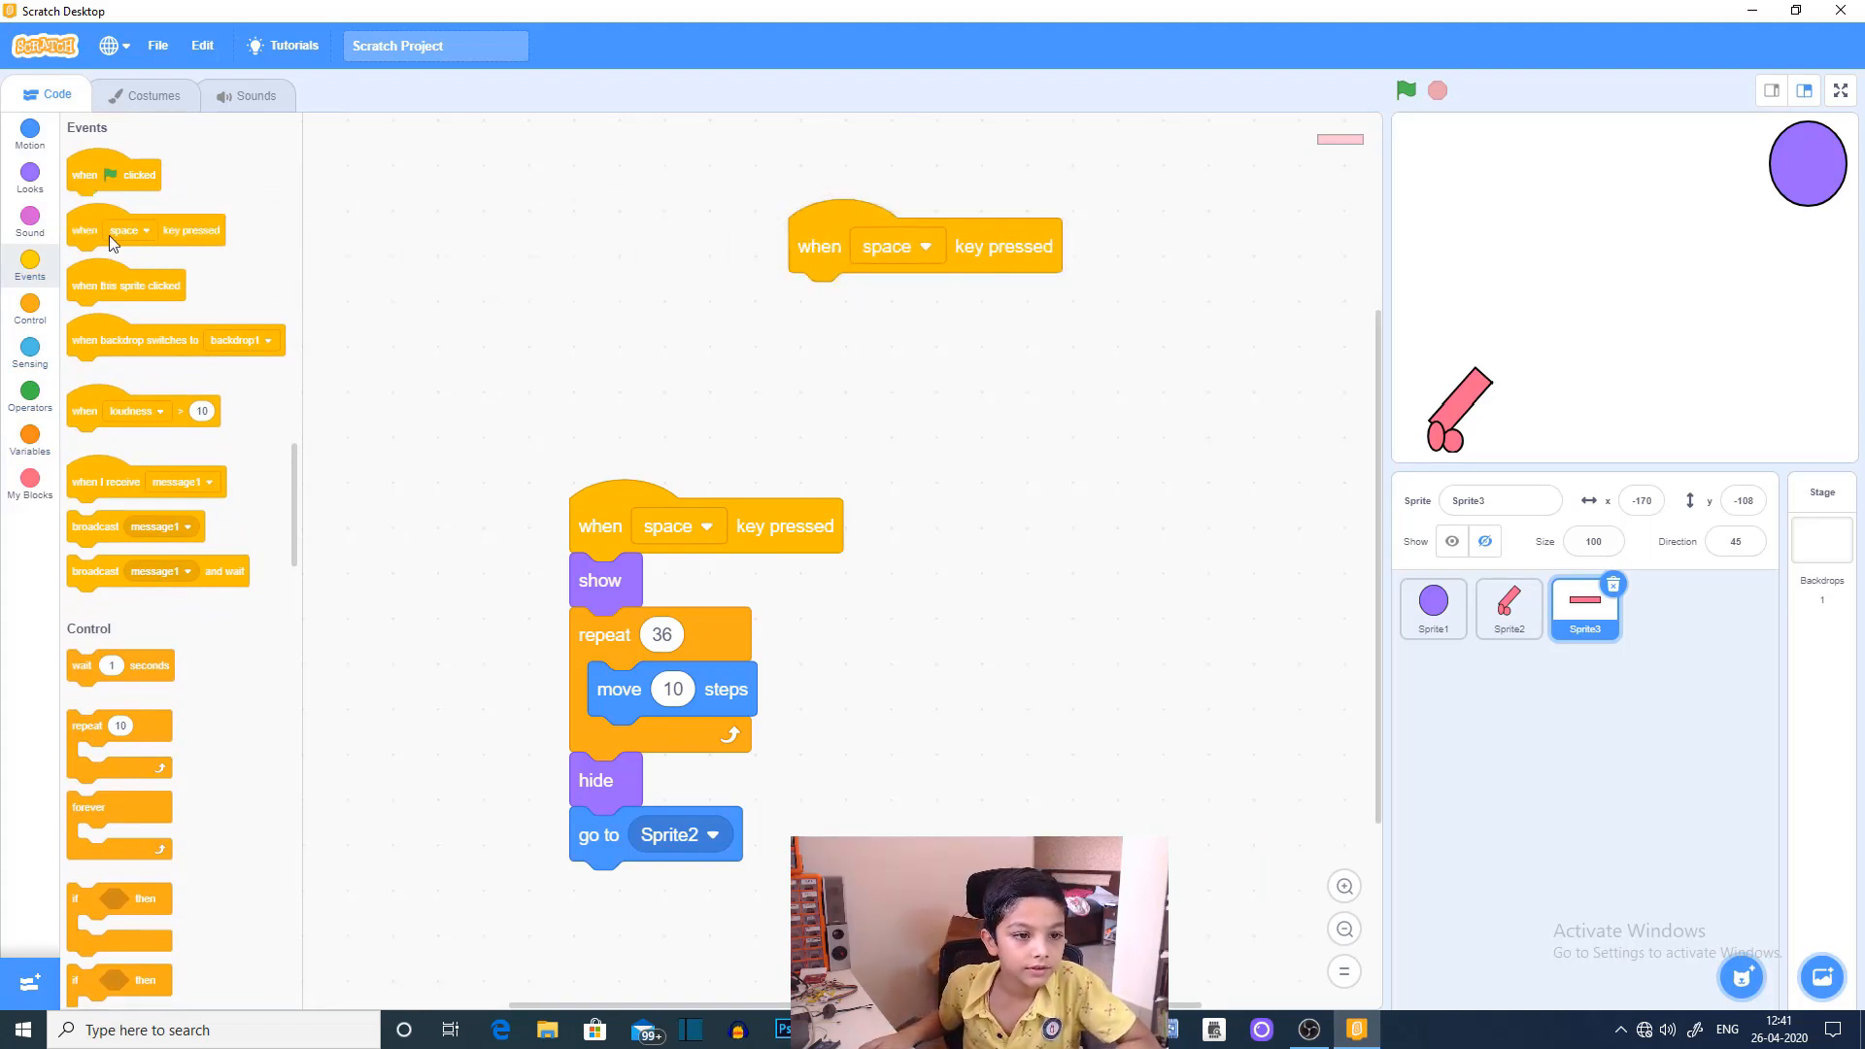
pyautogui.moveTo(470, 256)
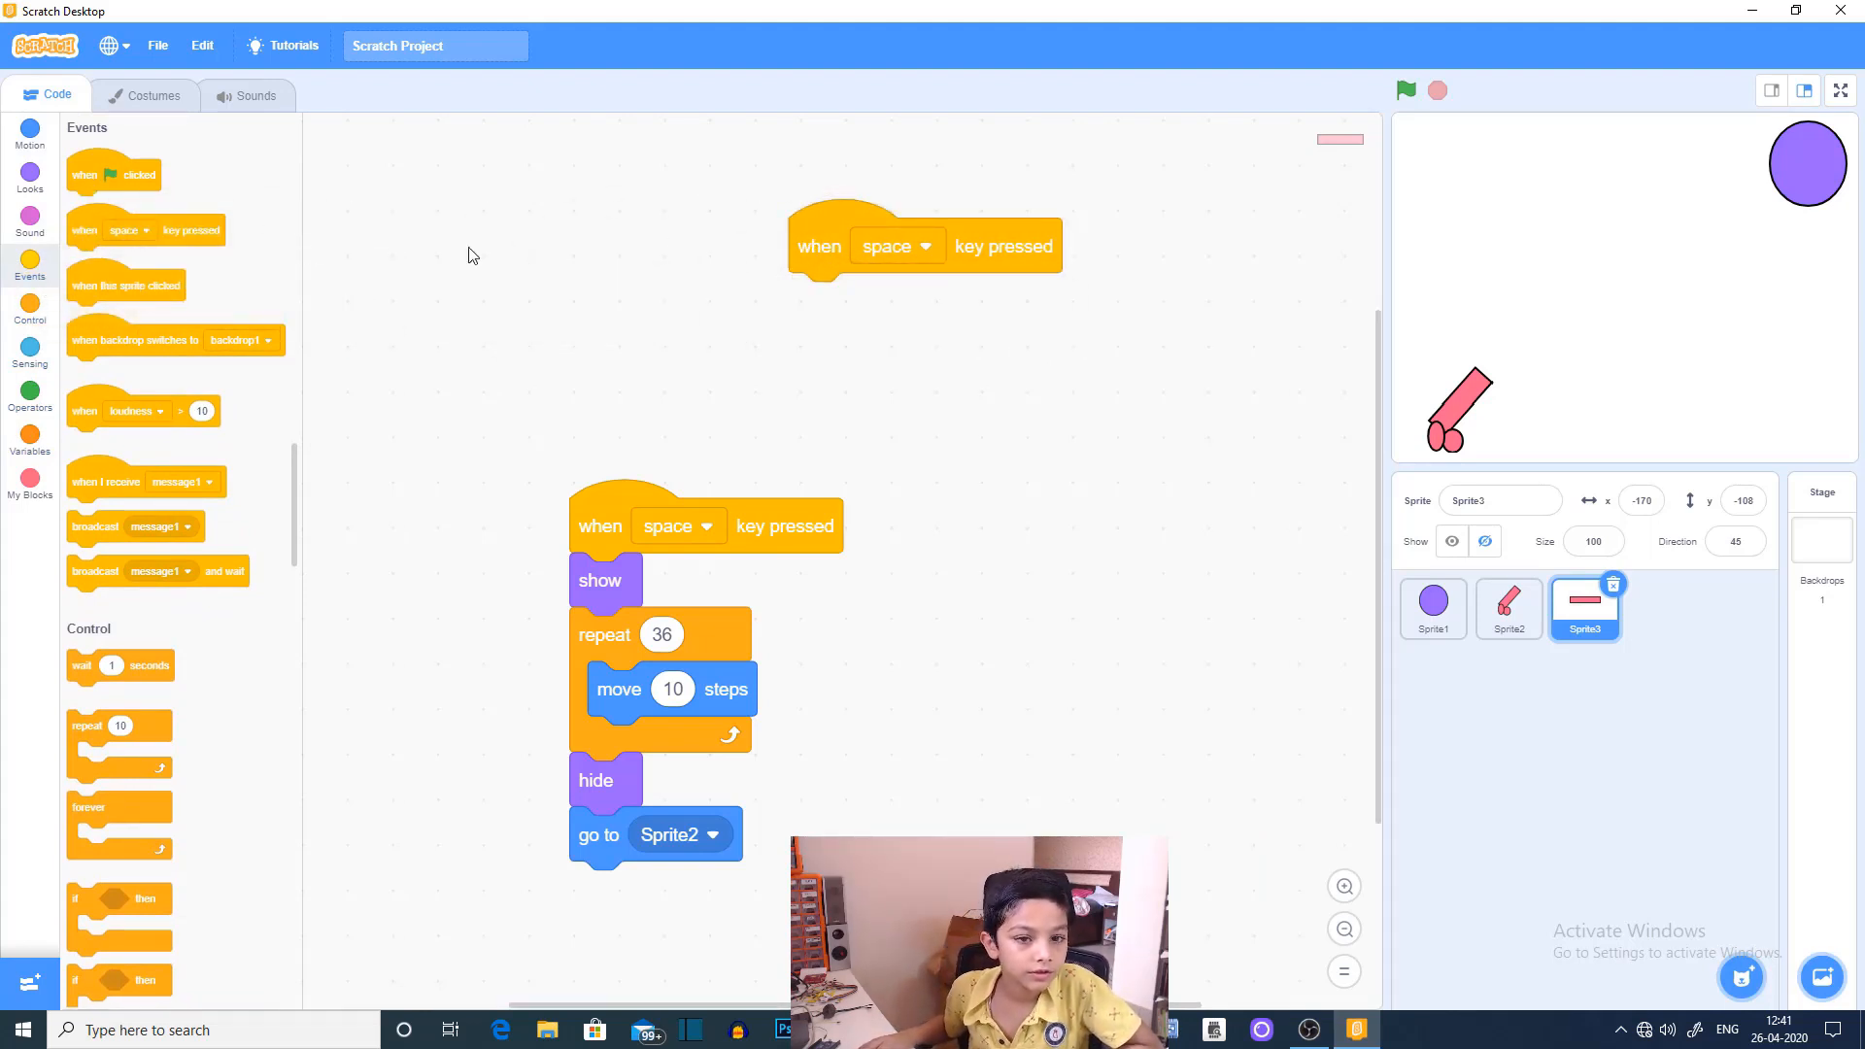
pyautogui.click(895, 246)
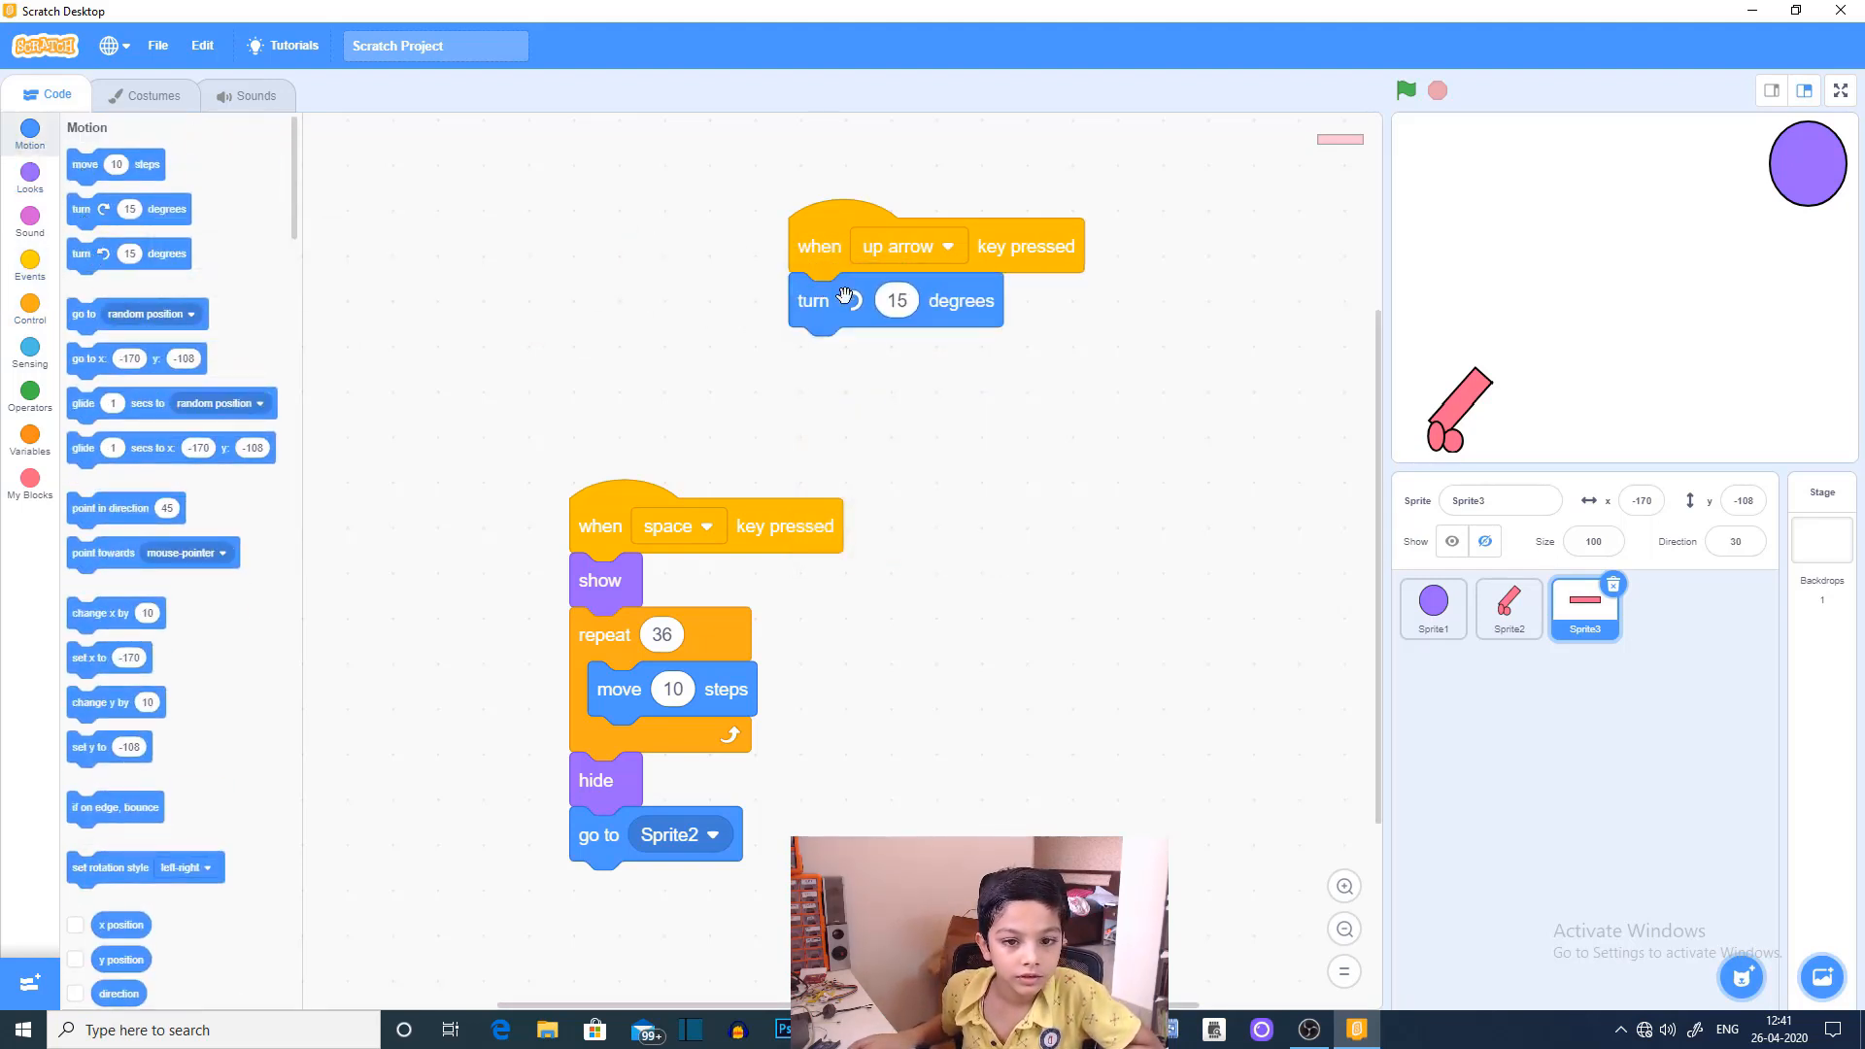
pyautogui.click(1404, 90)
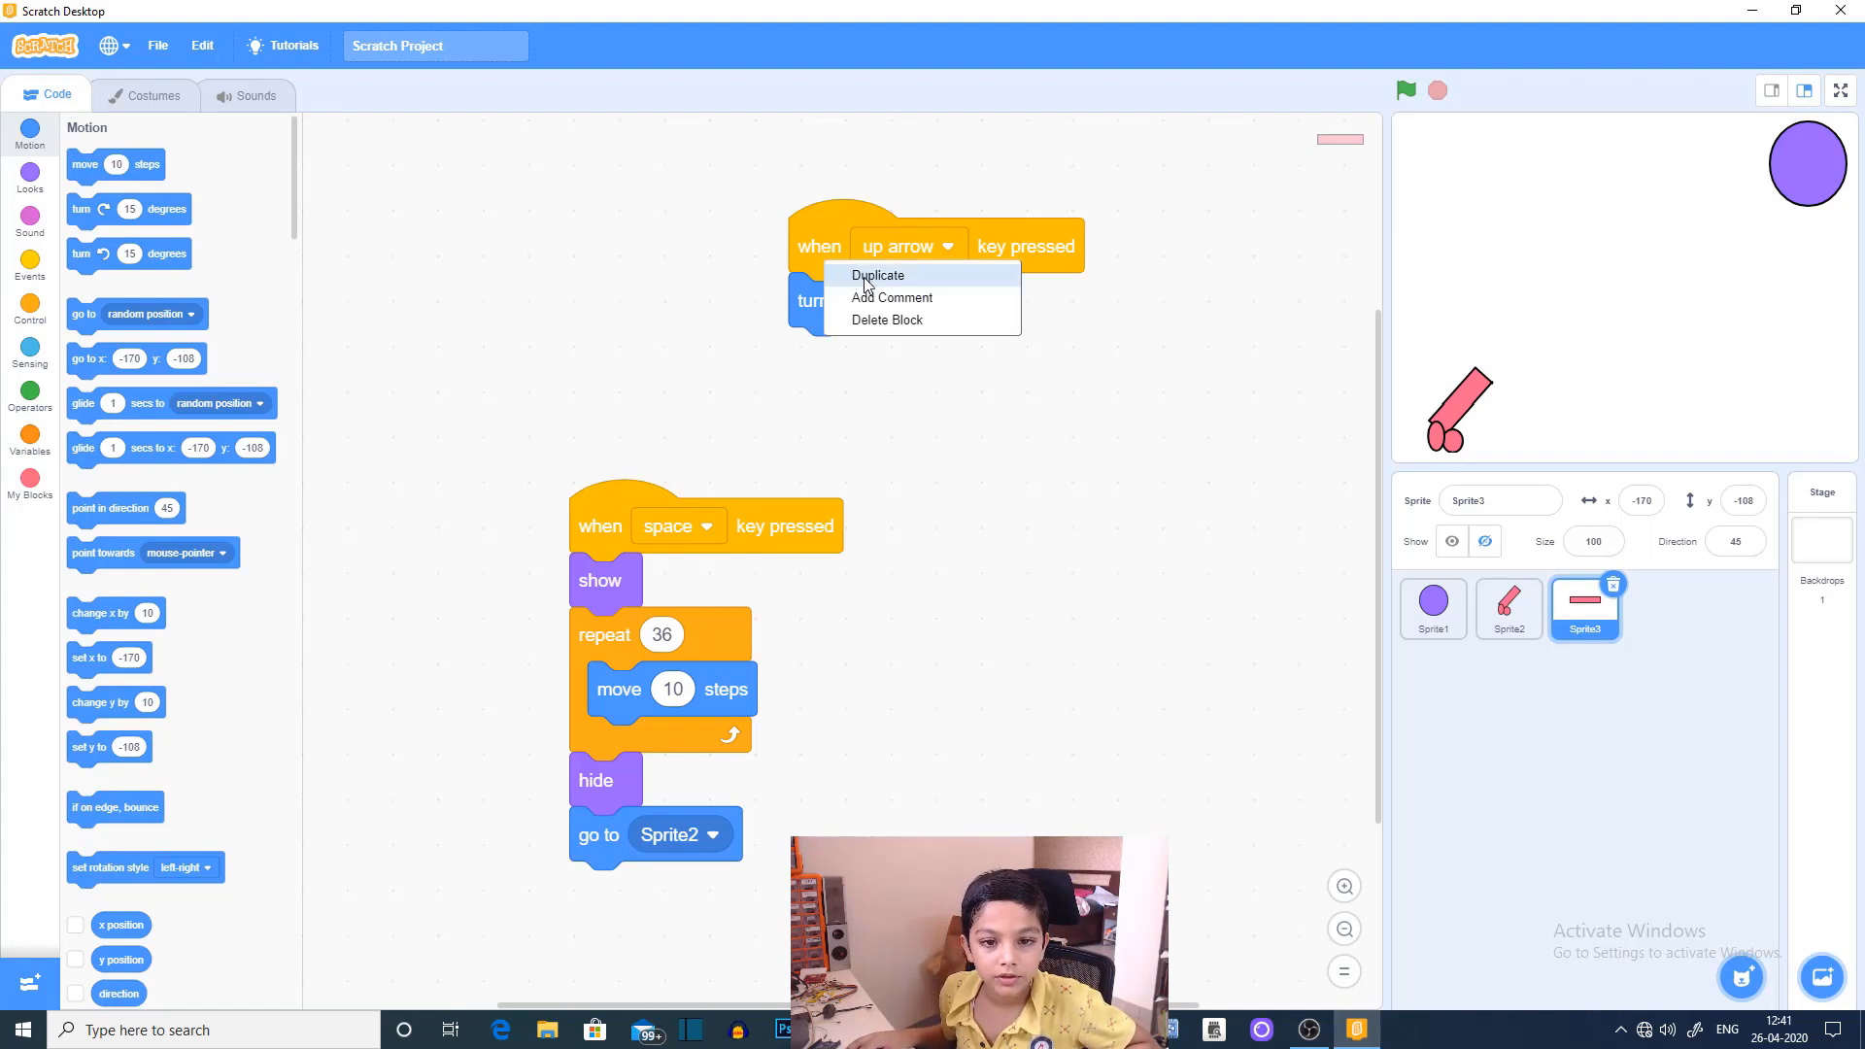
# Step: Duplicate it as a down-arrow script turning -5 degrees, then select Sprite2
pyautogui.click(878, 275)
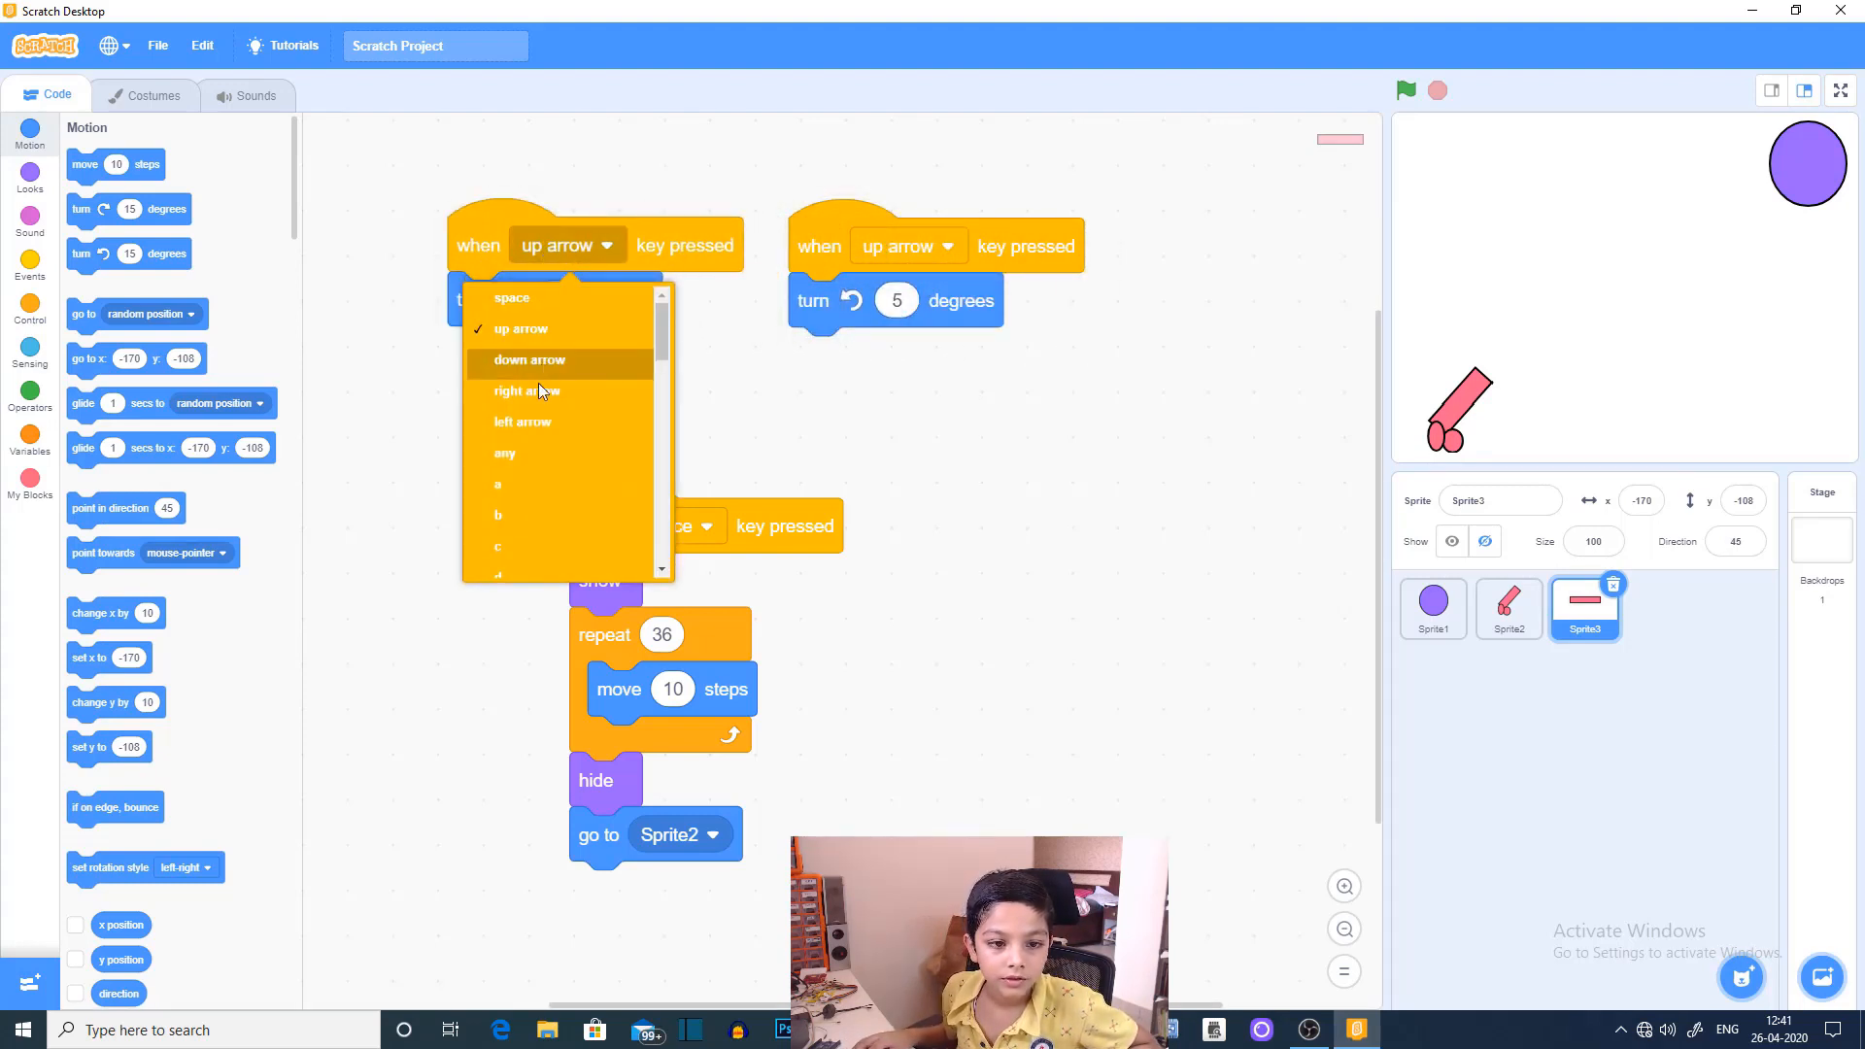
pyautogui.click(529, 360)
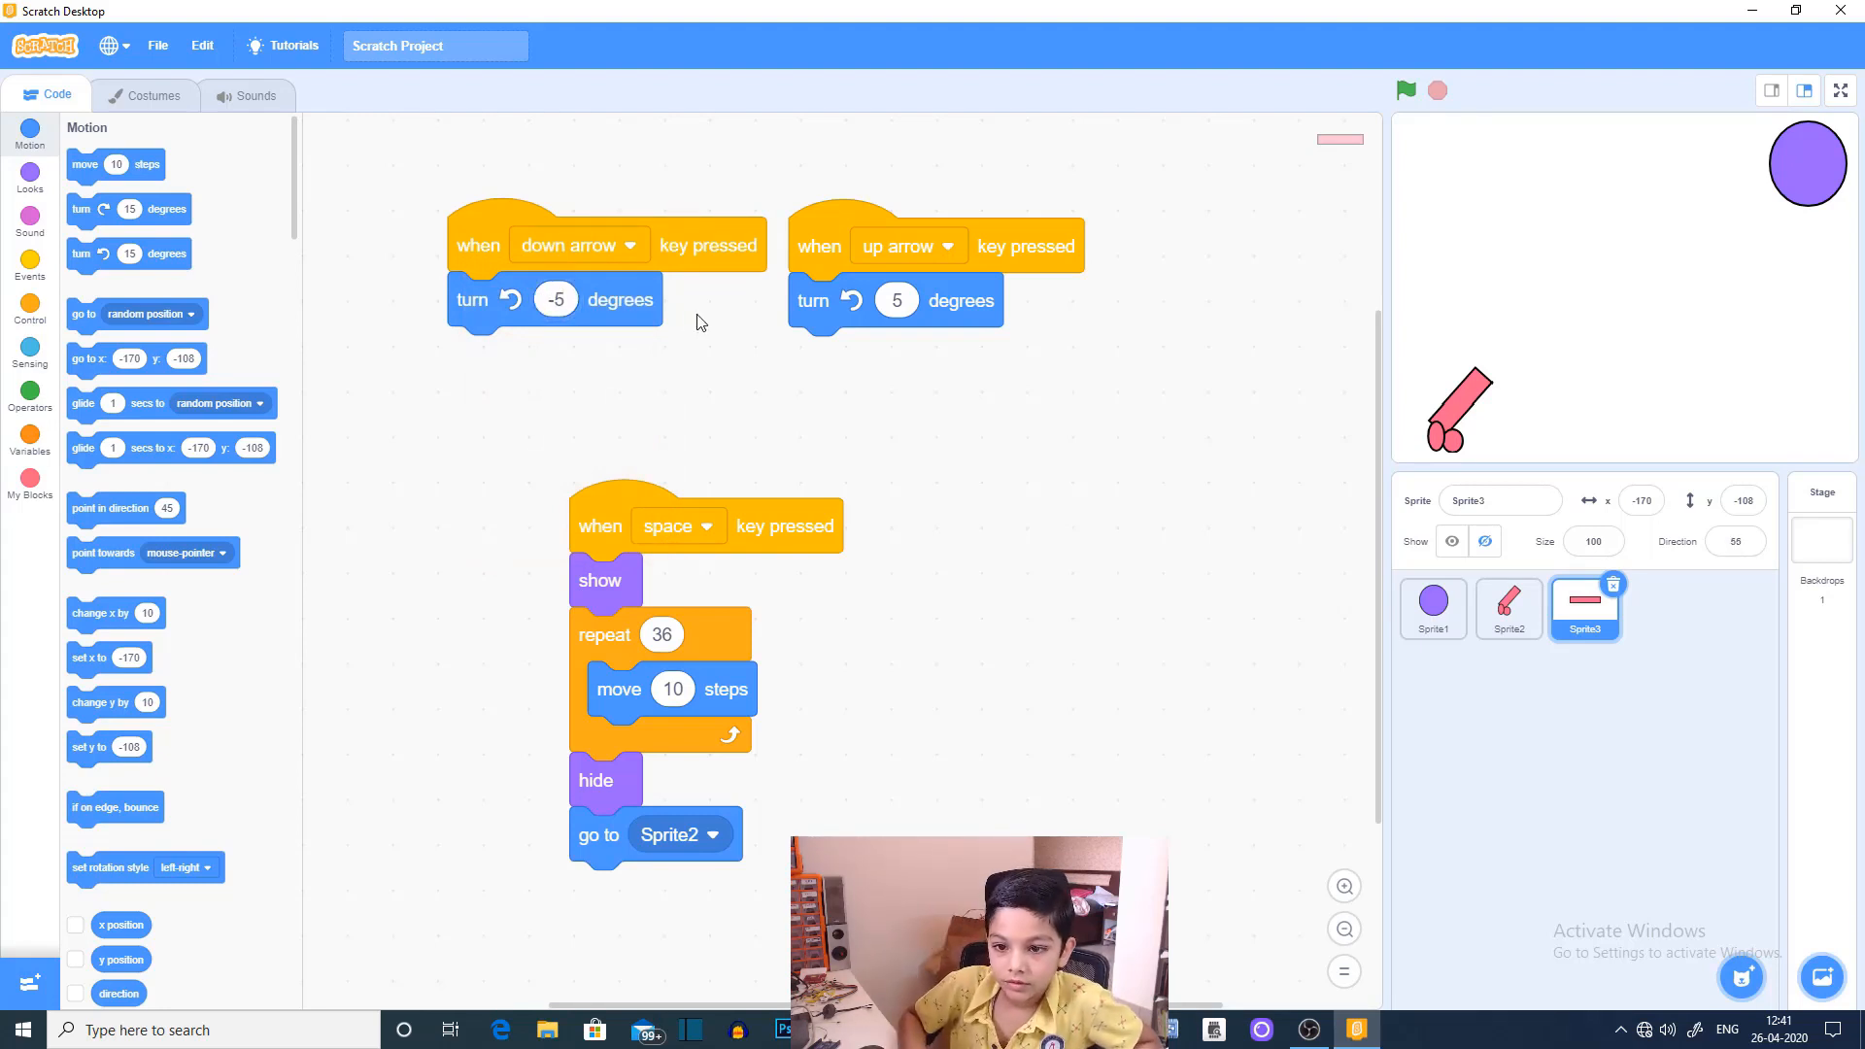
pyautogui.click(1404, 91)
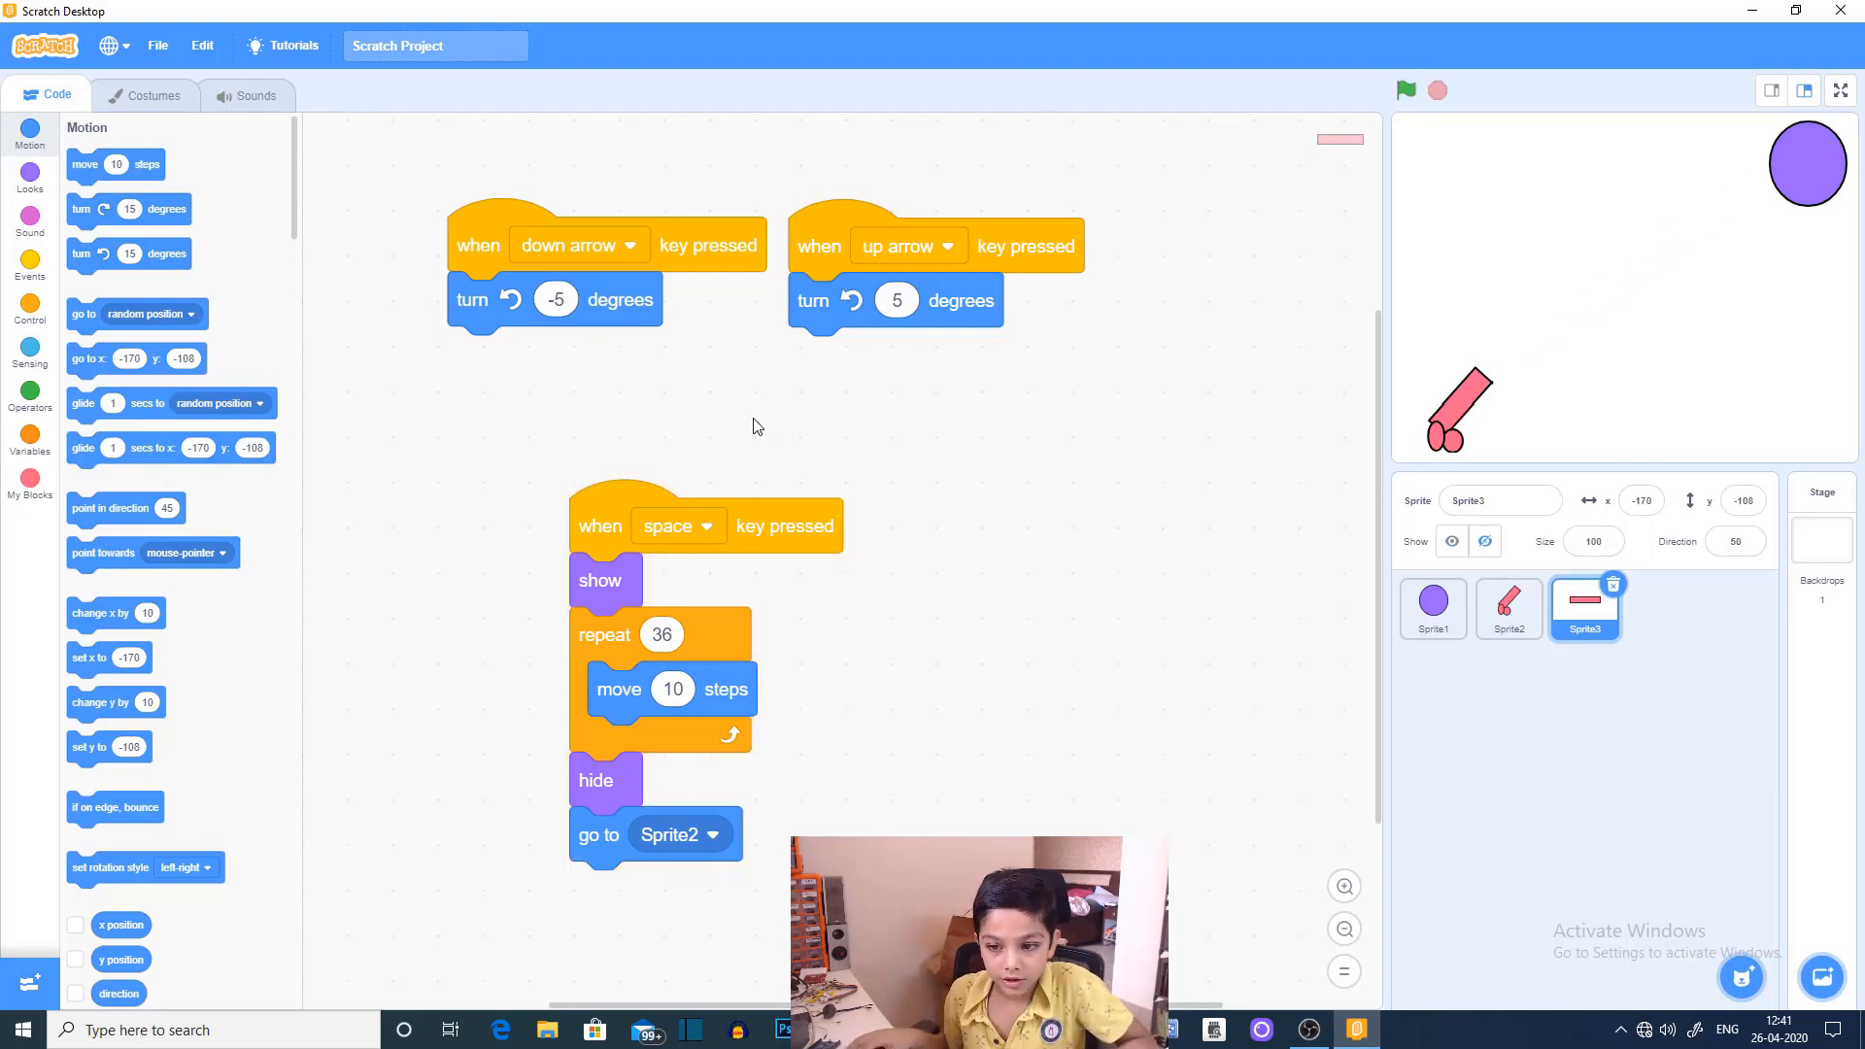
pyautogui.click(1508, 606)
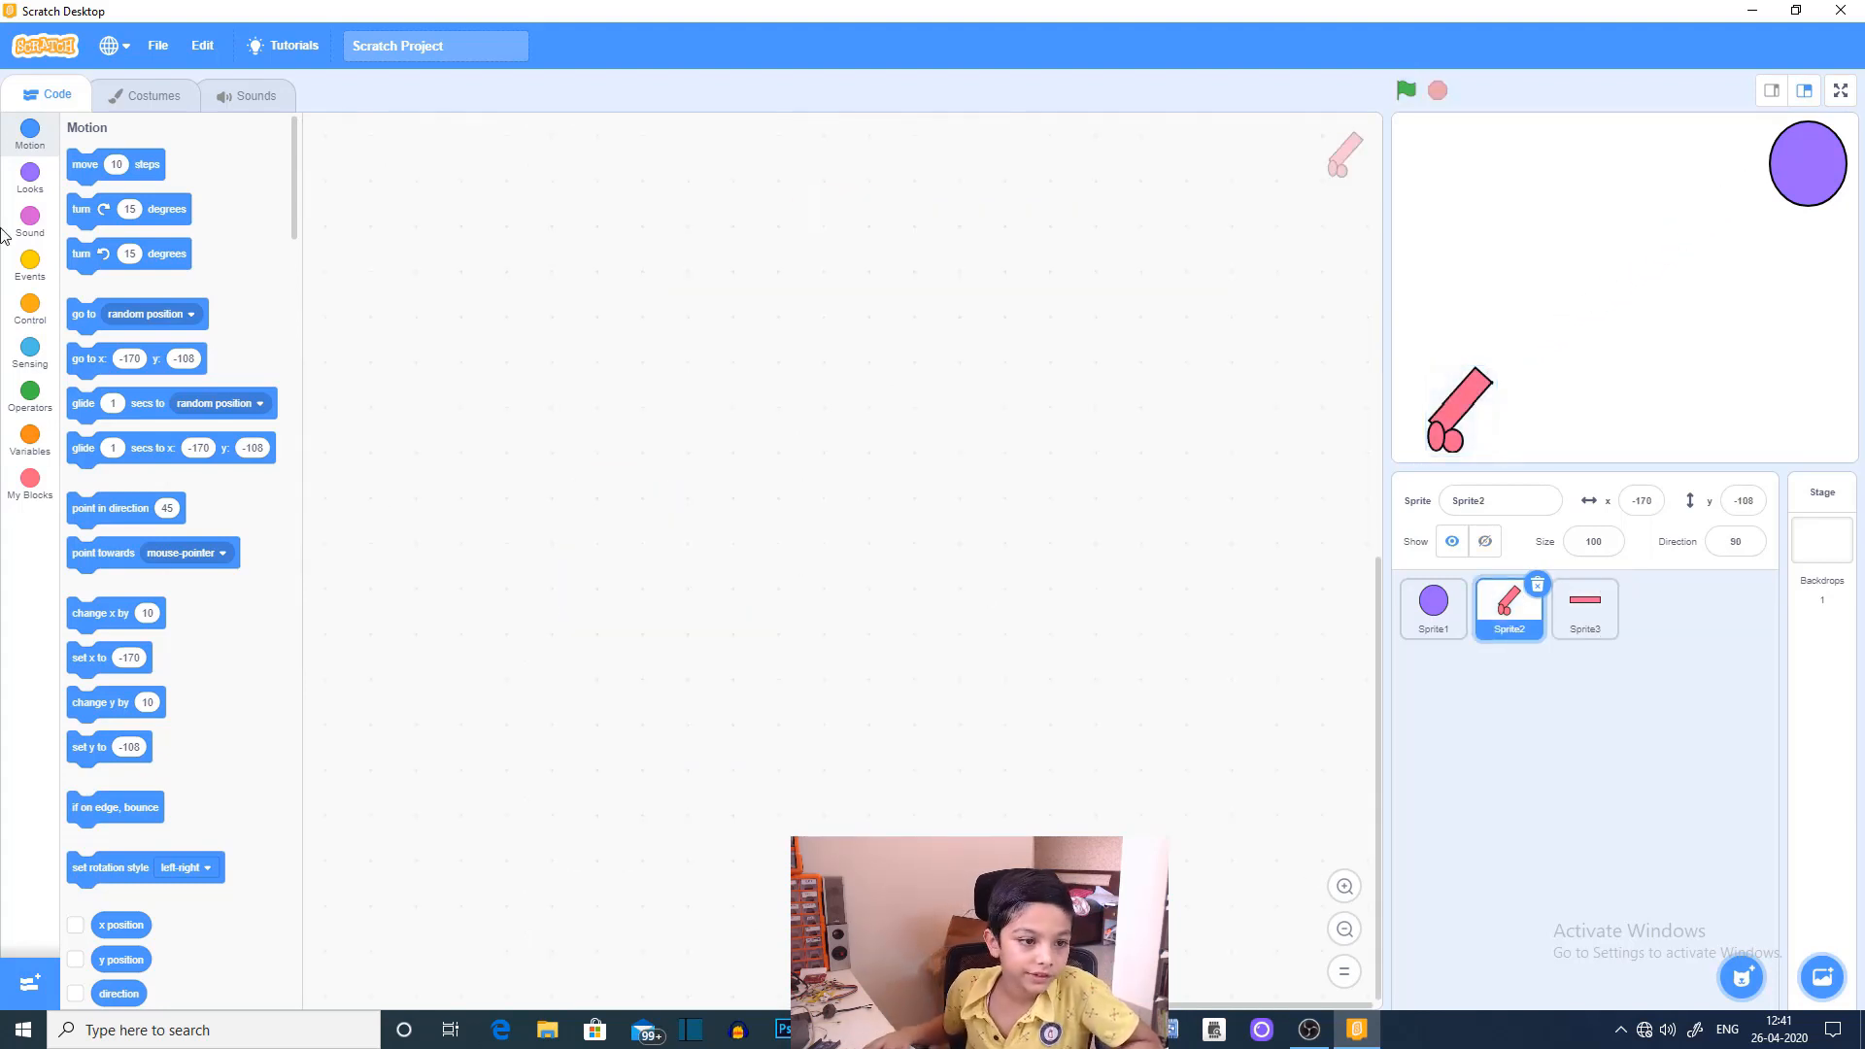
# Step: Give the cannon an up-arrow trigger with a turn 5 degrees block
pyautogui.click(28, 262)
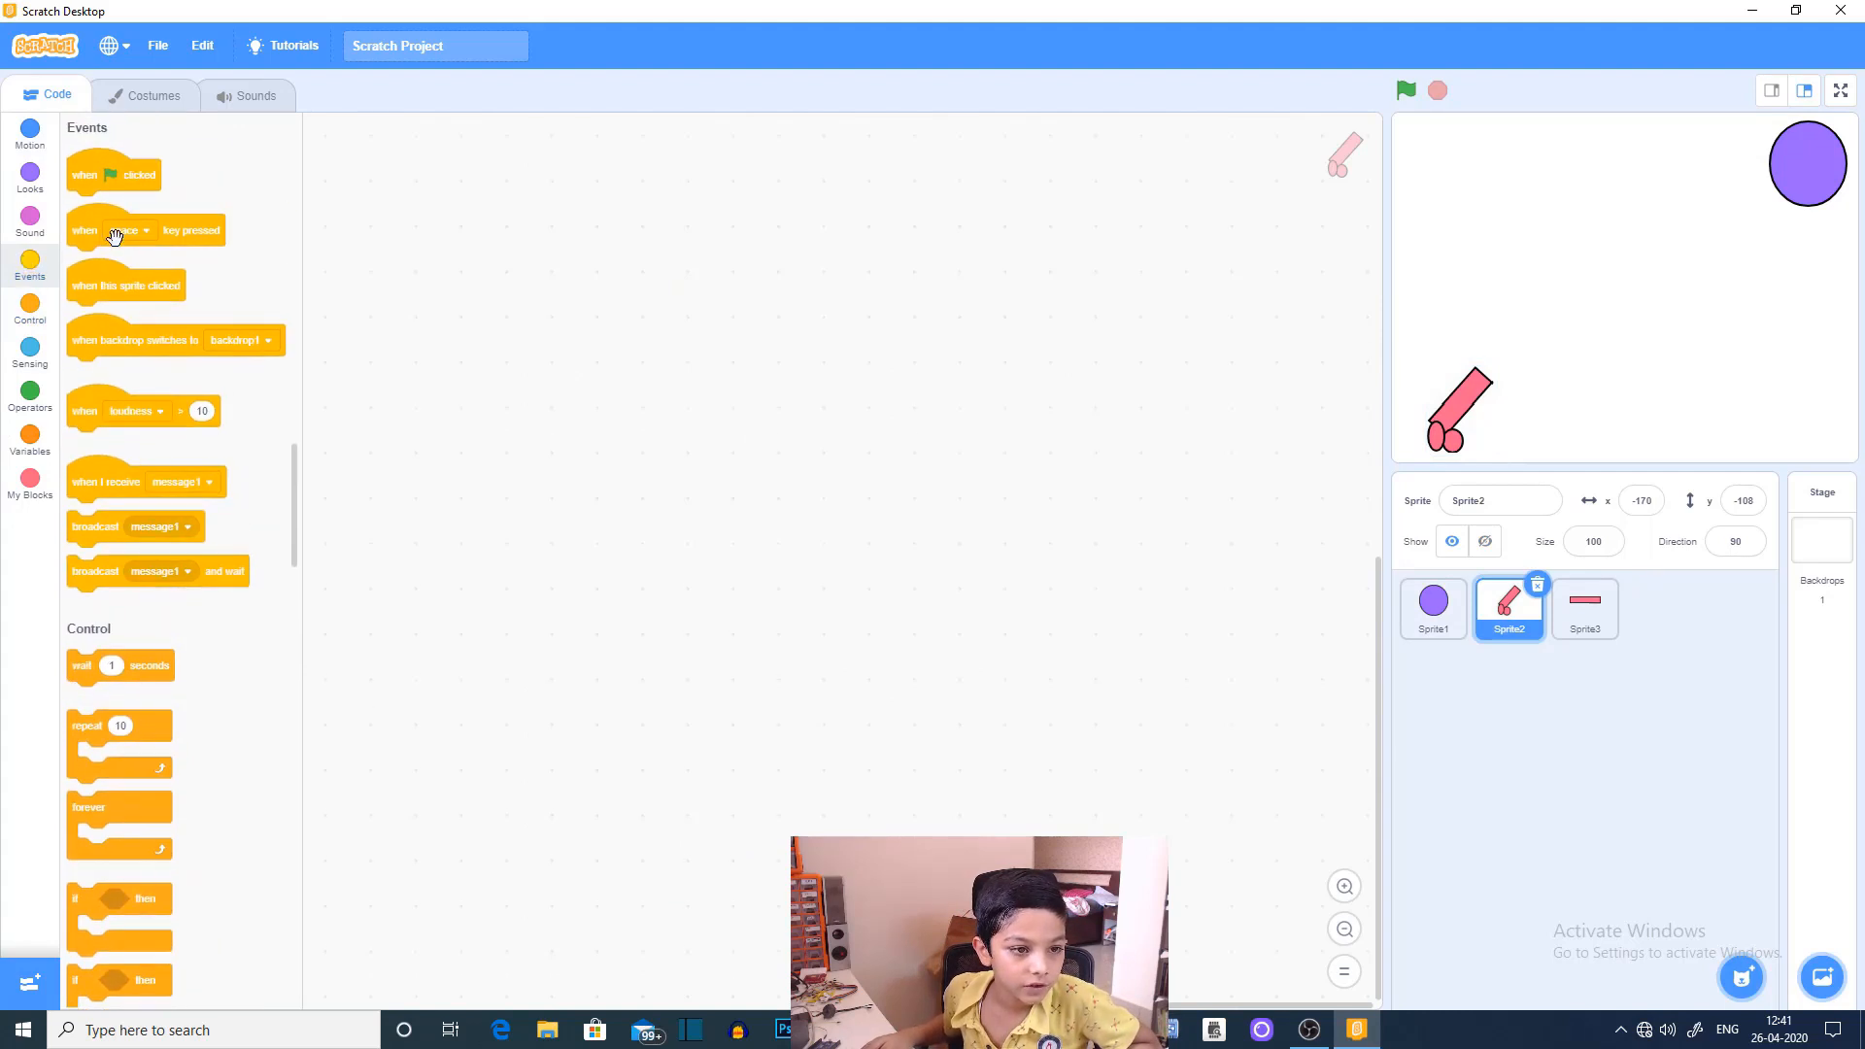
pyautogui.moveTo(113, 229); pyautogui.dragTo(567, 251)
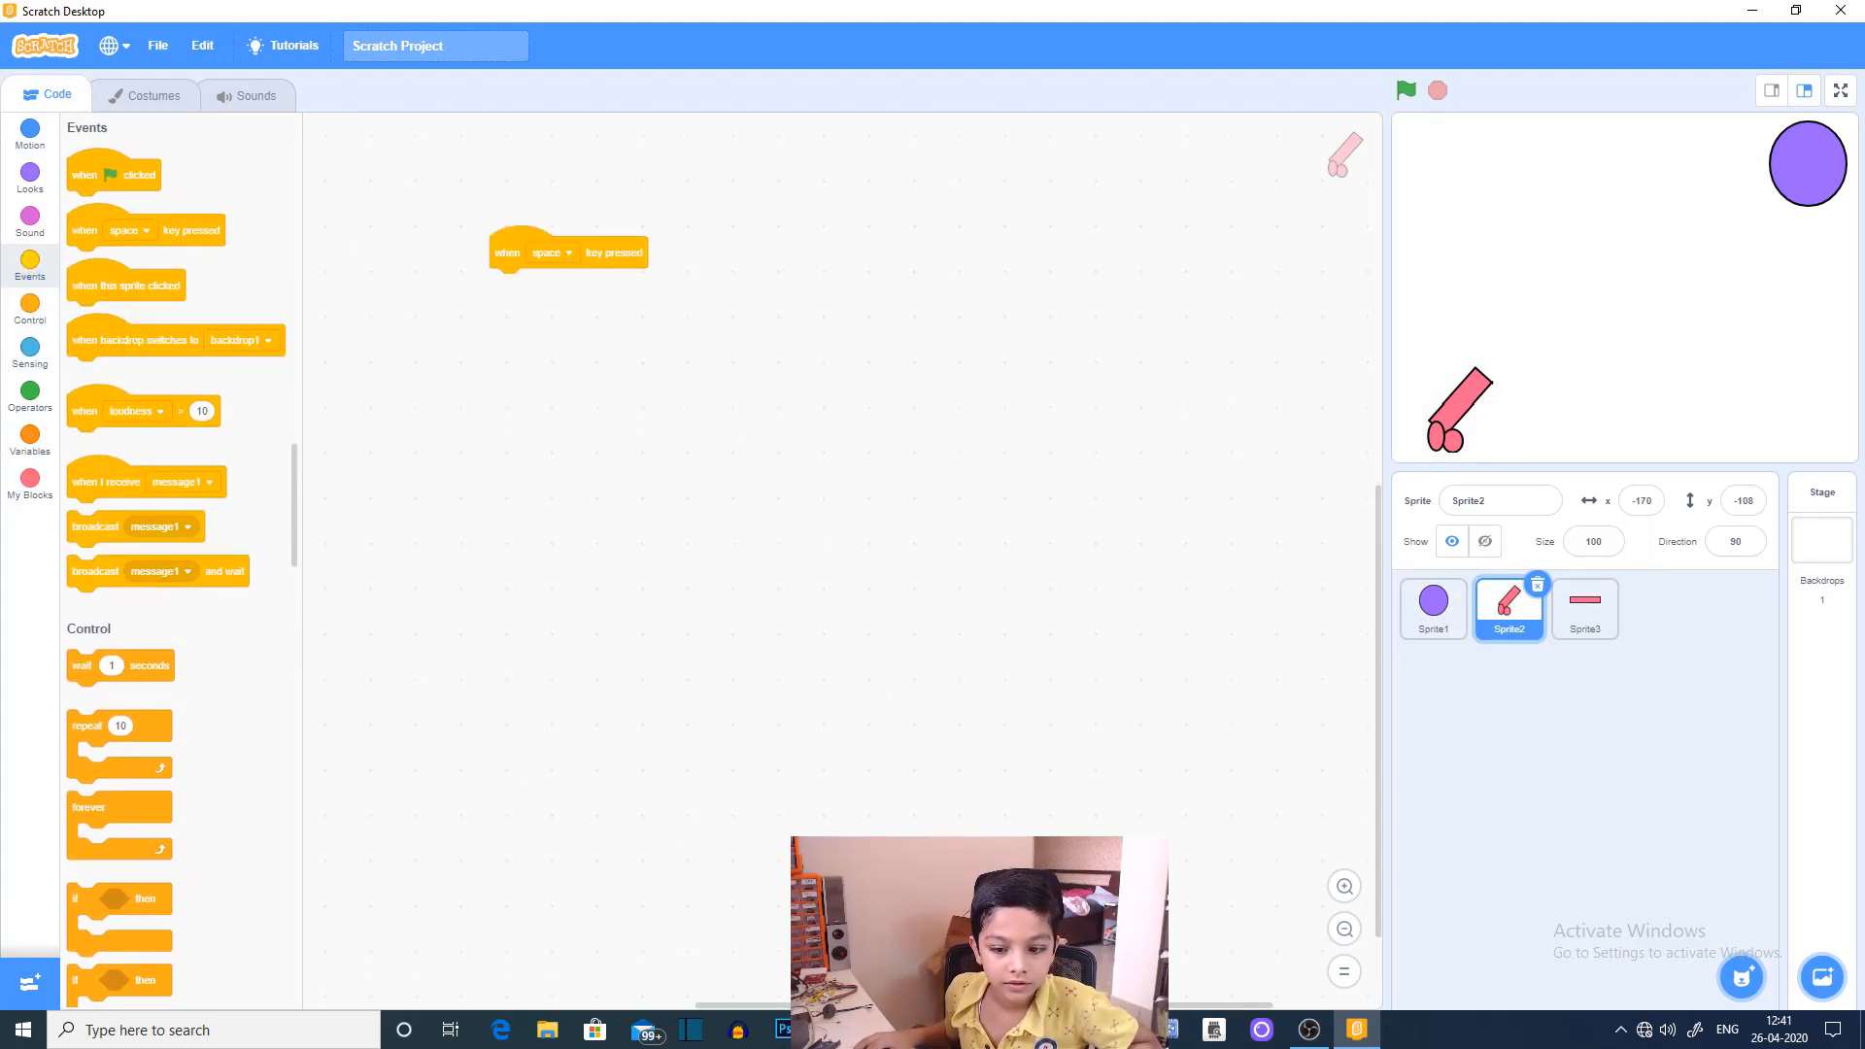
pyautogui.moveTo(567, 251); pyautogui.dragTo(587, 139)
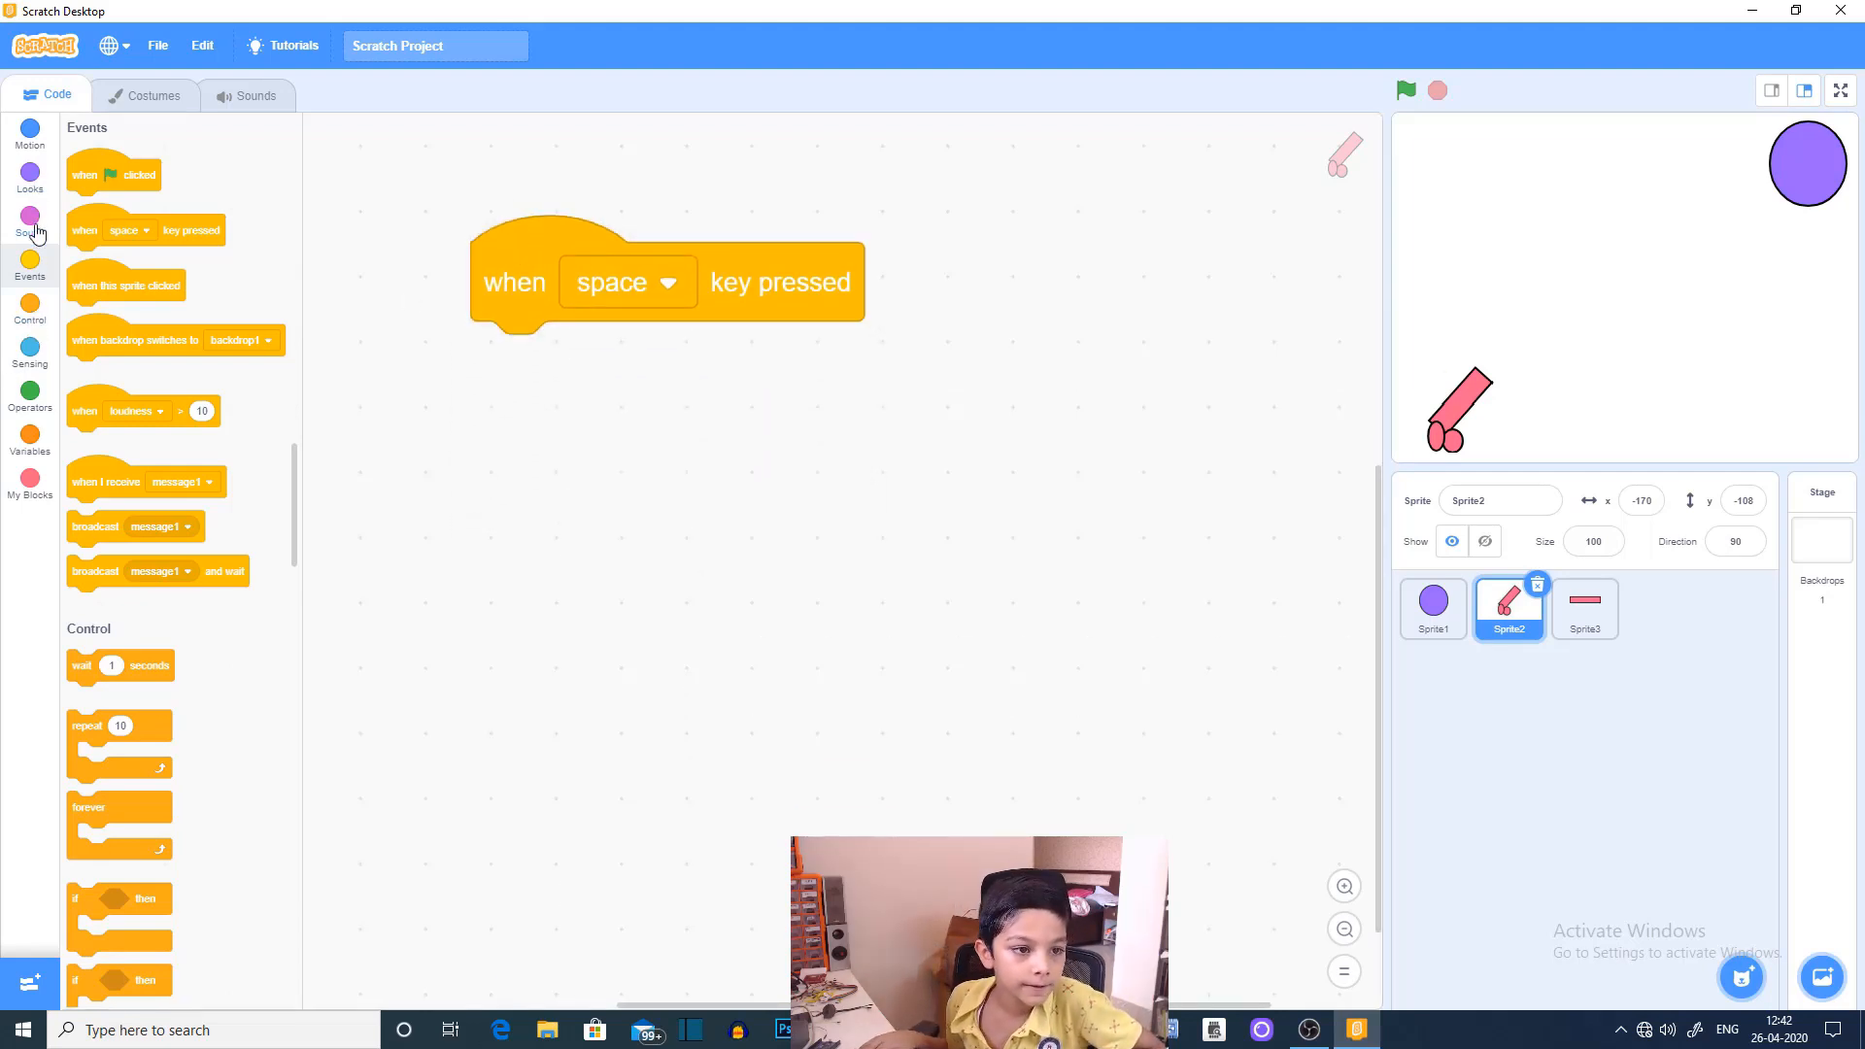
pyautogui.click(624, 281)
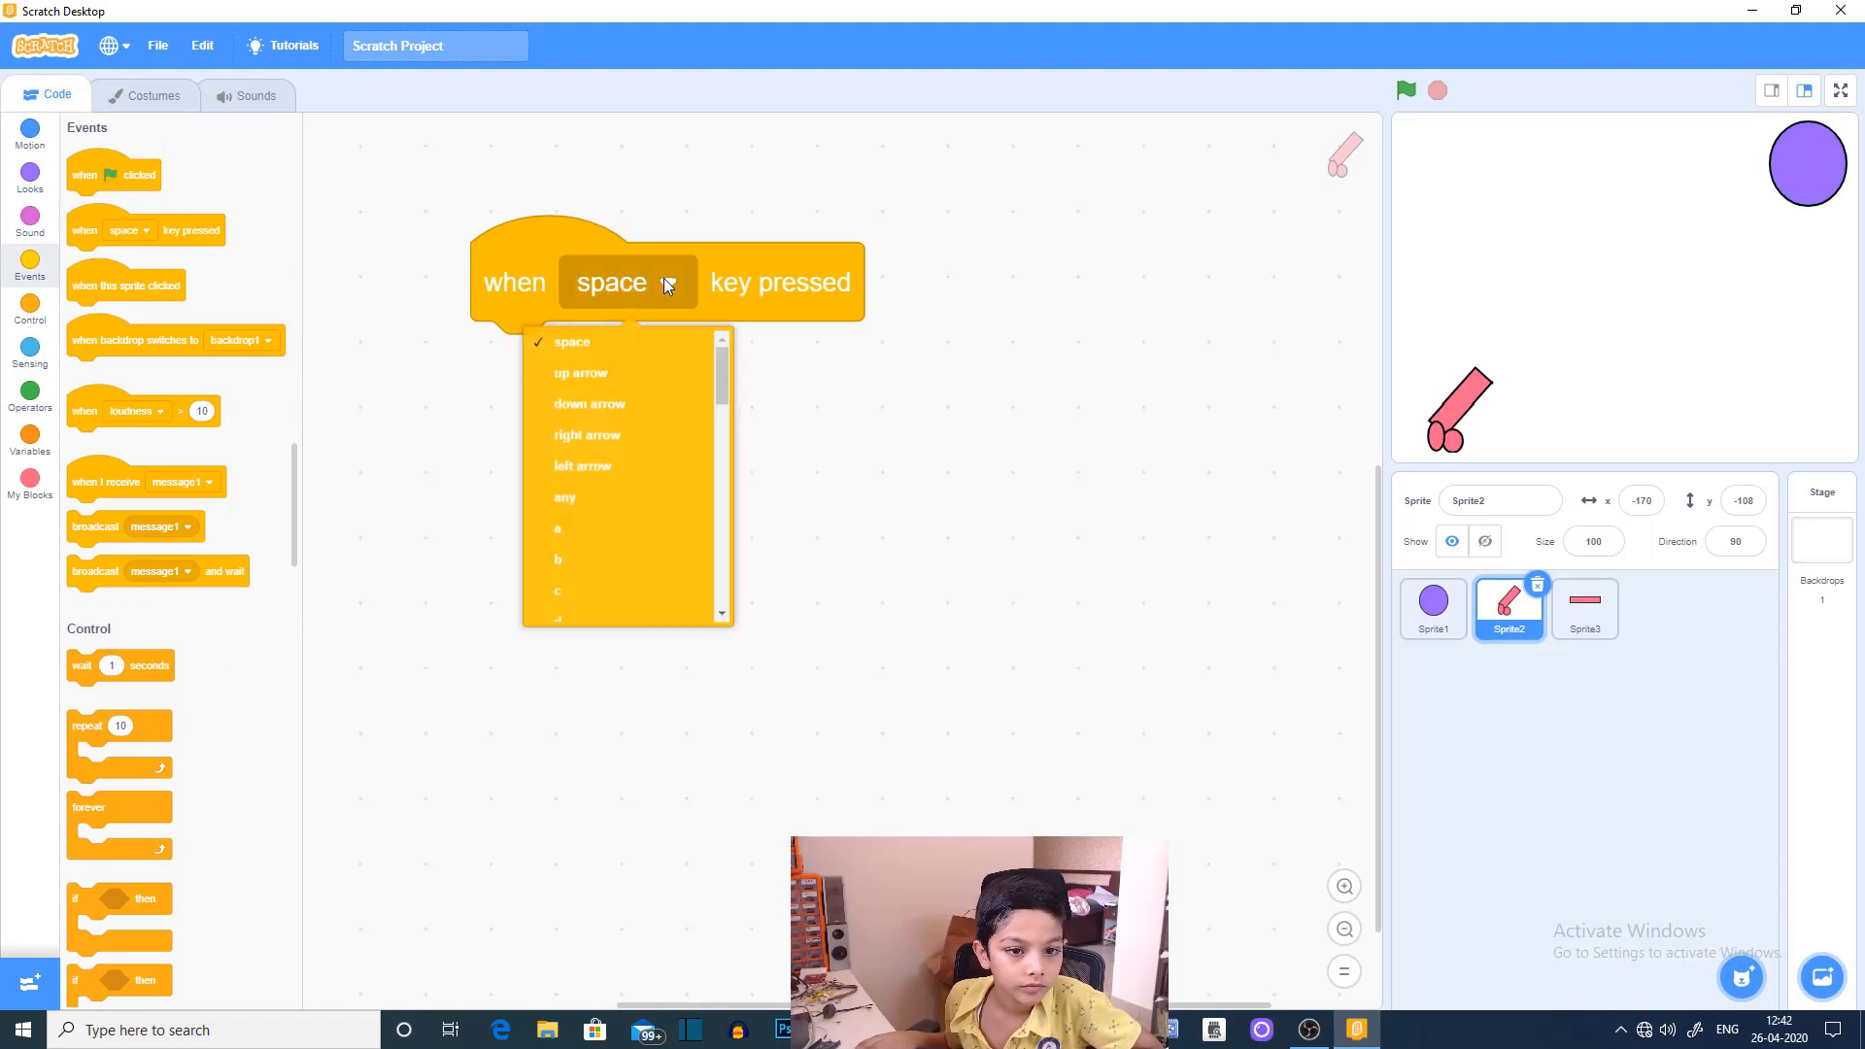
pyautogui.click(581, 372)
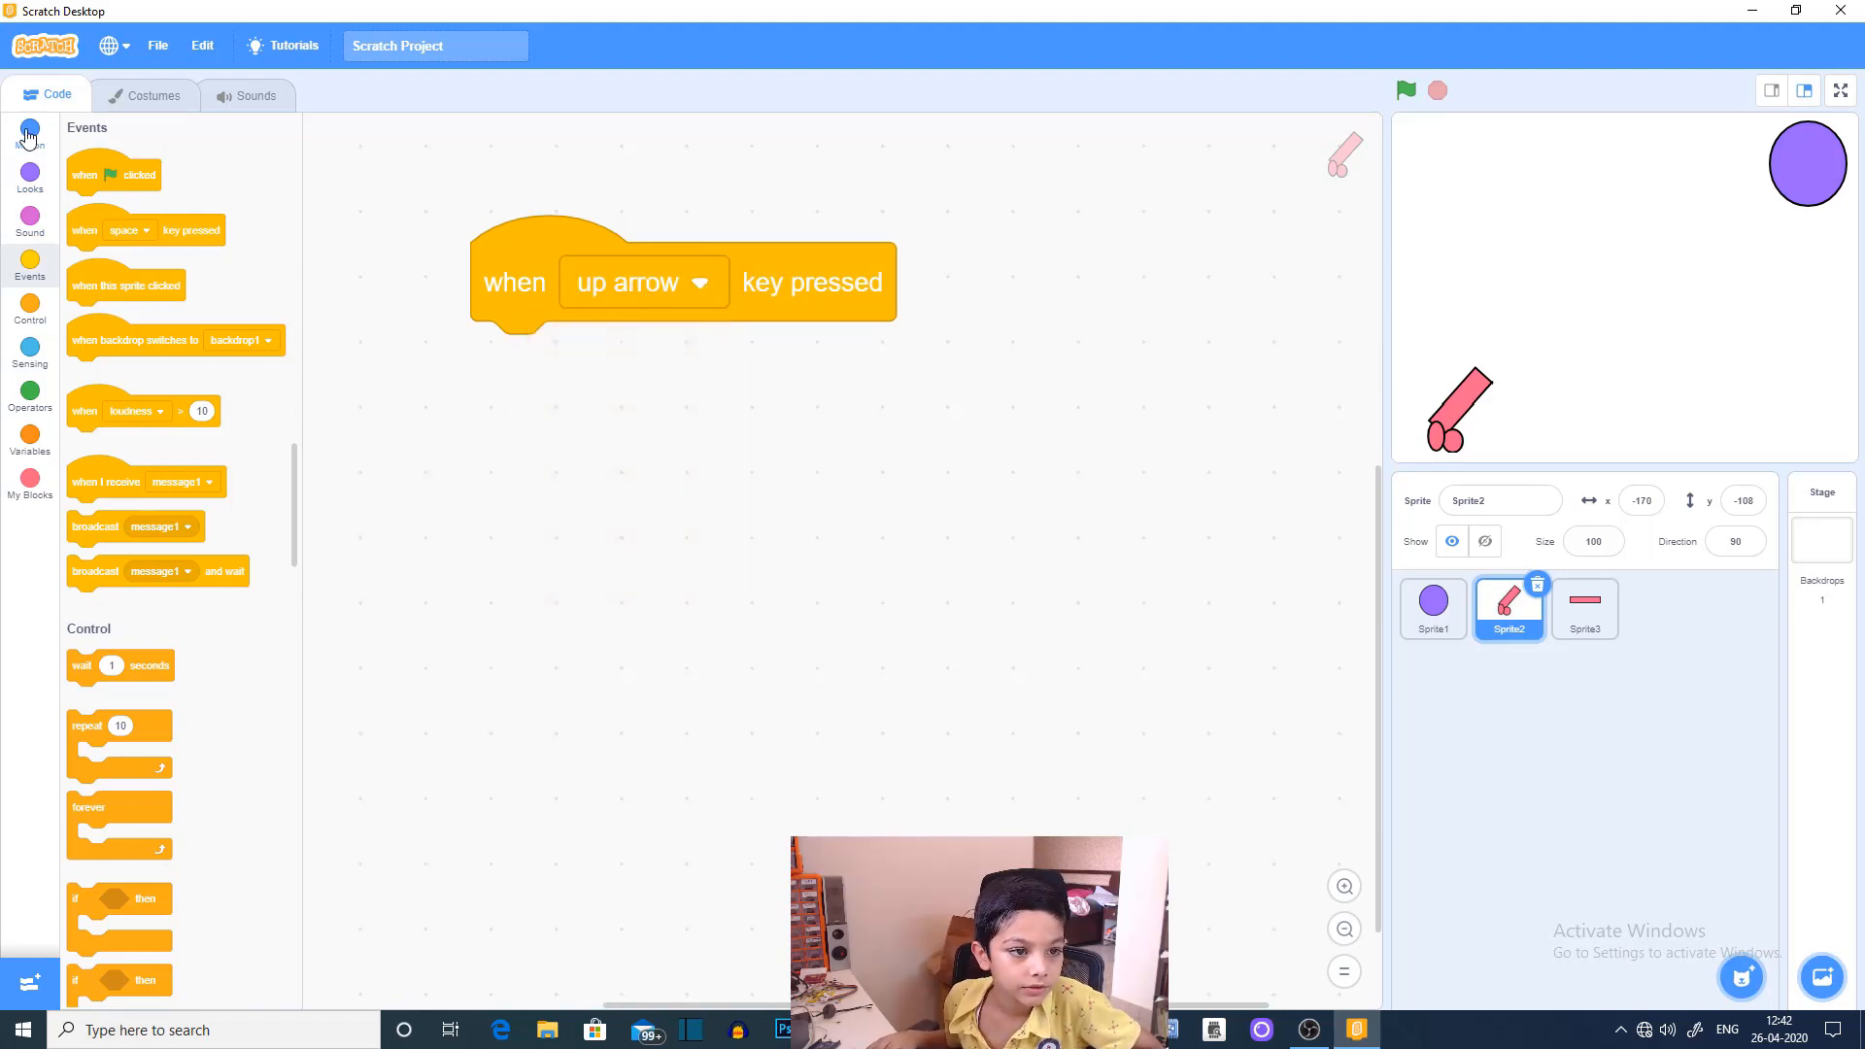
pyautogui.click(30, 131)
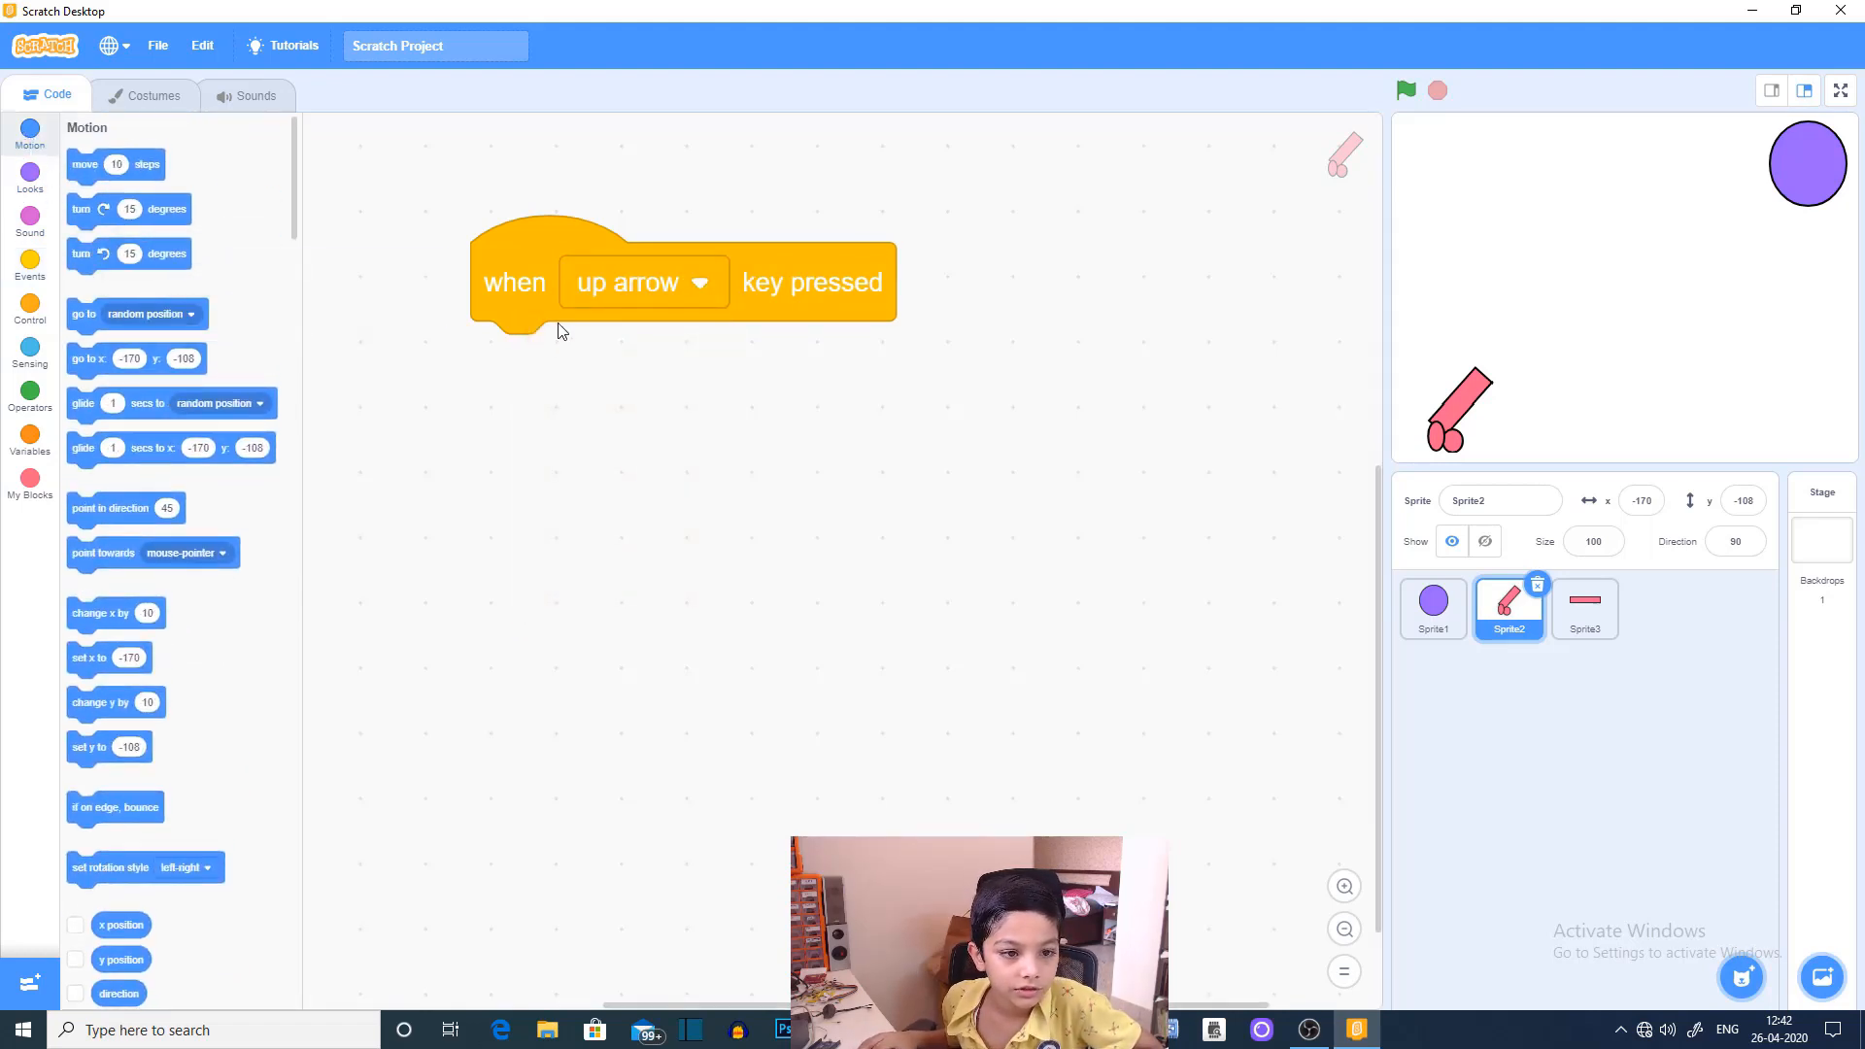
pyautogui.moveTo(128, 254); pyautogui.dragTo(559, 352)
pyautogui.write('5')
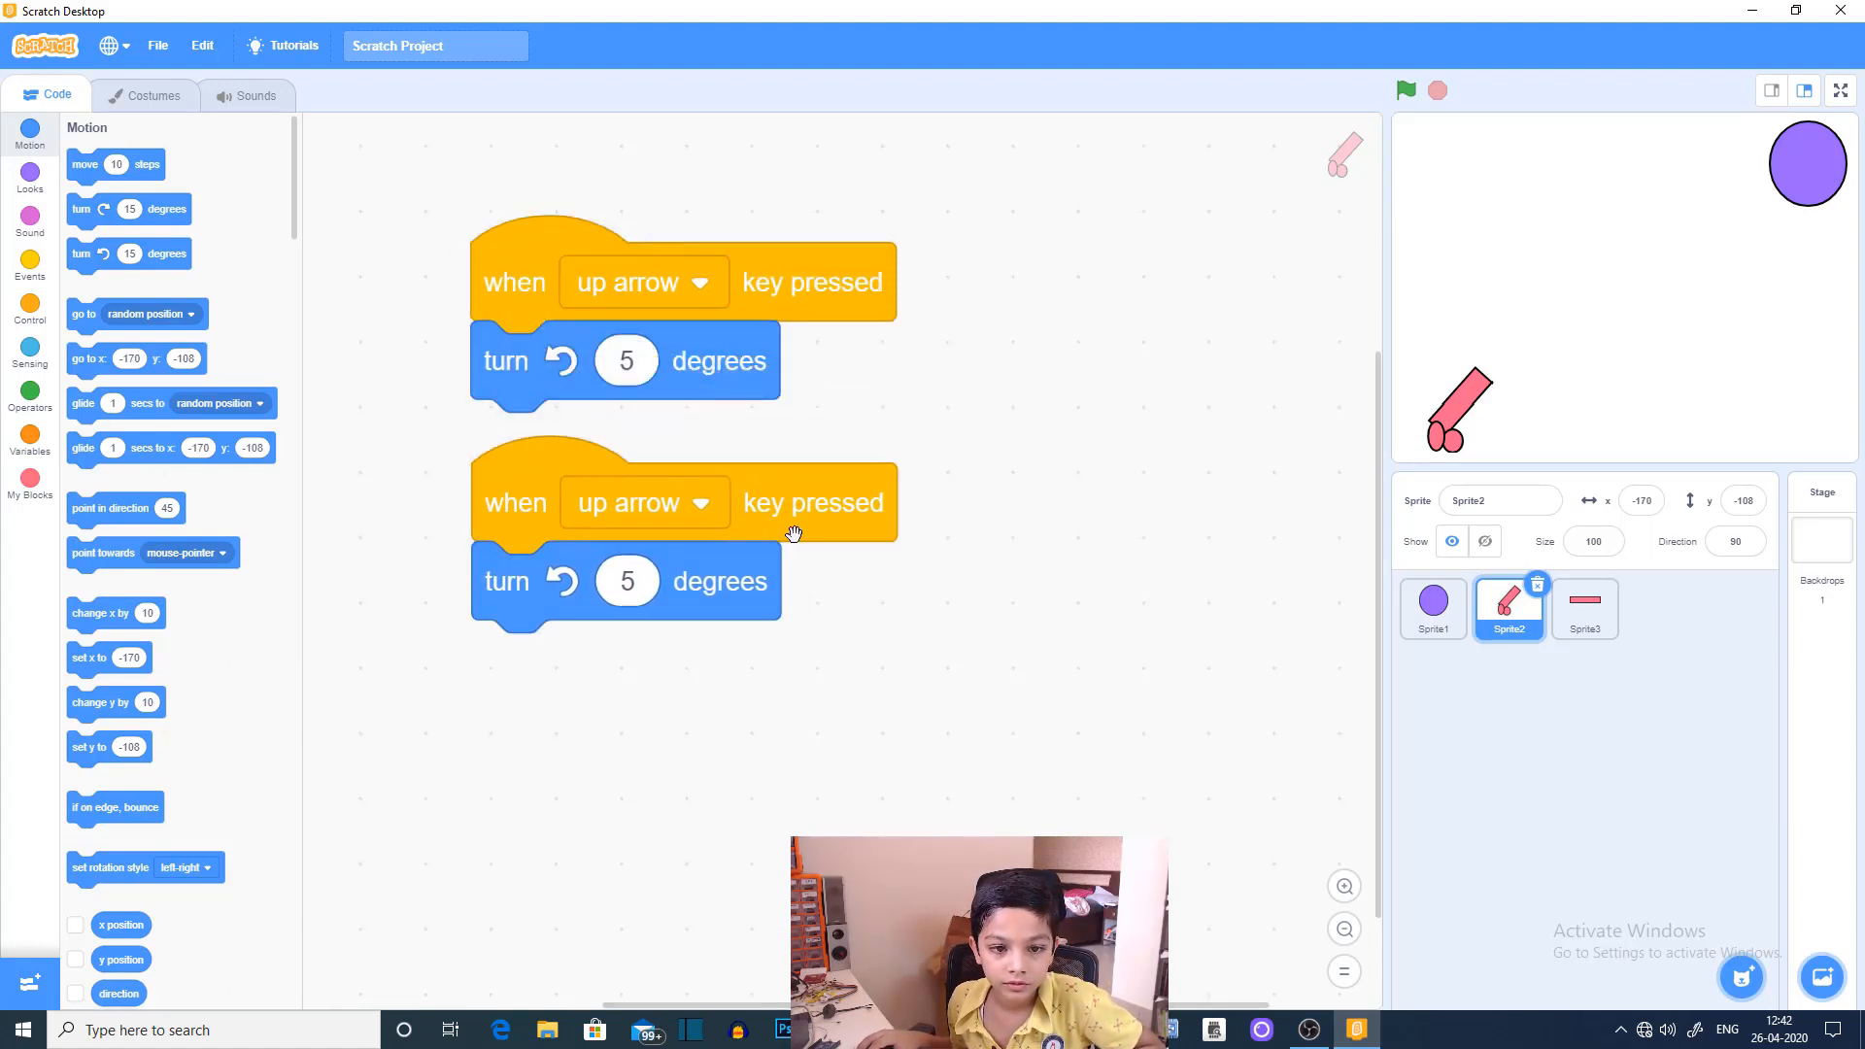
# Step: Switch the copied script to the down arrow at -5 degrees and test with the green flag
pyautogui.click(642, 501)
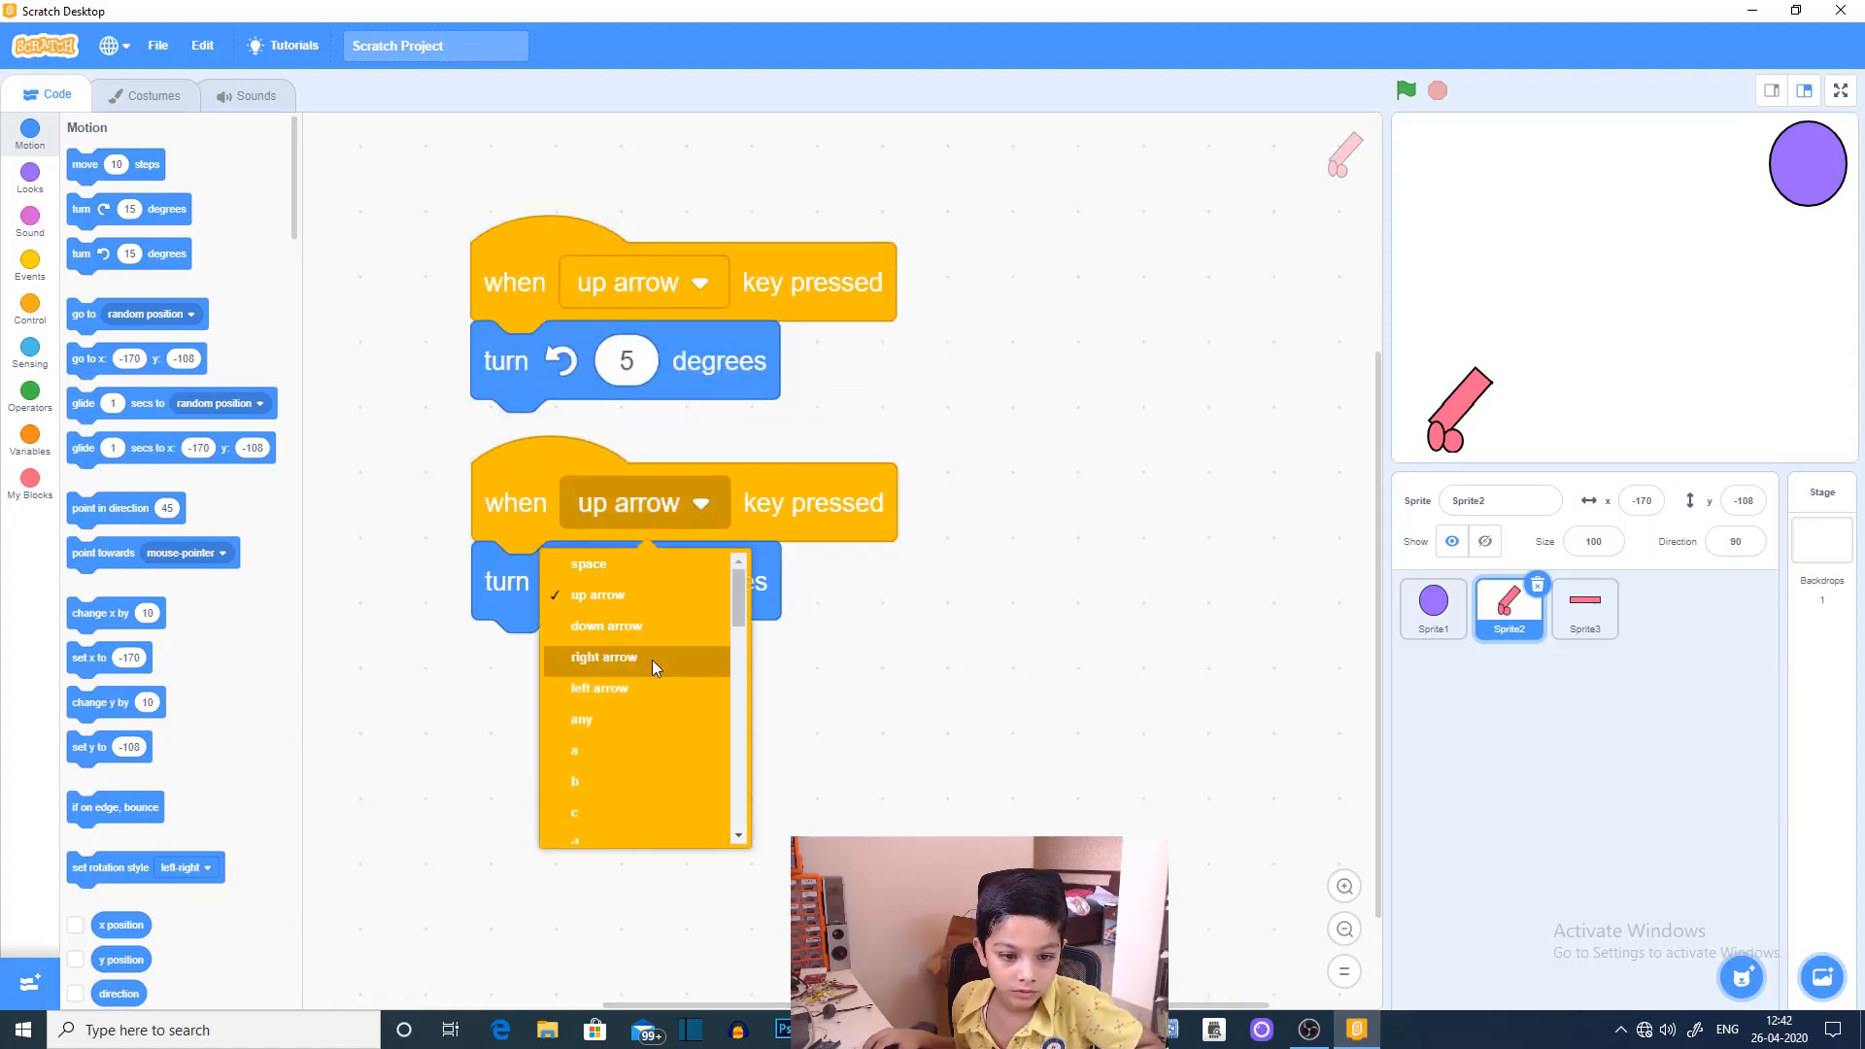
pyautogui.click(605, 625)
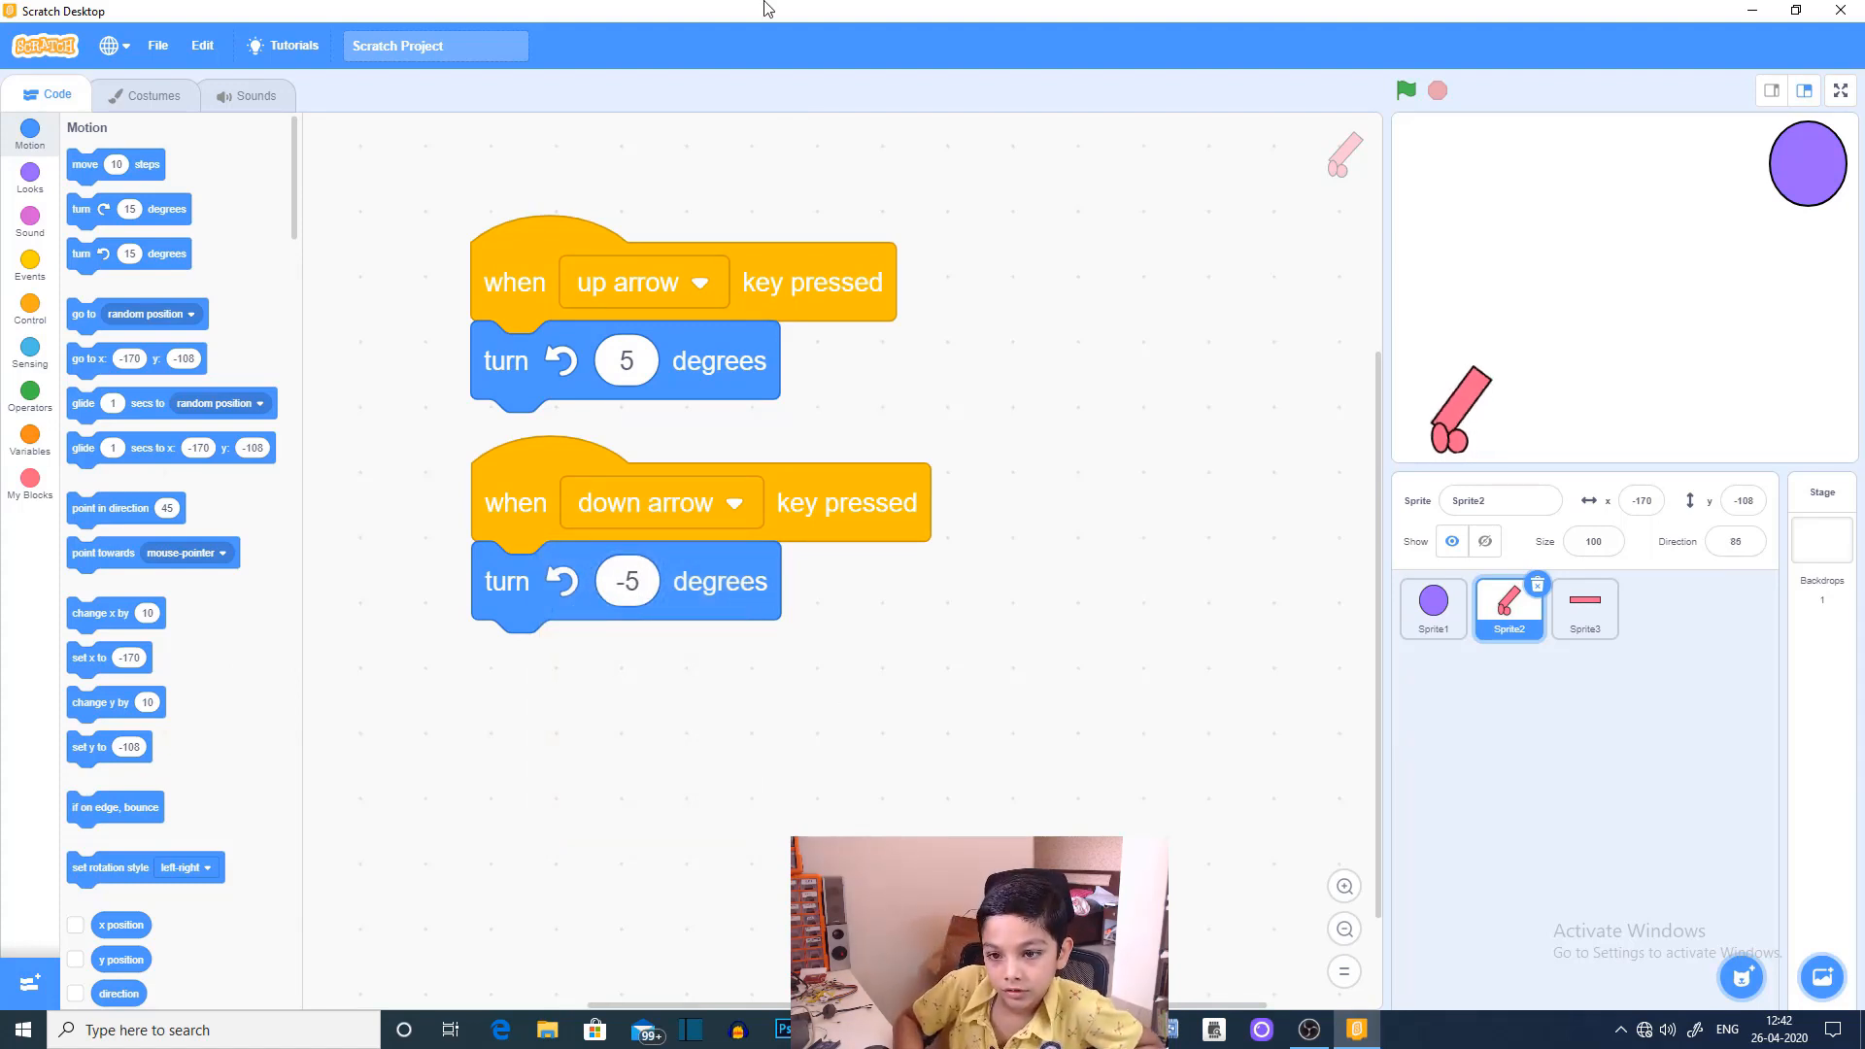
pyautogui.click(1405, 90)
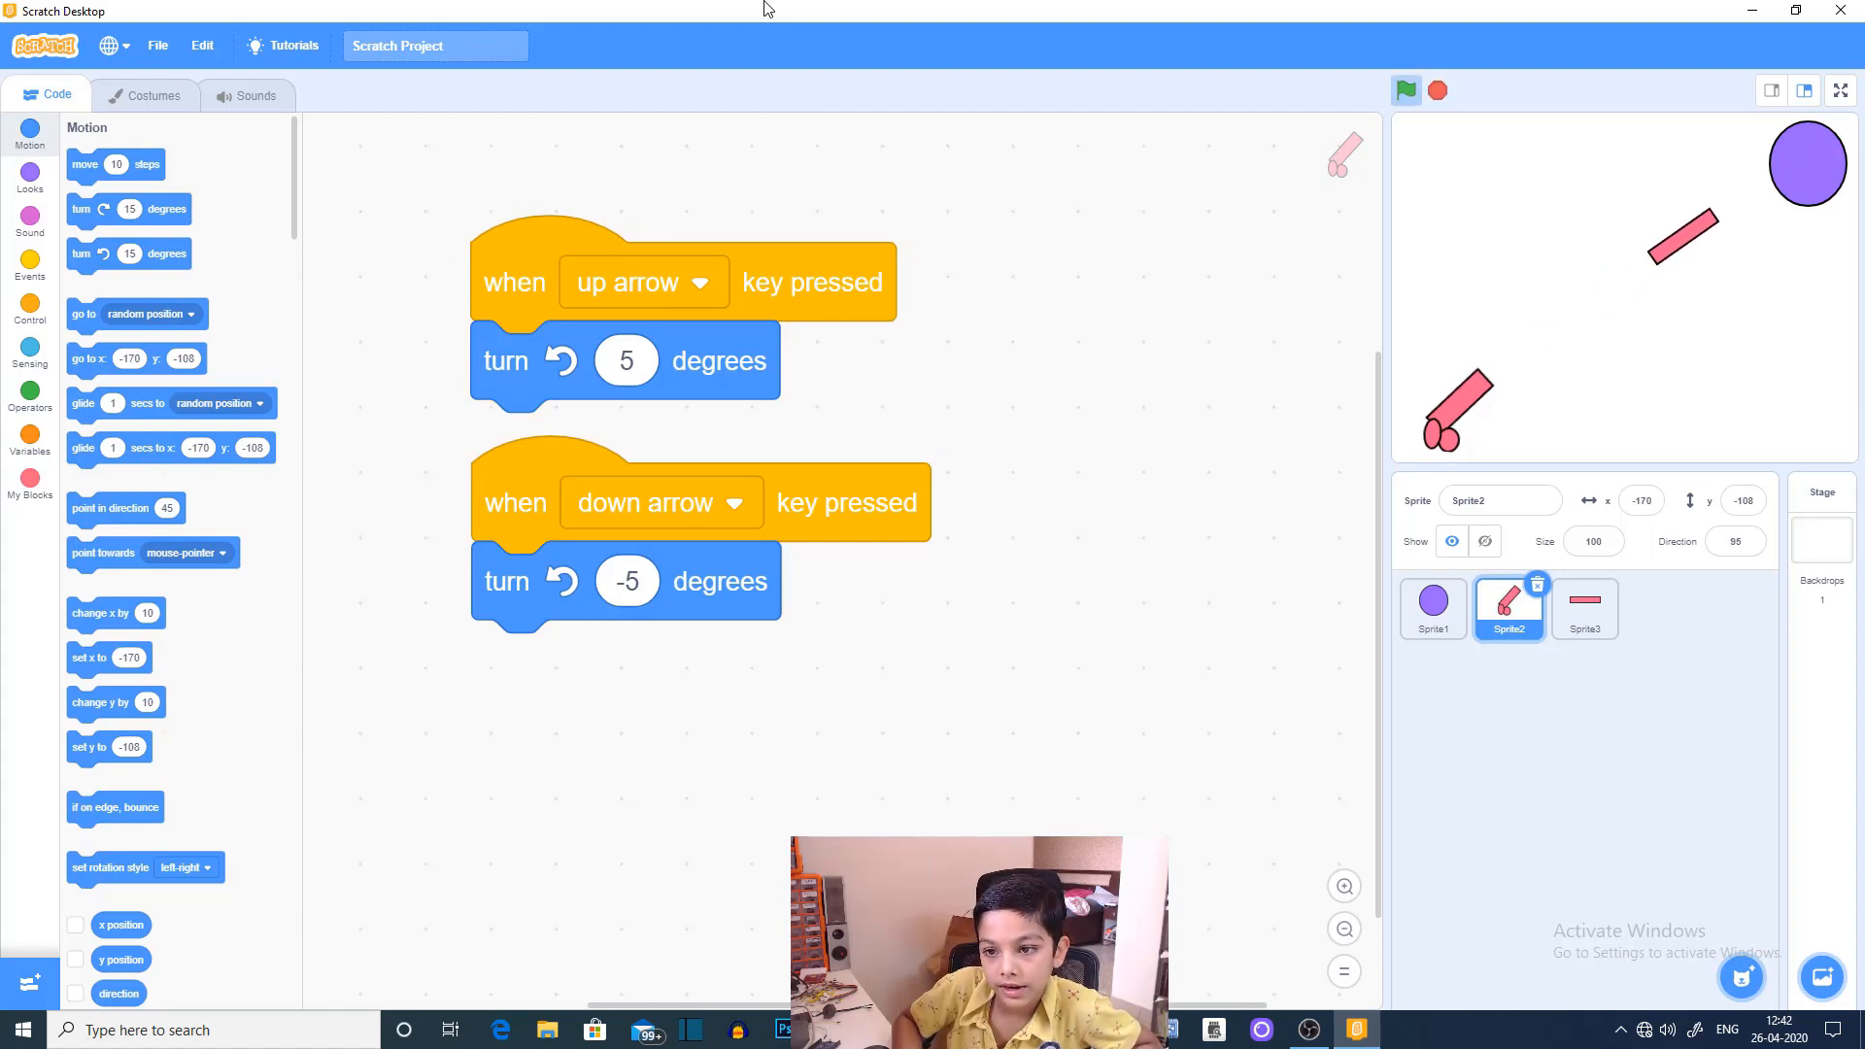
pyautogui.click(1405, 90)
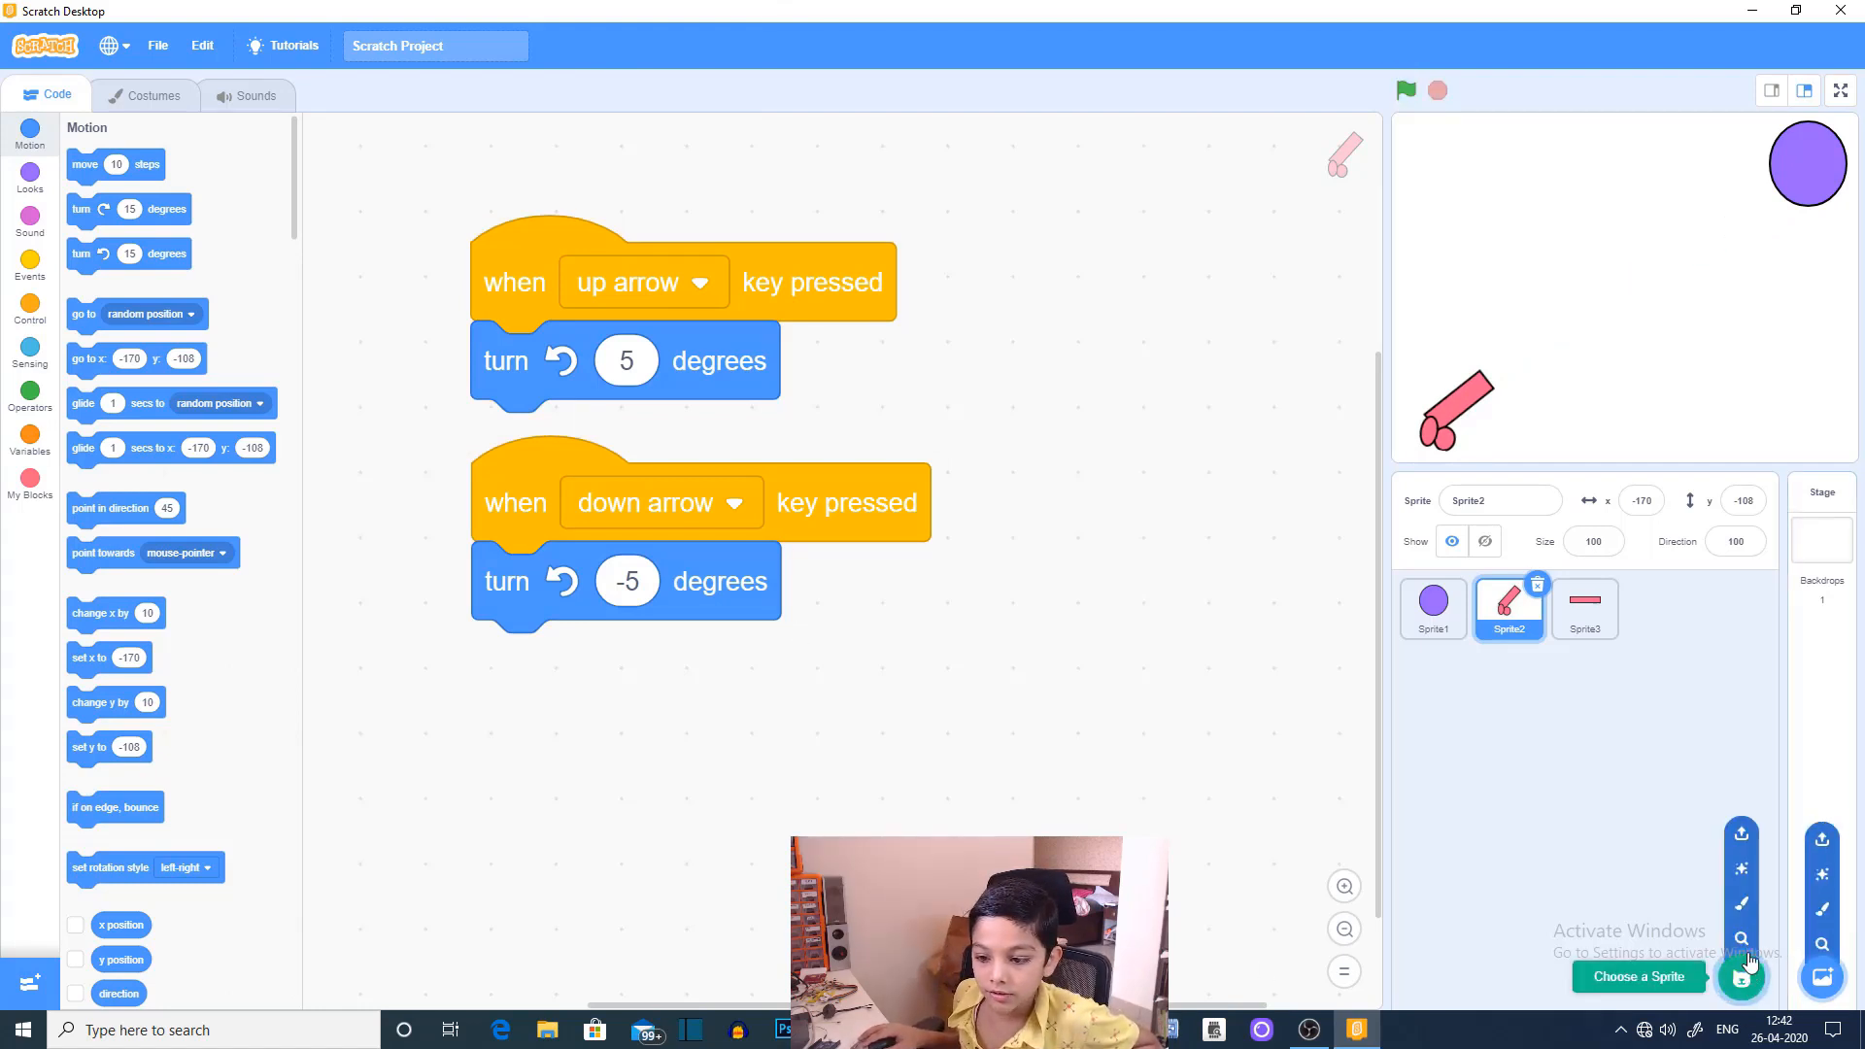
pyautogui.moveTo(1480, 674)
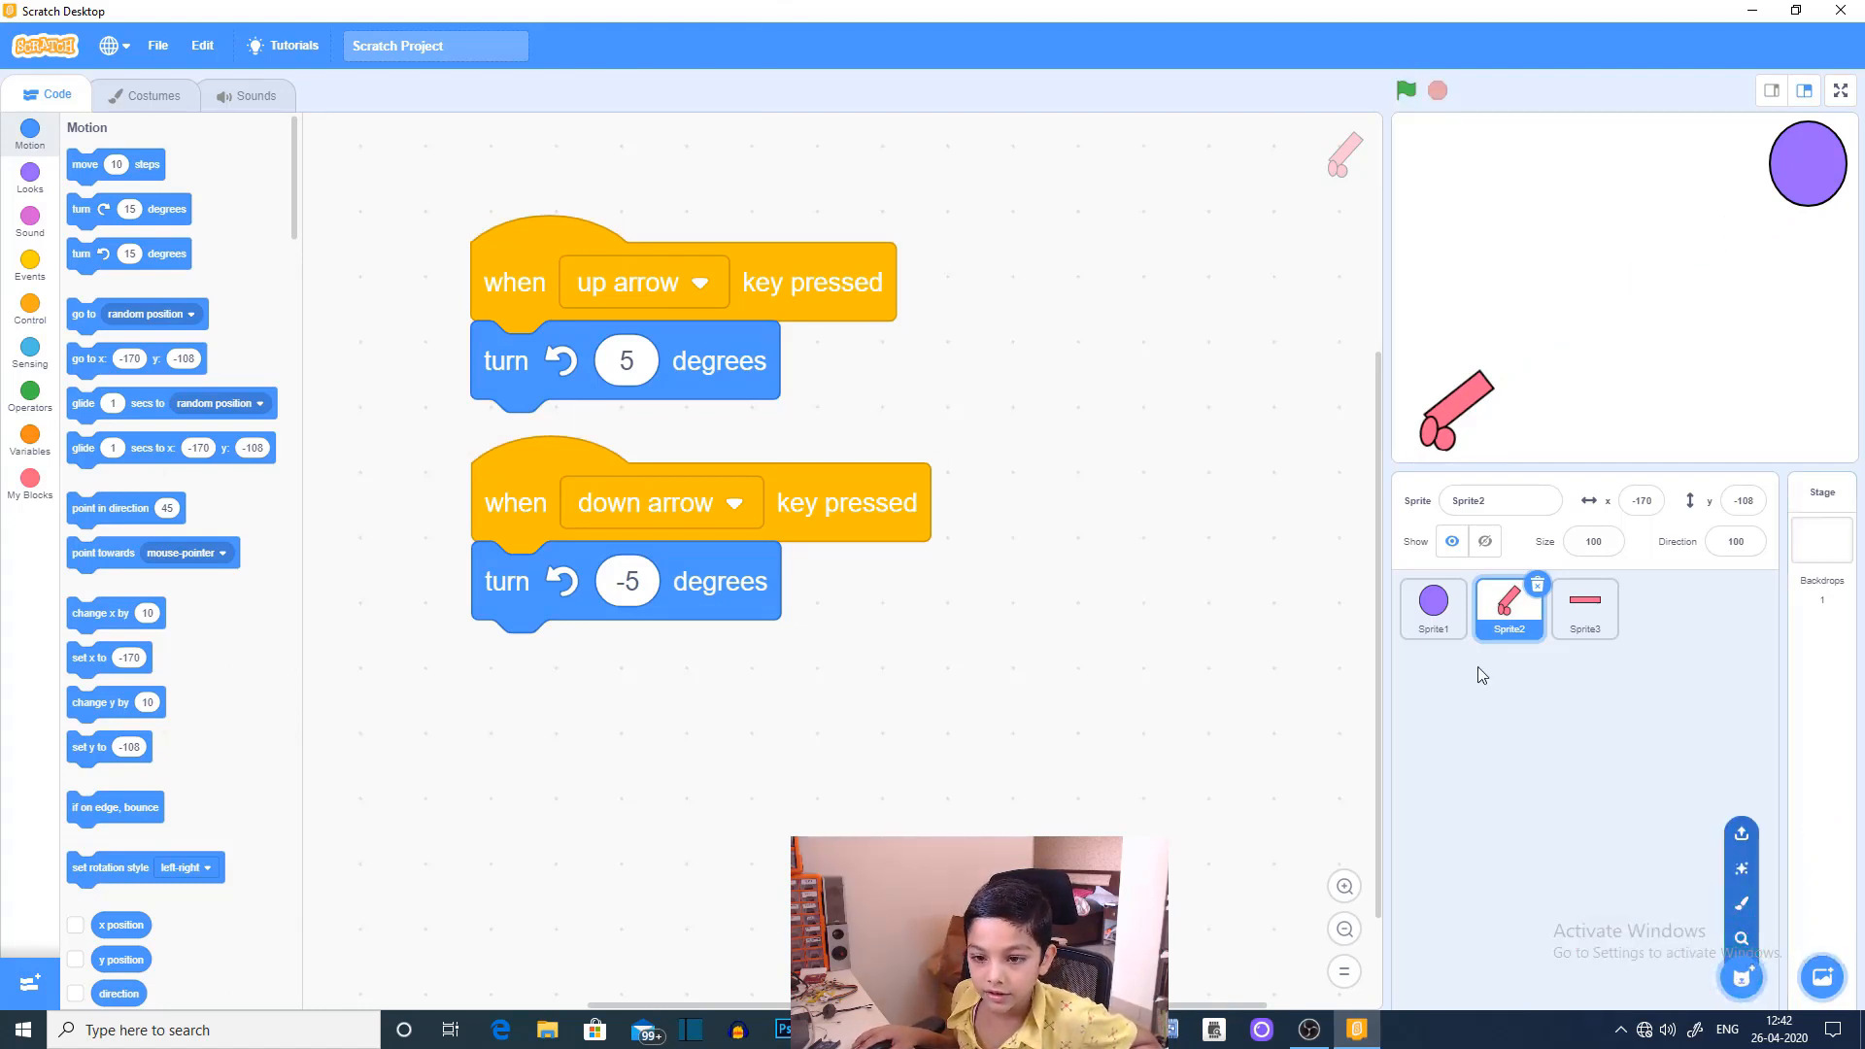
# Step: Select the purple circle Sprite1 and add a green-flag hat with a forever loop
pyautogui.click(1431, 608)
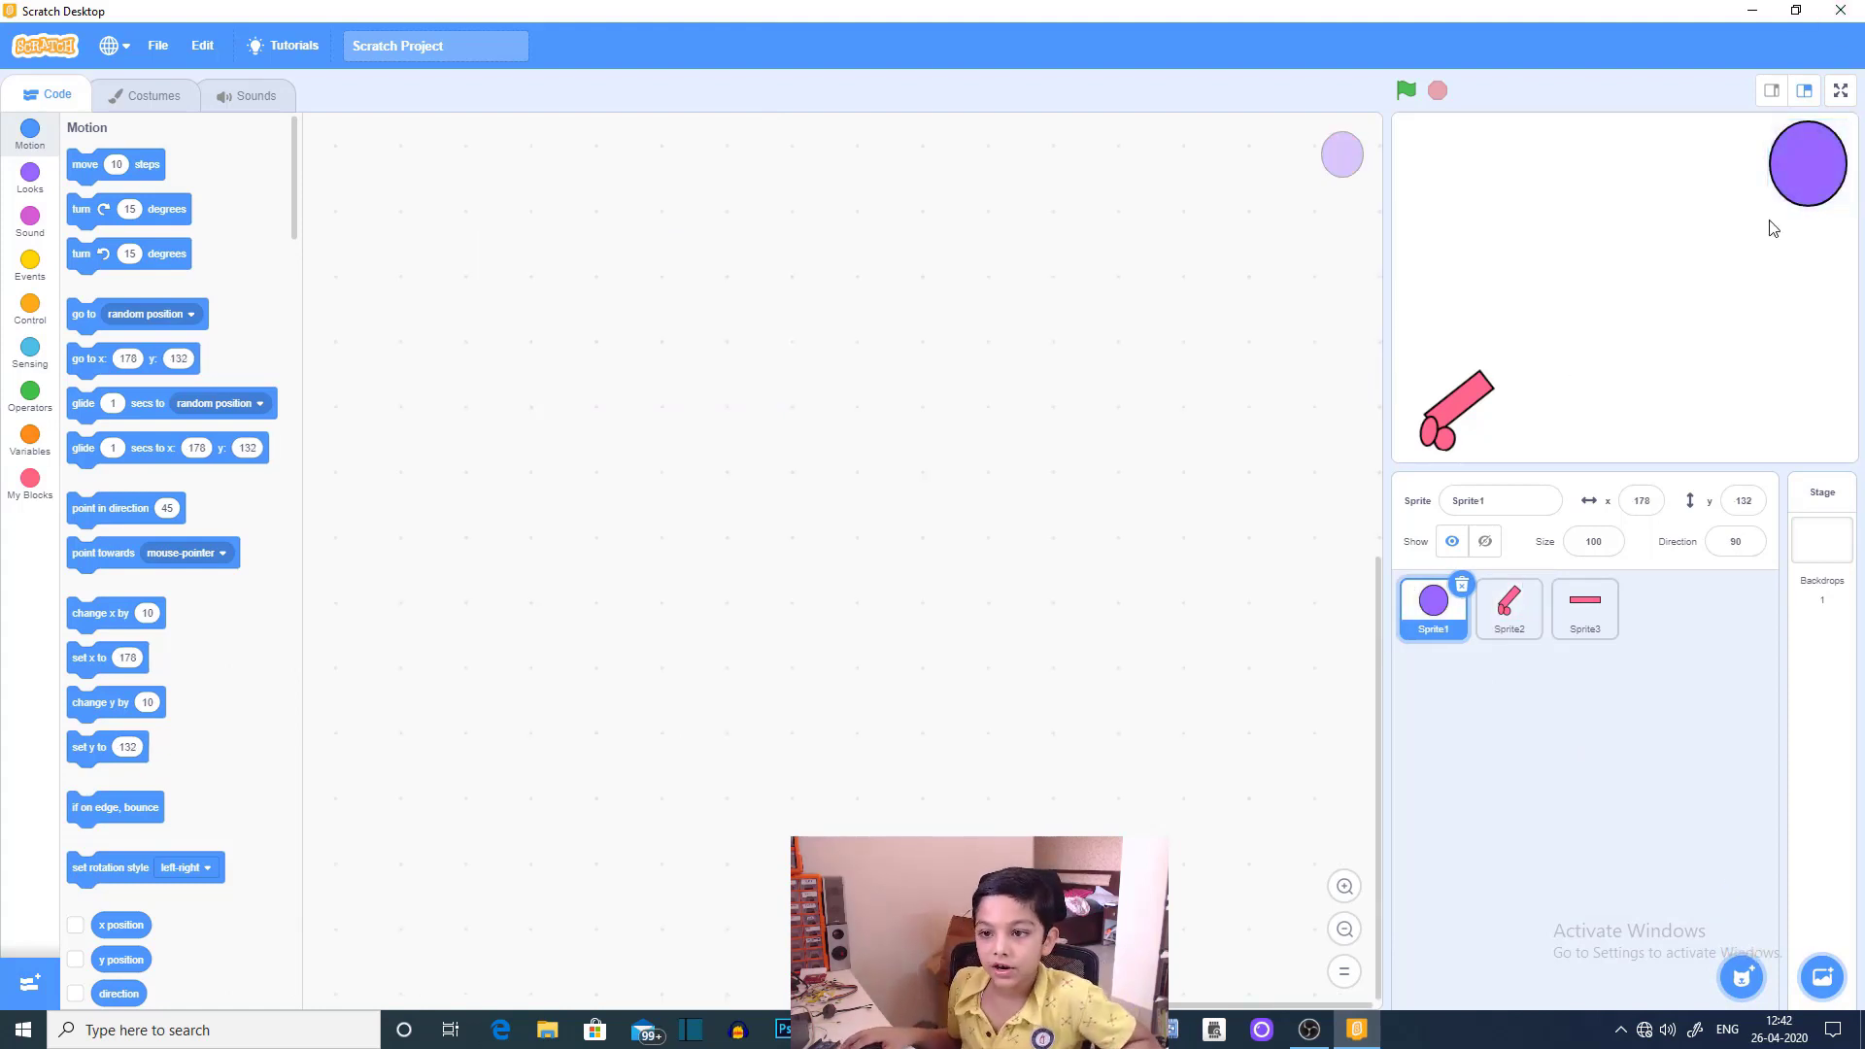
pyautogui.moveTo(21, 283)
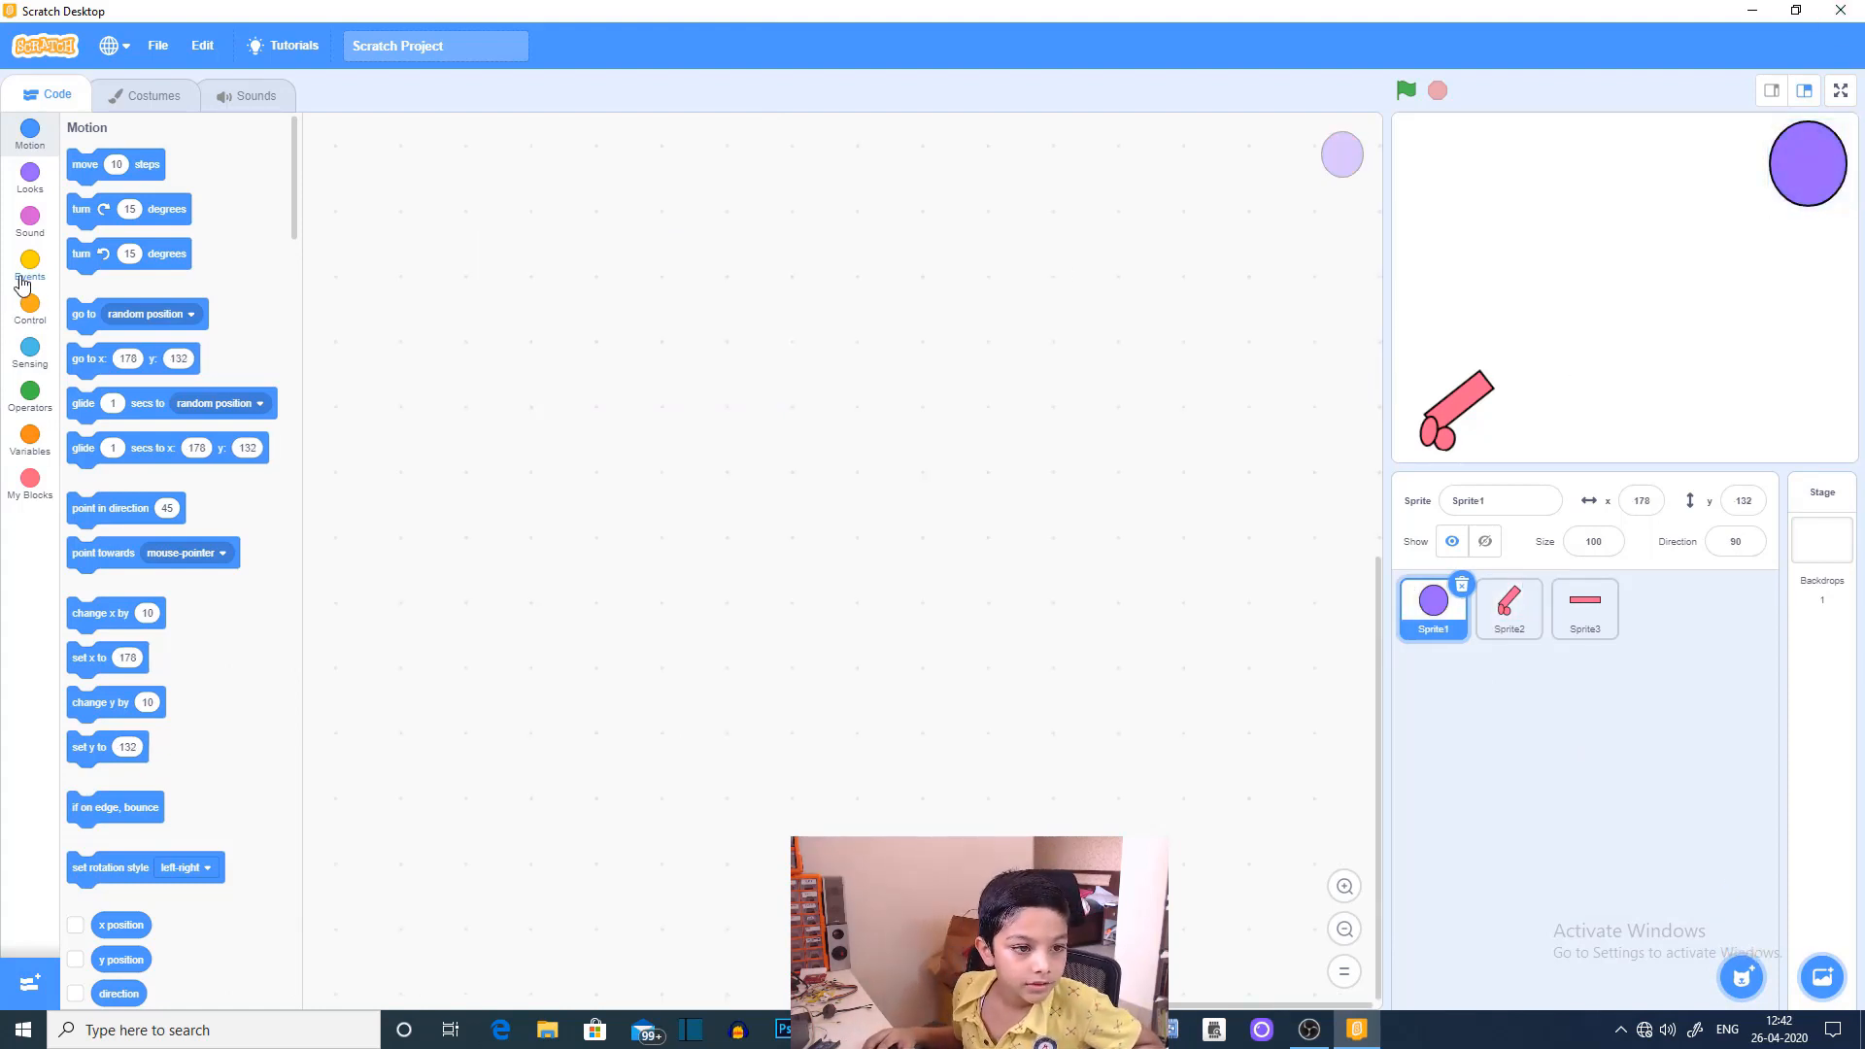
pyautogui.click(28, 268)
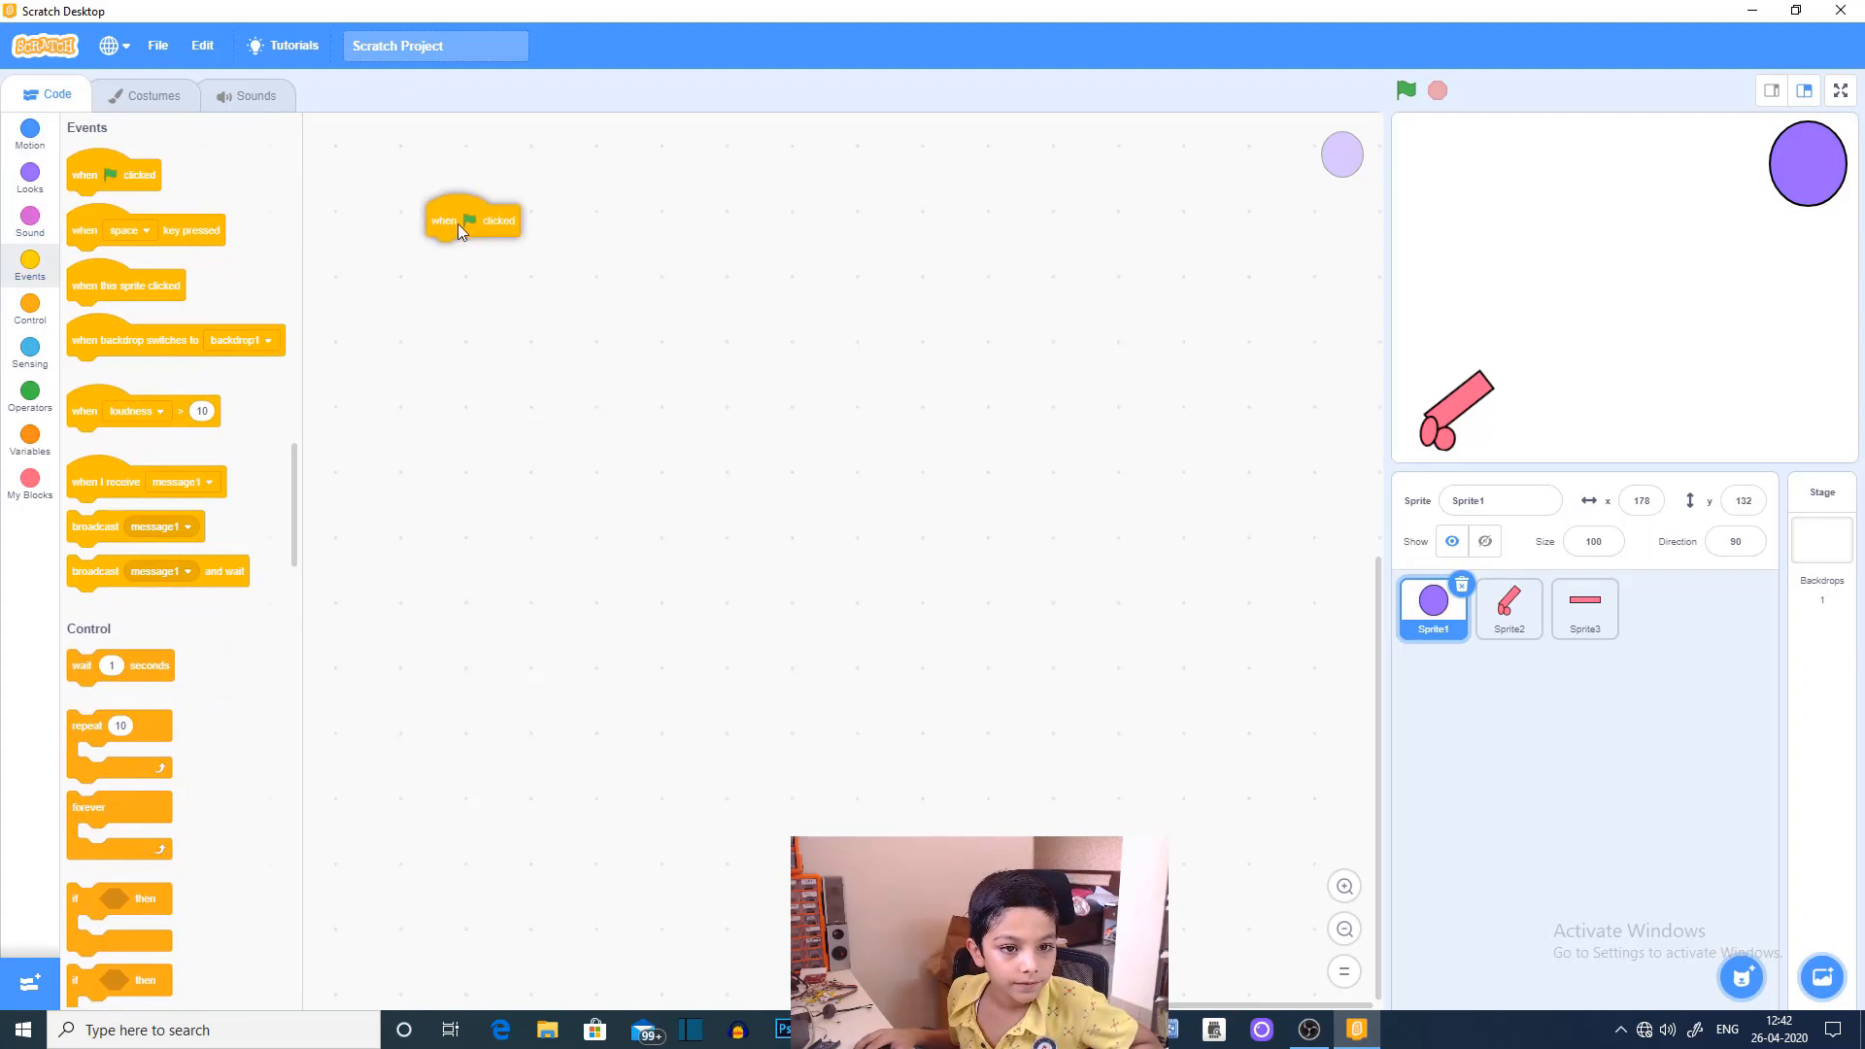
pyautogui.moveTo(472, 220); pyautogui.dragTo(624, 280)
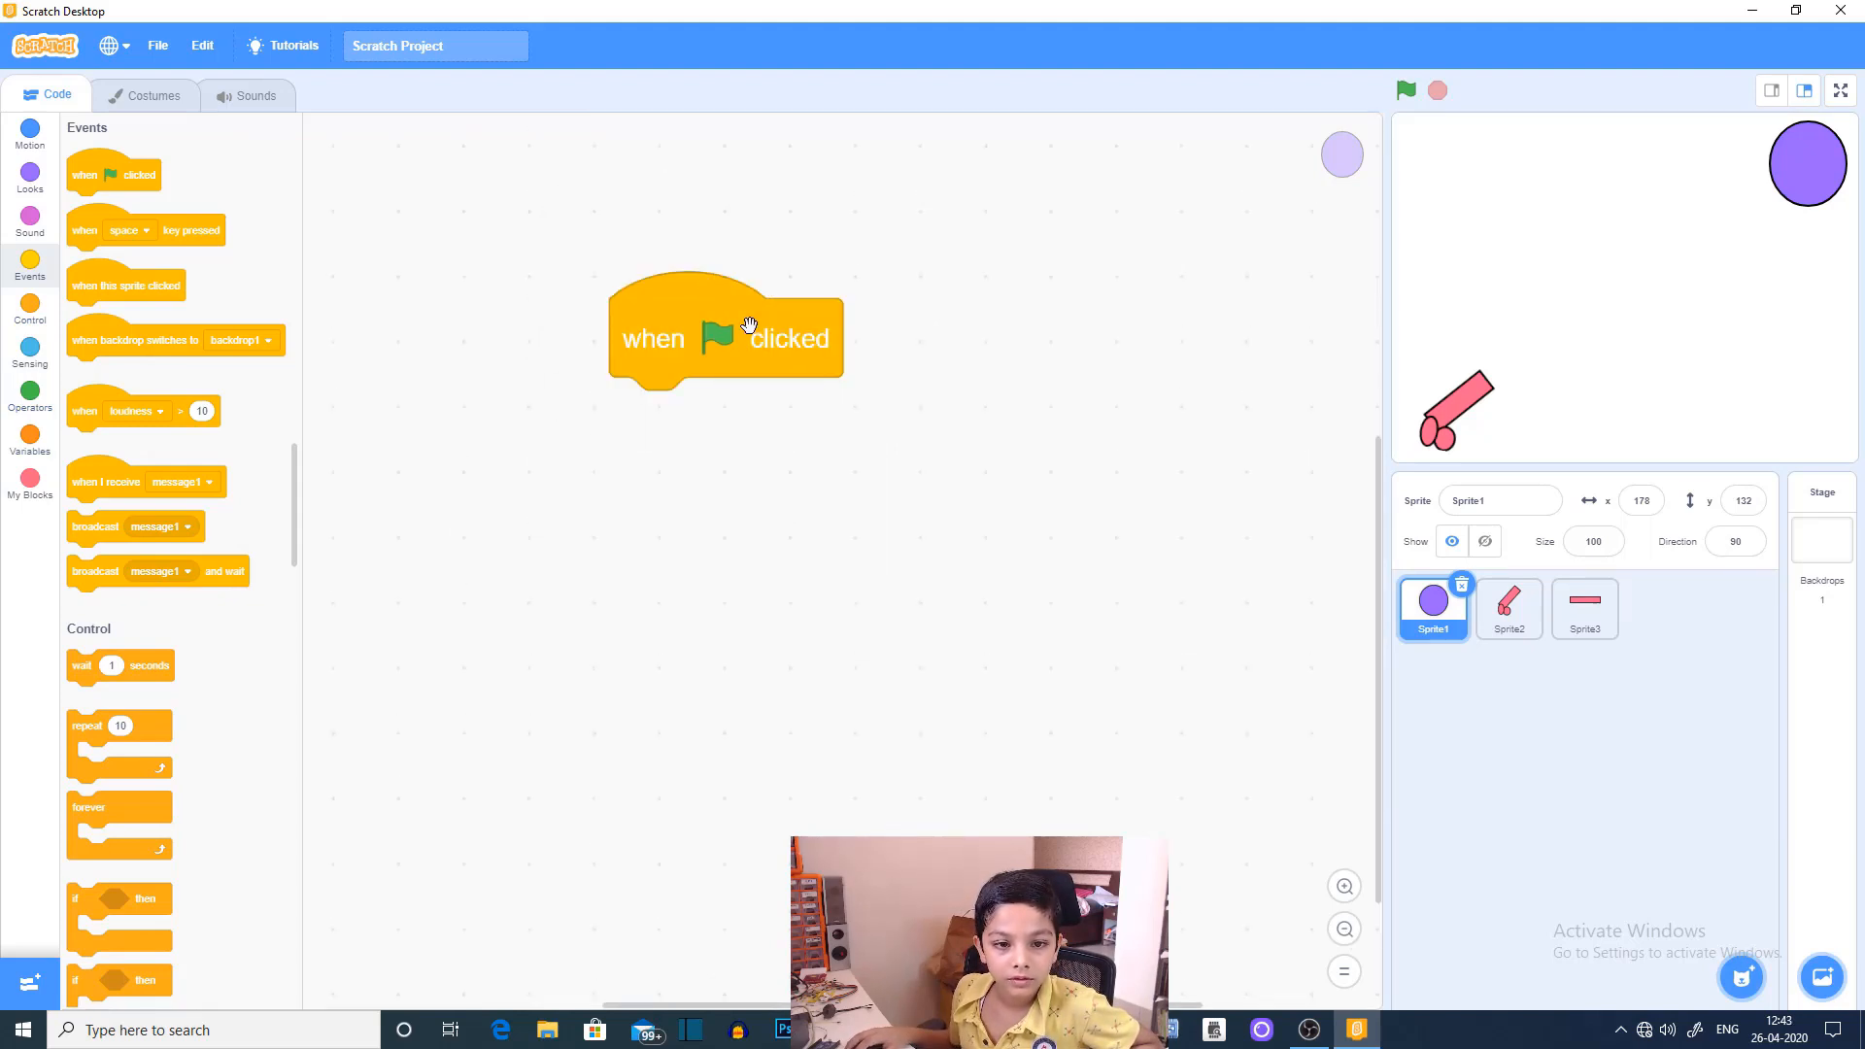
pyautogui.moveTo(726, 333); pyautogui.dragTo(662, 261)
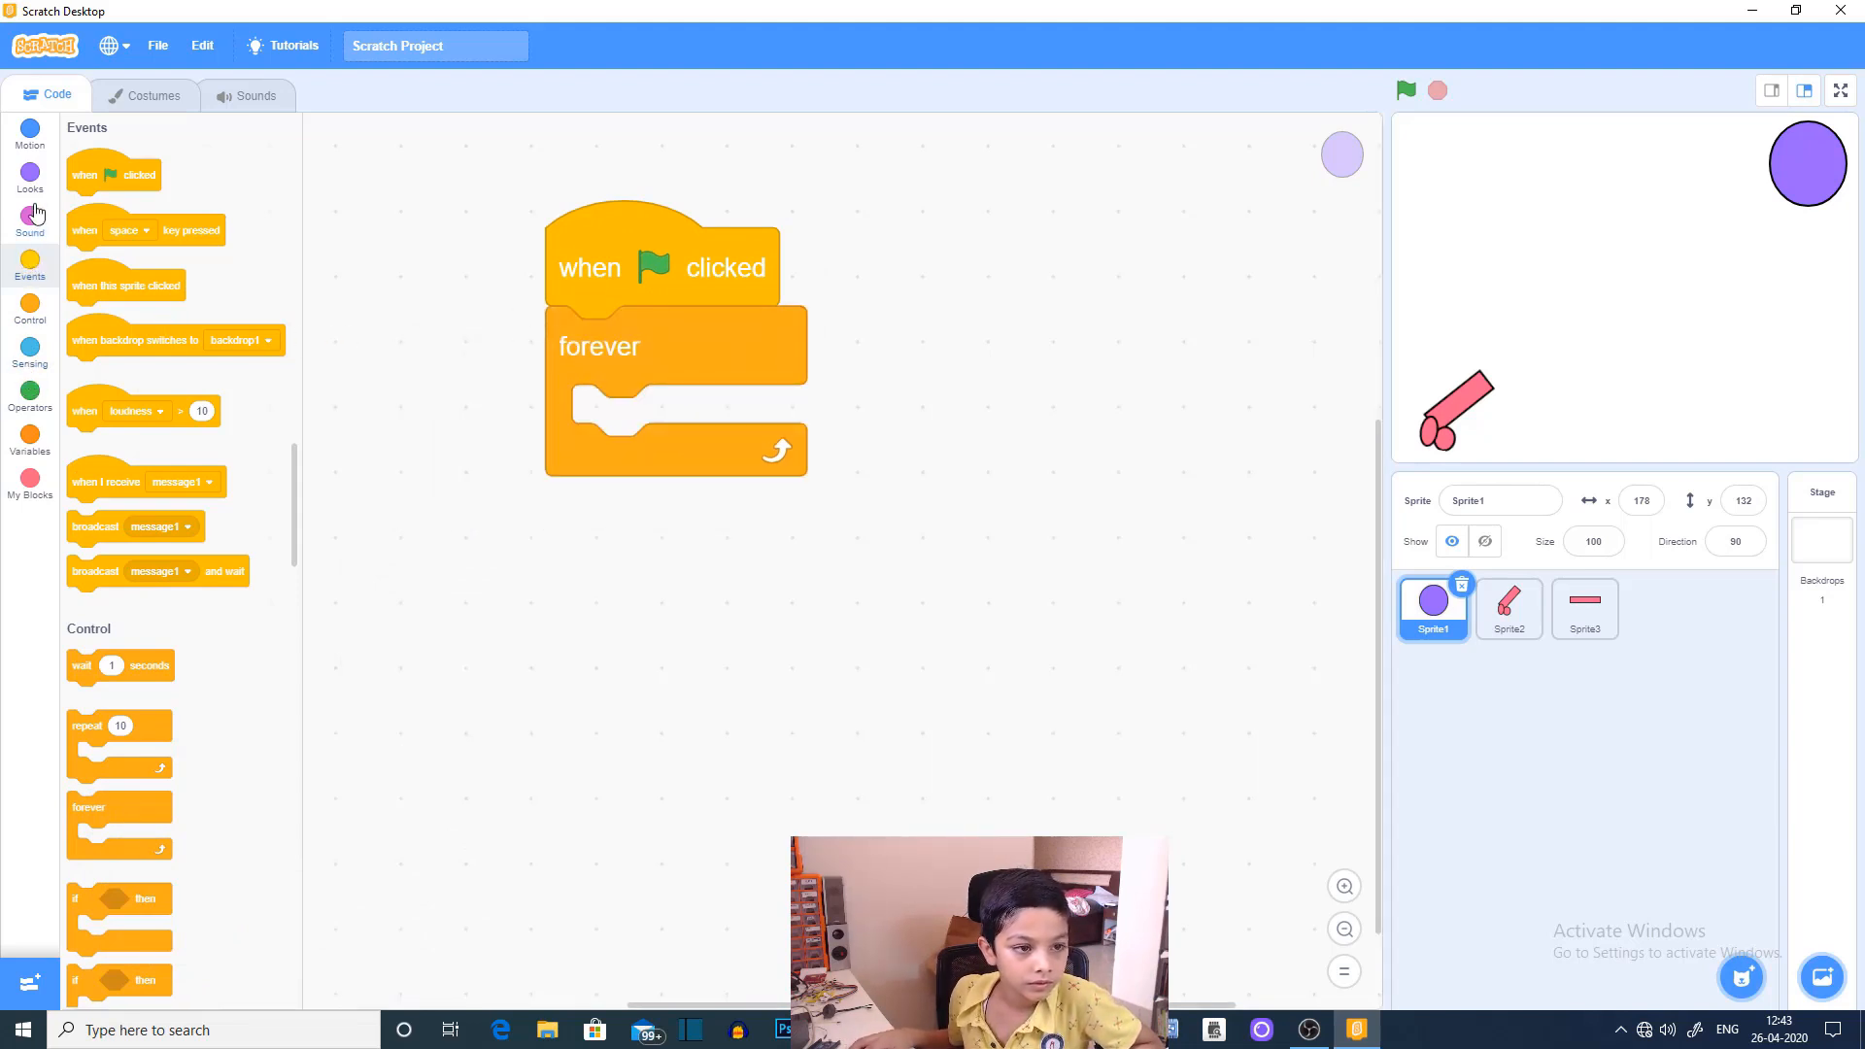
pyautogui.moveTo(81, 693)
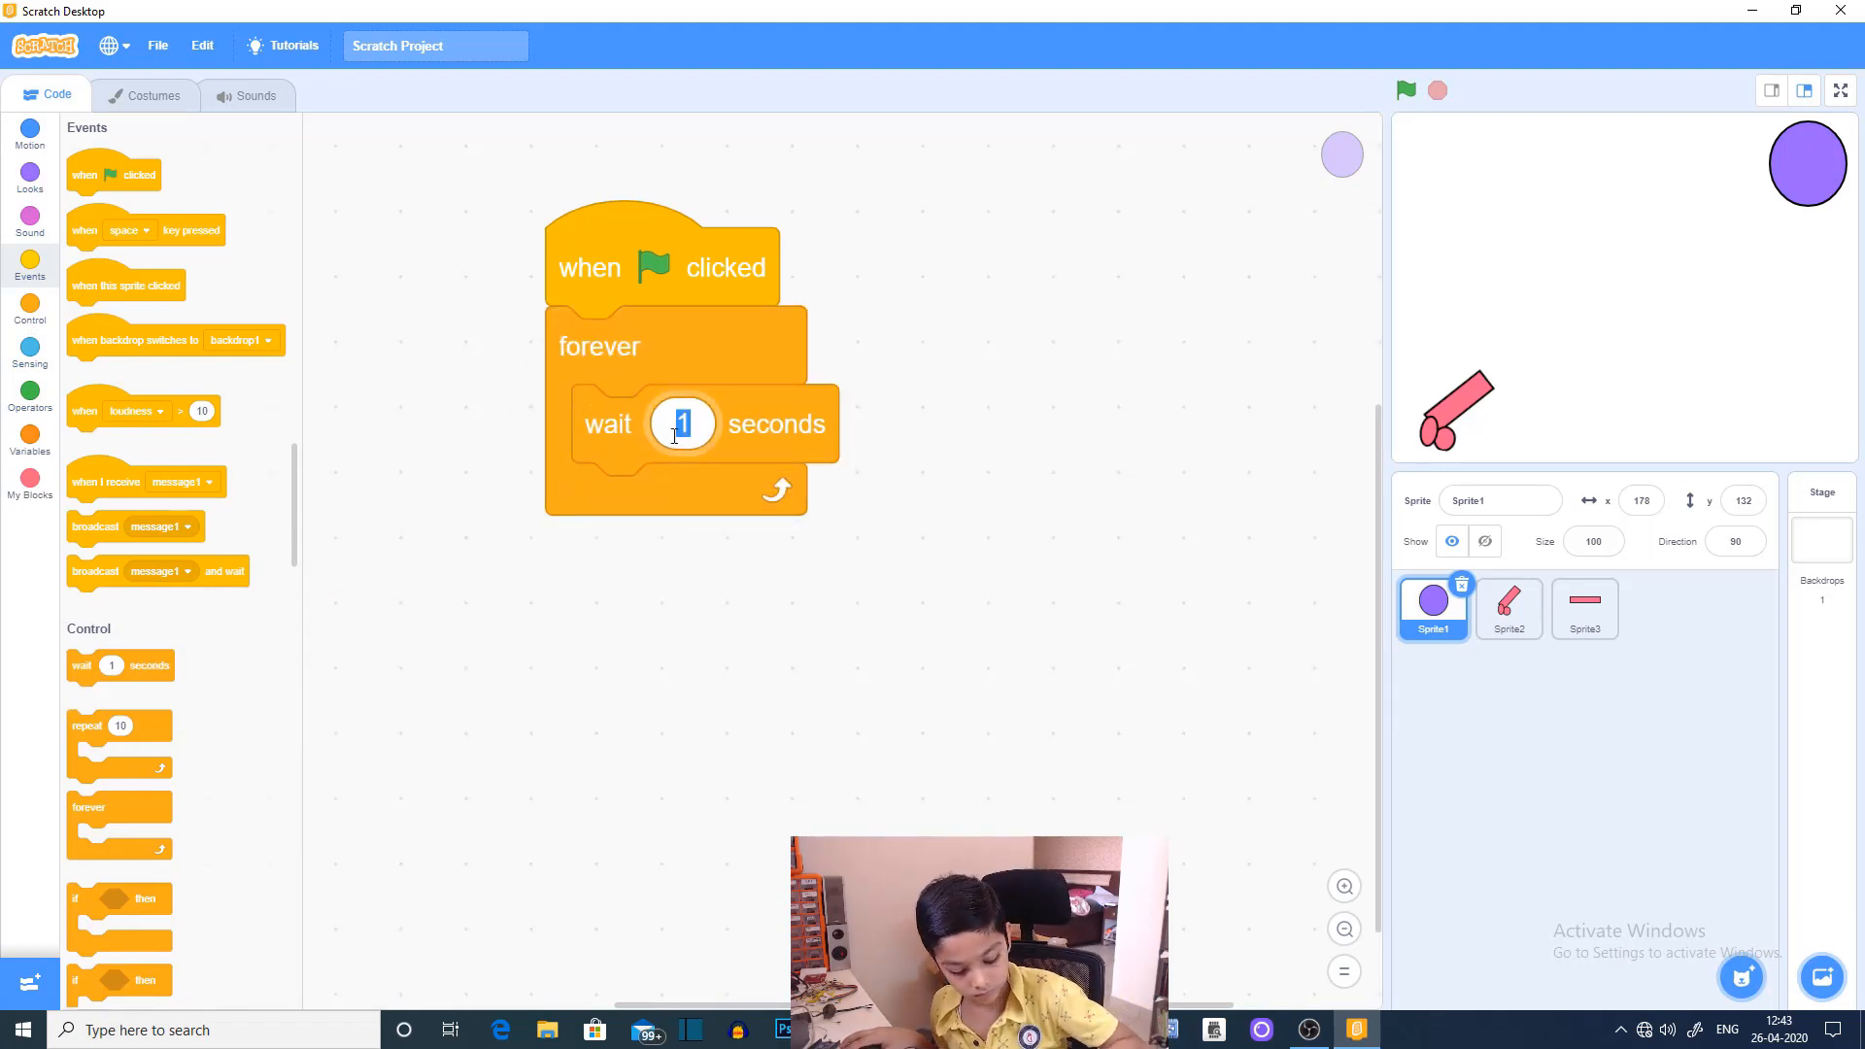
# Step: Set the wait block to .5 seconds and duplicate it
pyautogui.write('.5')
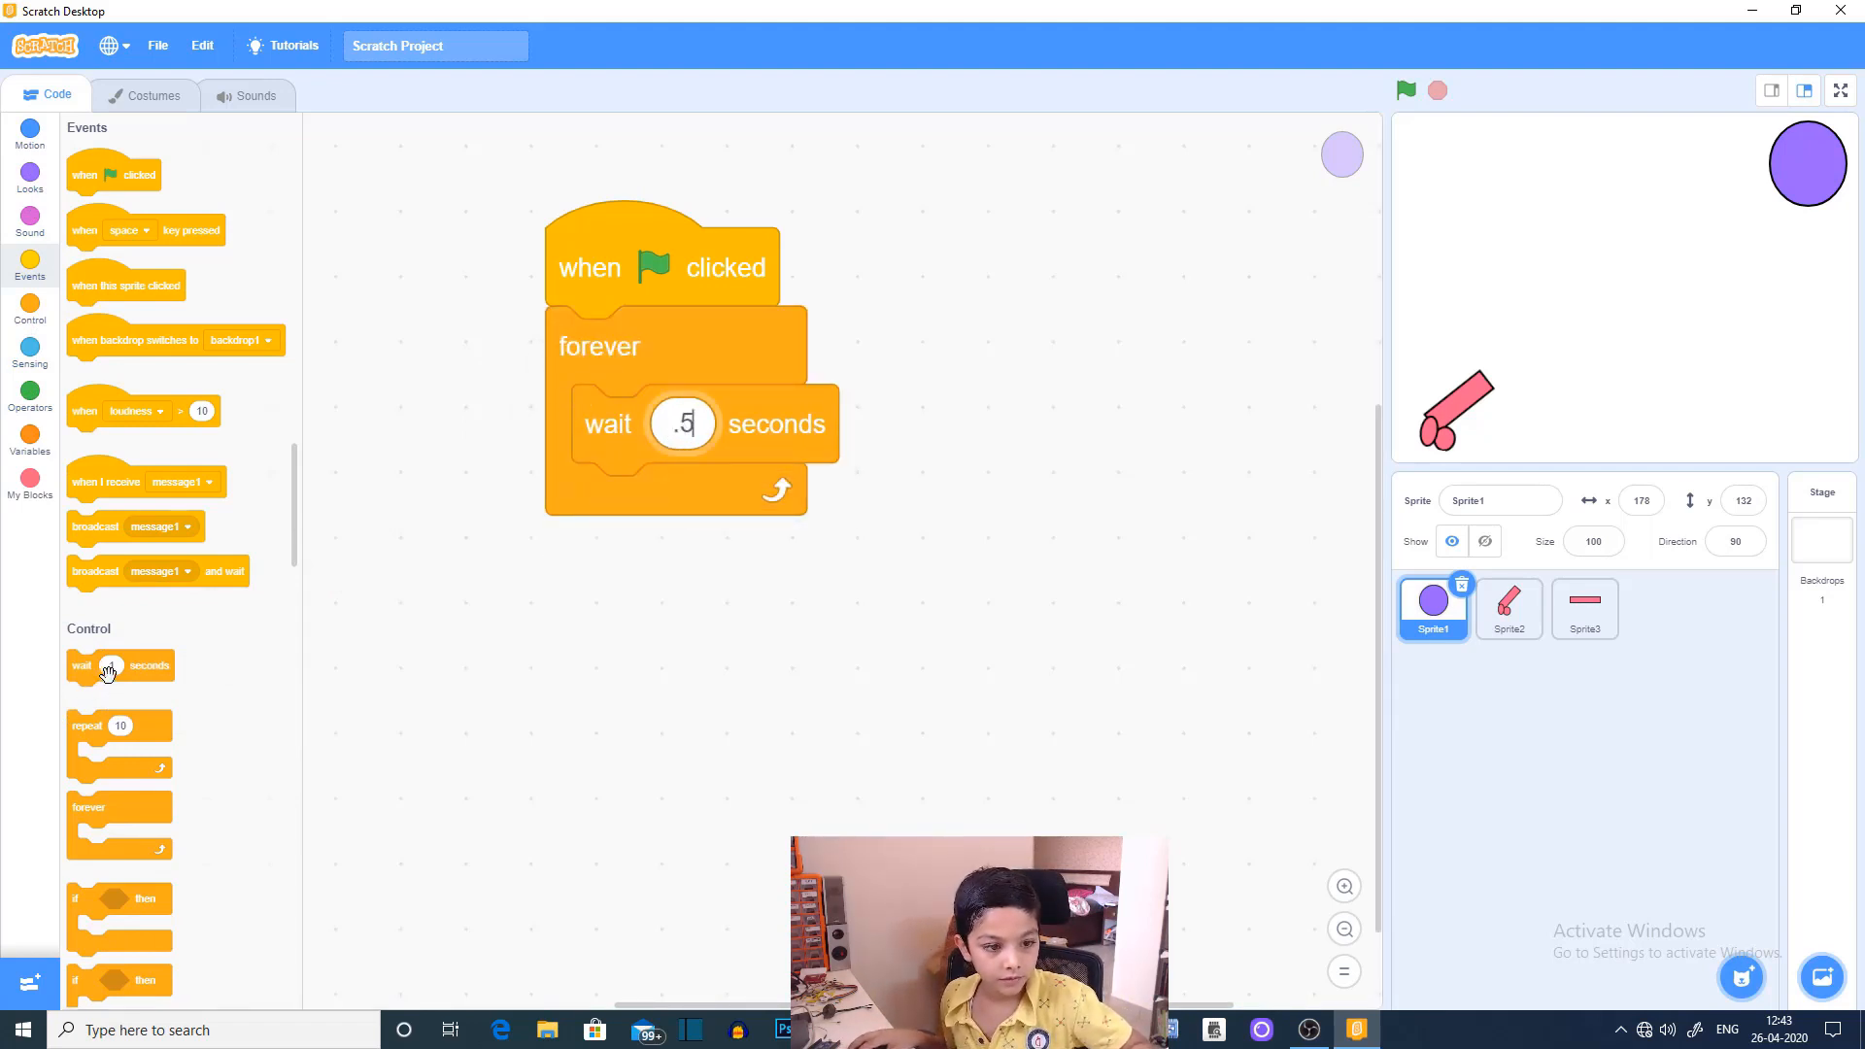
pyautogui.rightClick(681, 423)
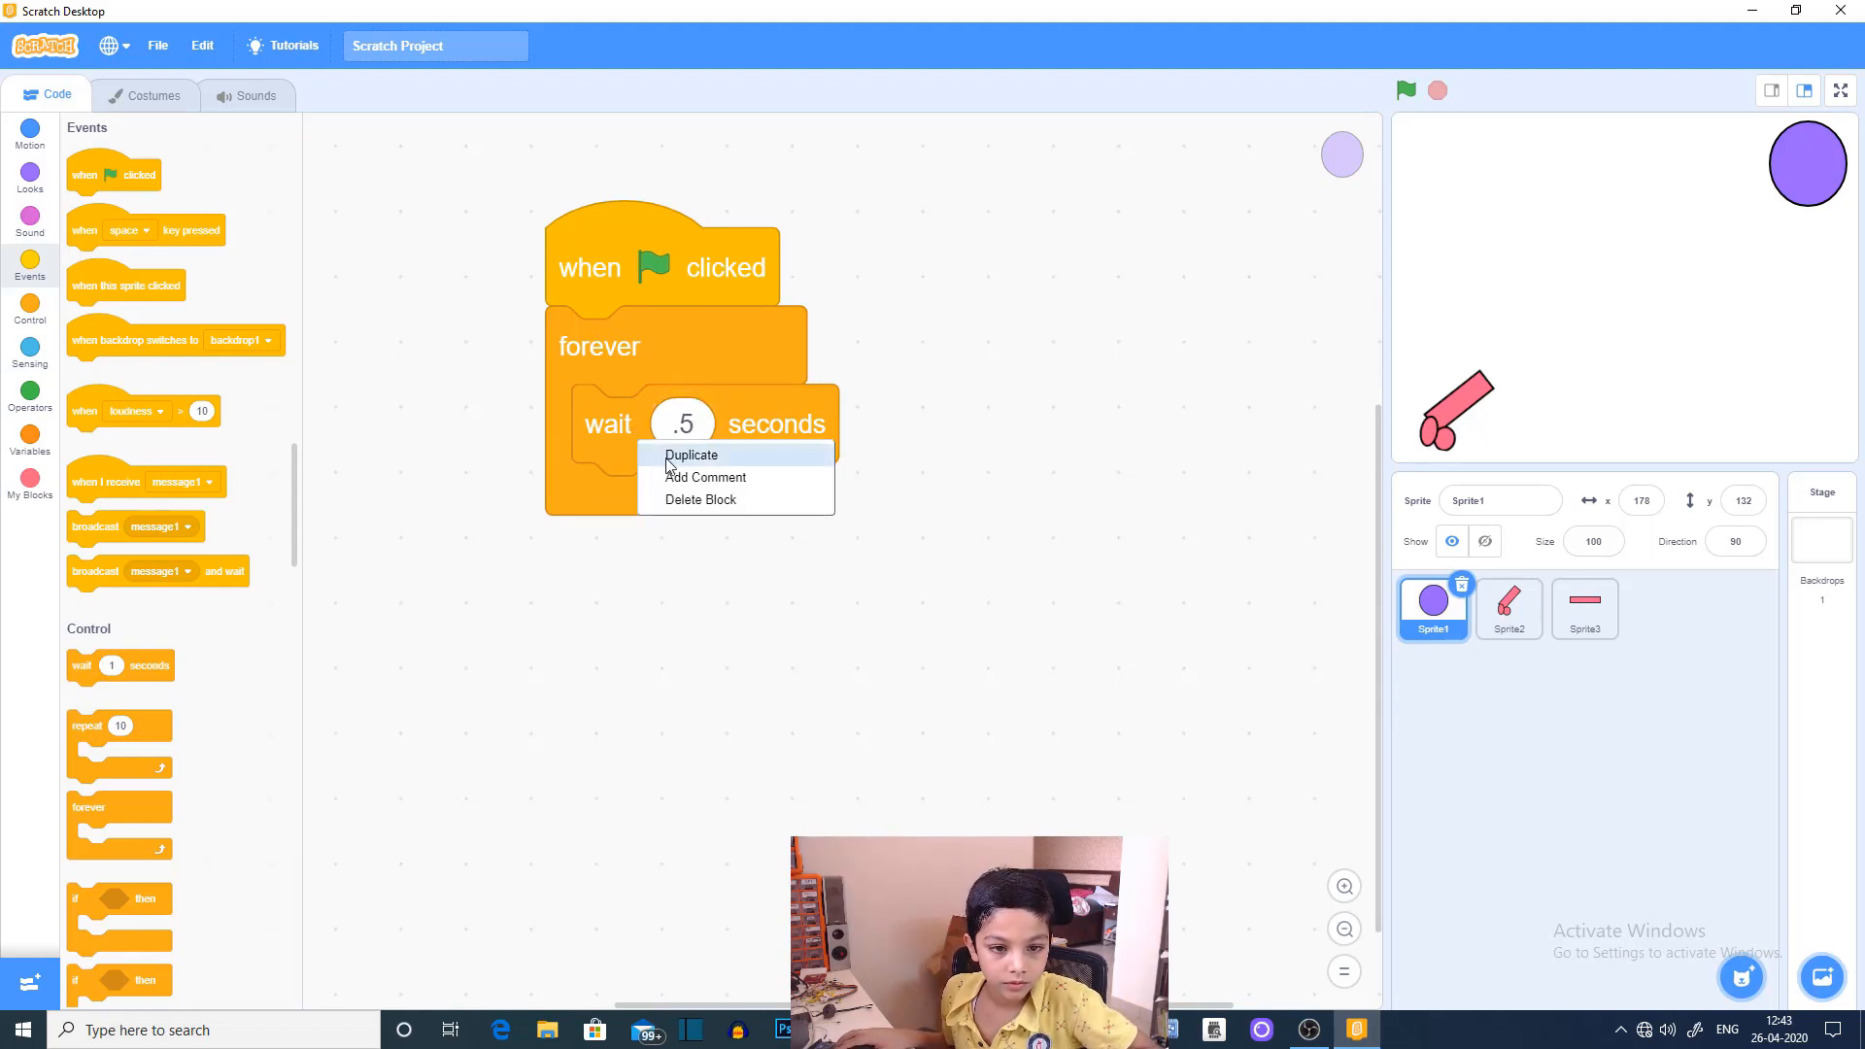
pyautogui.click(692, 454)
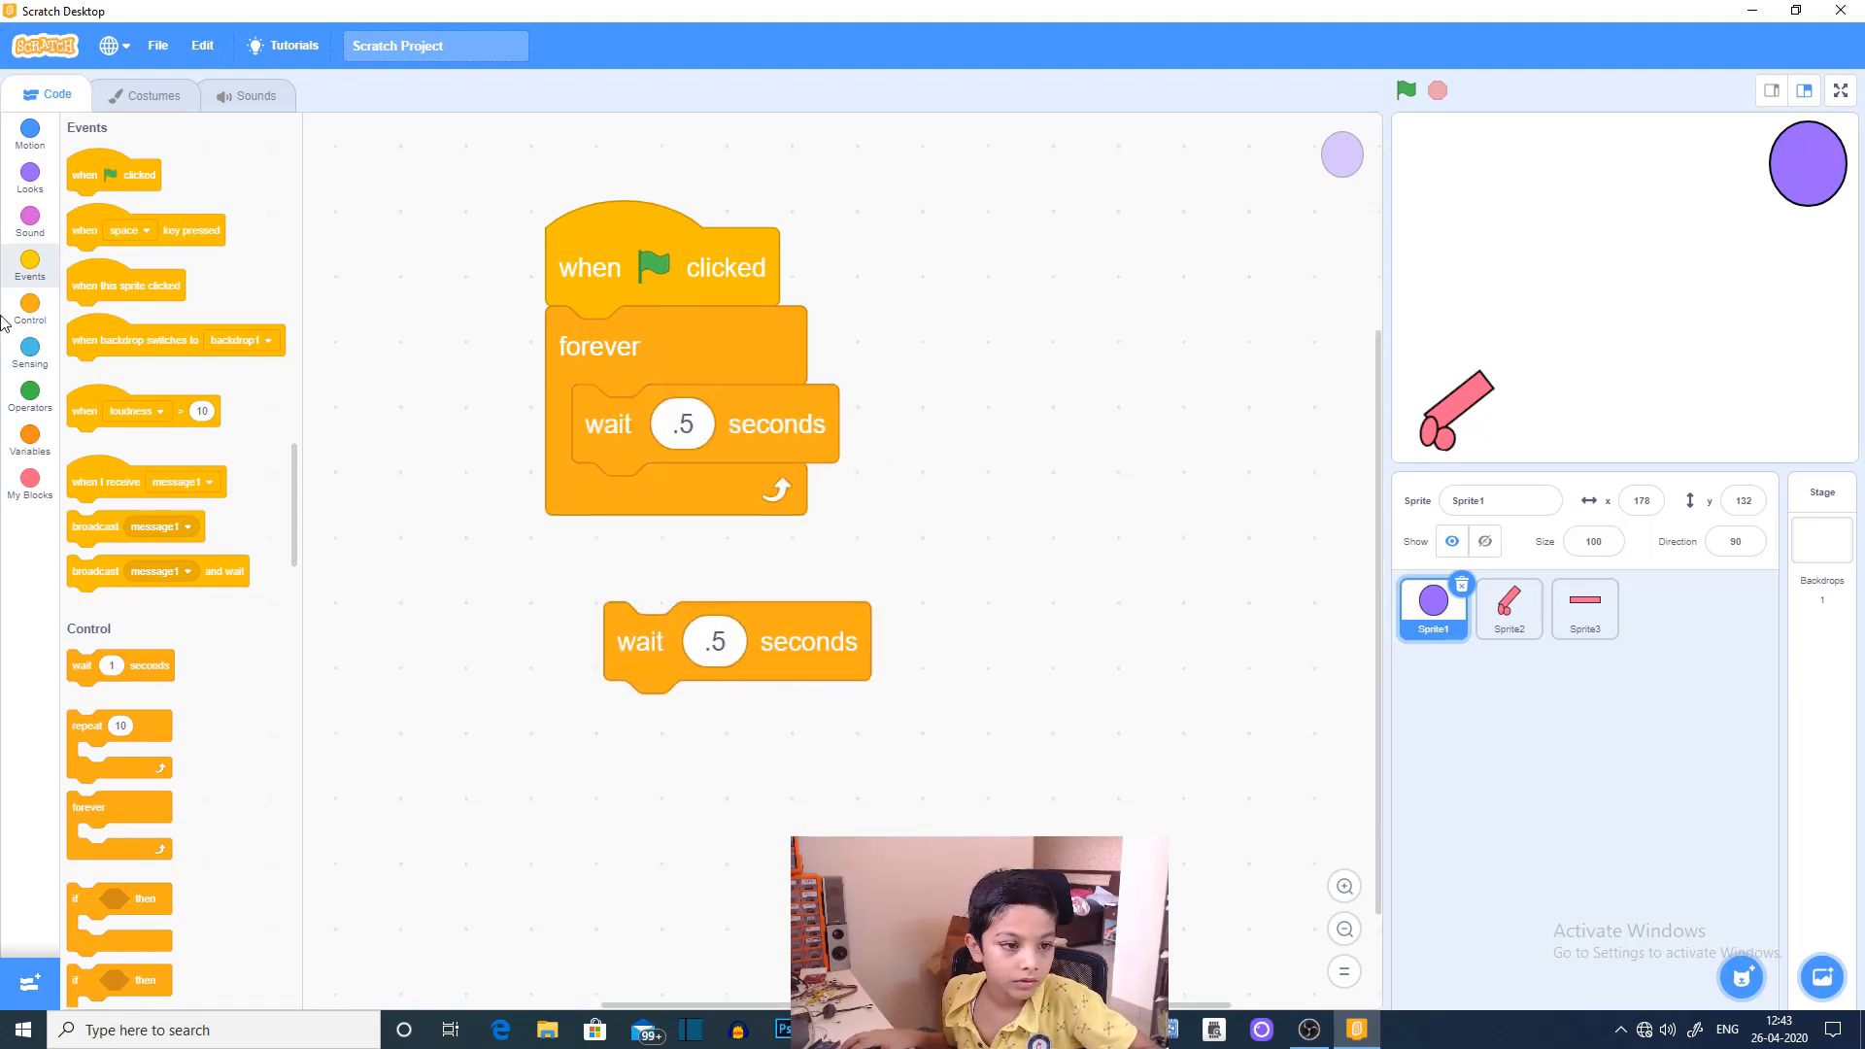
pyautogui.click(30, 131)
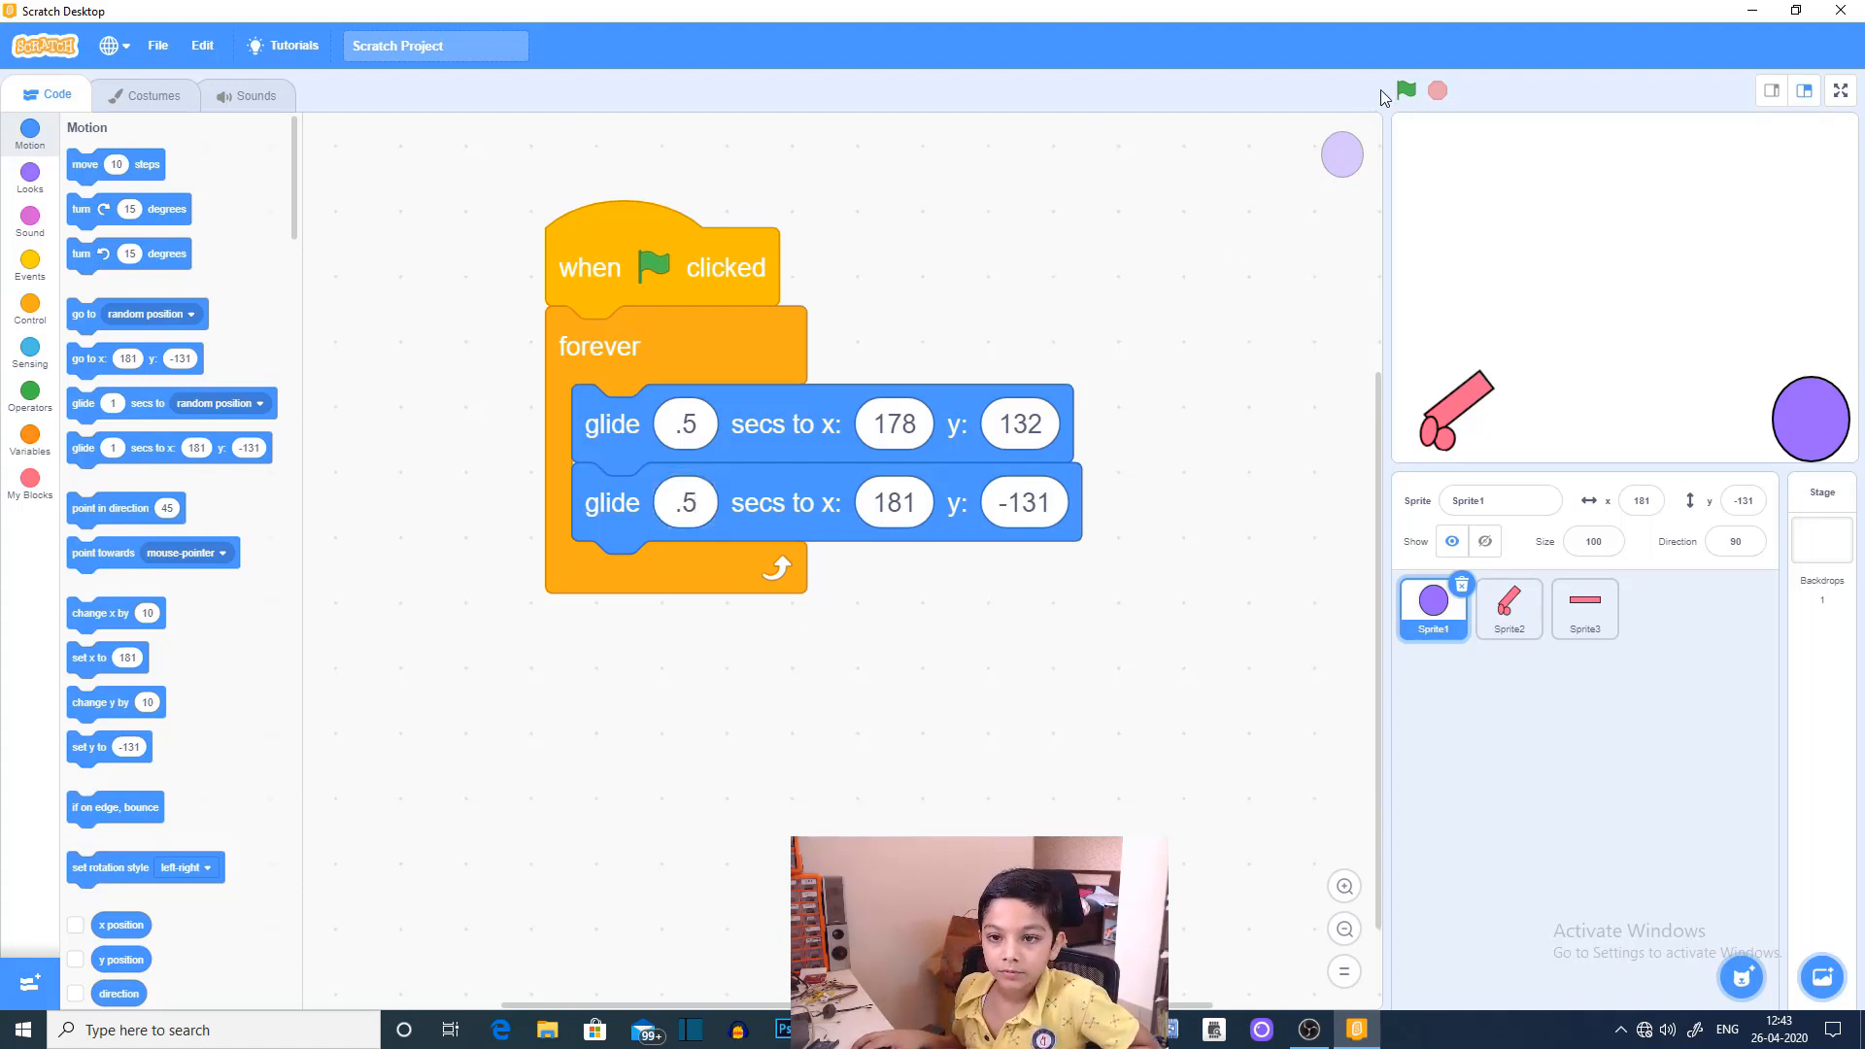
# Step: Run the project repeatedly to watch the circle glide between y 132 and -131, then stop
pyautogui.click(1404, 91)
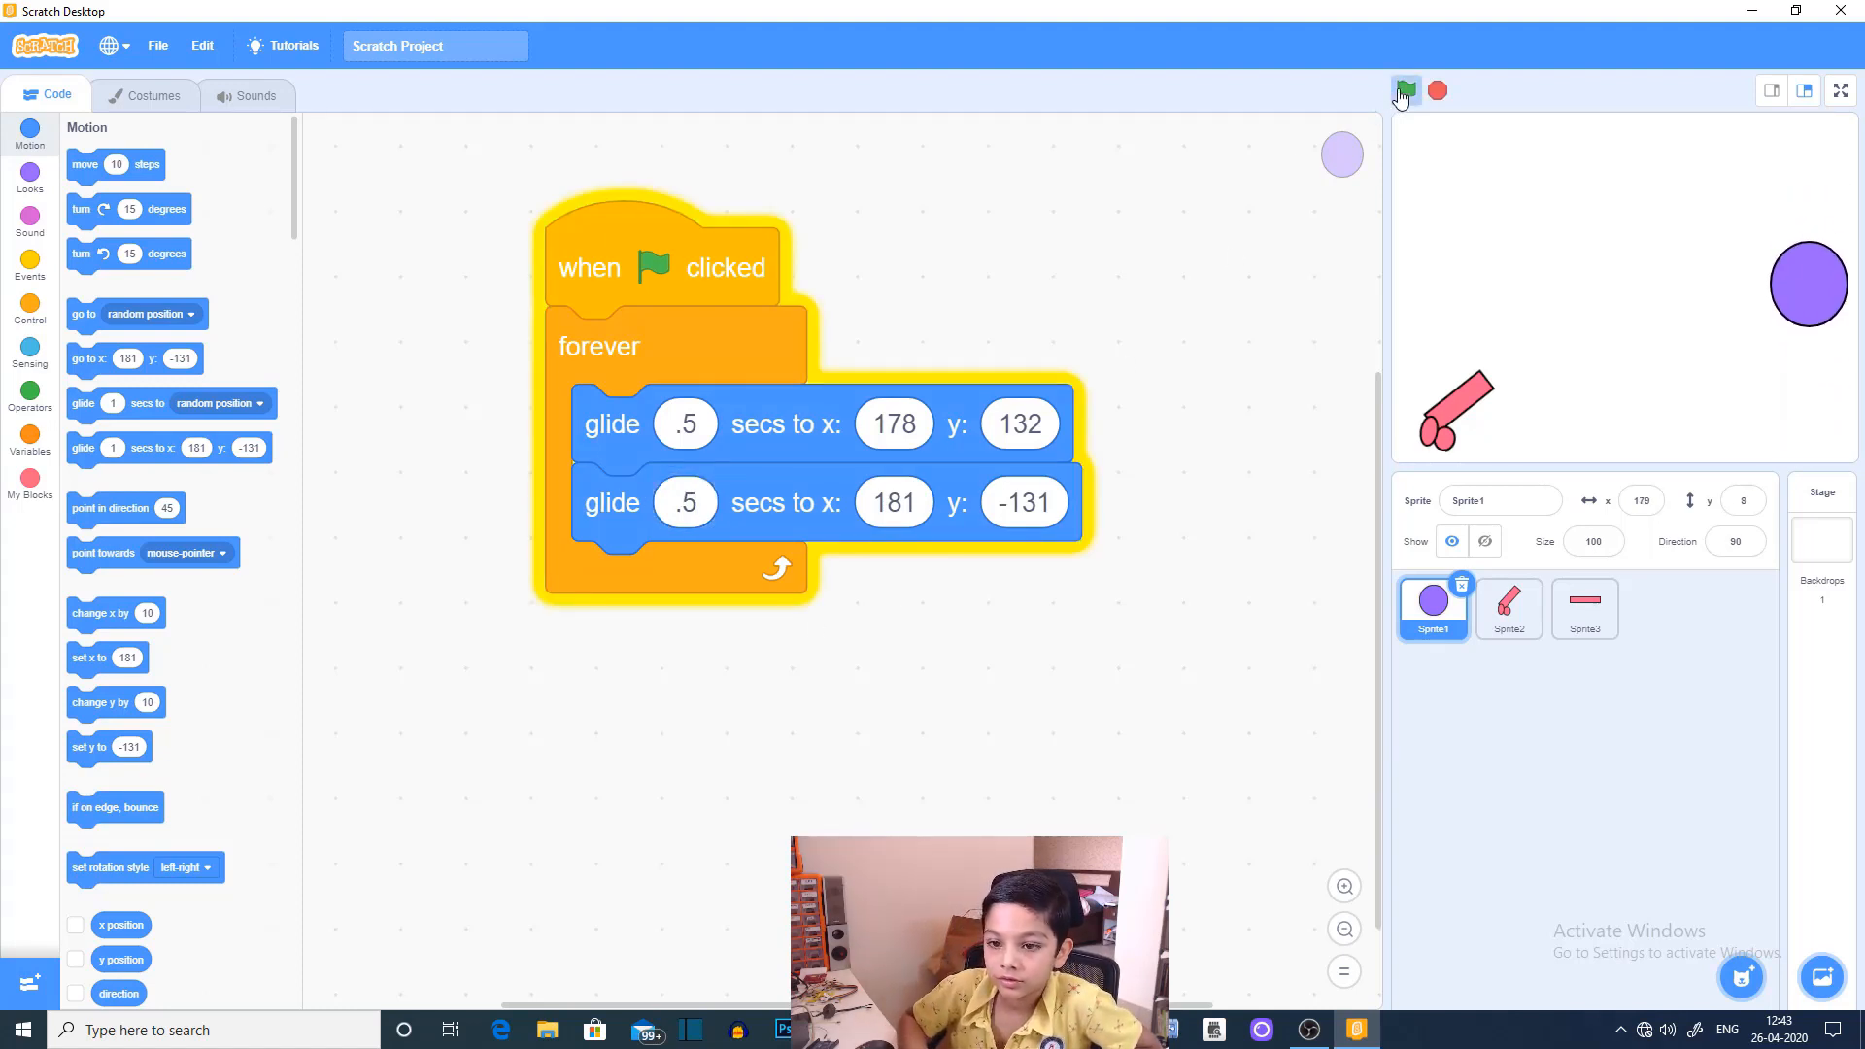
pyautogui.click(1404, 92)
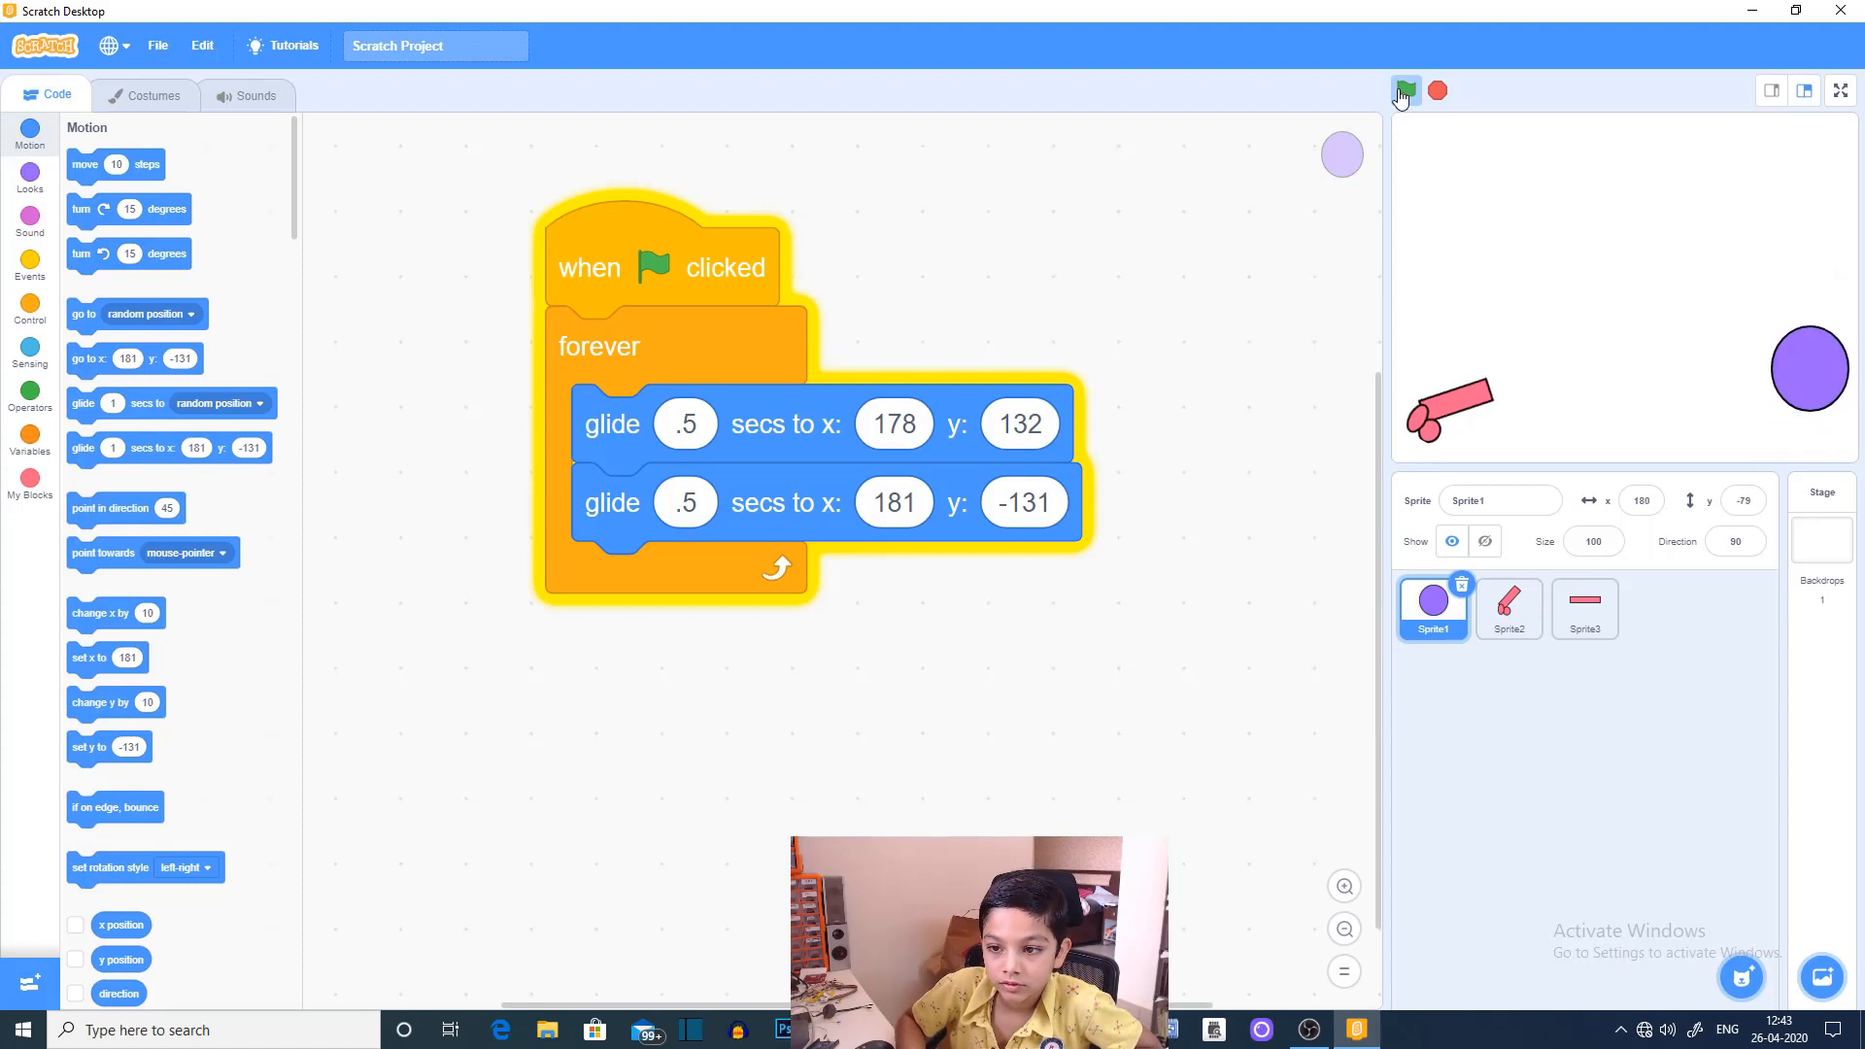
pyautogui.click(1404, 91)
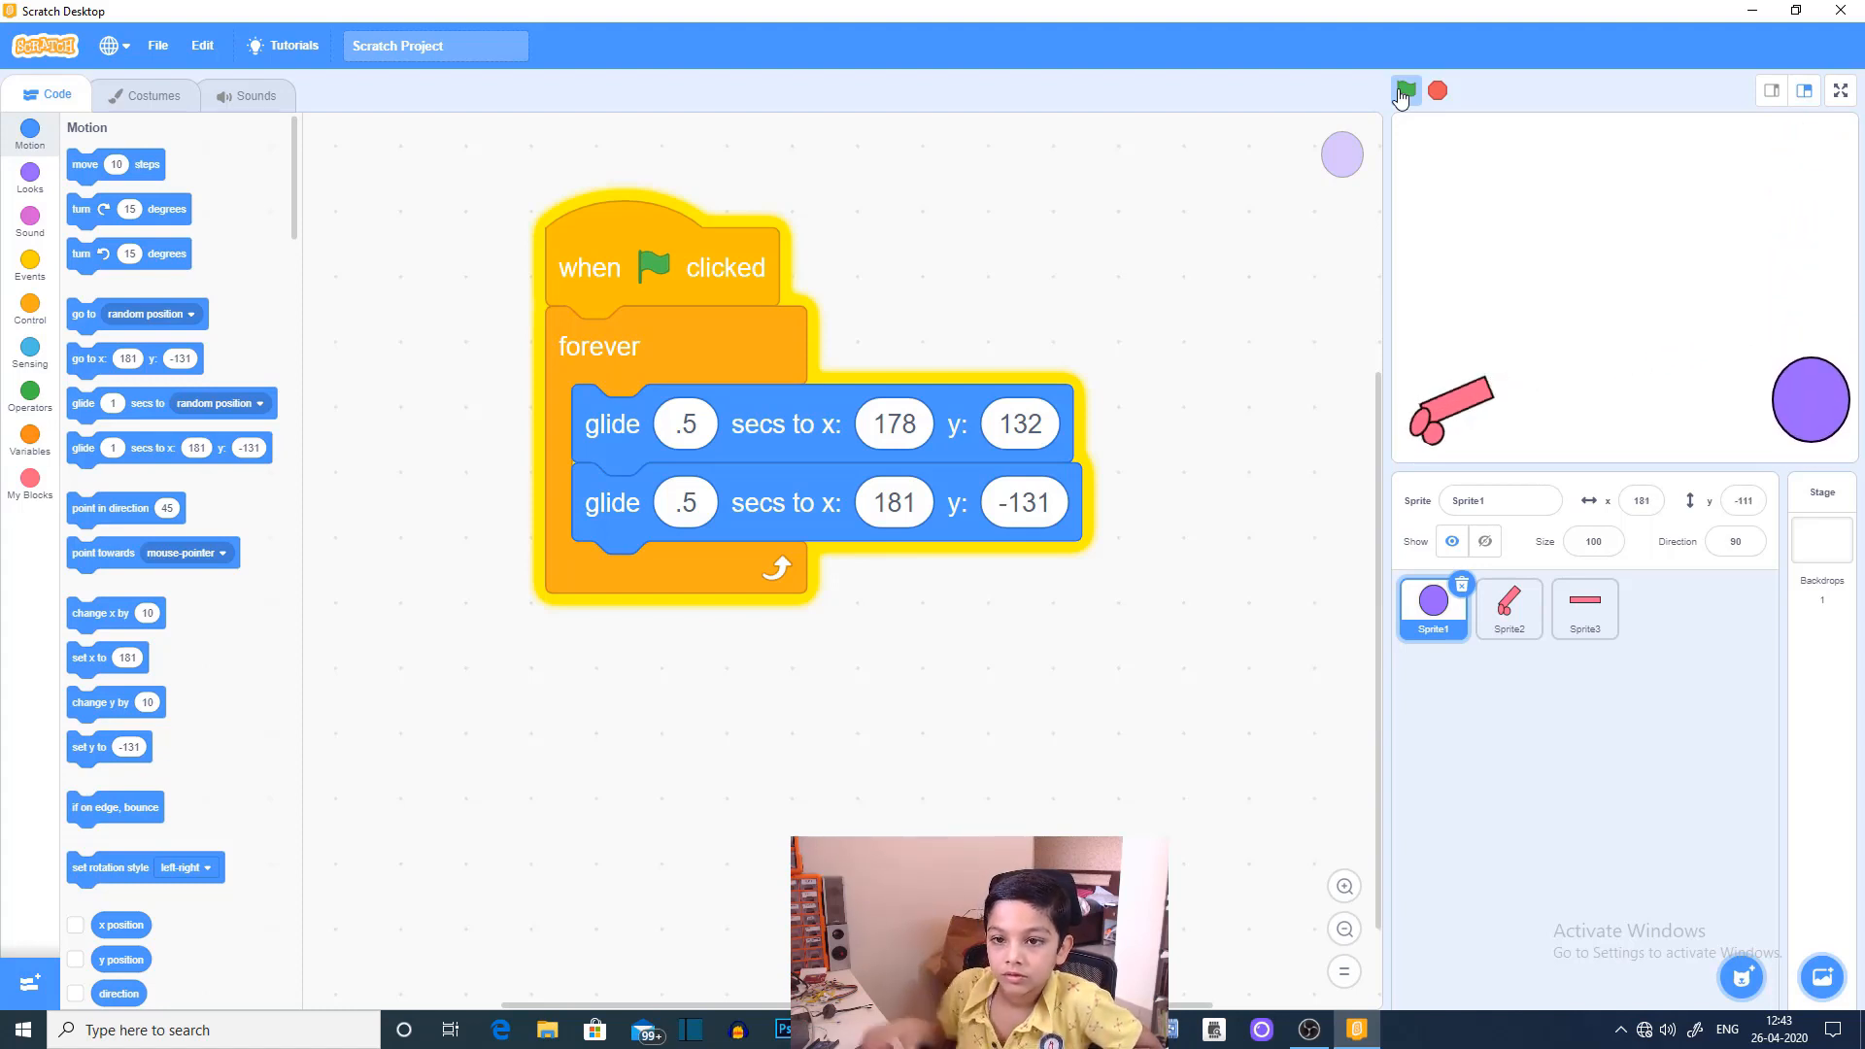
pyautogui.click(1405, 90)
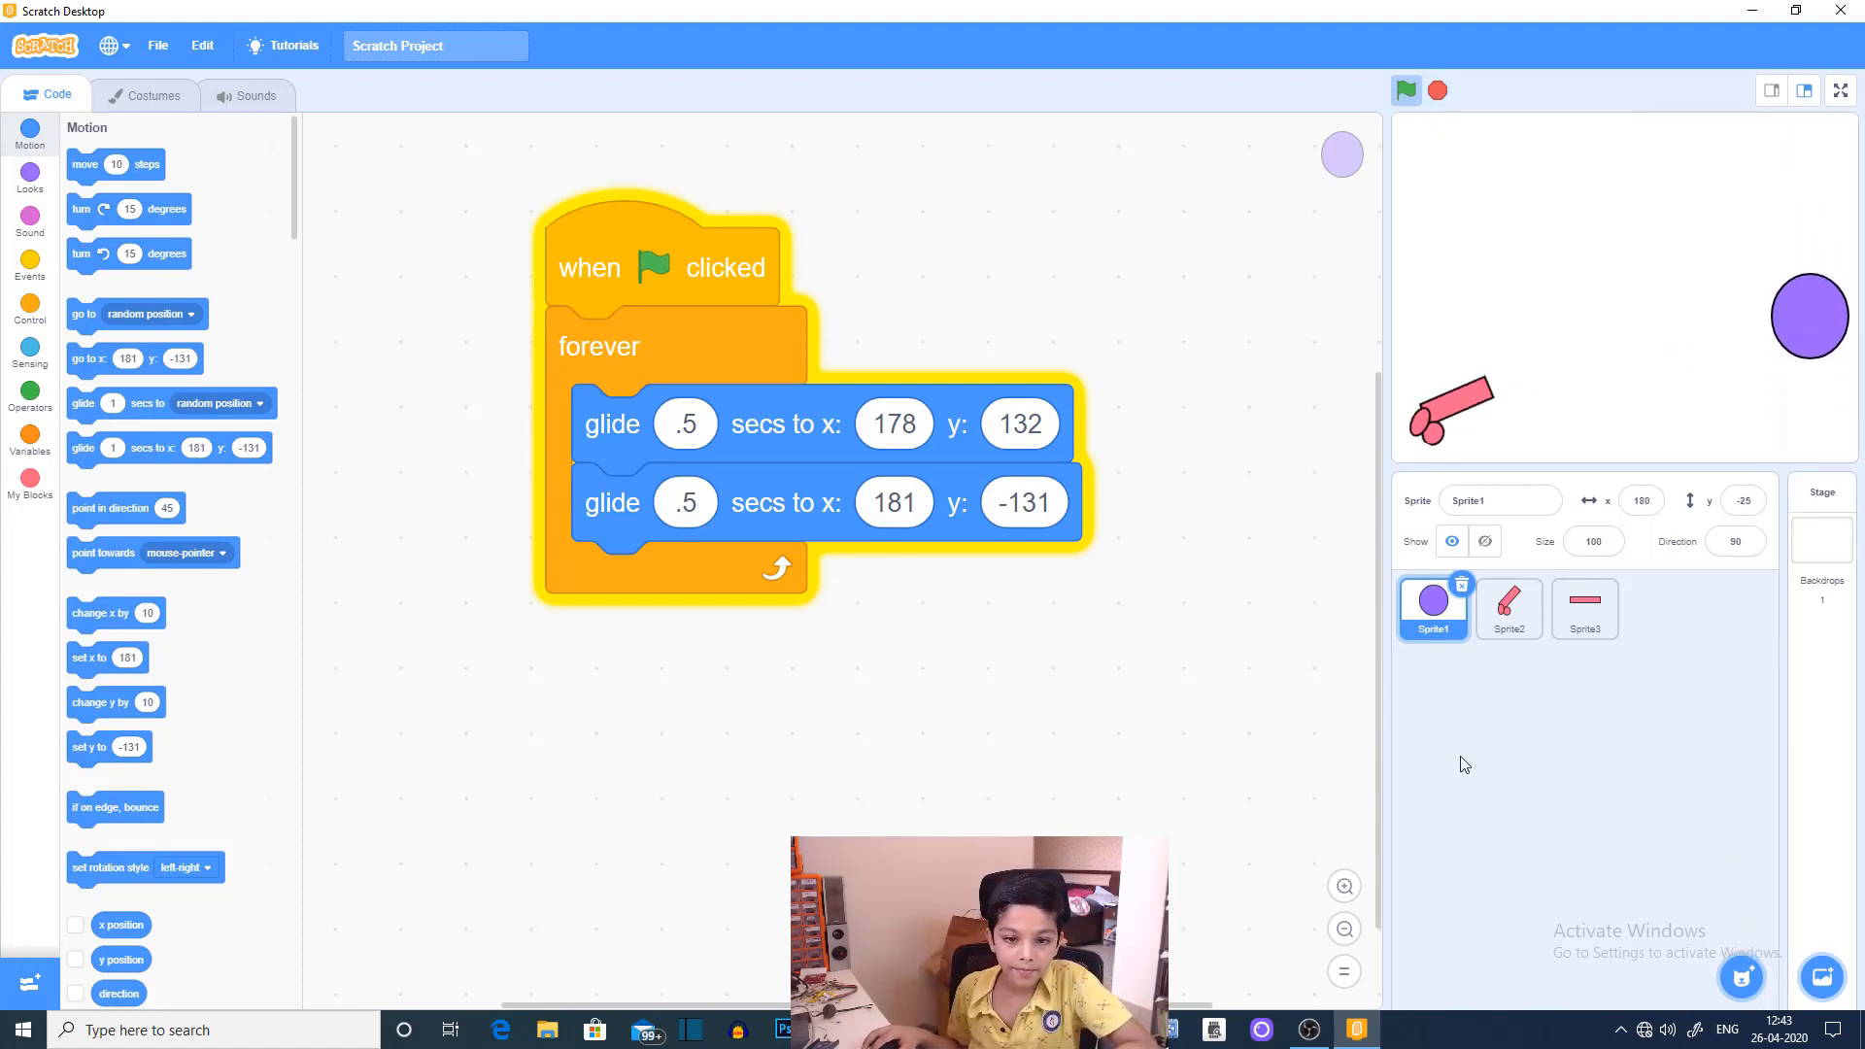
pyautogui.click(1436, 90)
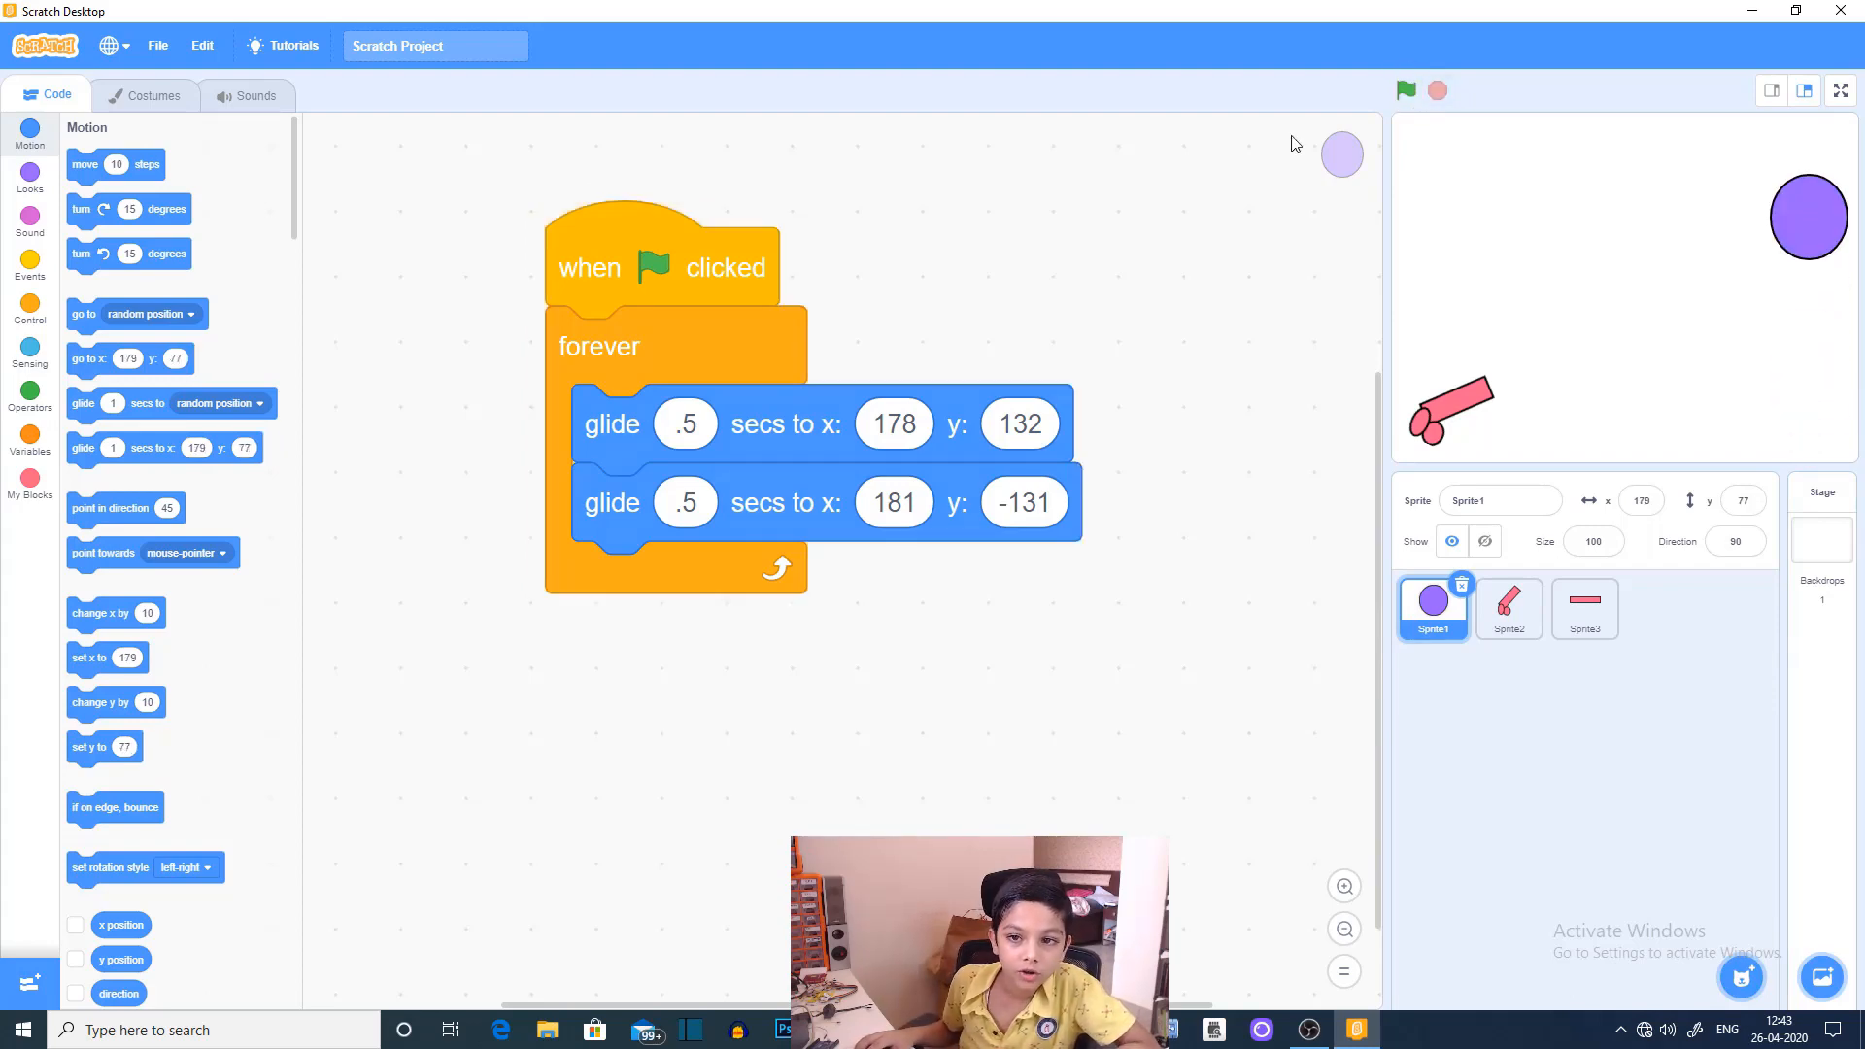
pyautogui.click(30, 441)
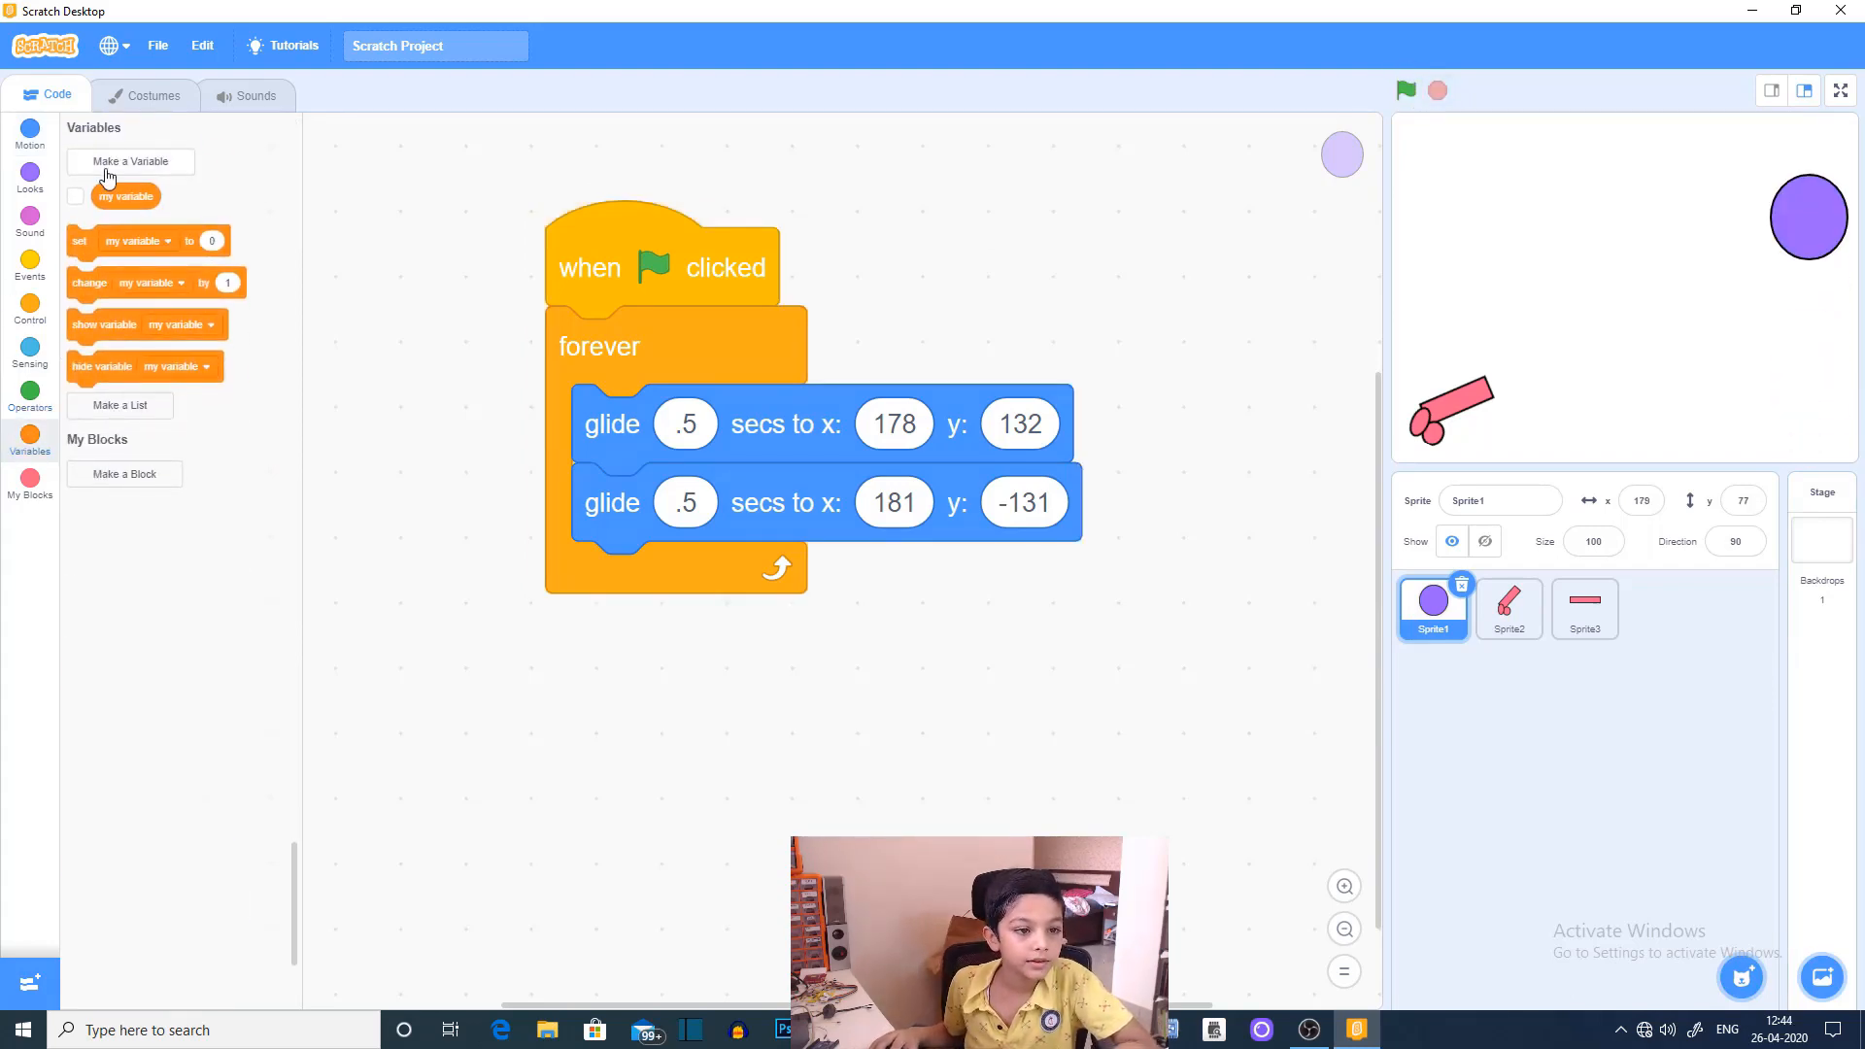
# Step: Create a 'score' variable for all sprites, shown on the stage at 0
pyautogui.click(129, 160)
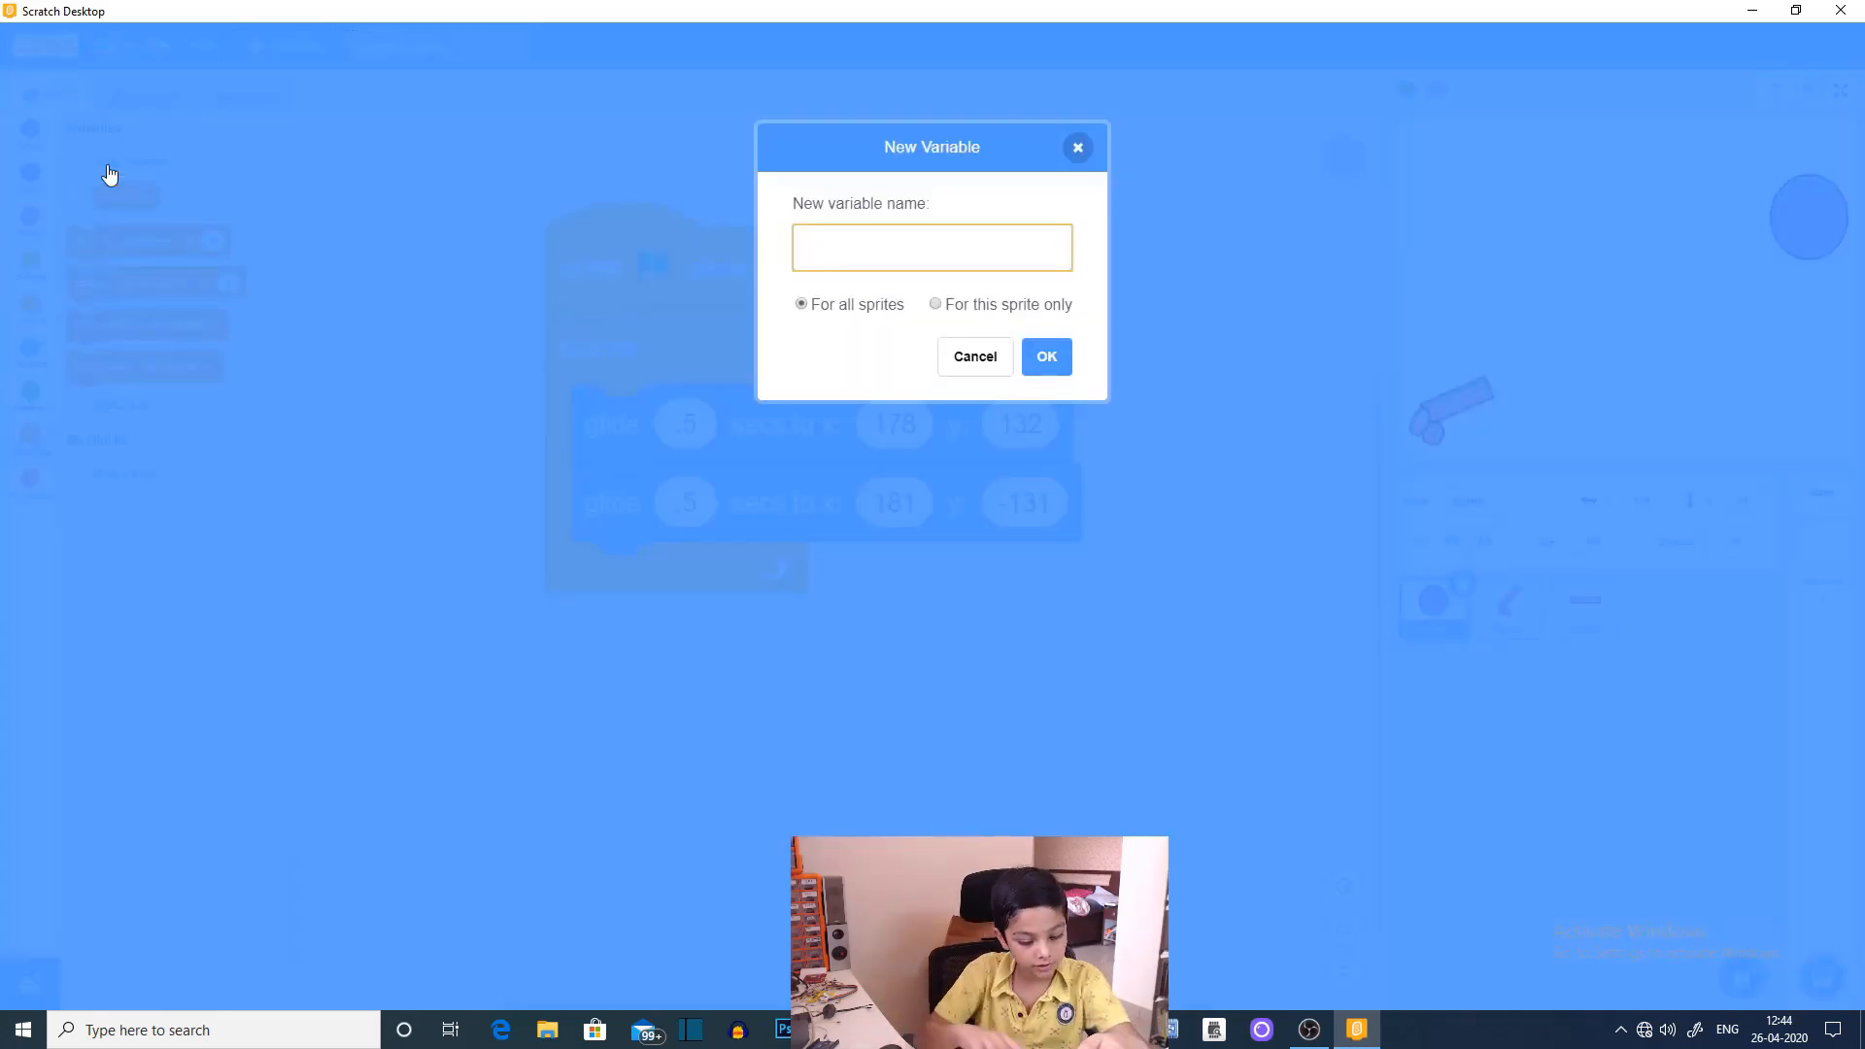
pyautogui.write('sc')
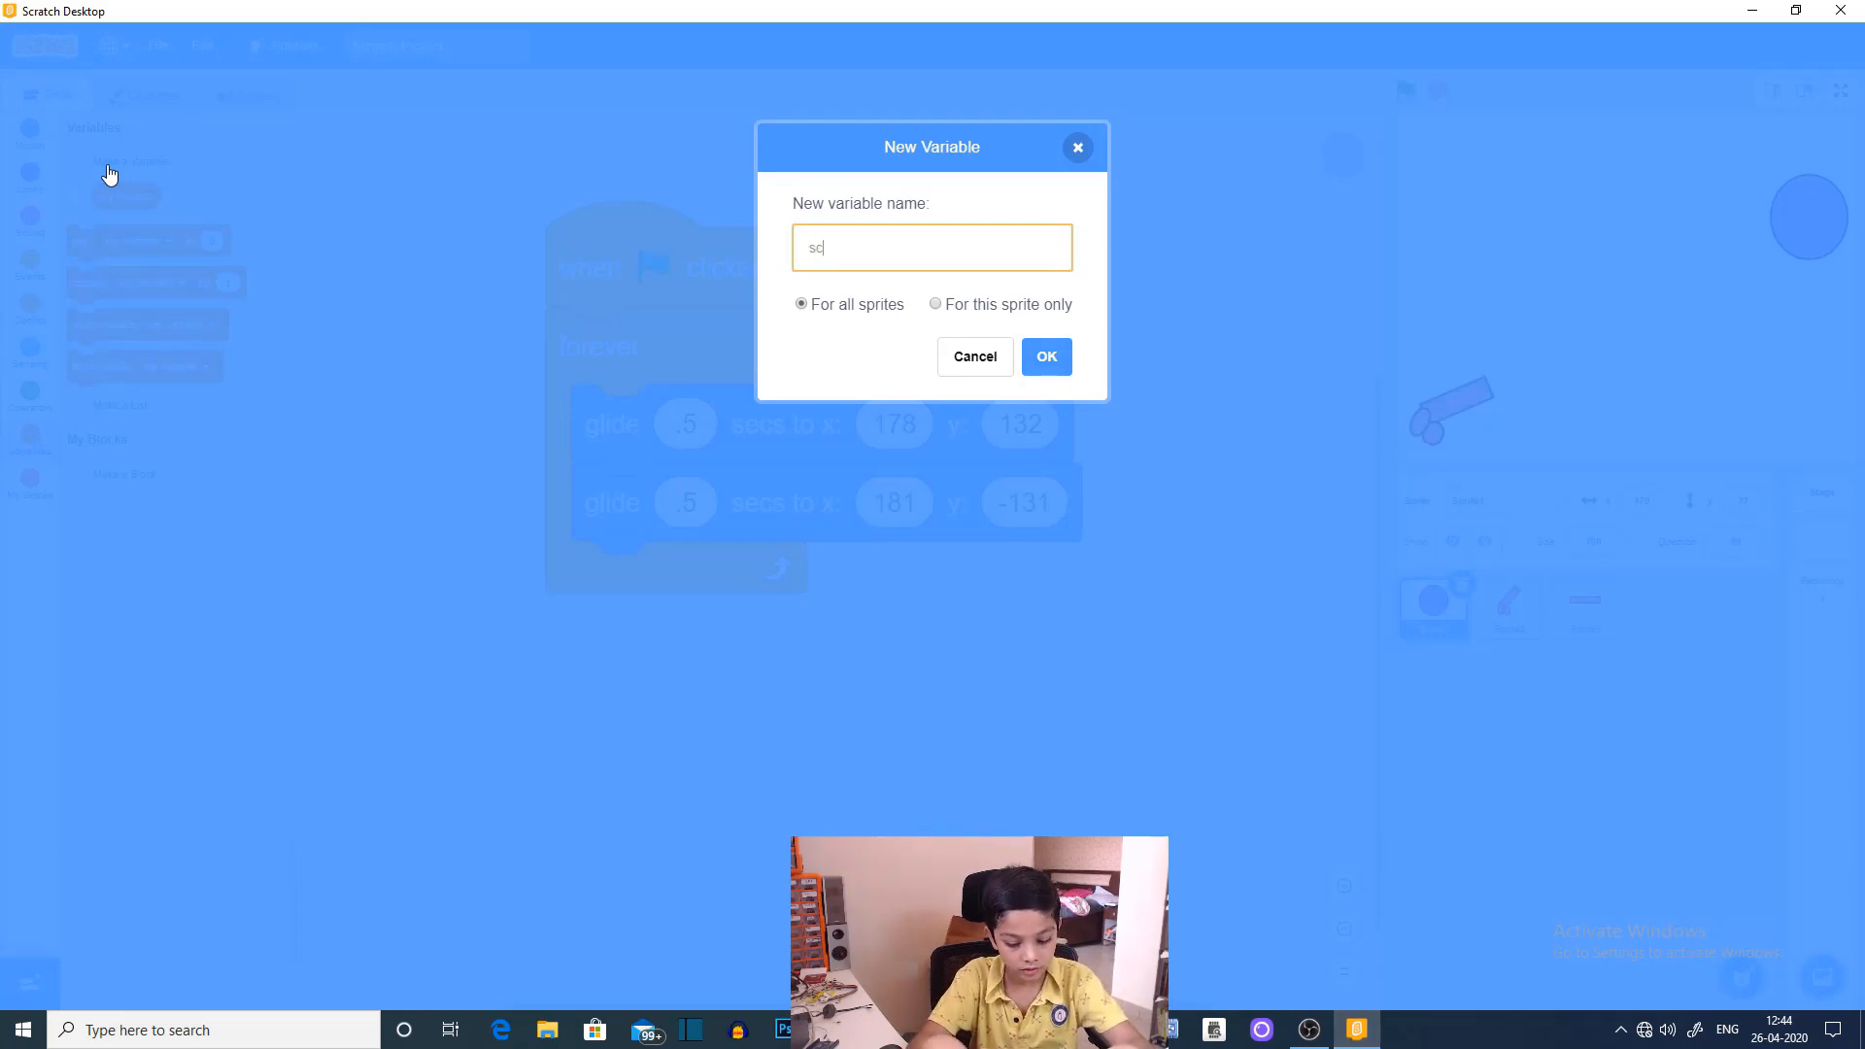
pyautogui.write('ore')
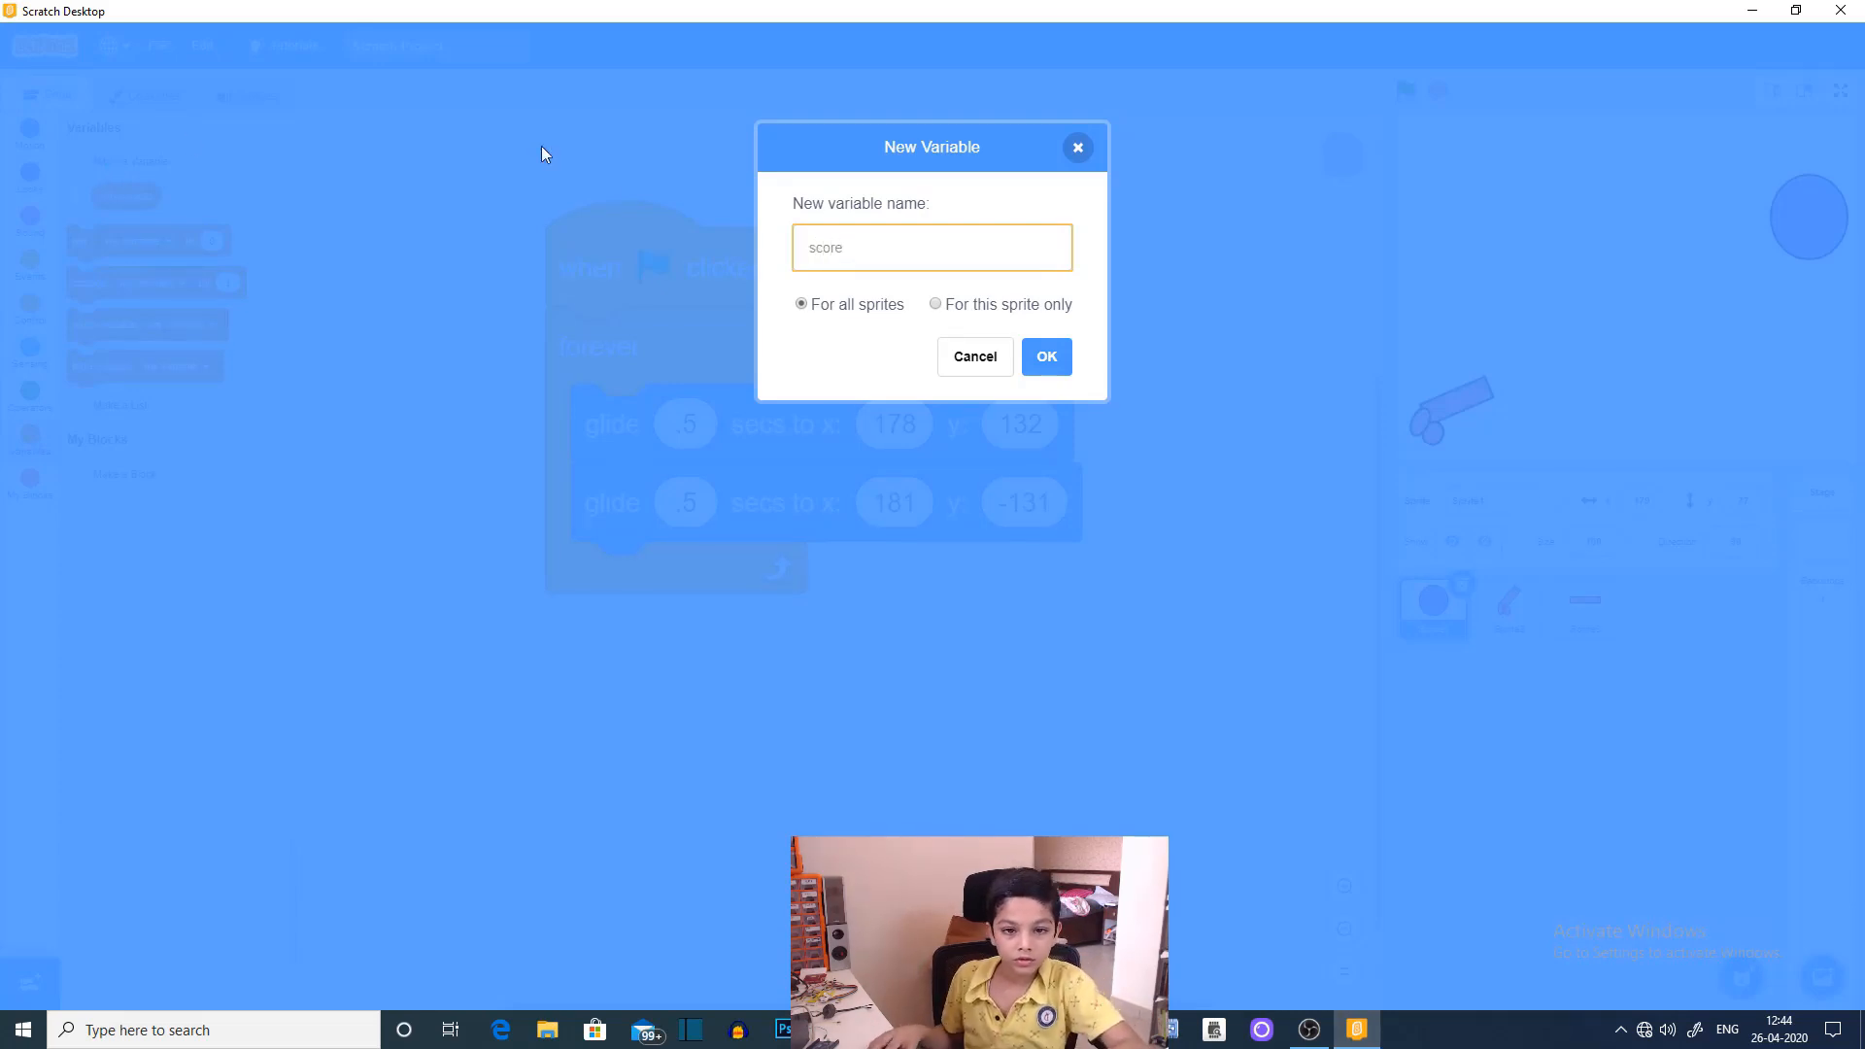
pyautogui.click(1044, 355)
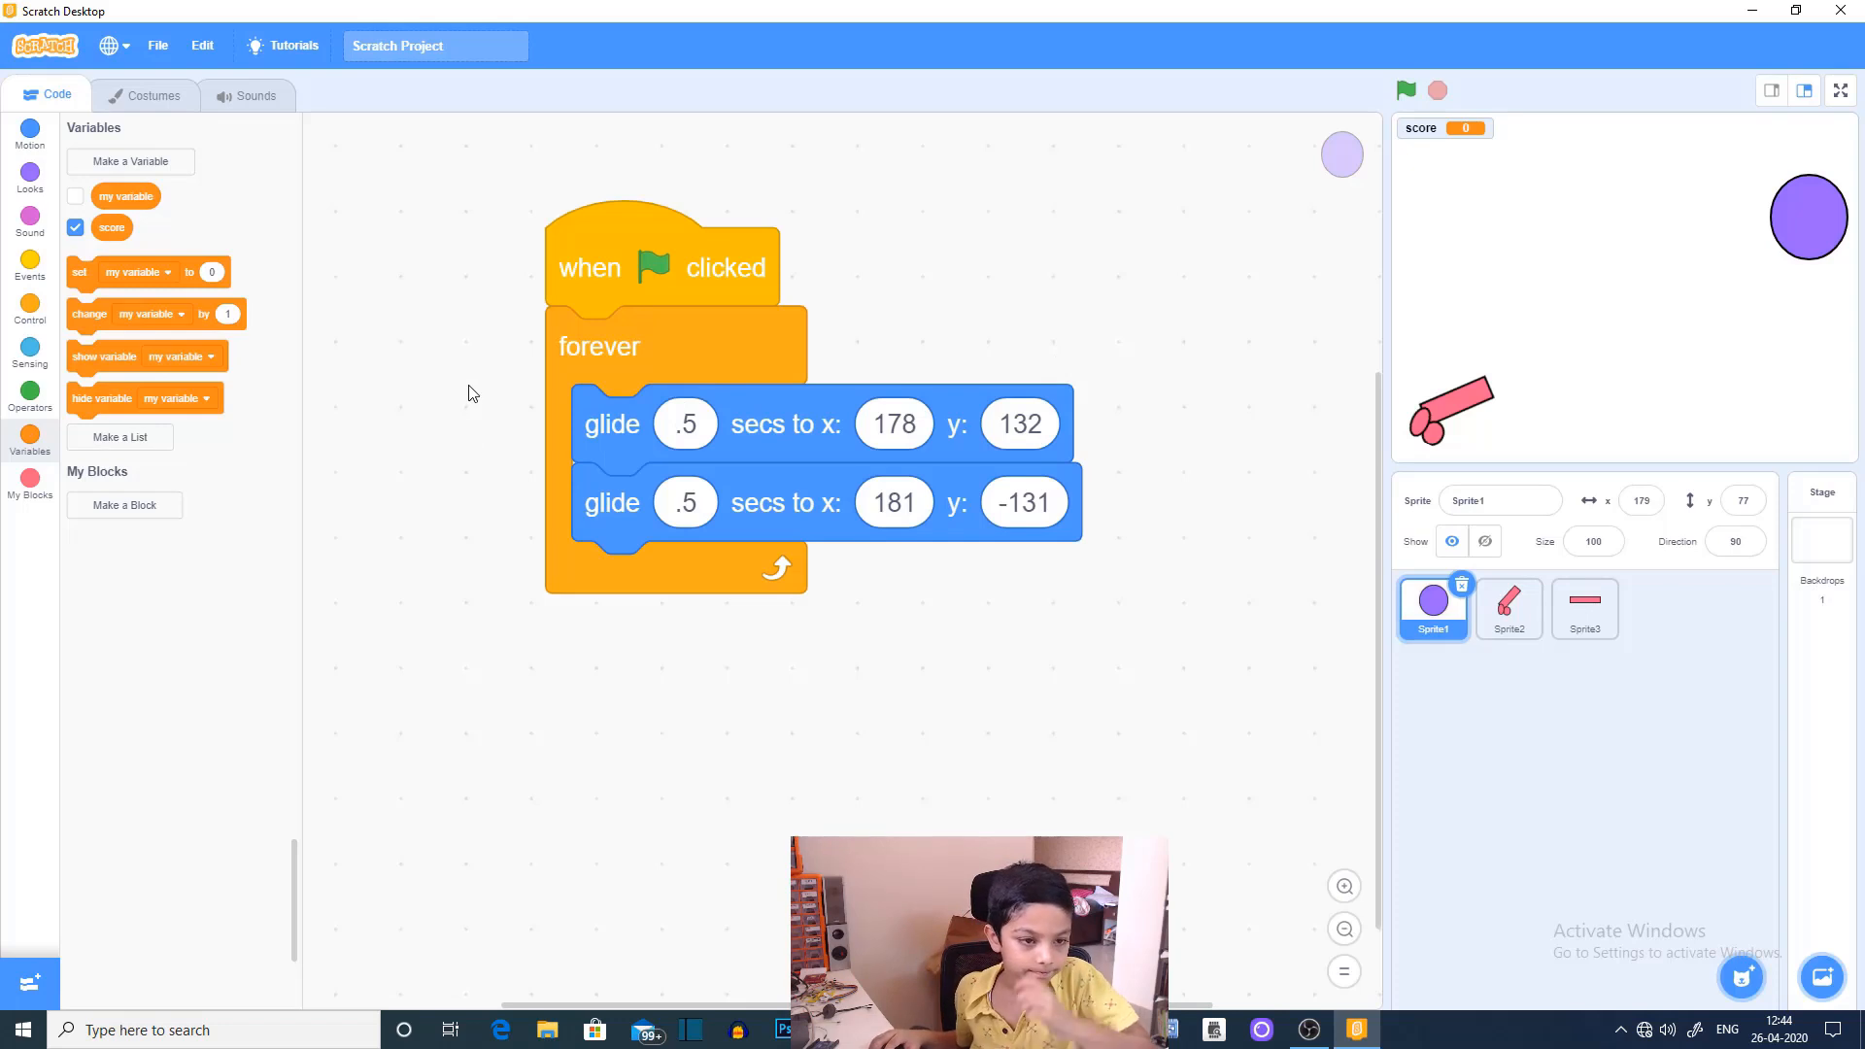
pyautogui.click(1499, 500)
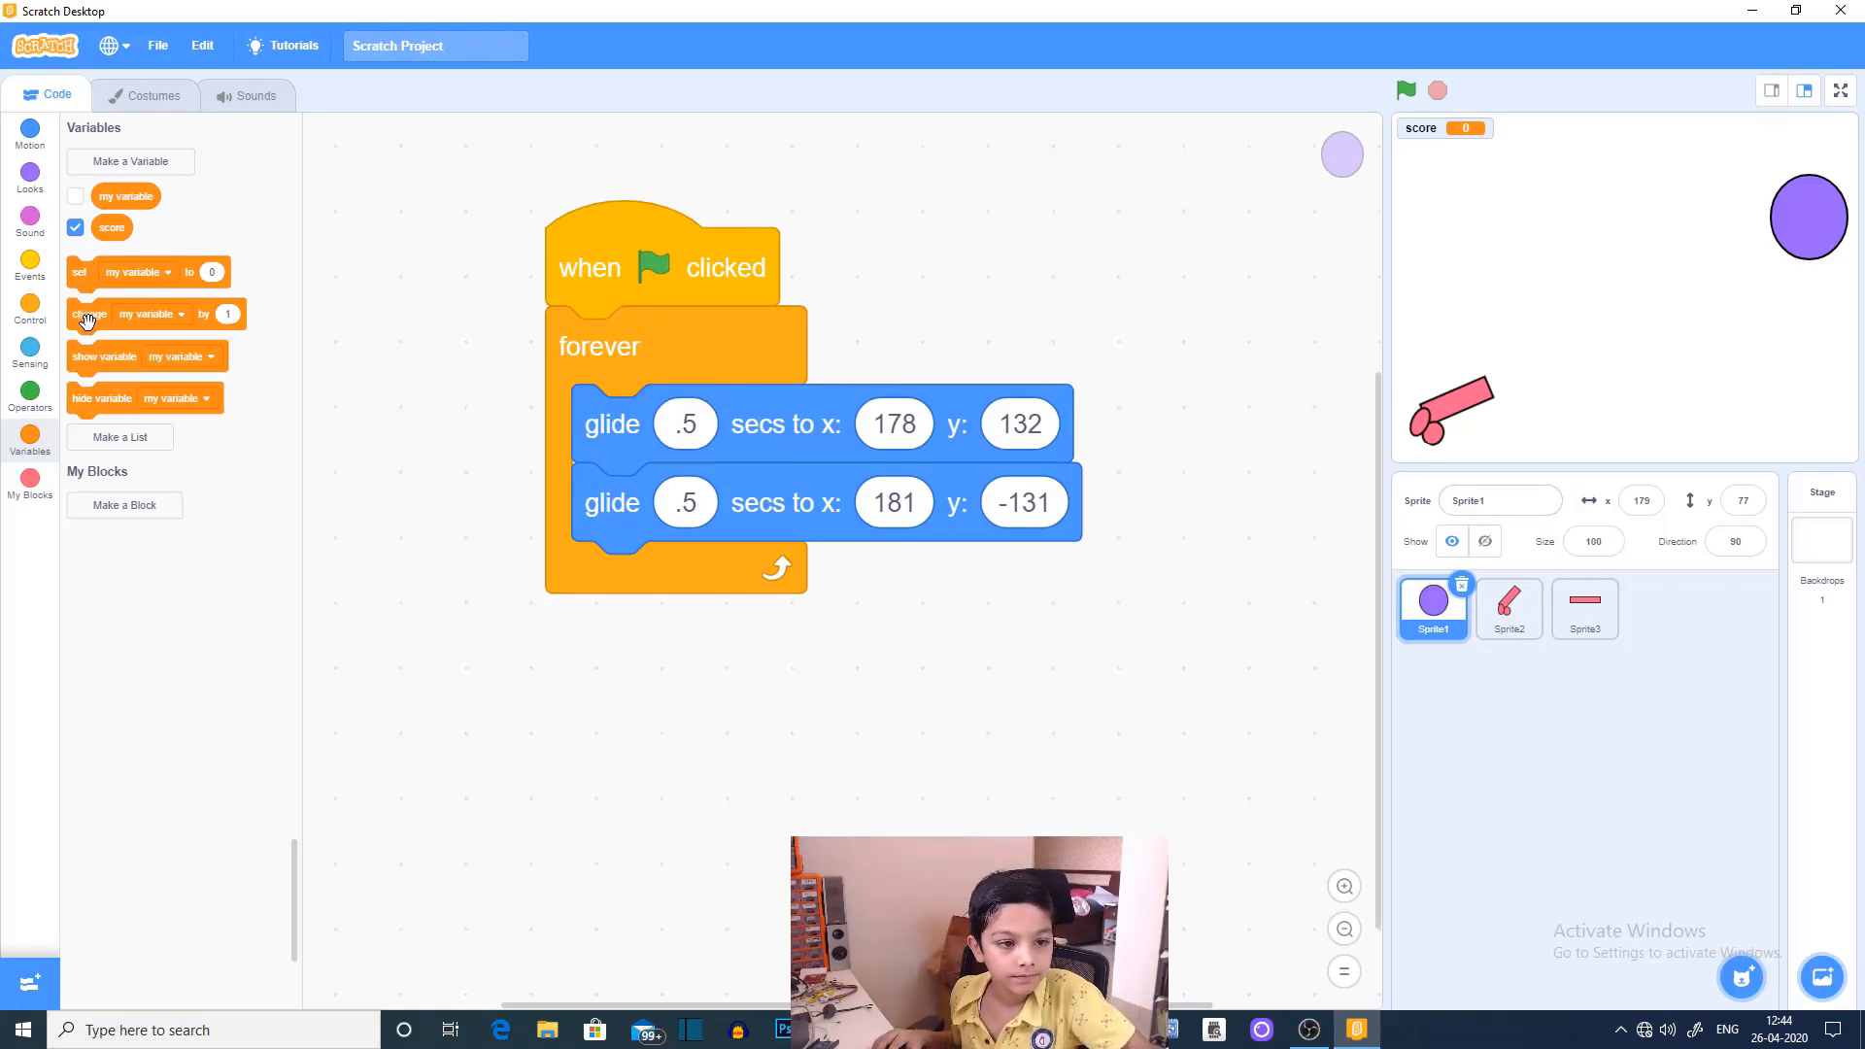
pyautogui.moveTo(31, 268)
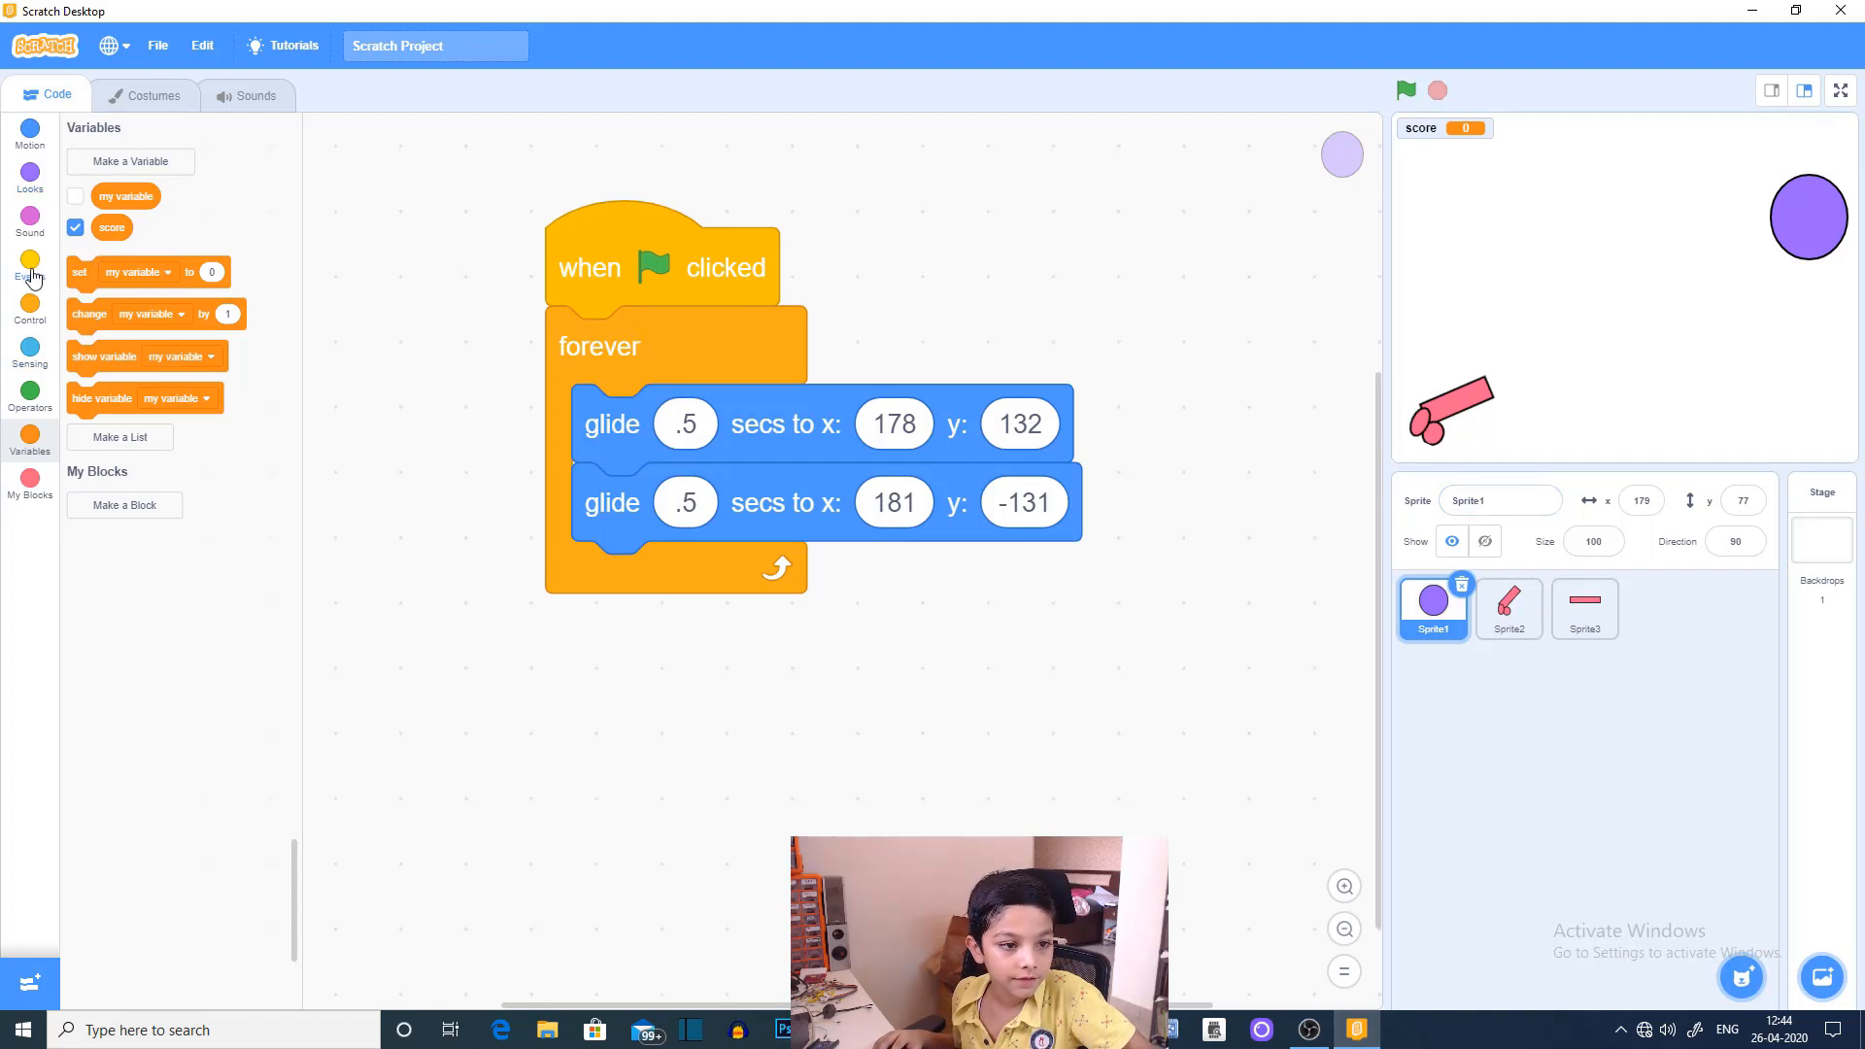
# Step: Bring up the Events blocks to start the circle's second green-flag script
pyautogui.click(30, 264)
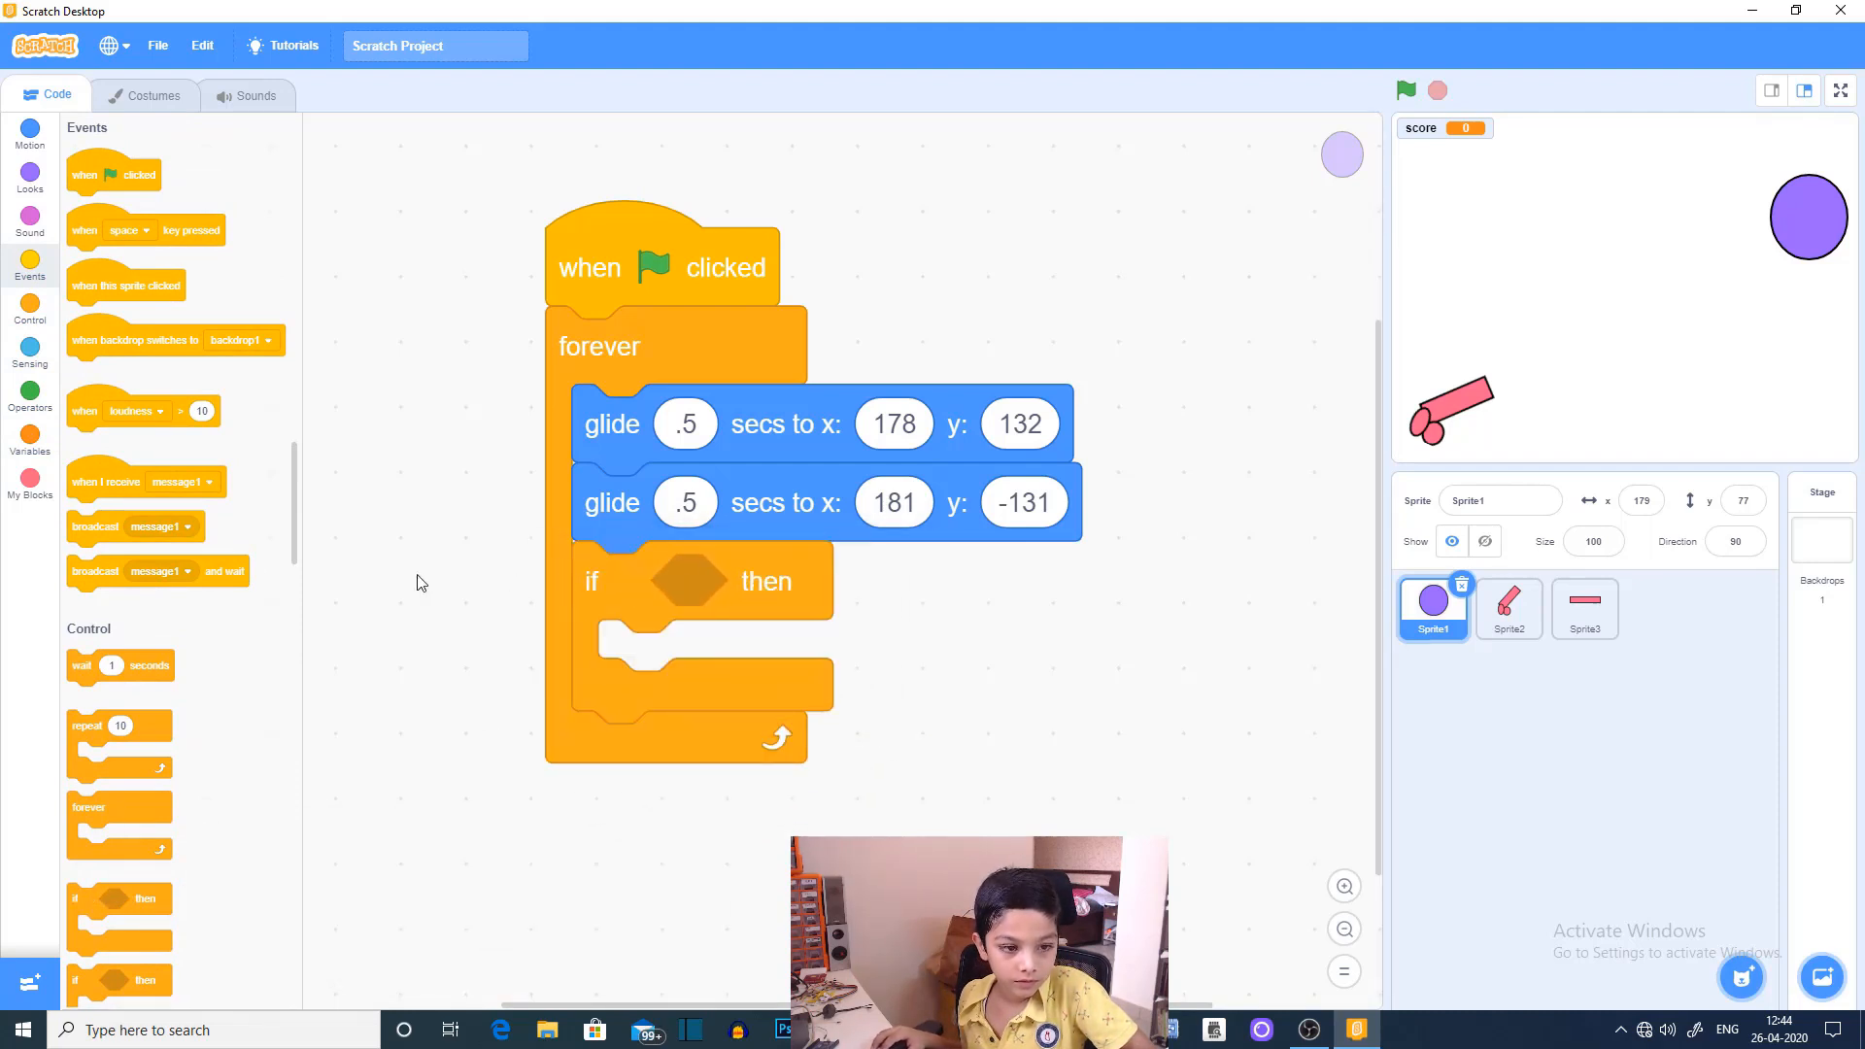
pyautogui.moveTo(583, 591)
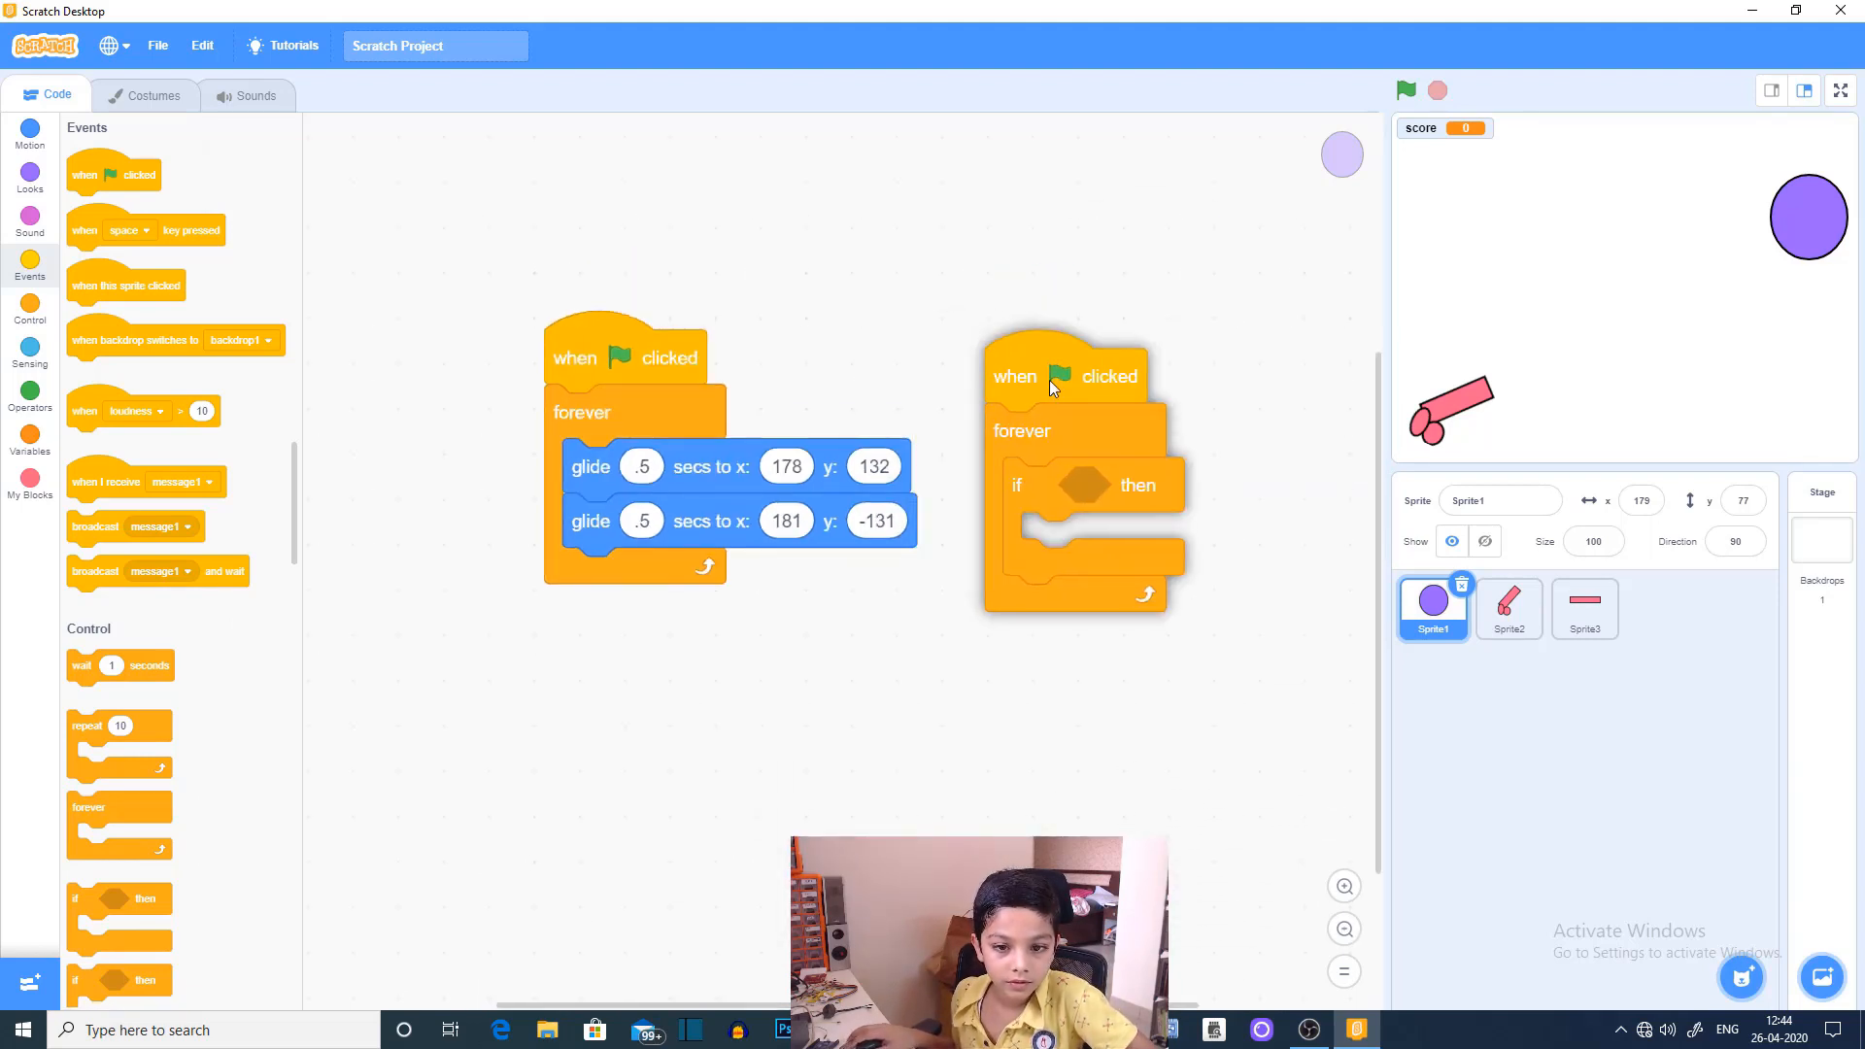
# Step: Check 'touching Sprite3' in the if, adding 'set my variable to 0' and 'change my variable by 1'
pyautogui.click(30, 349)
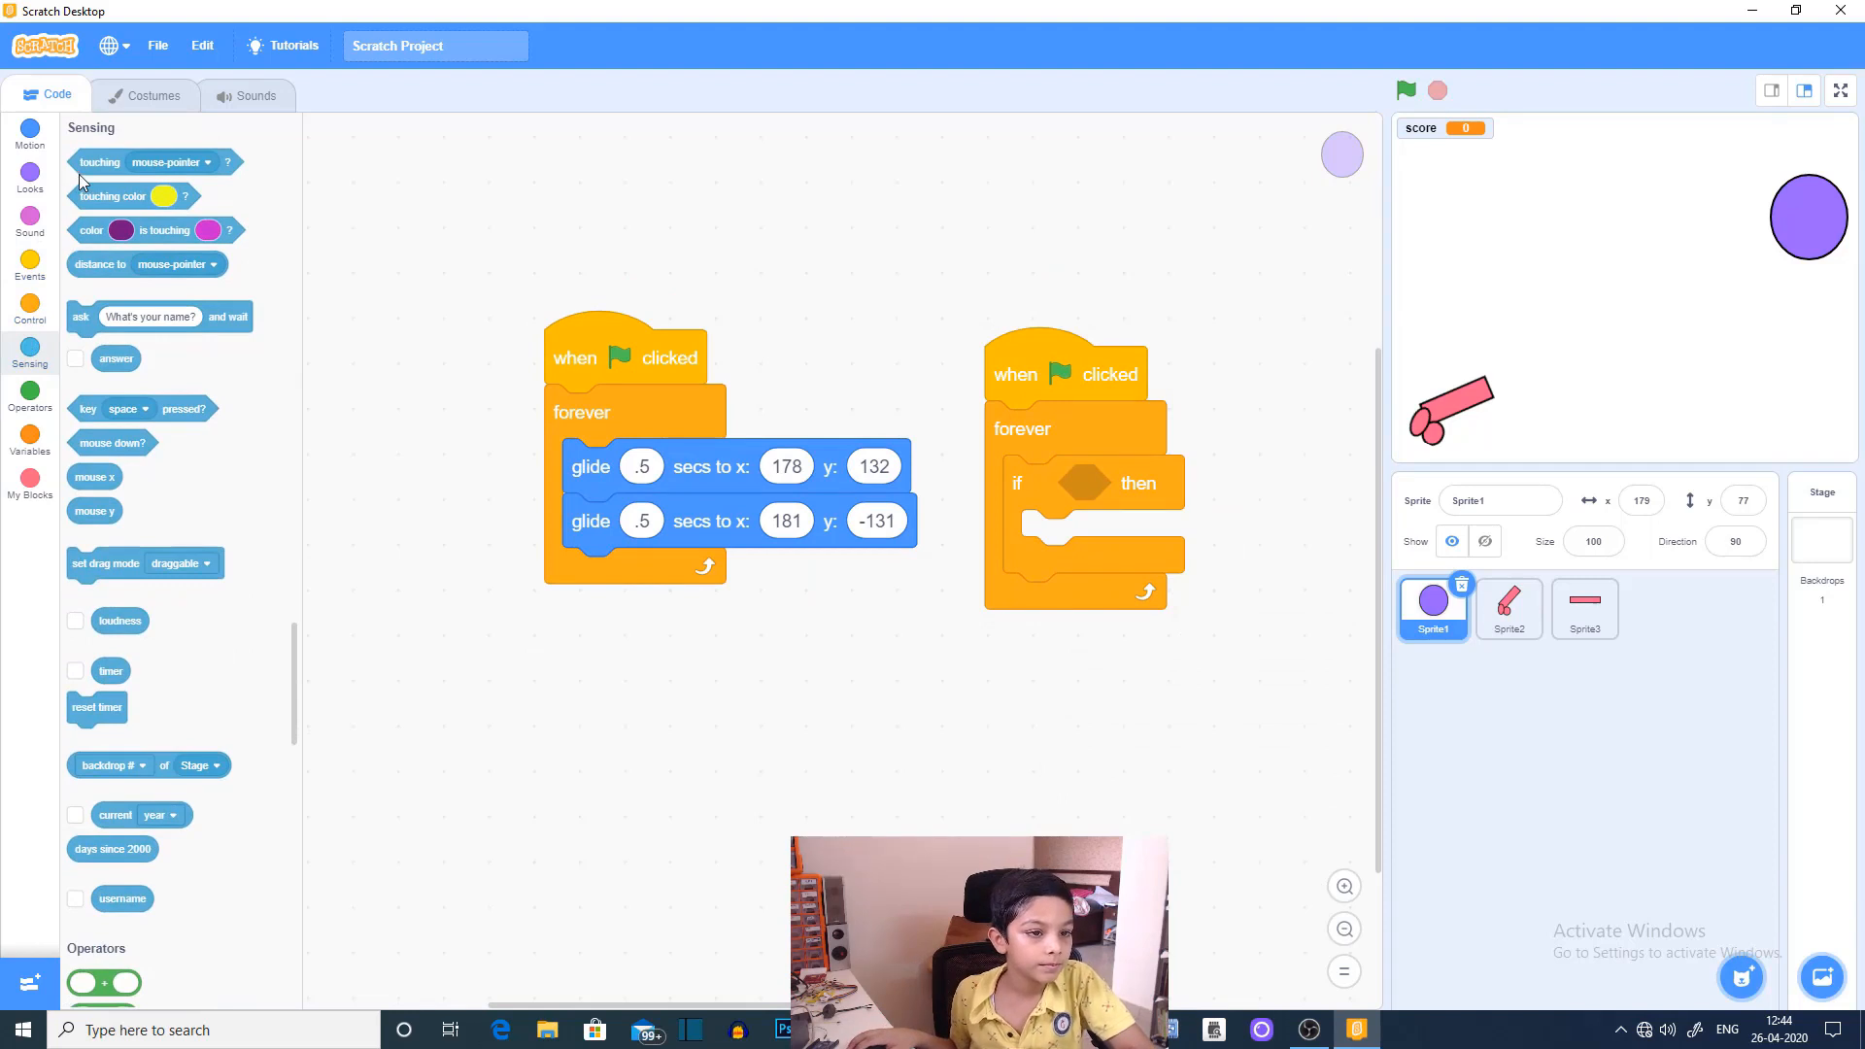
pyautogui.moveTo(165, 218)
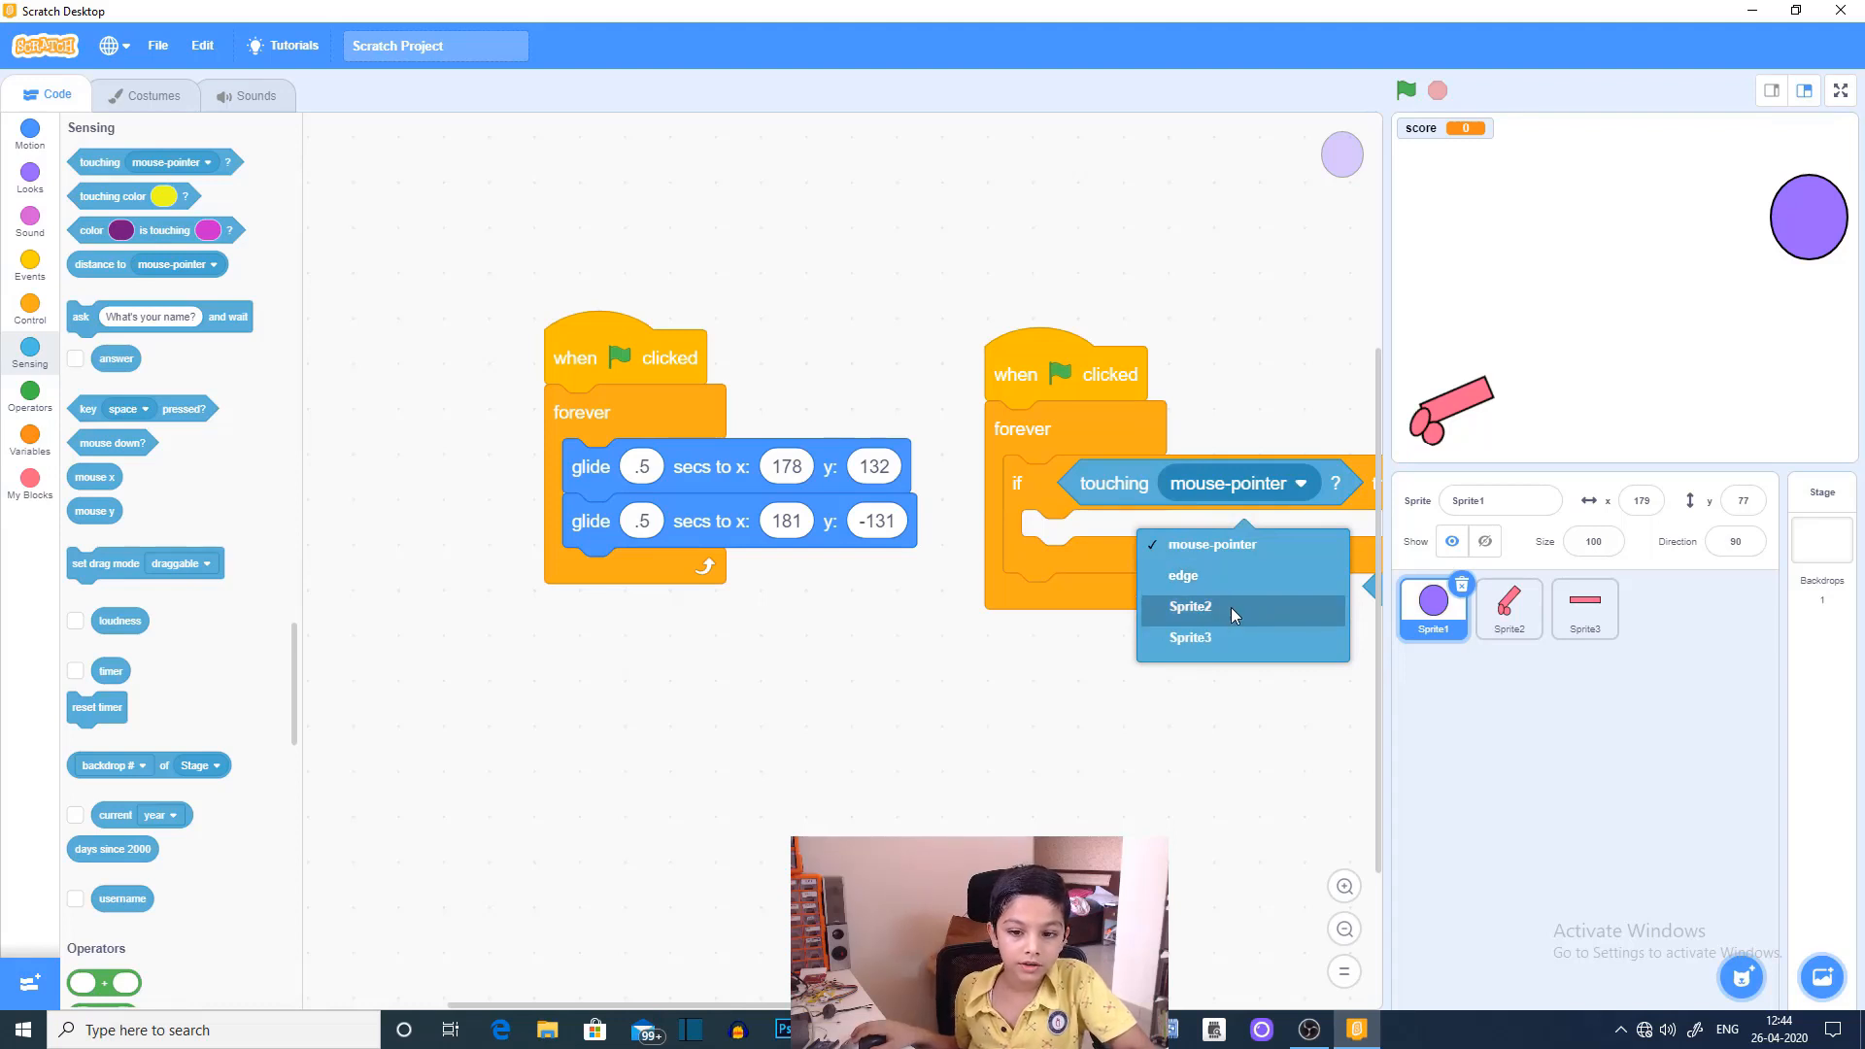
pyautogui.click(1189, 636)
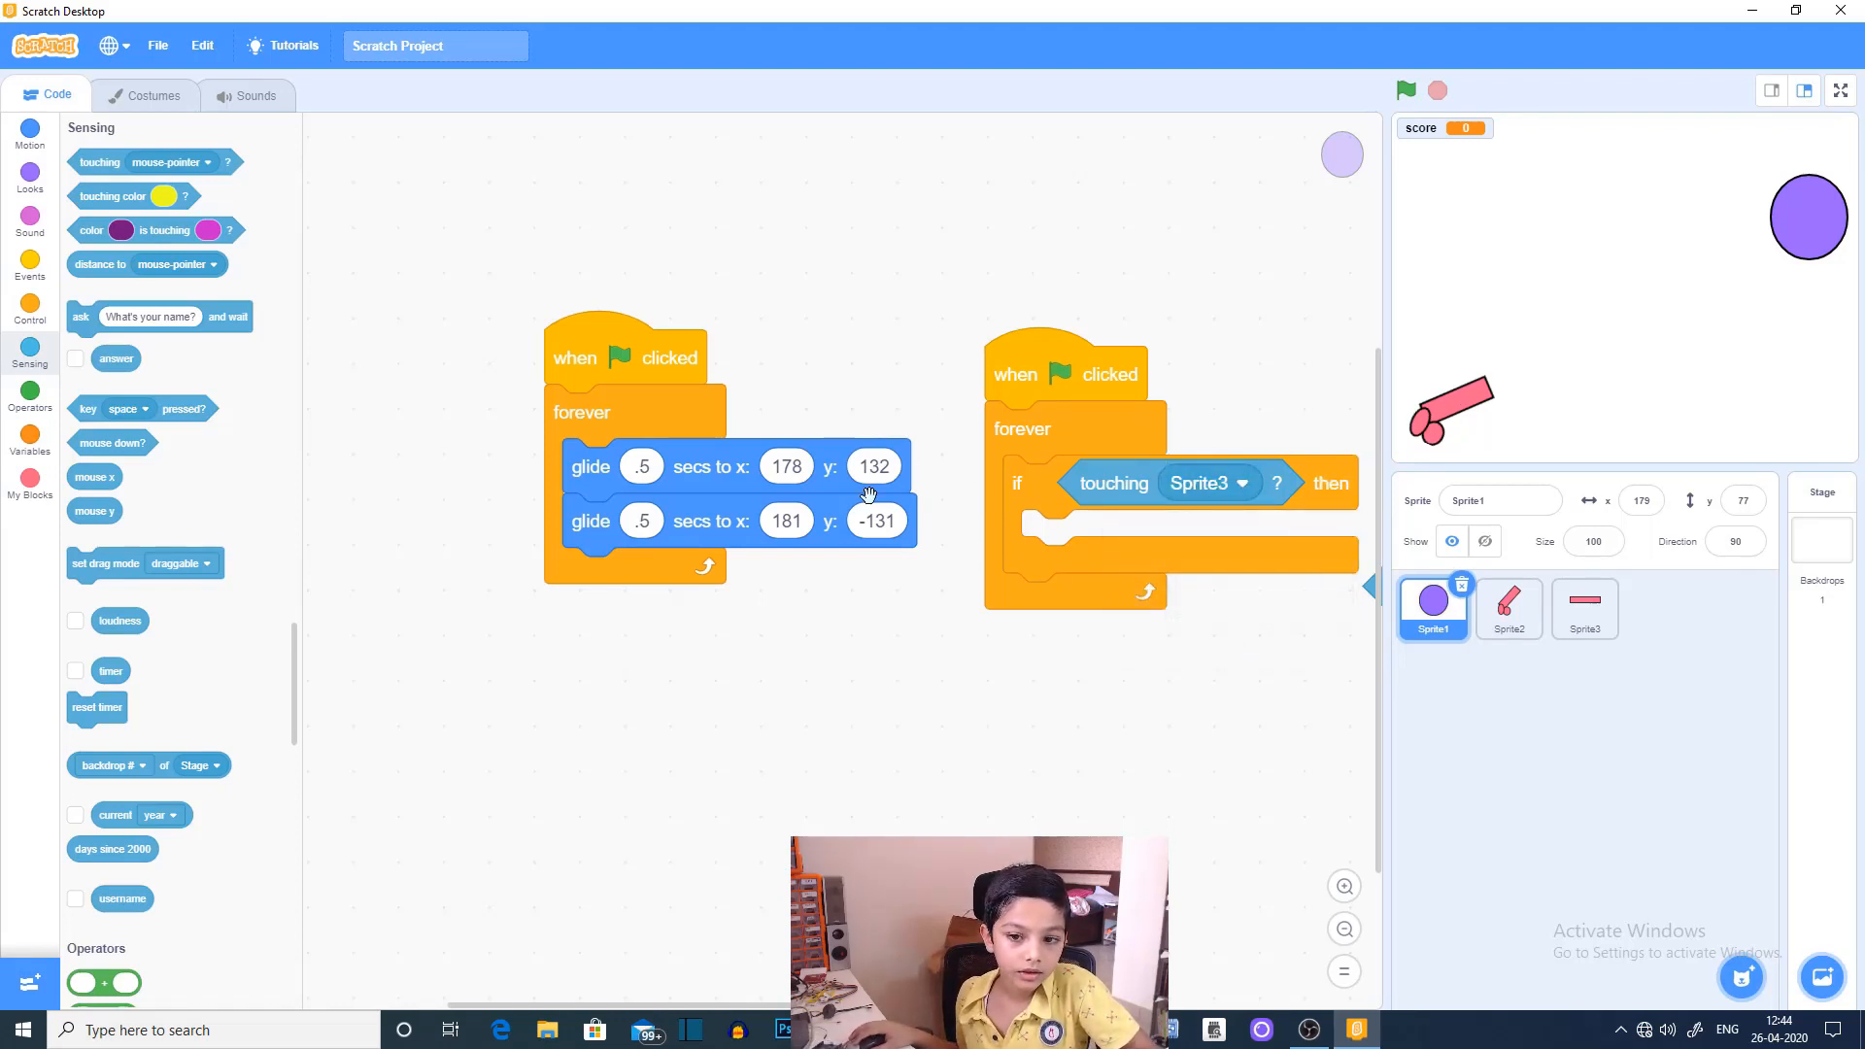
pyautogui.moveTo(7, 446)
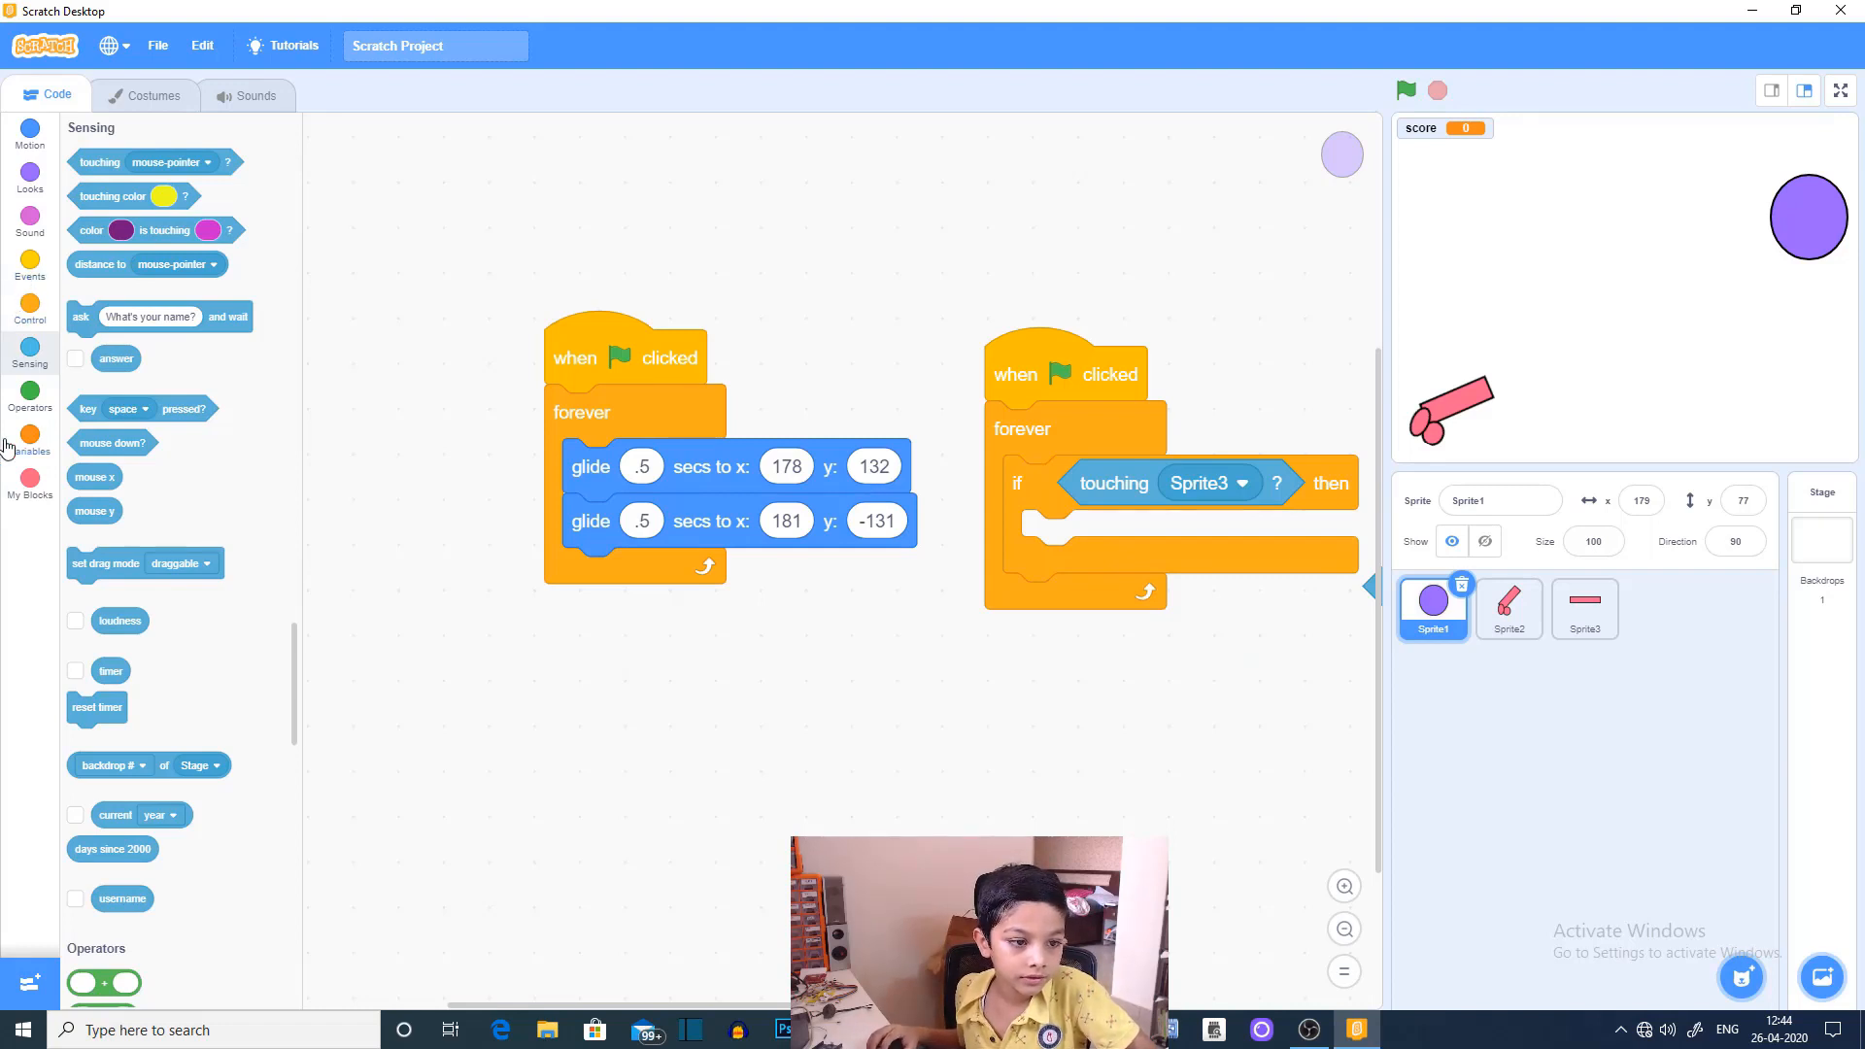
pyautogui.click(30, 441)
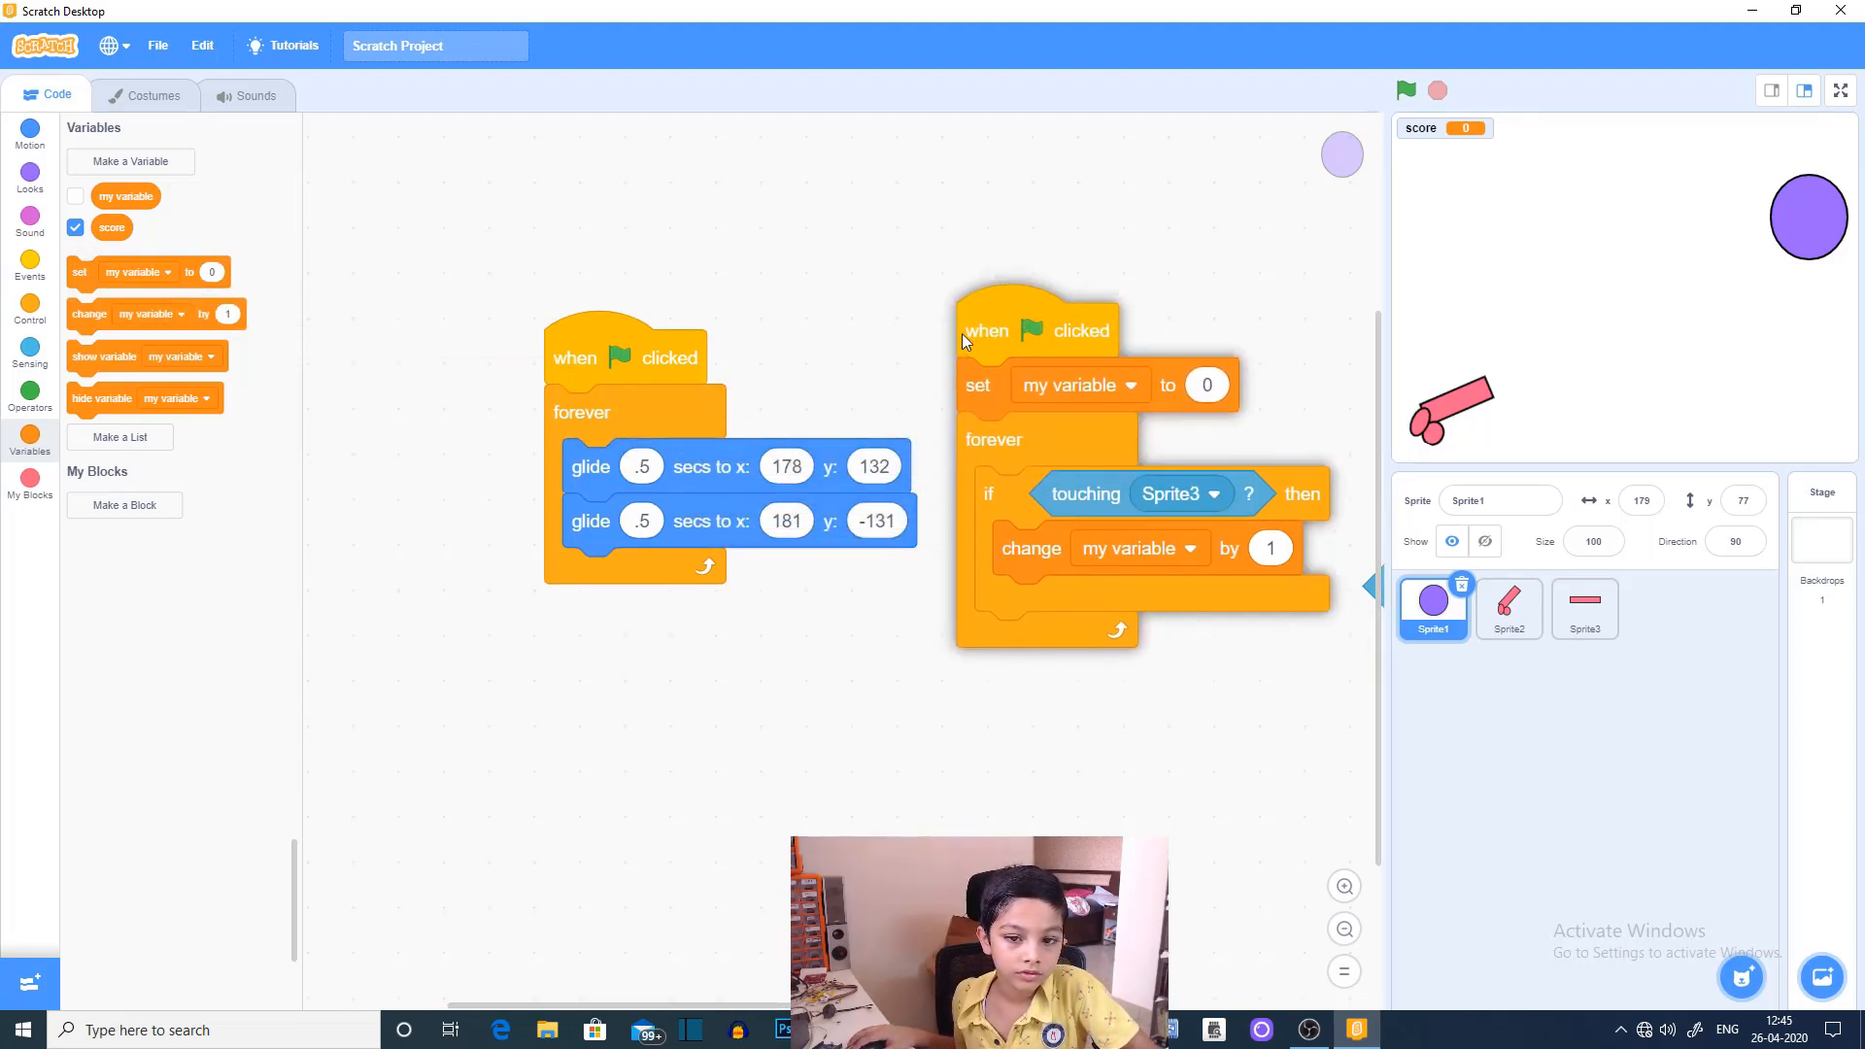
pyautogui.moveTo(986, 331); pyautogui.dragTo(1008, 243)
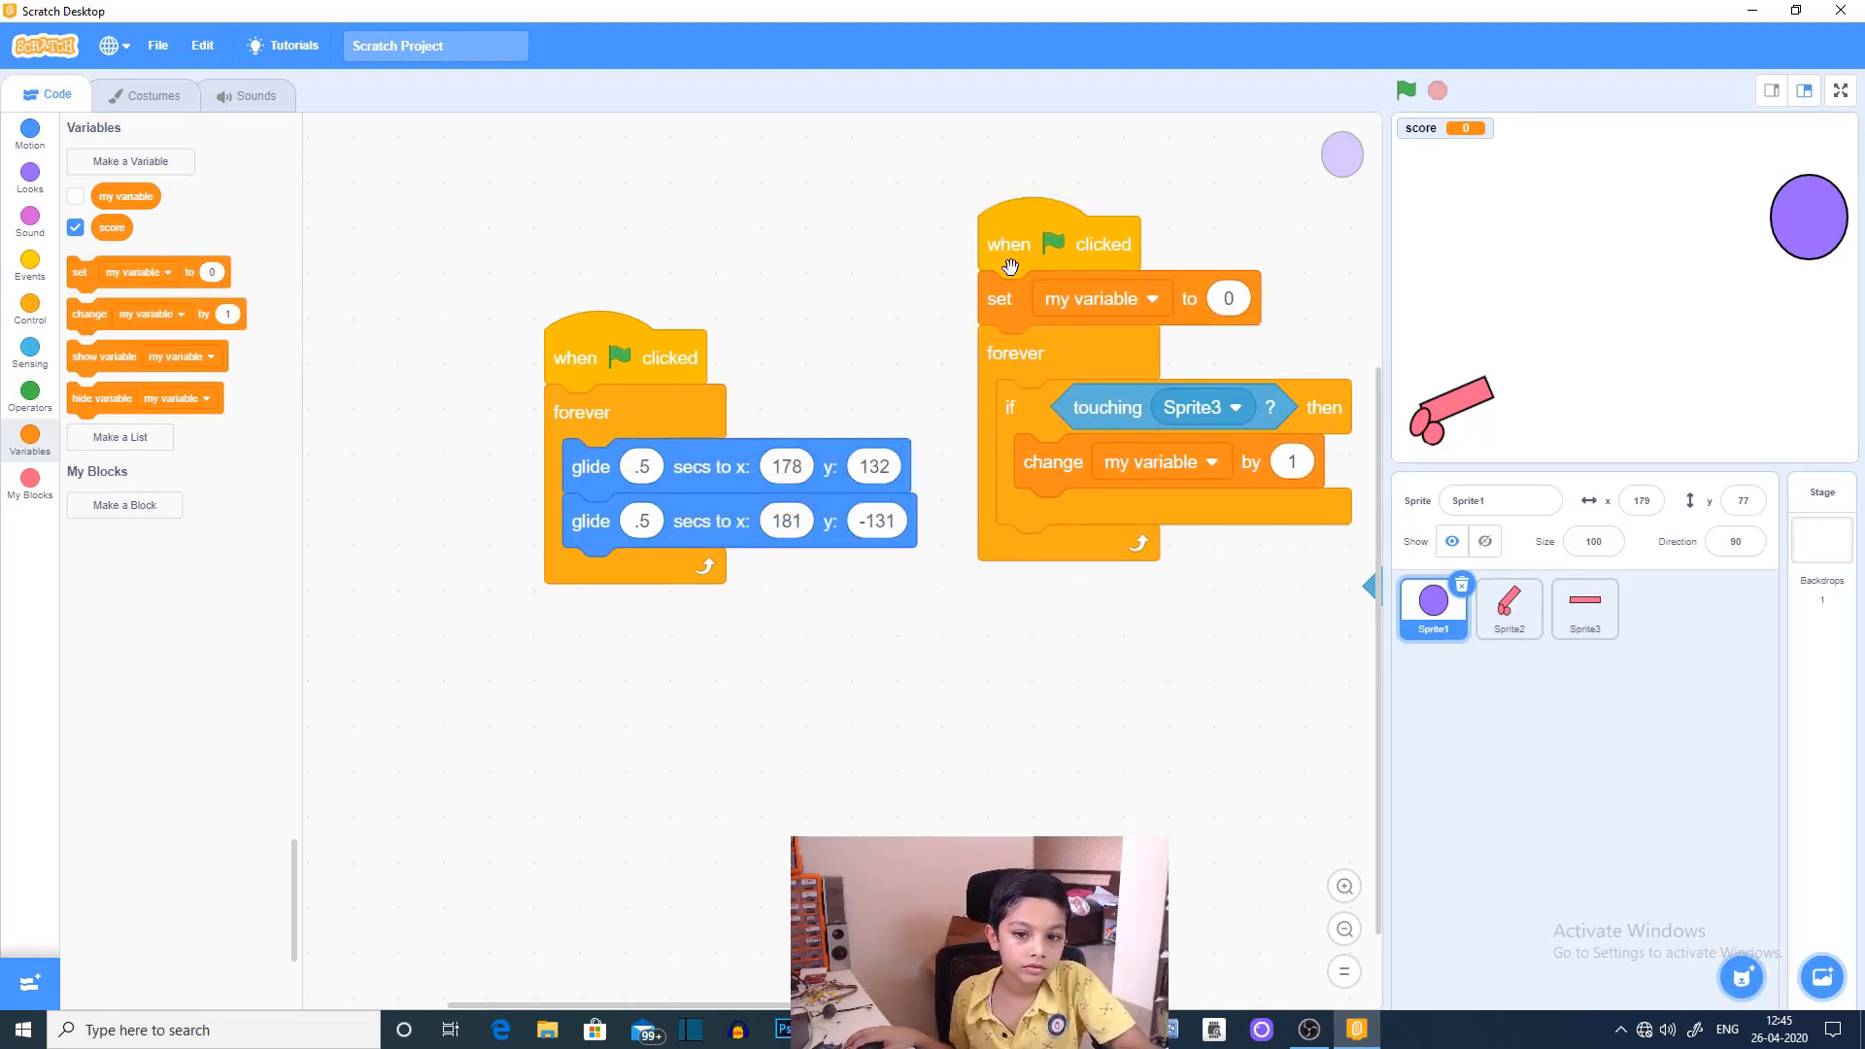
pyautogui.moveTo(1325, 737)
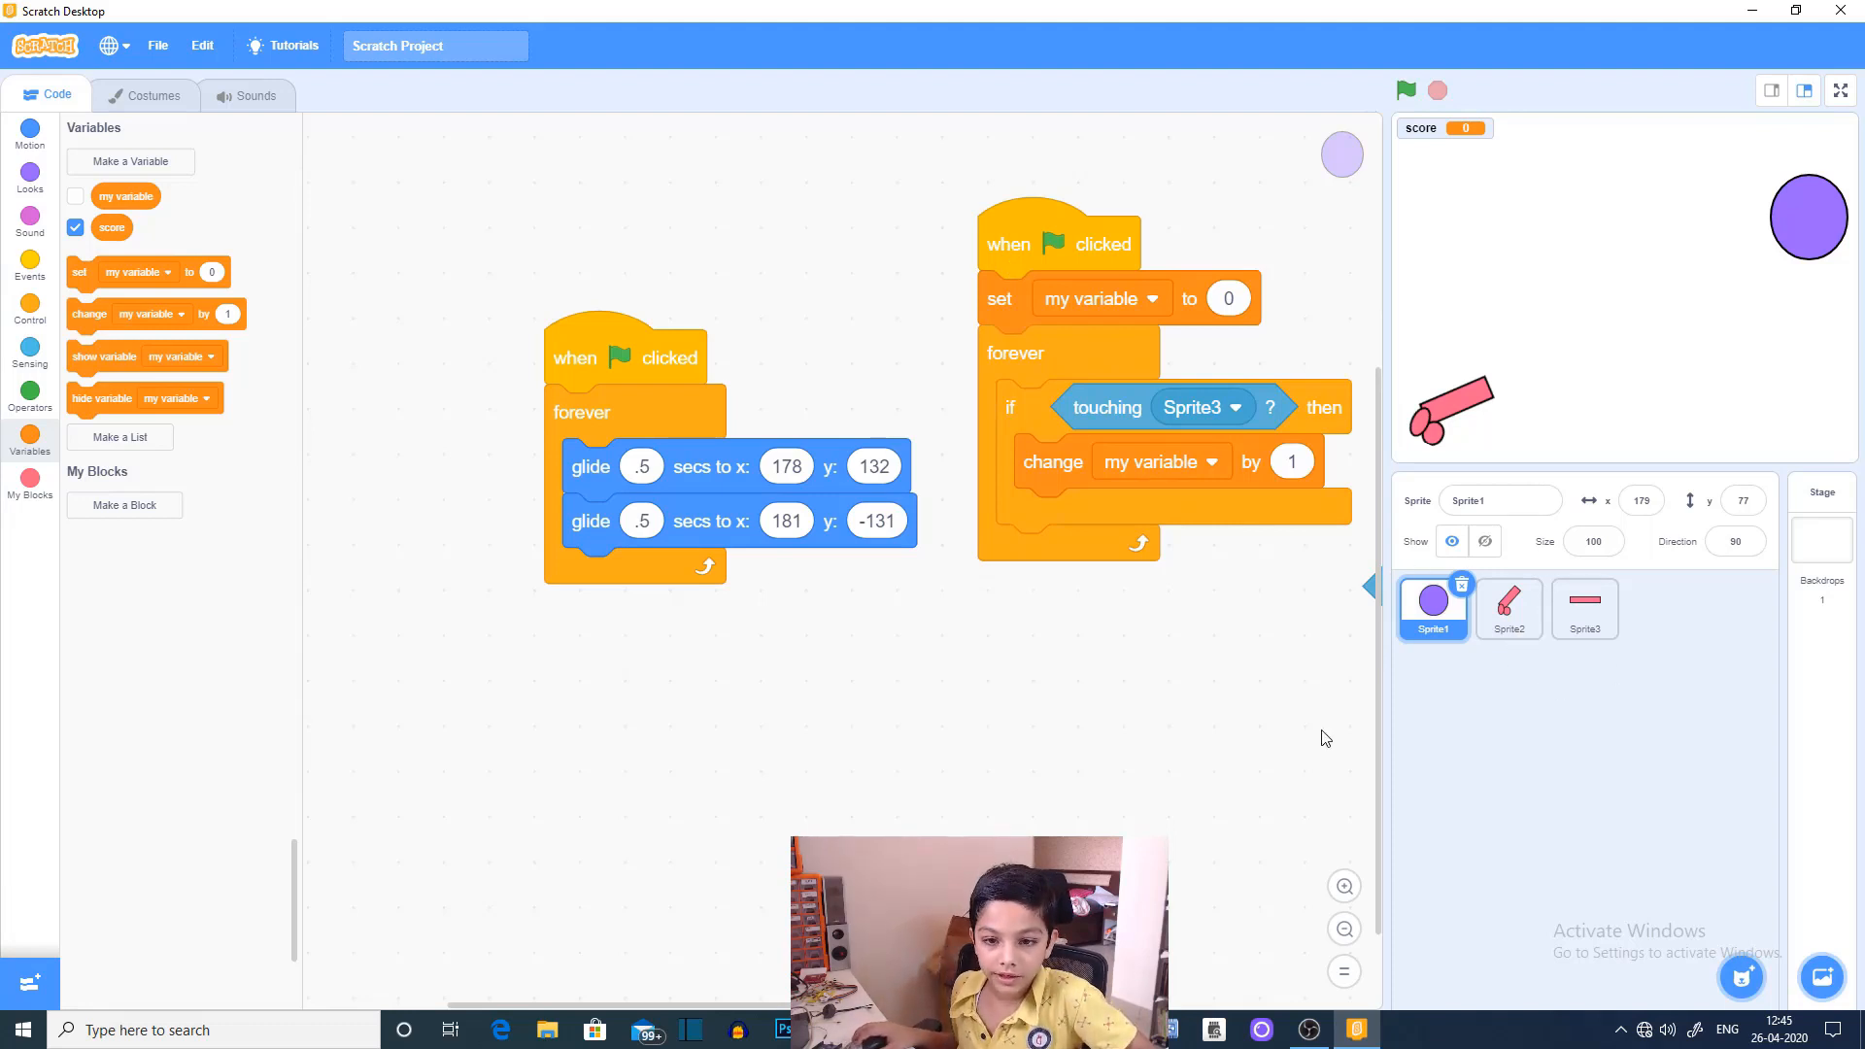
pyautogui.click(255, 96)
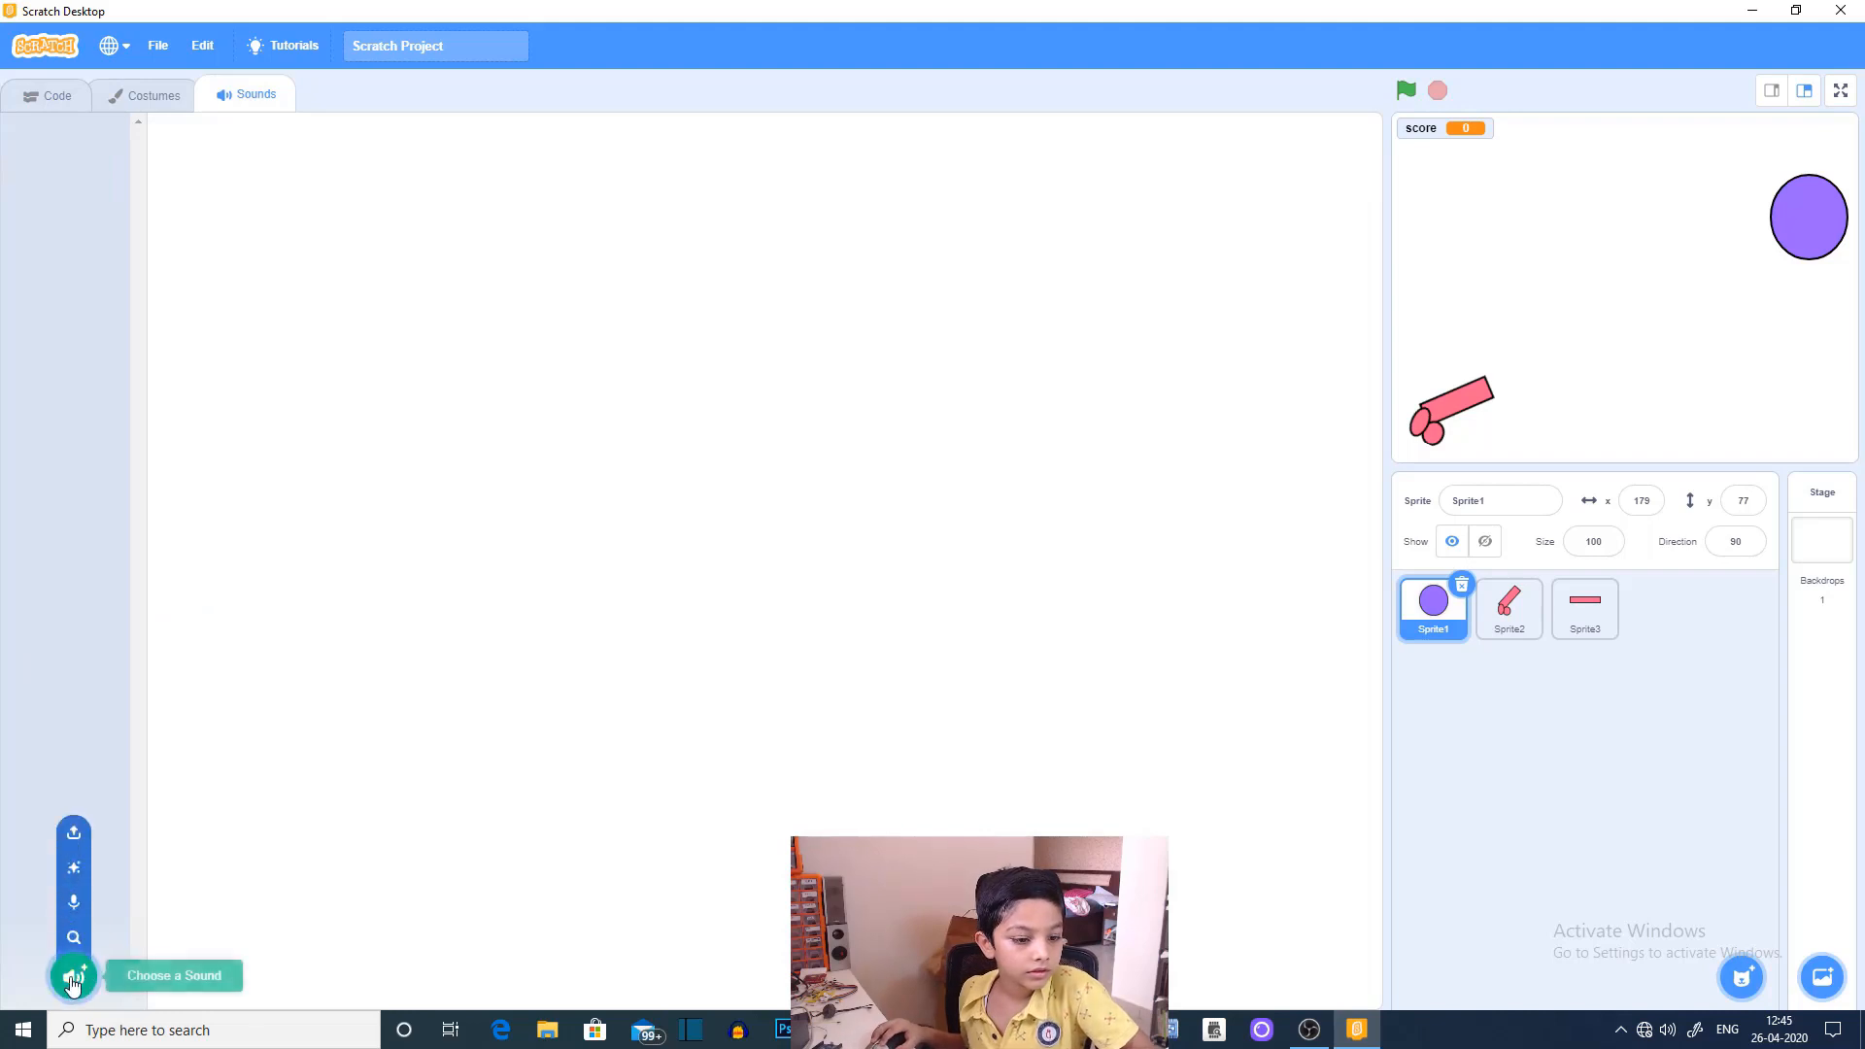
# Step: Add the Coin sound to the circle and put 'start sound Coin' in the if block
pyautogui.click(72, 975)
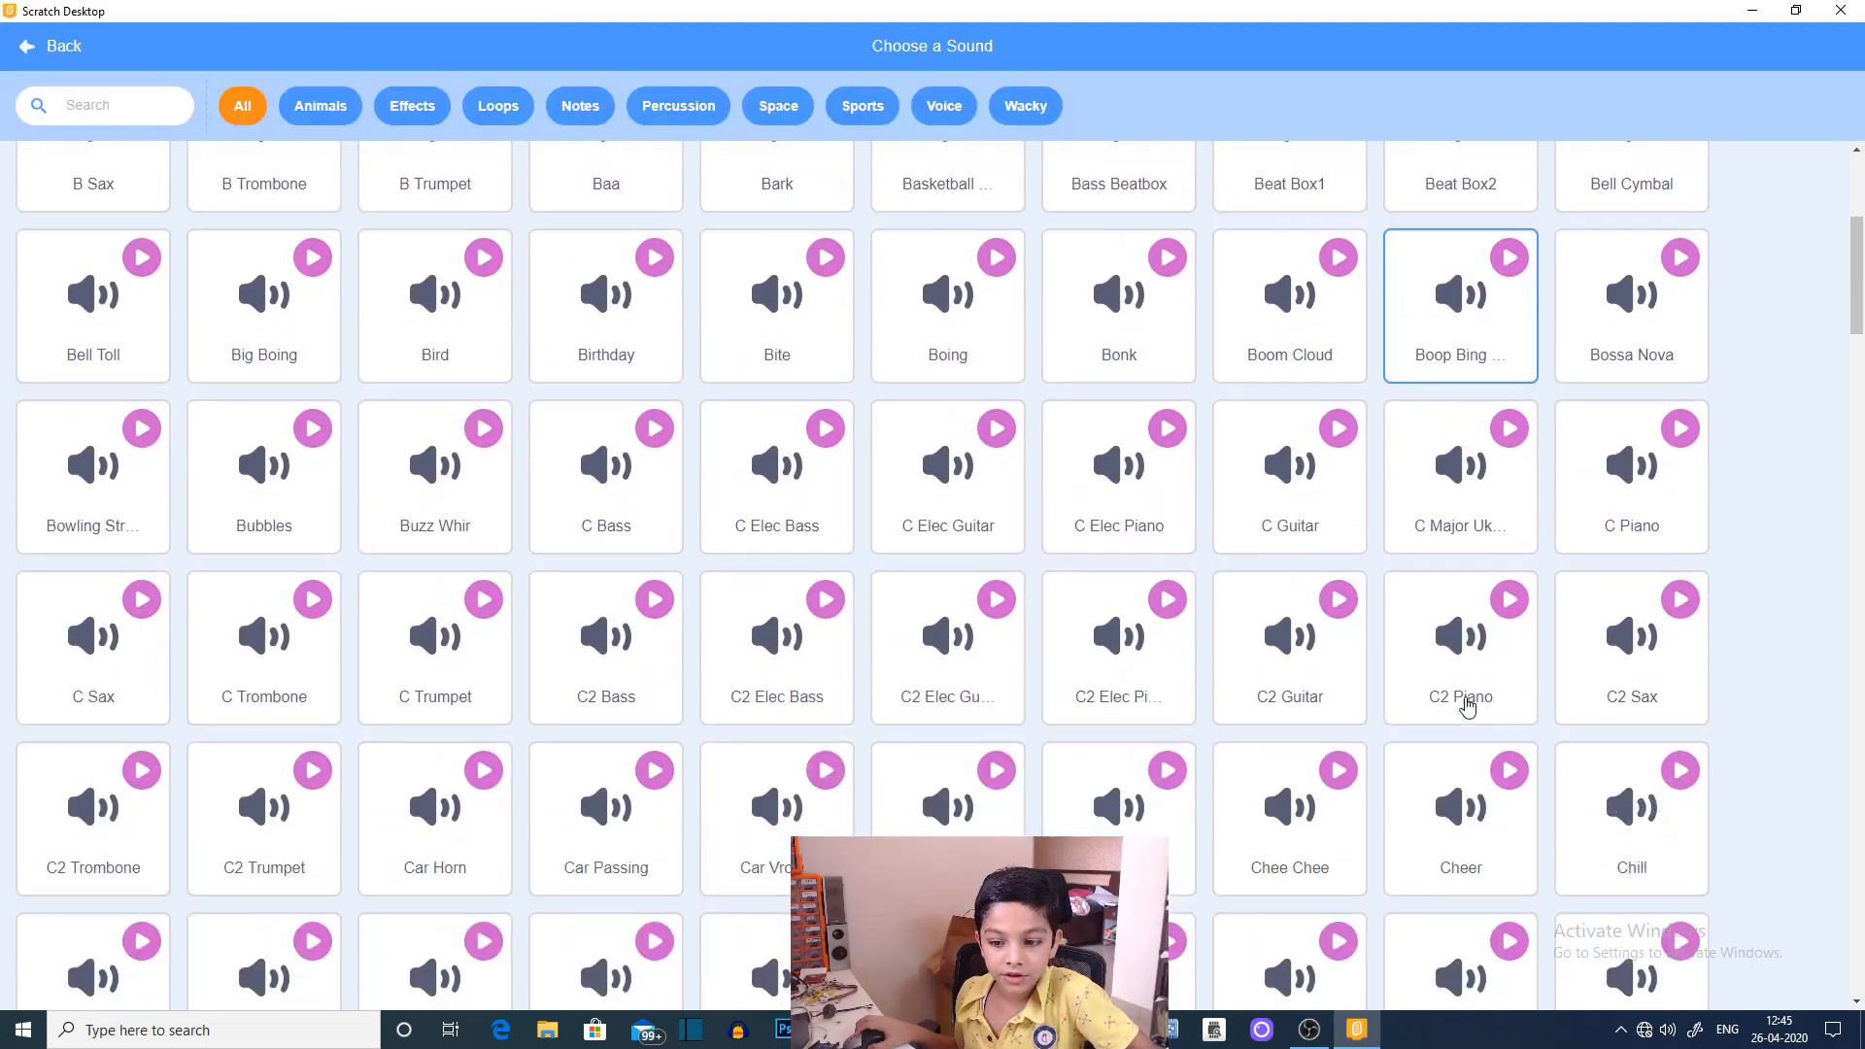
pyautogui.click(50, 46)
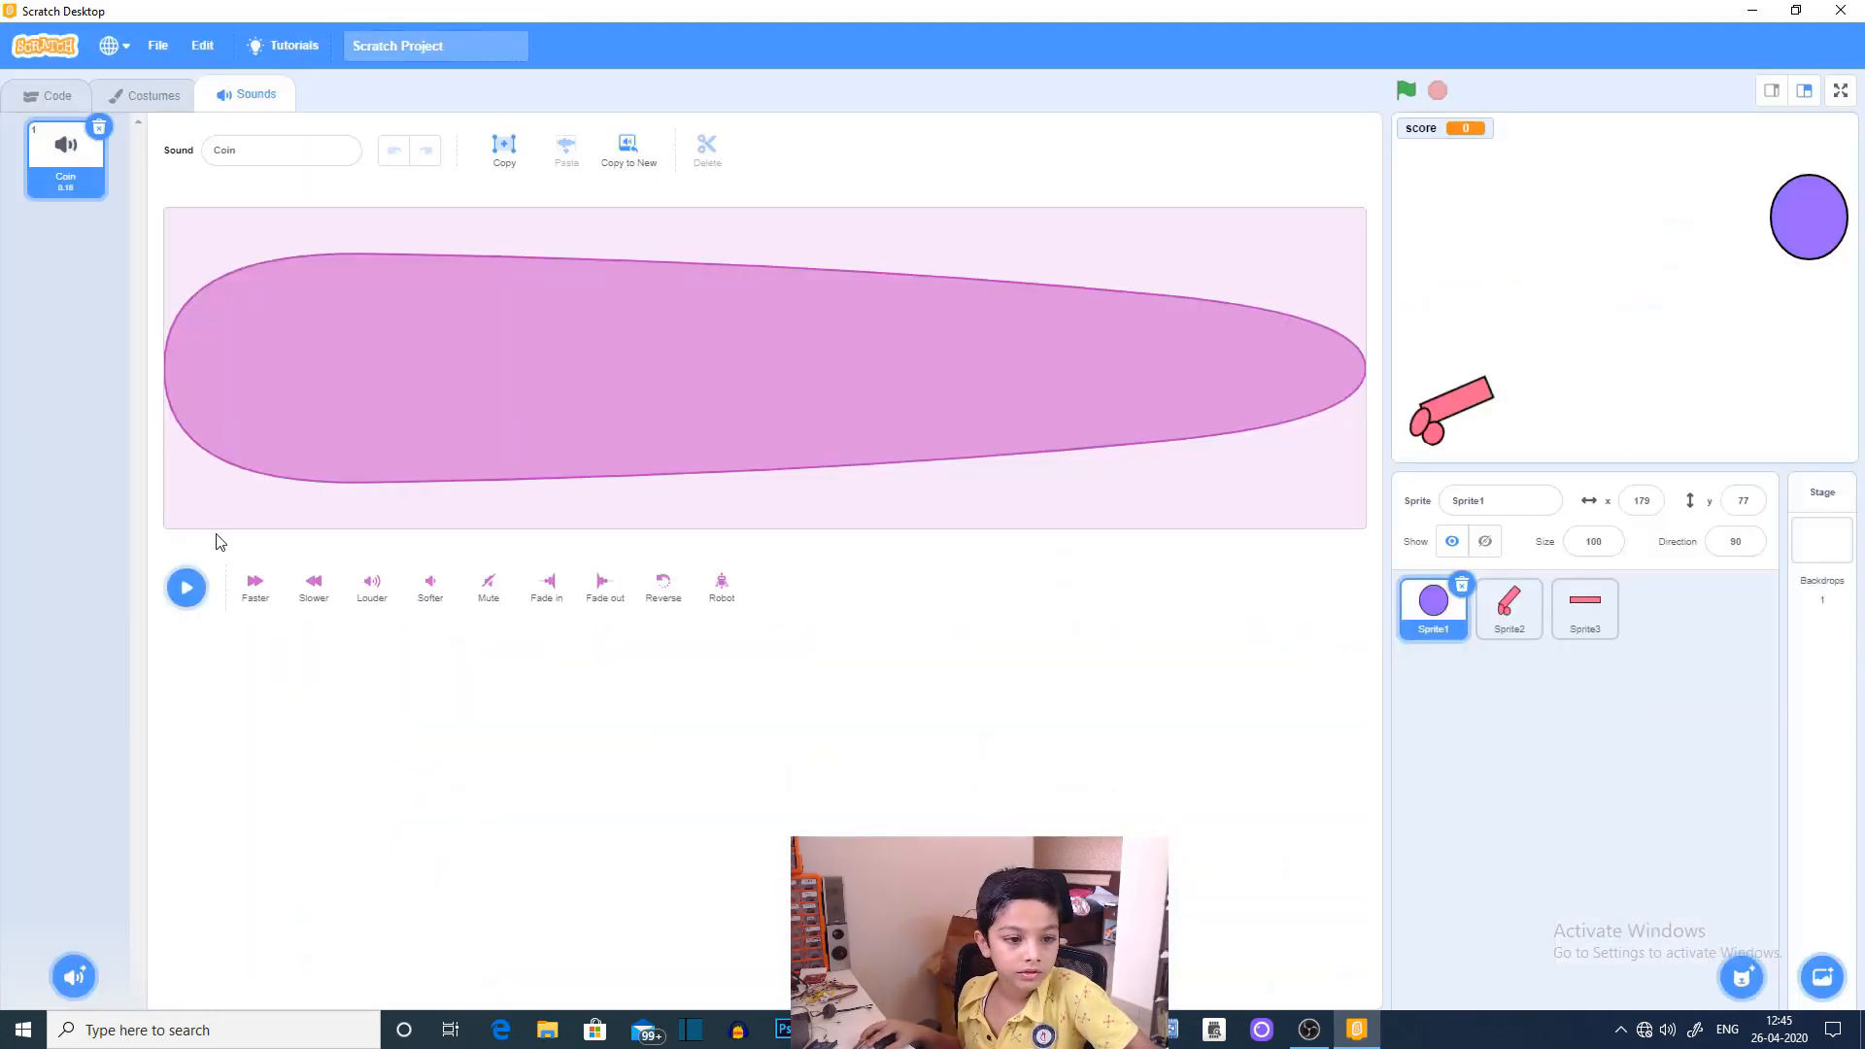
pyautogui.click(50, 96)
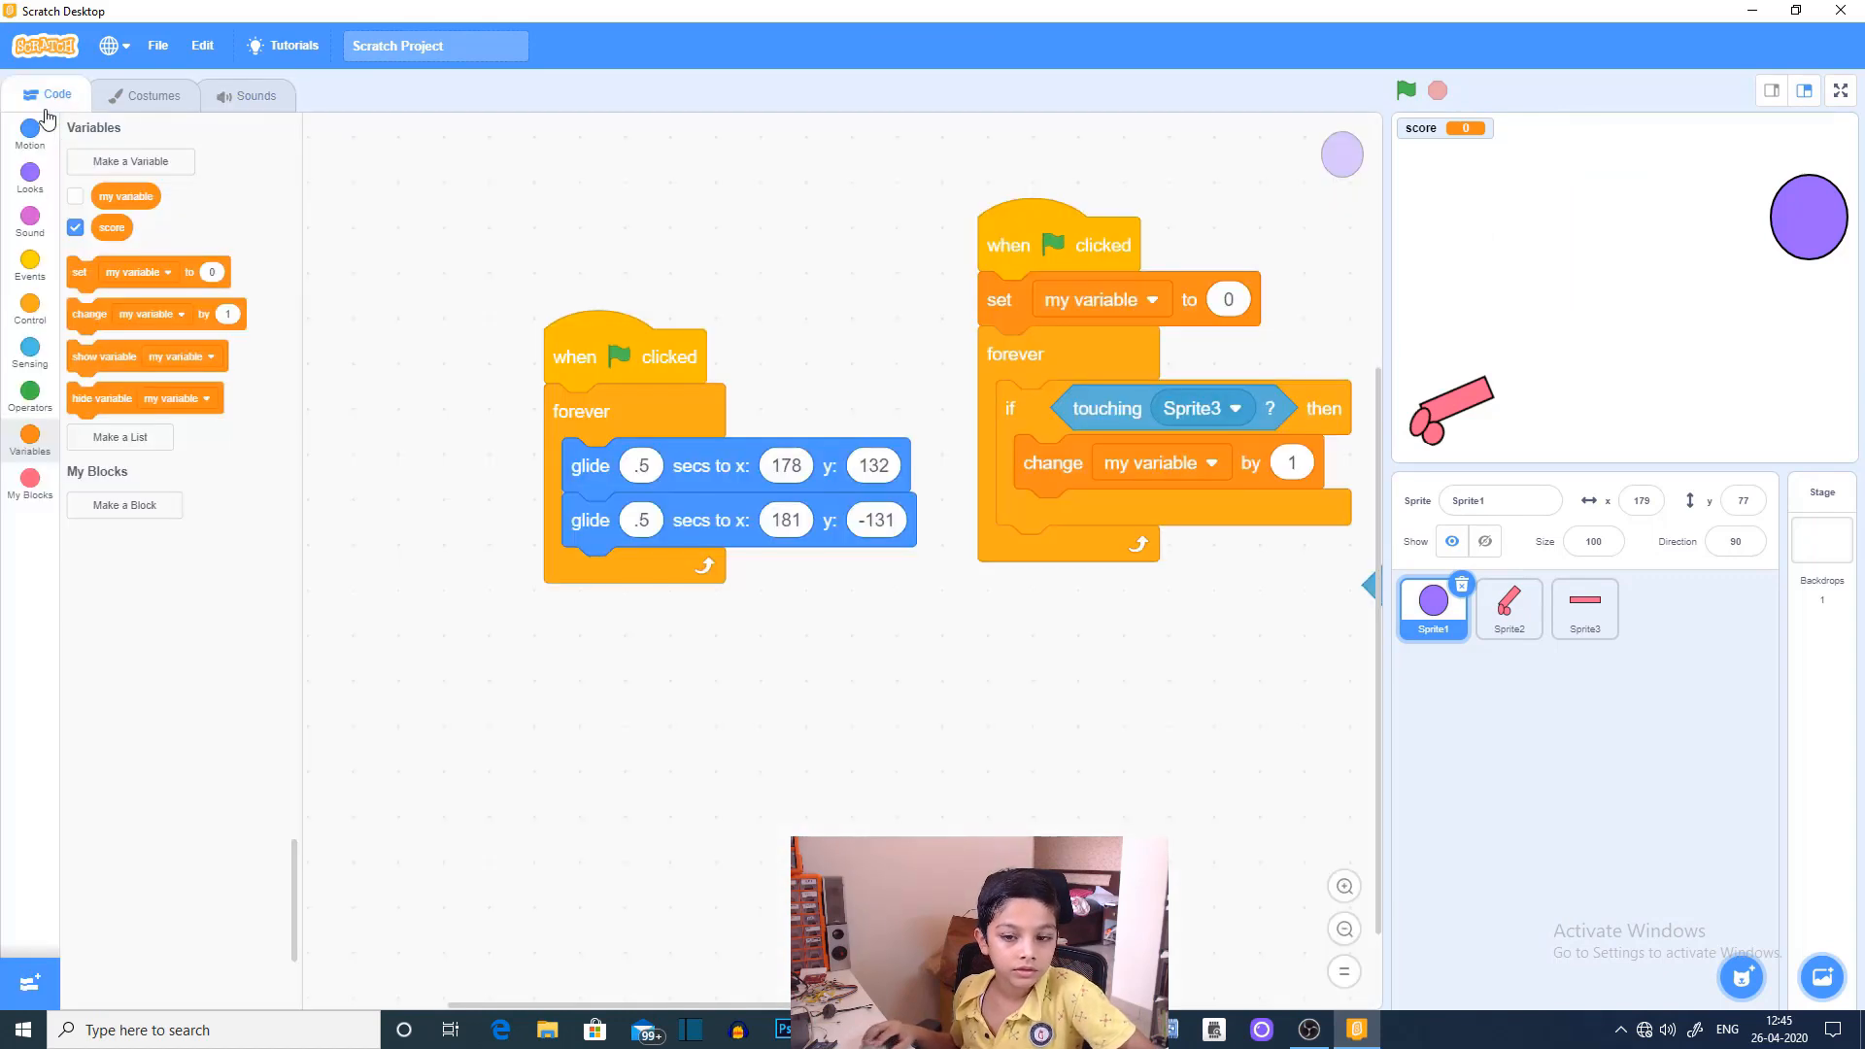
pyautogui.moveTo(30, 212)
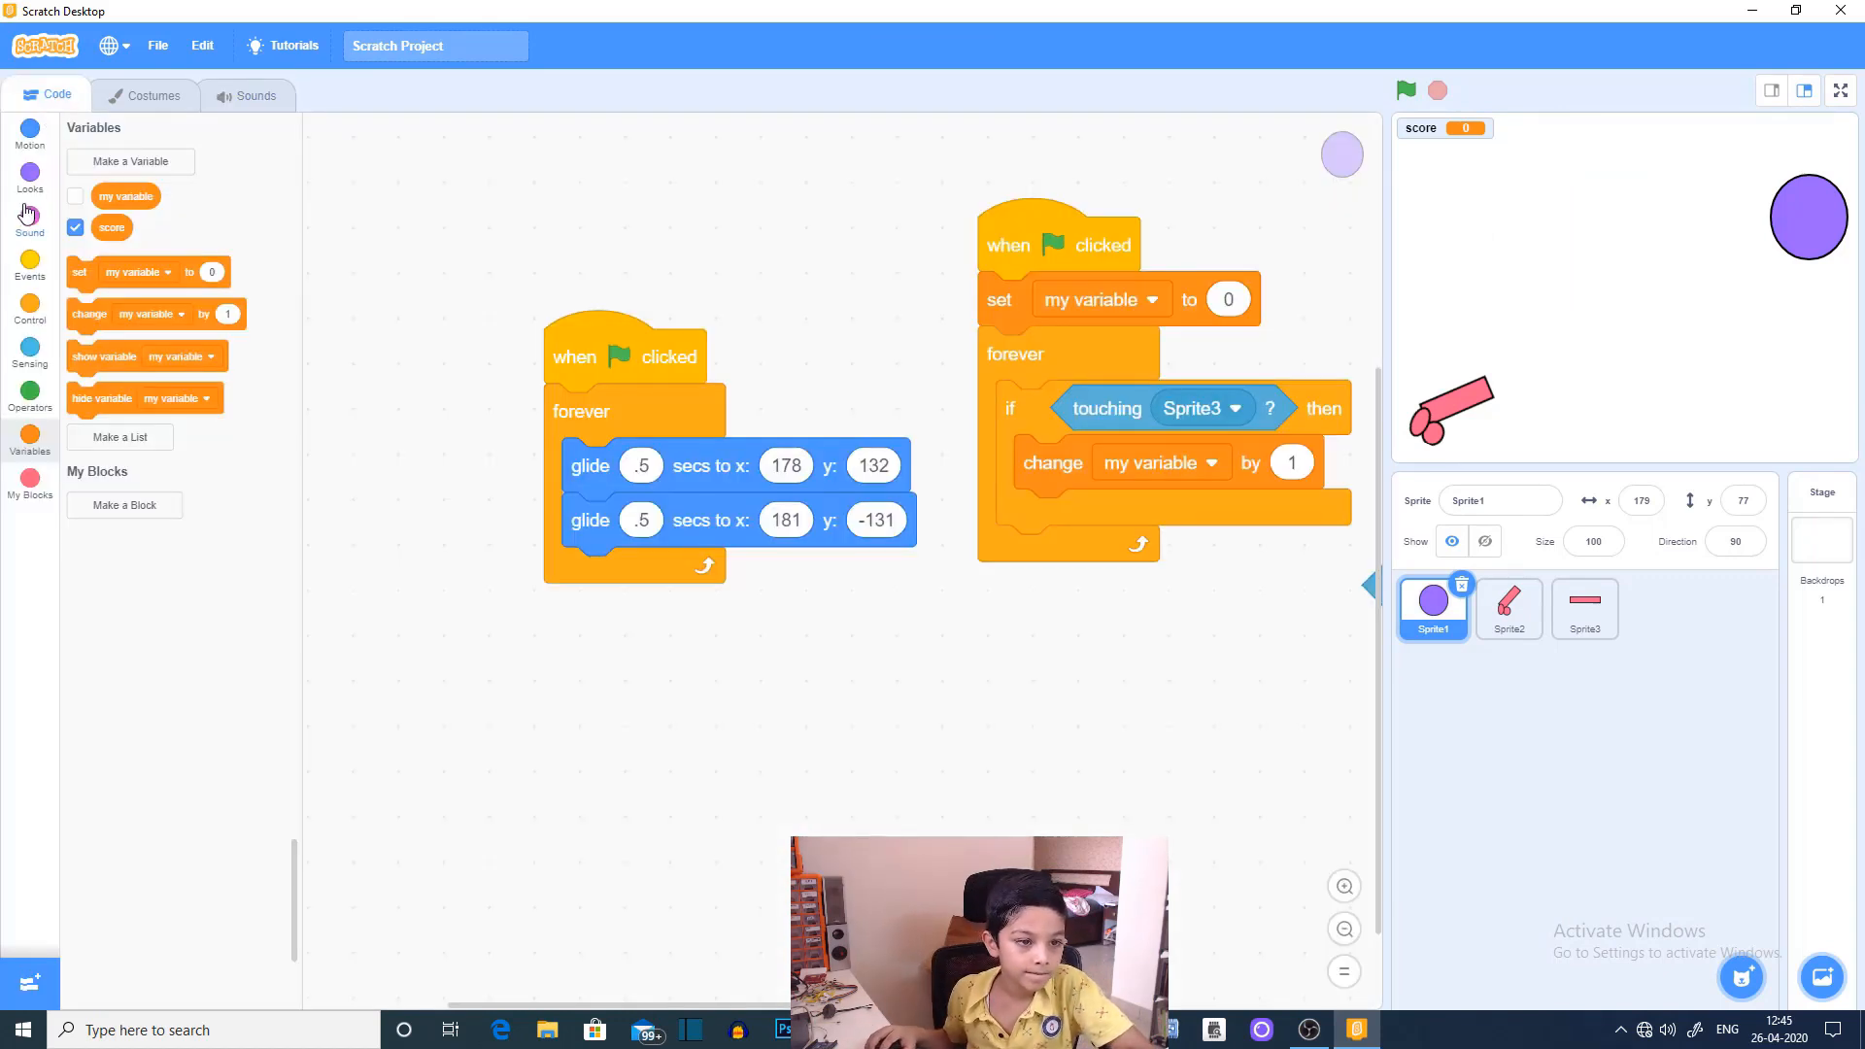
pyautogui.click(28, 220)
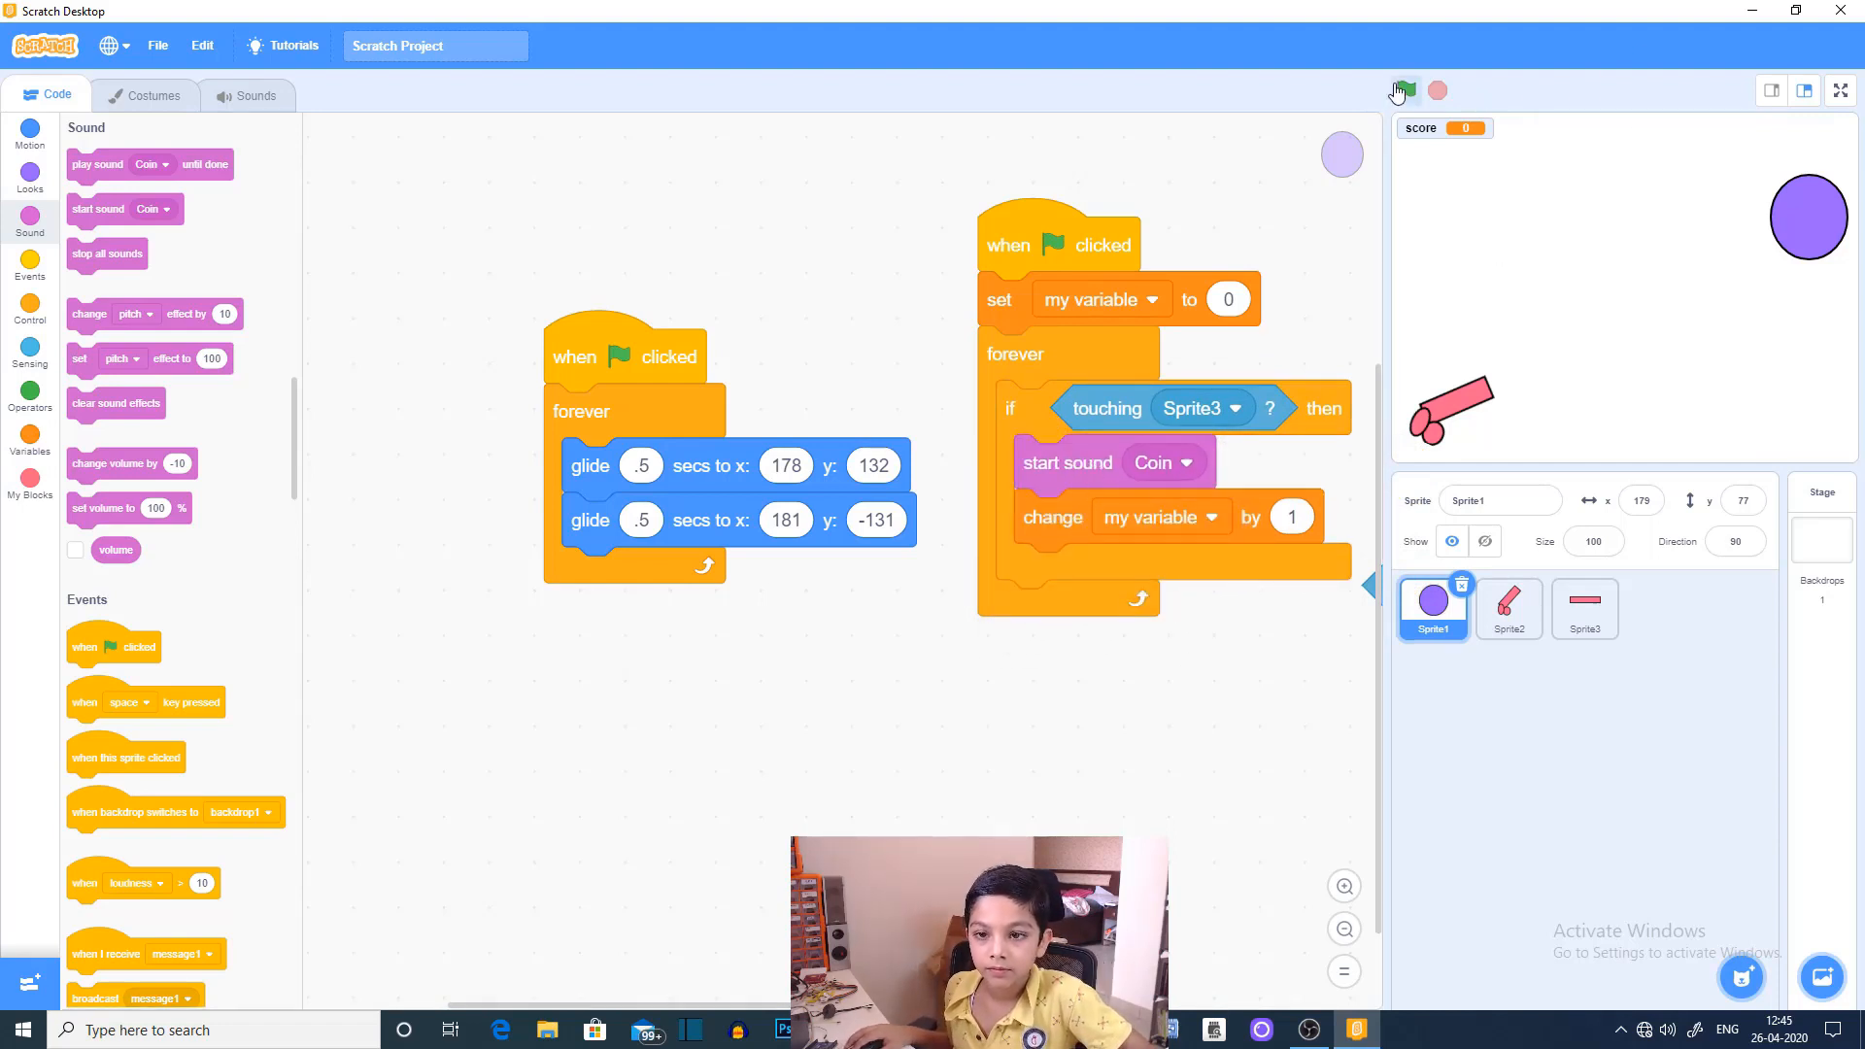
# Step: Test the game, pull 'change my variable by 1' out, and hide the score readout
pyautogui.click(1400, 90)
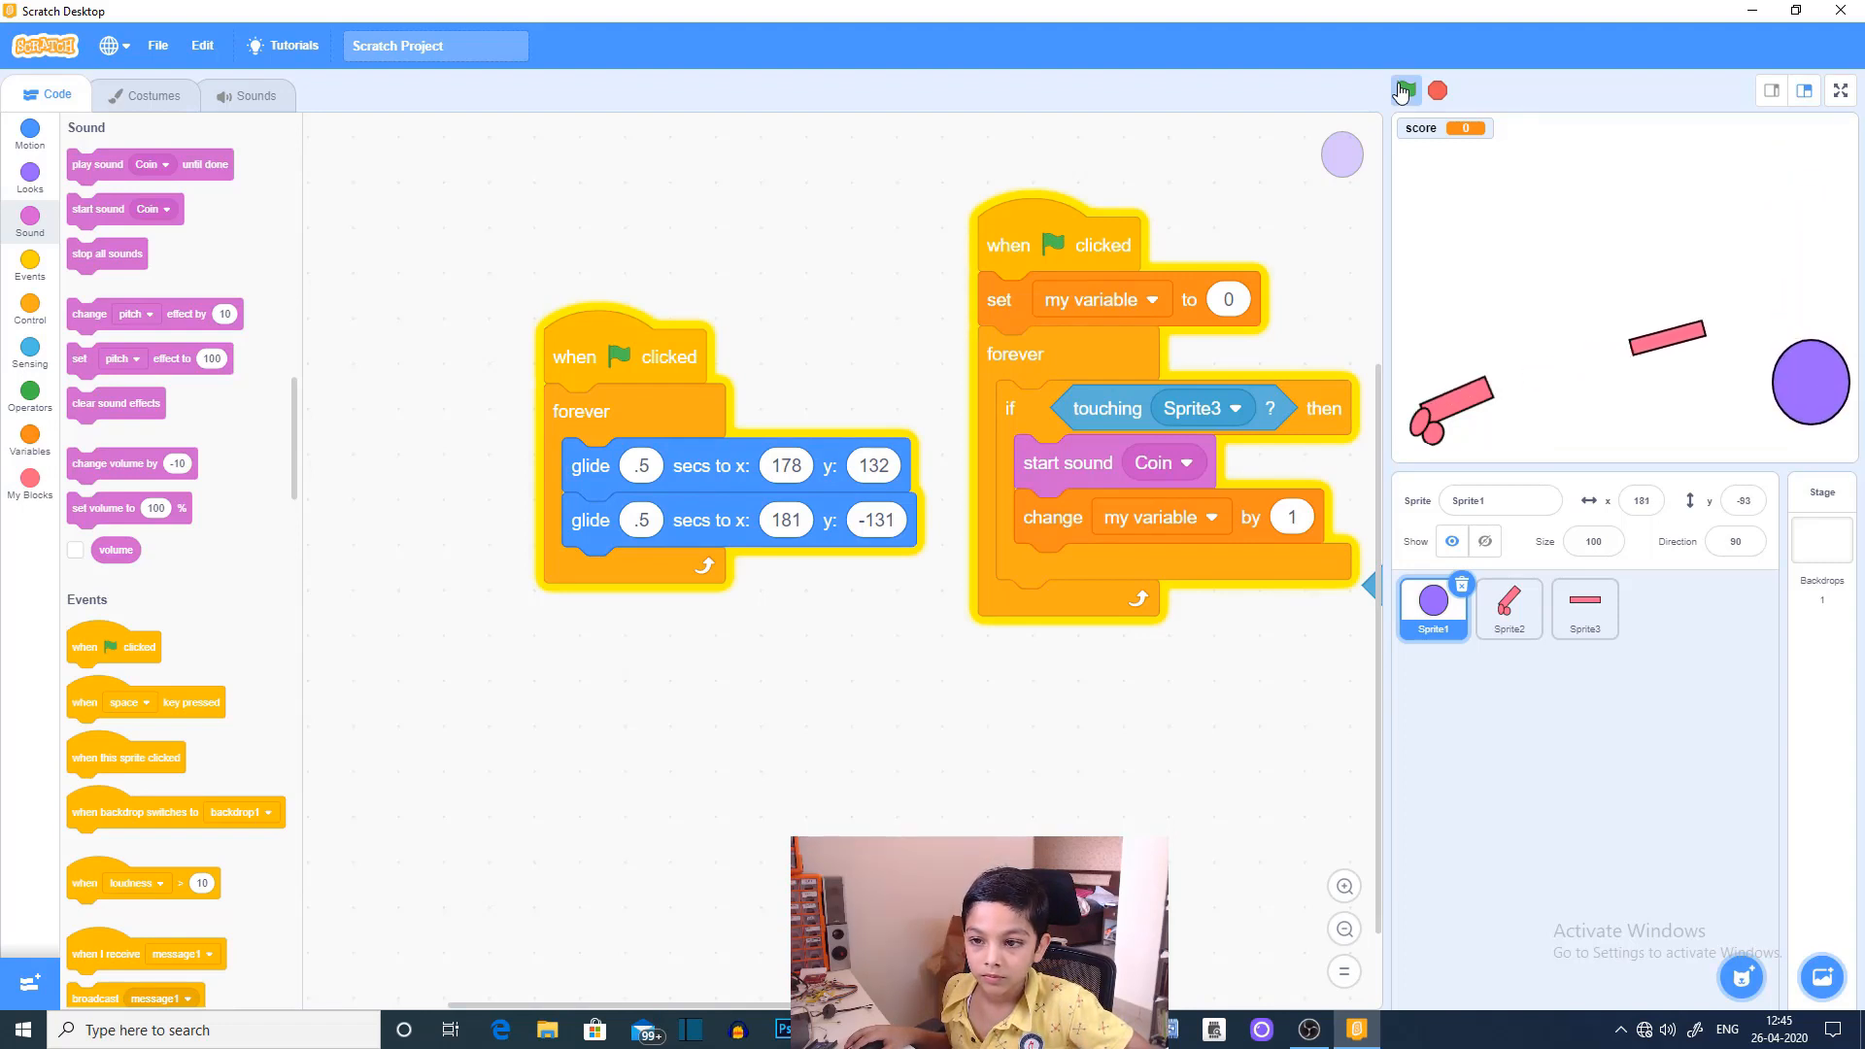
pyautogui.click(1405, 91)
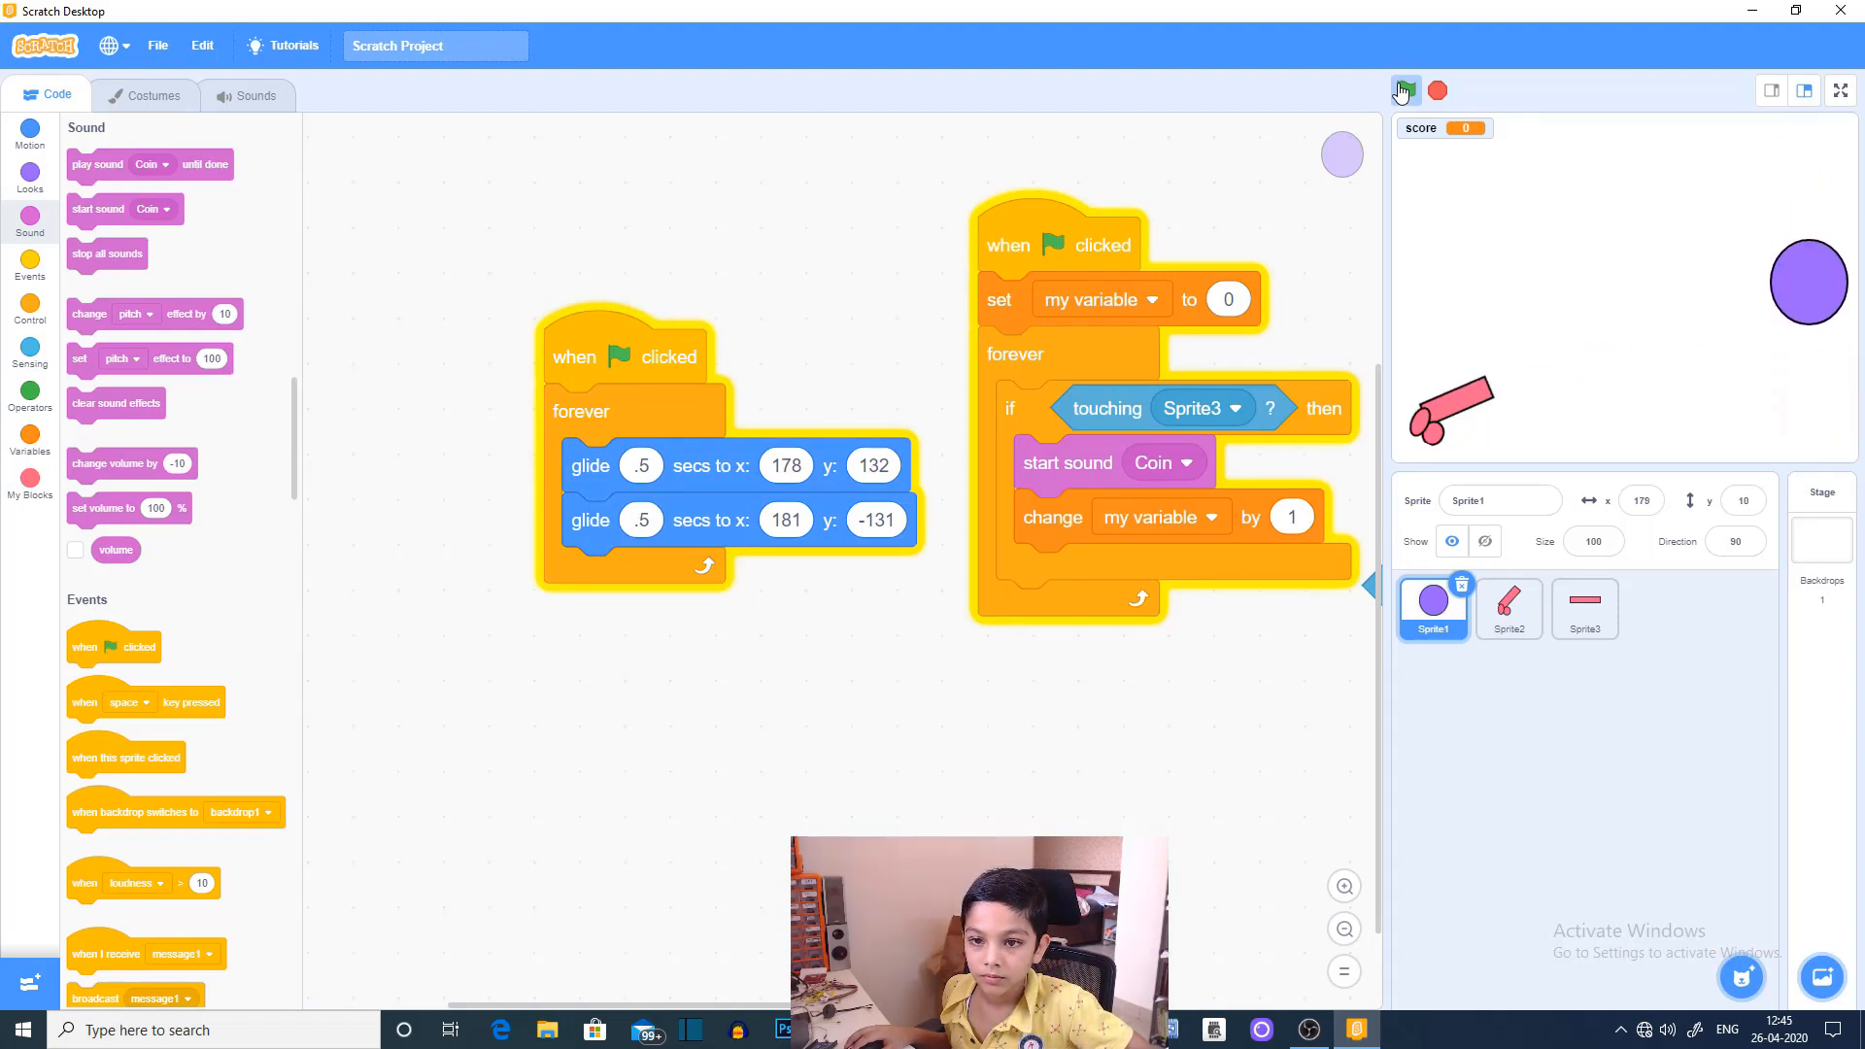
pyautogui.click(1405, 90)
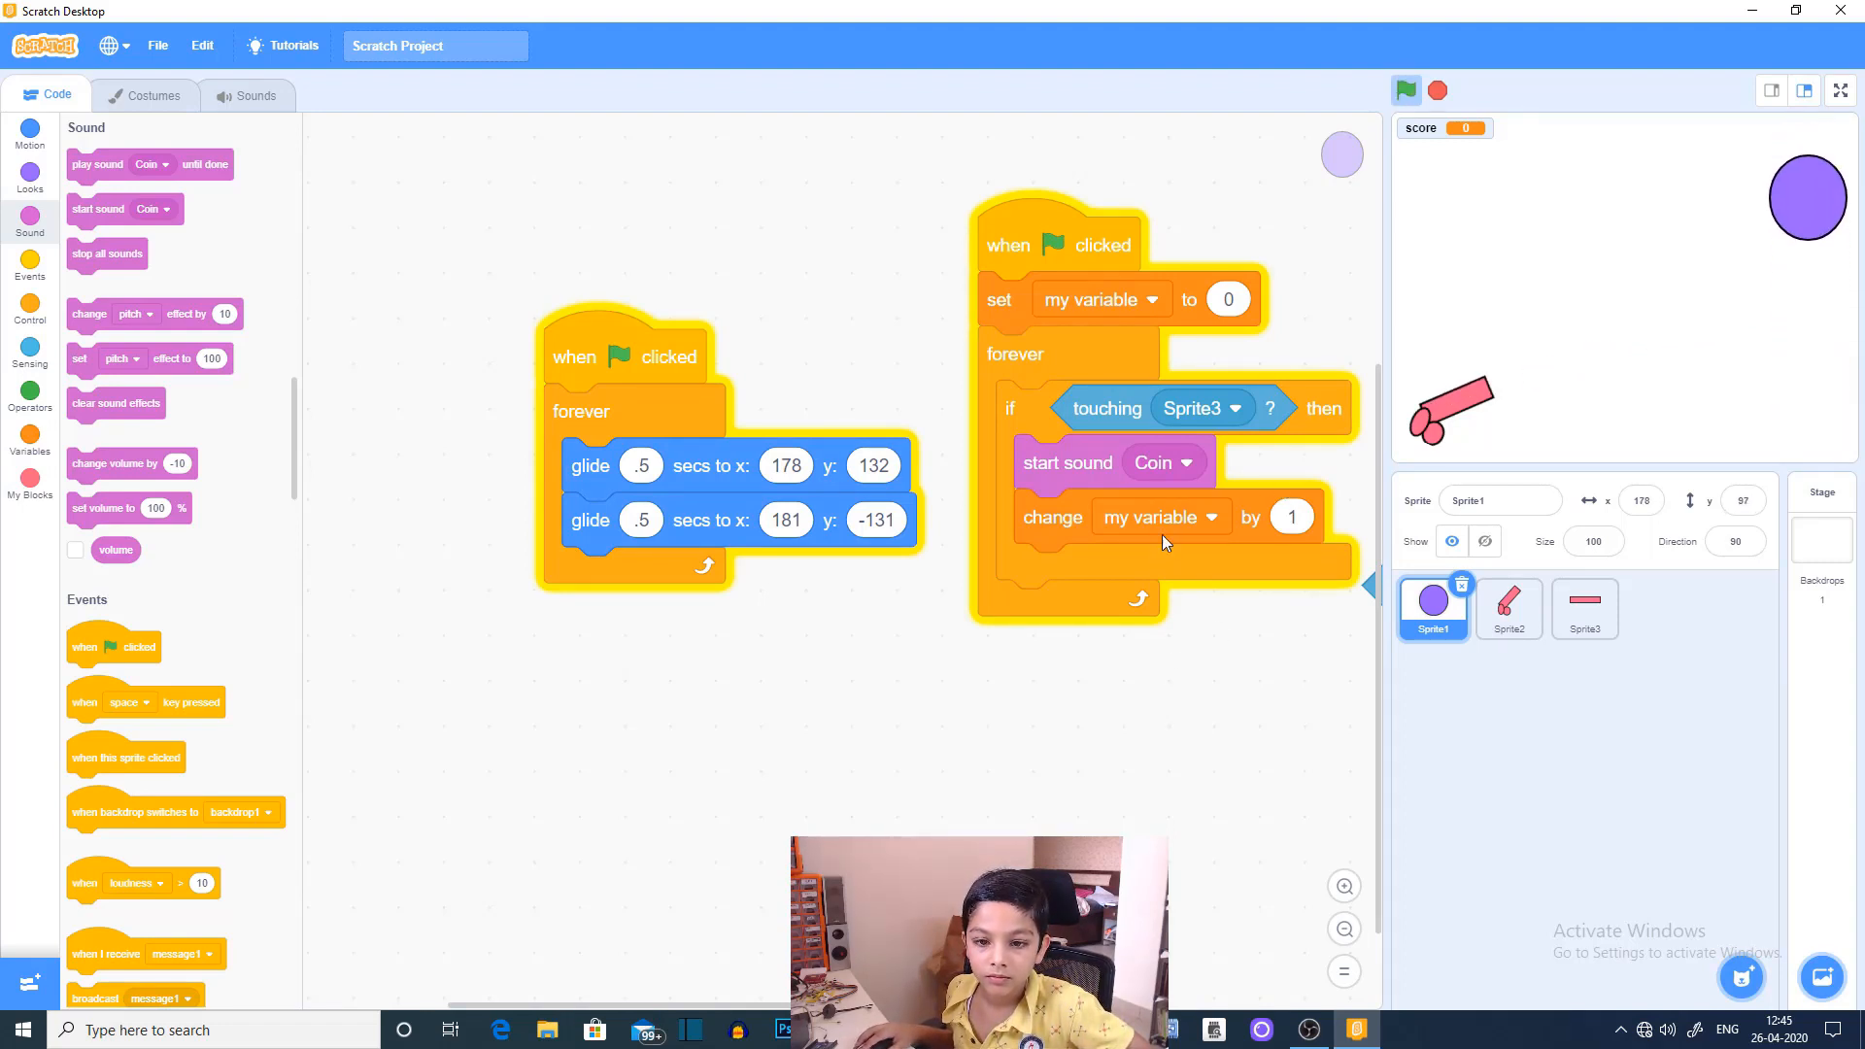
pyautogui.click(1150, 515)
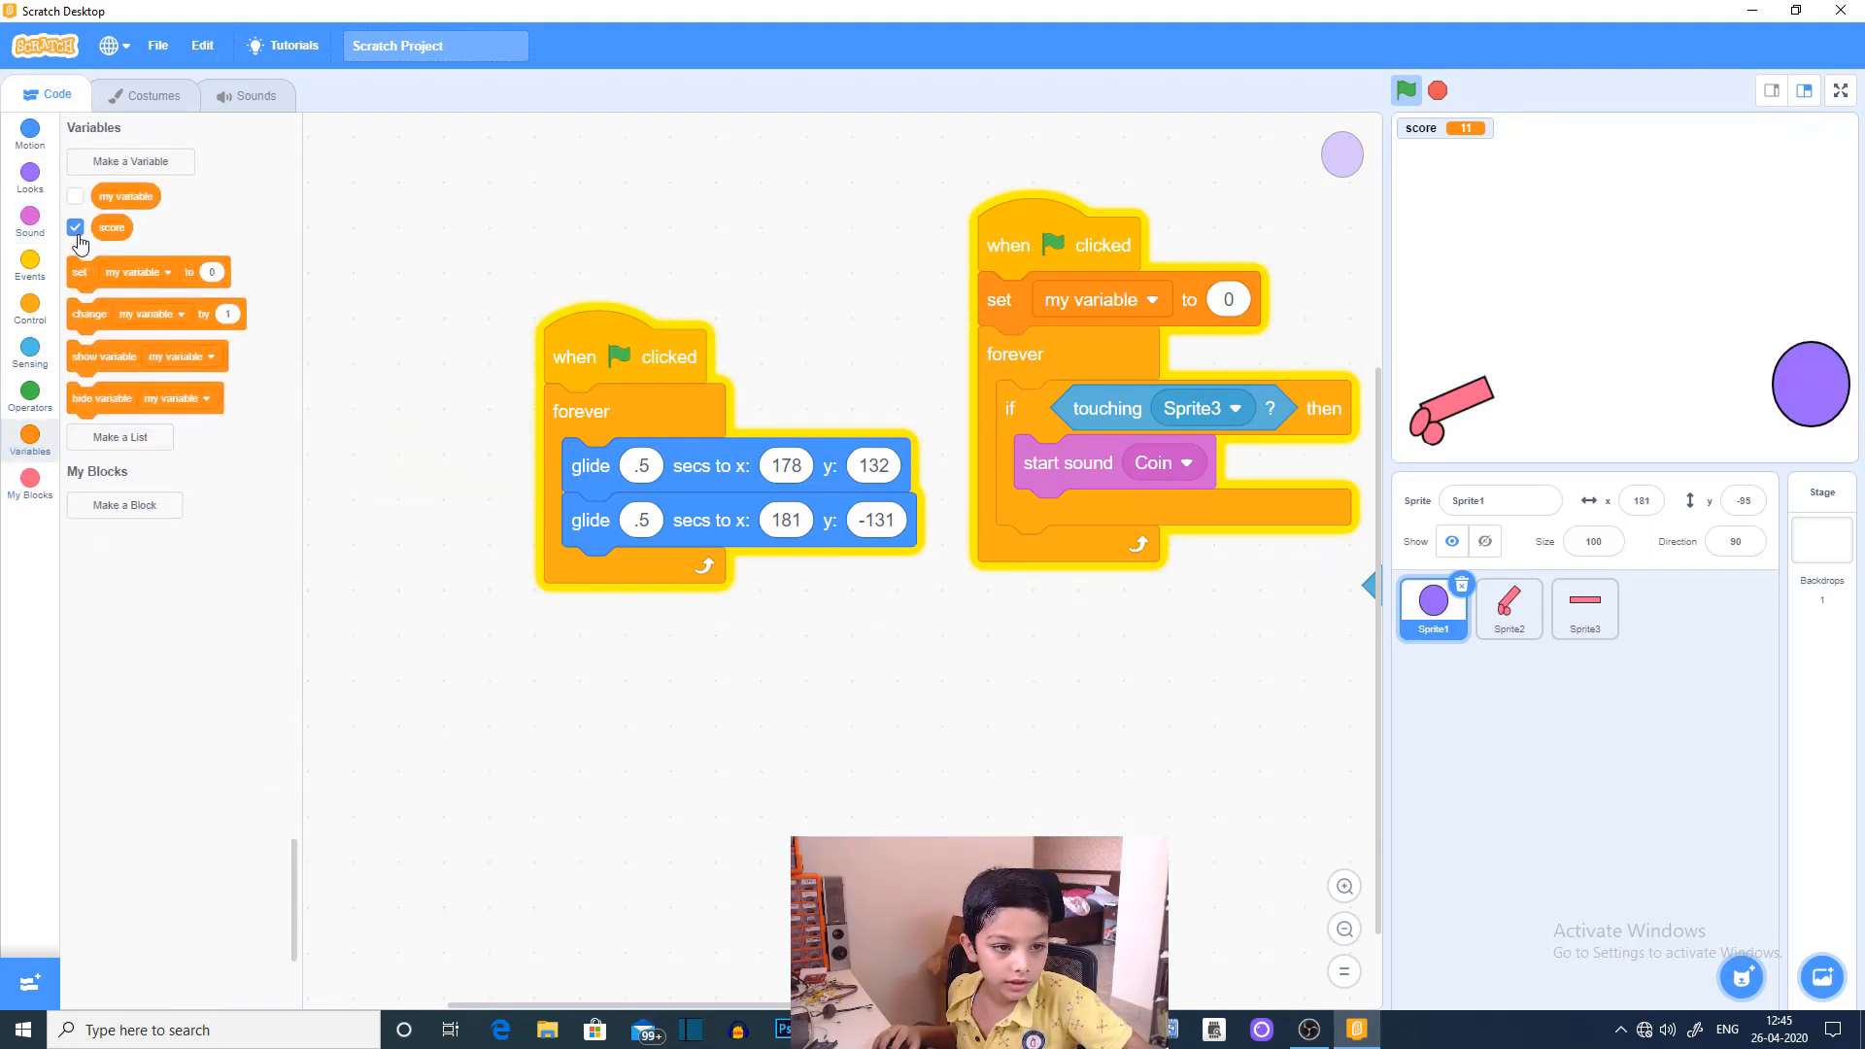
pyautogui.click(75, 228)
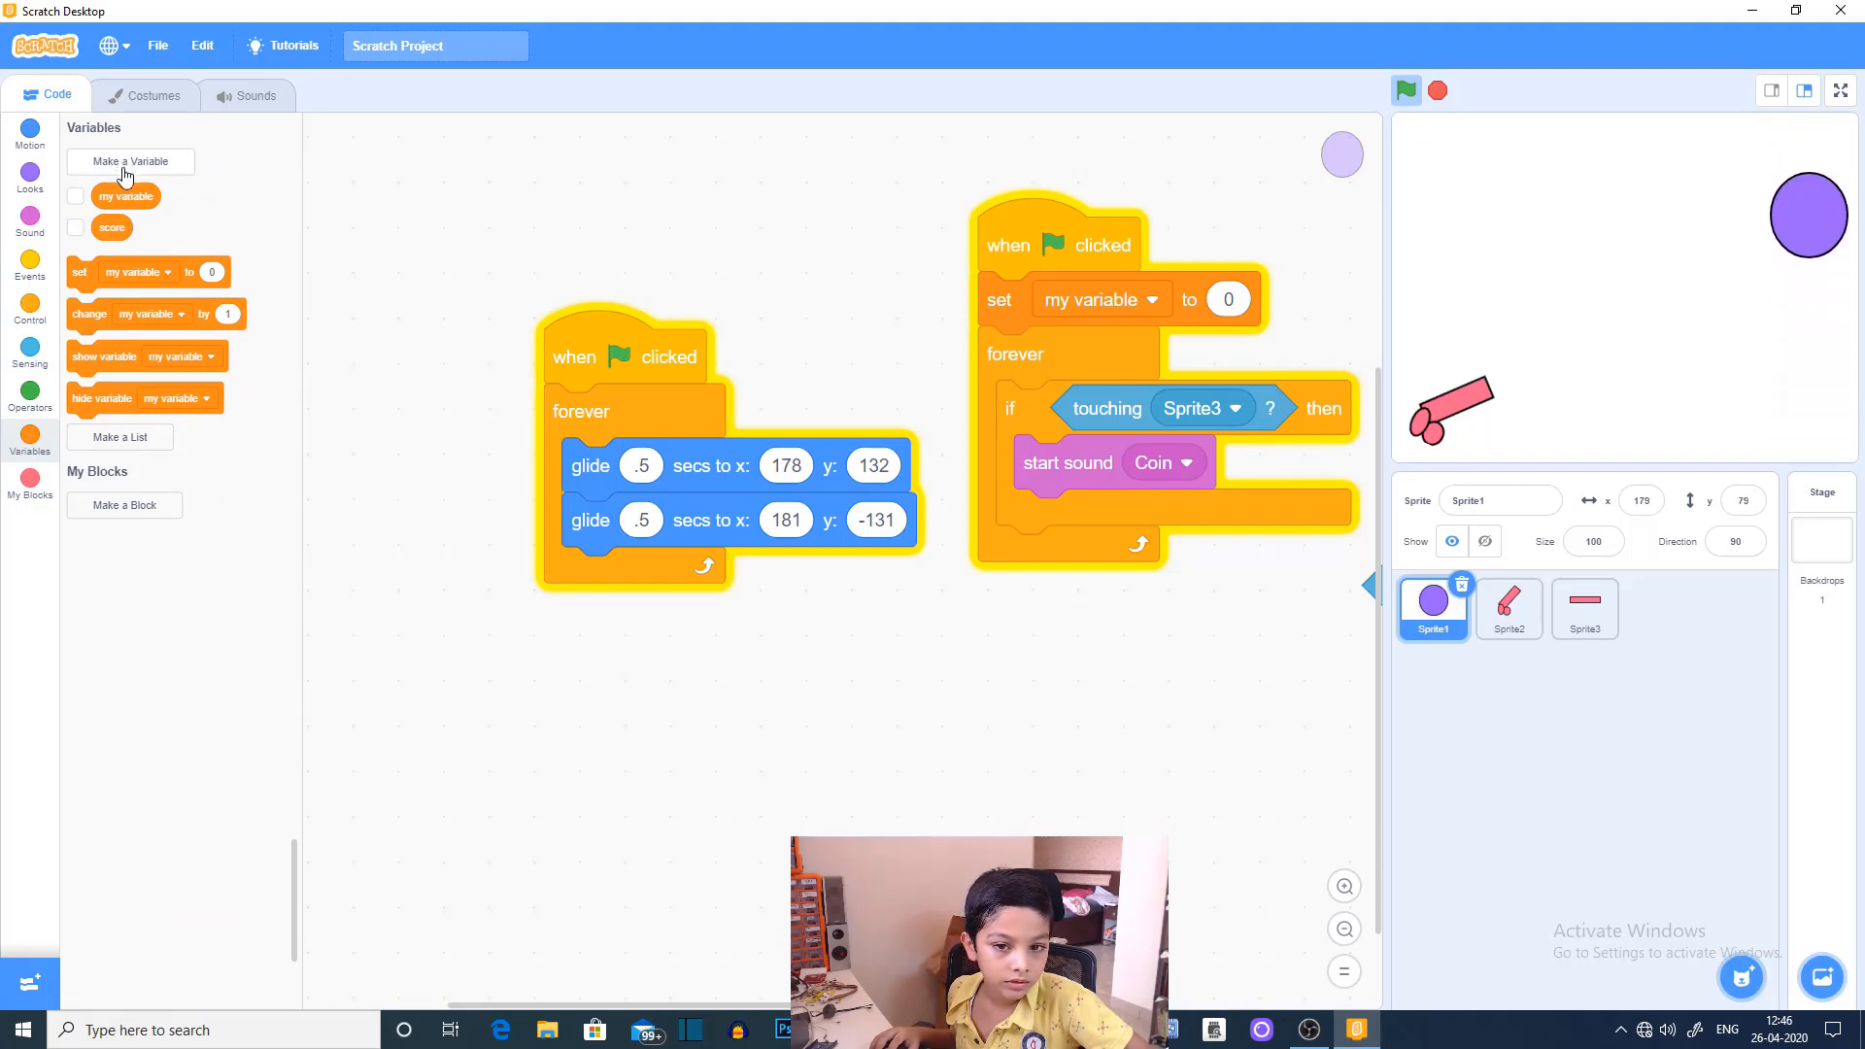
pyautogui.click(129, 160)
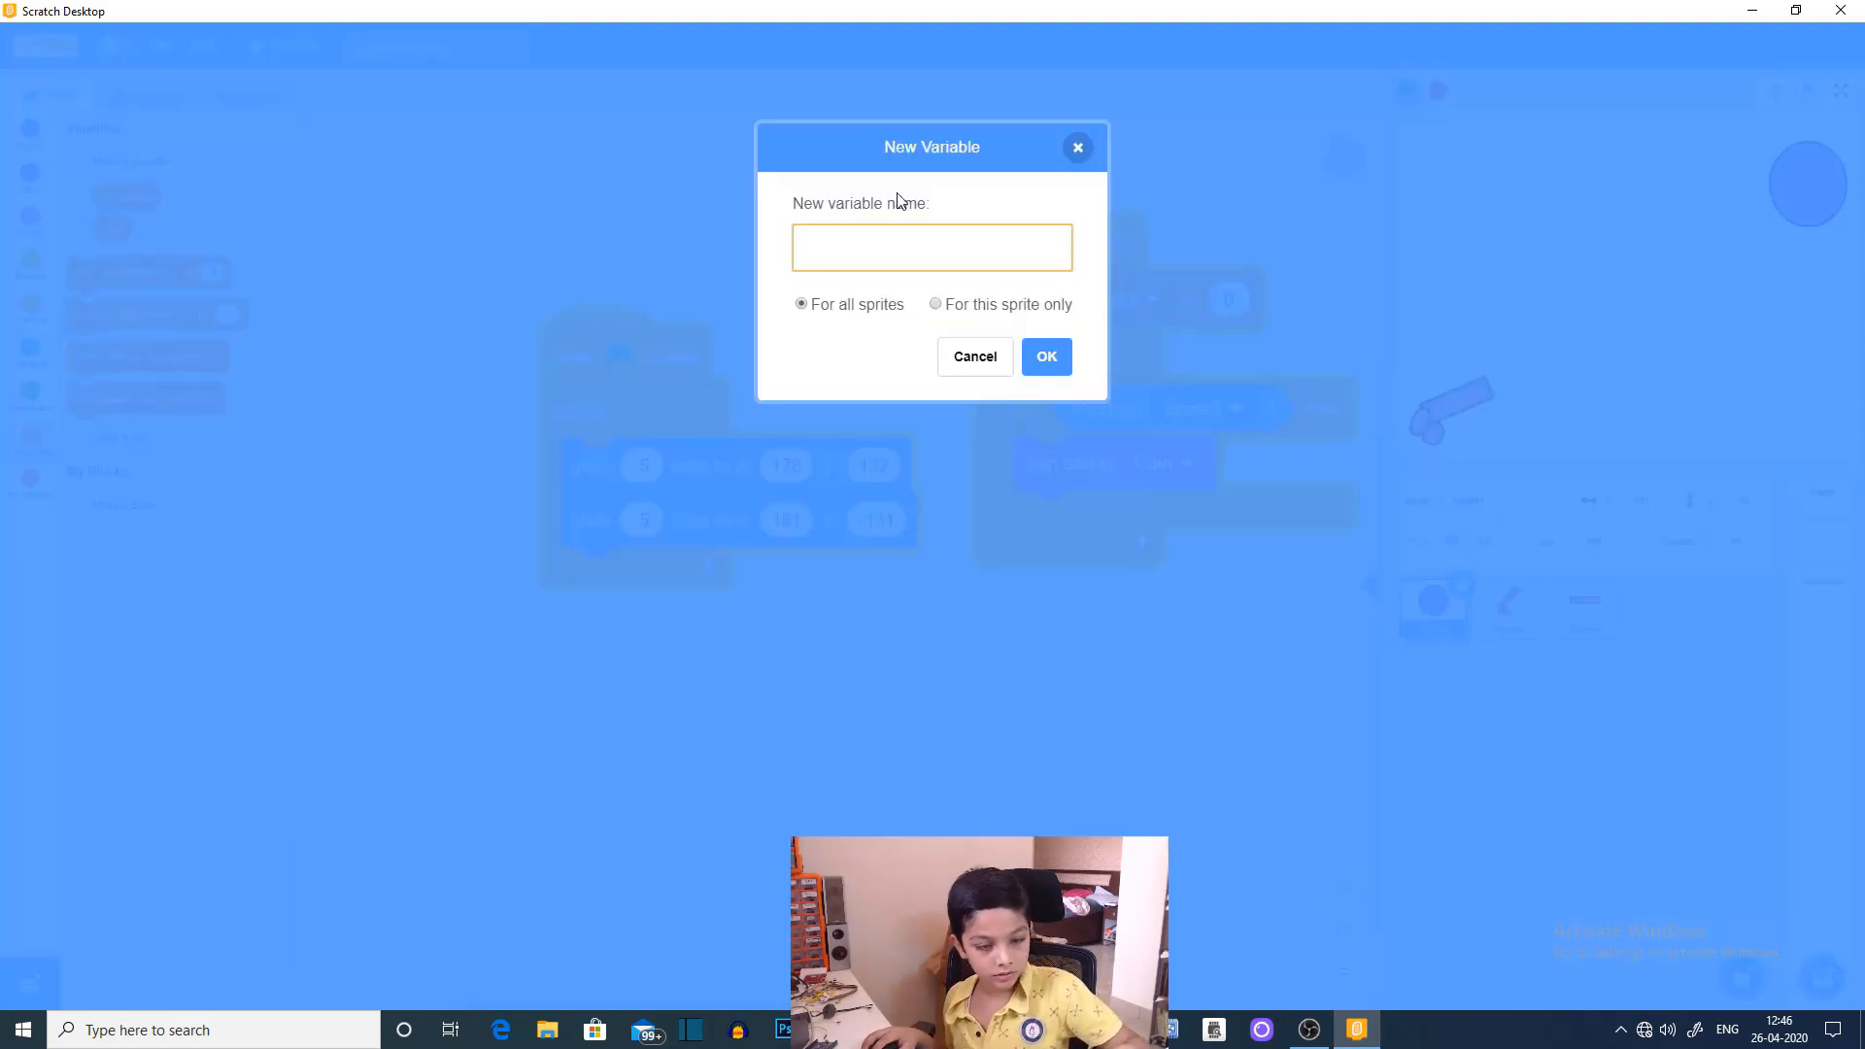
pyautogui.click(974, 356)
pyautogui.write('s')
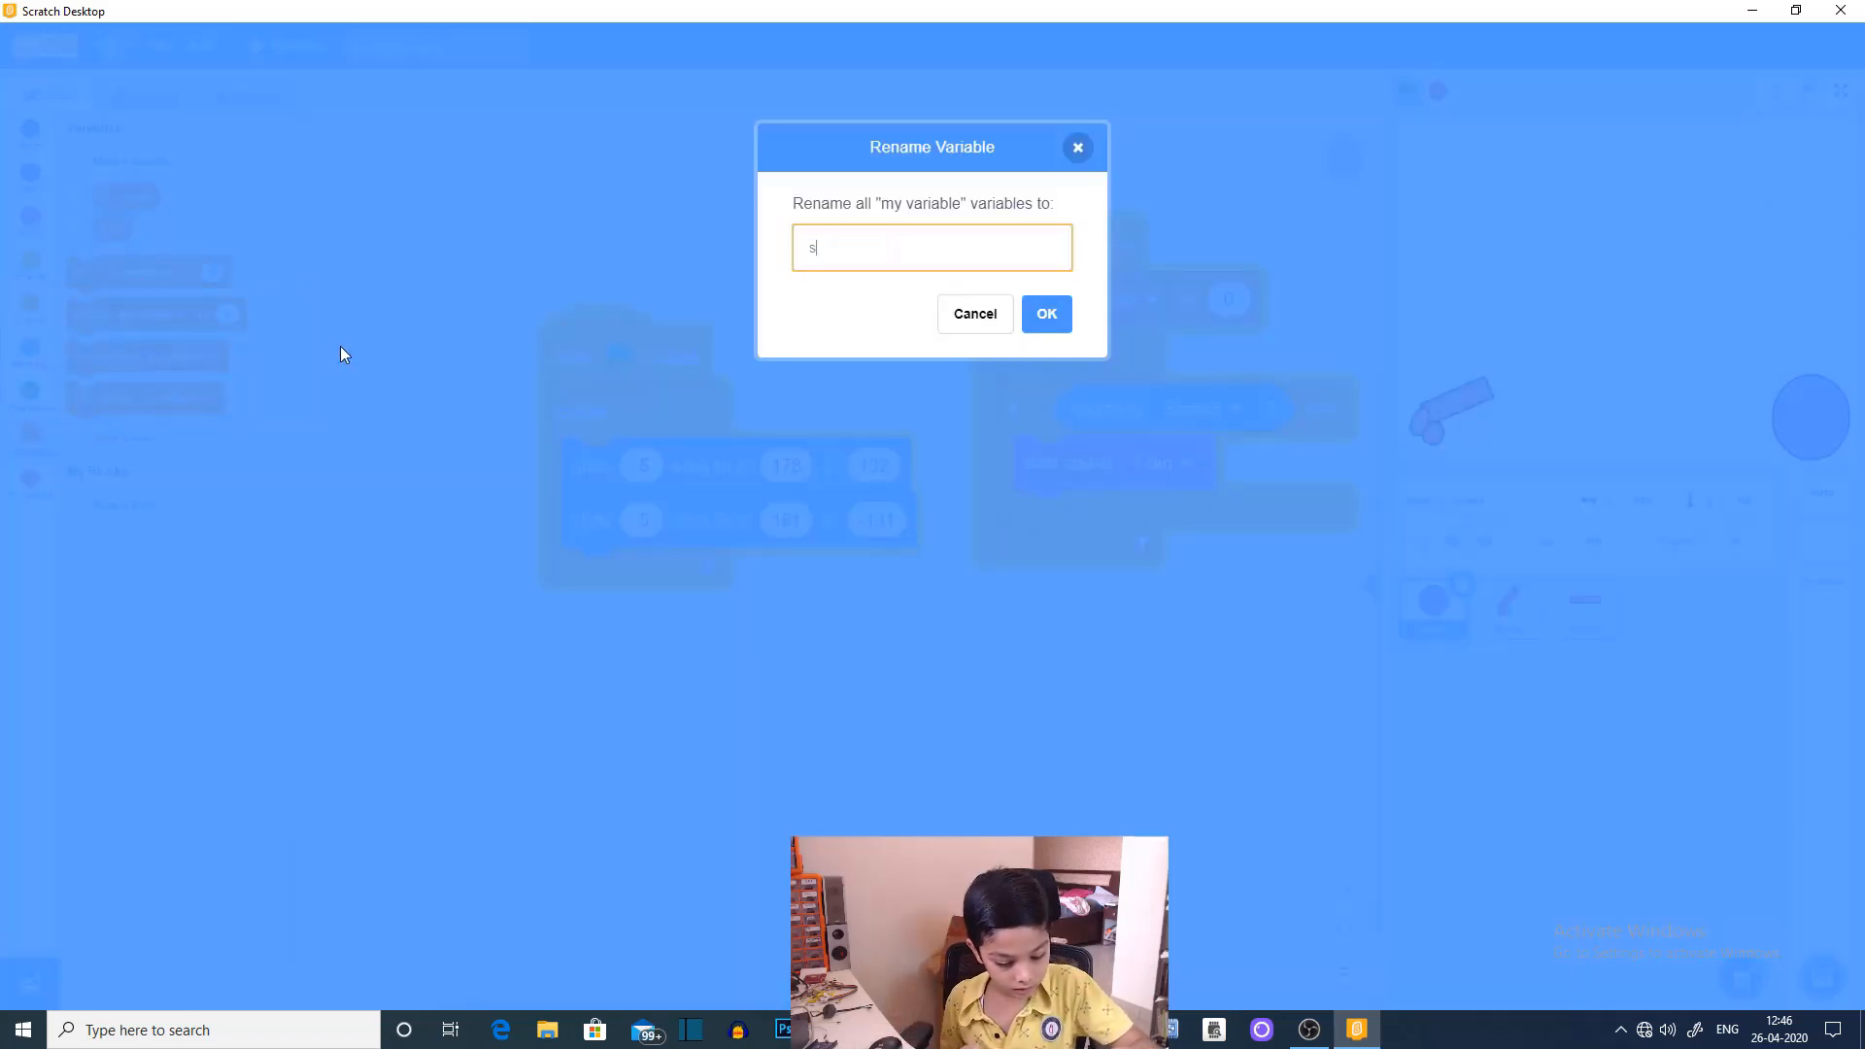
pyautogui.write('core')
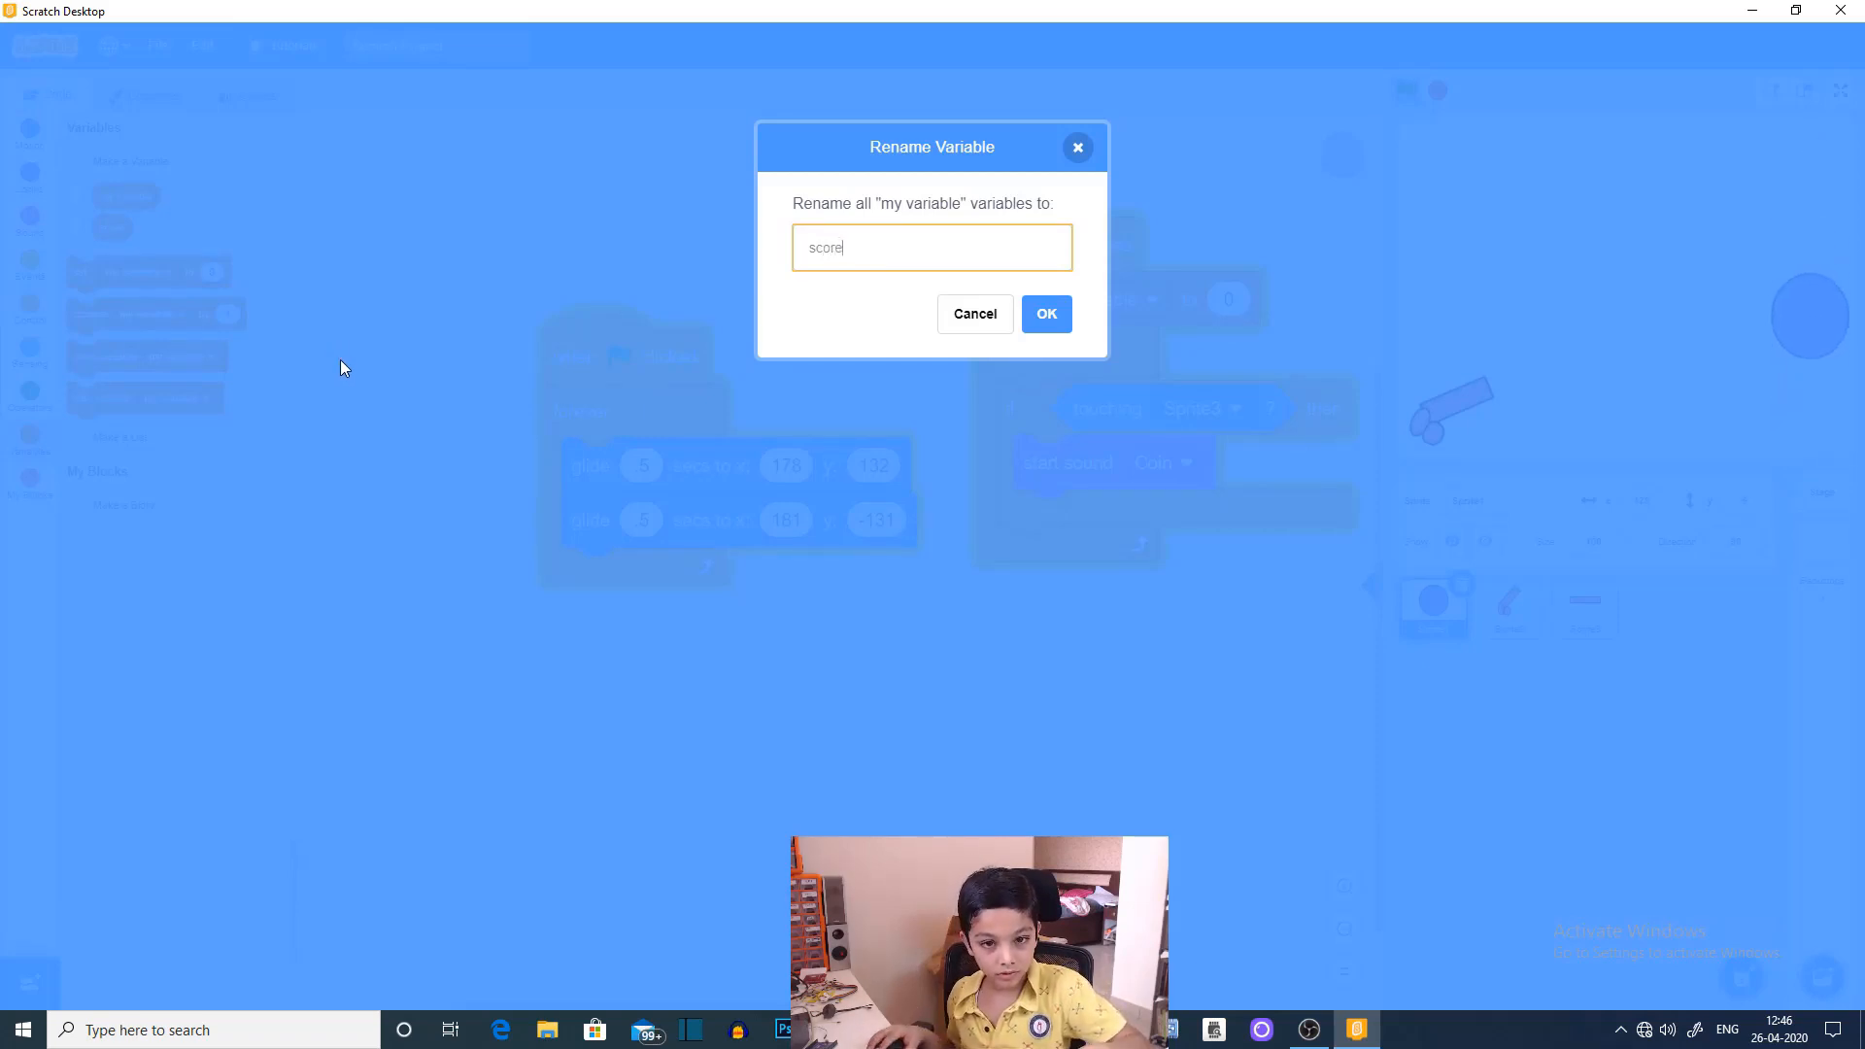
pyautogui.click(1044, 312)
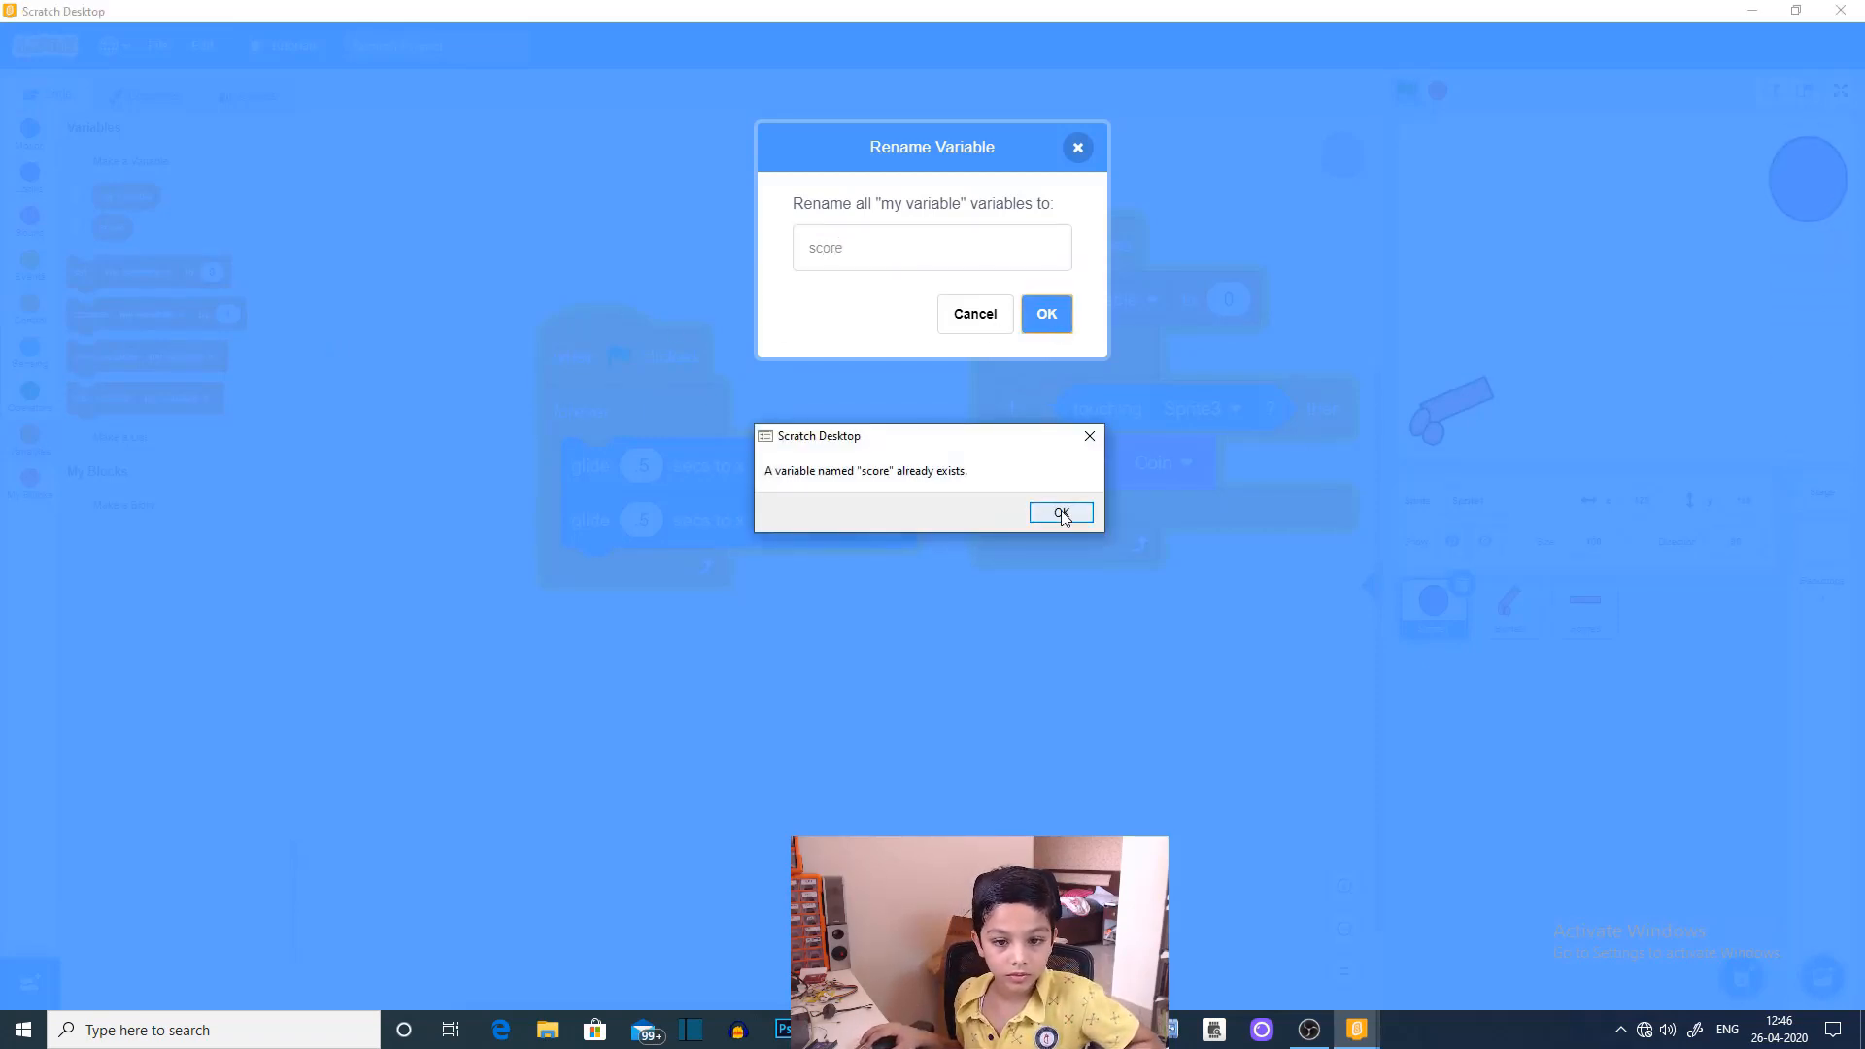
pyautogui.click(1061, 513)
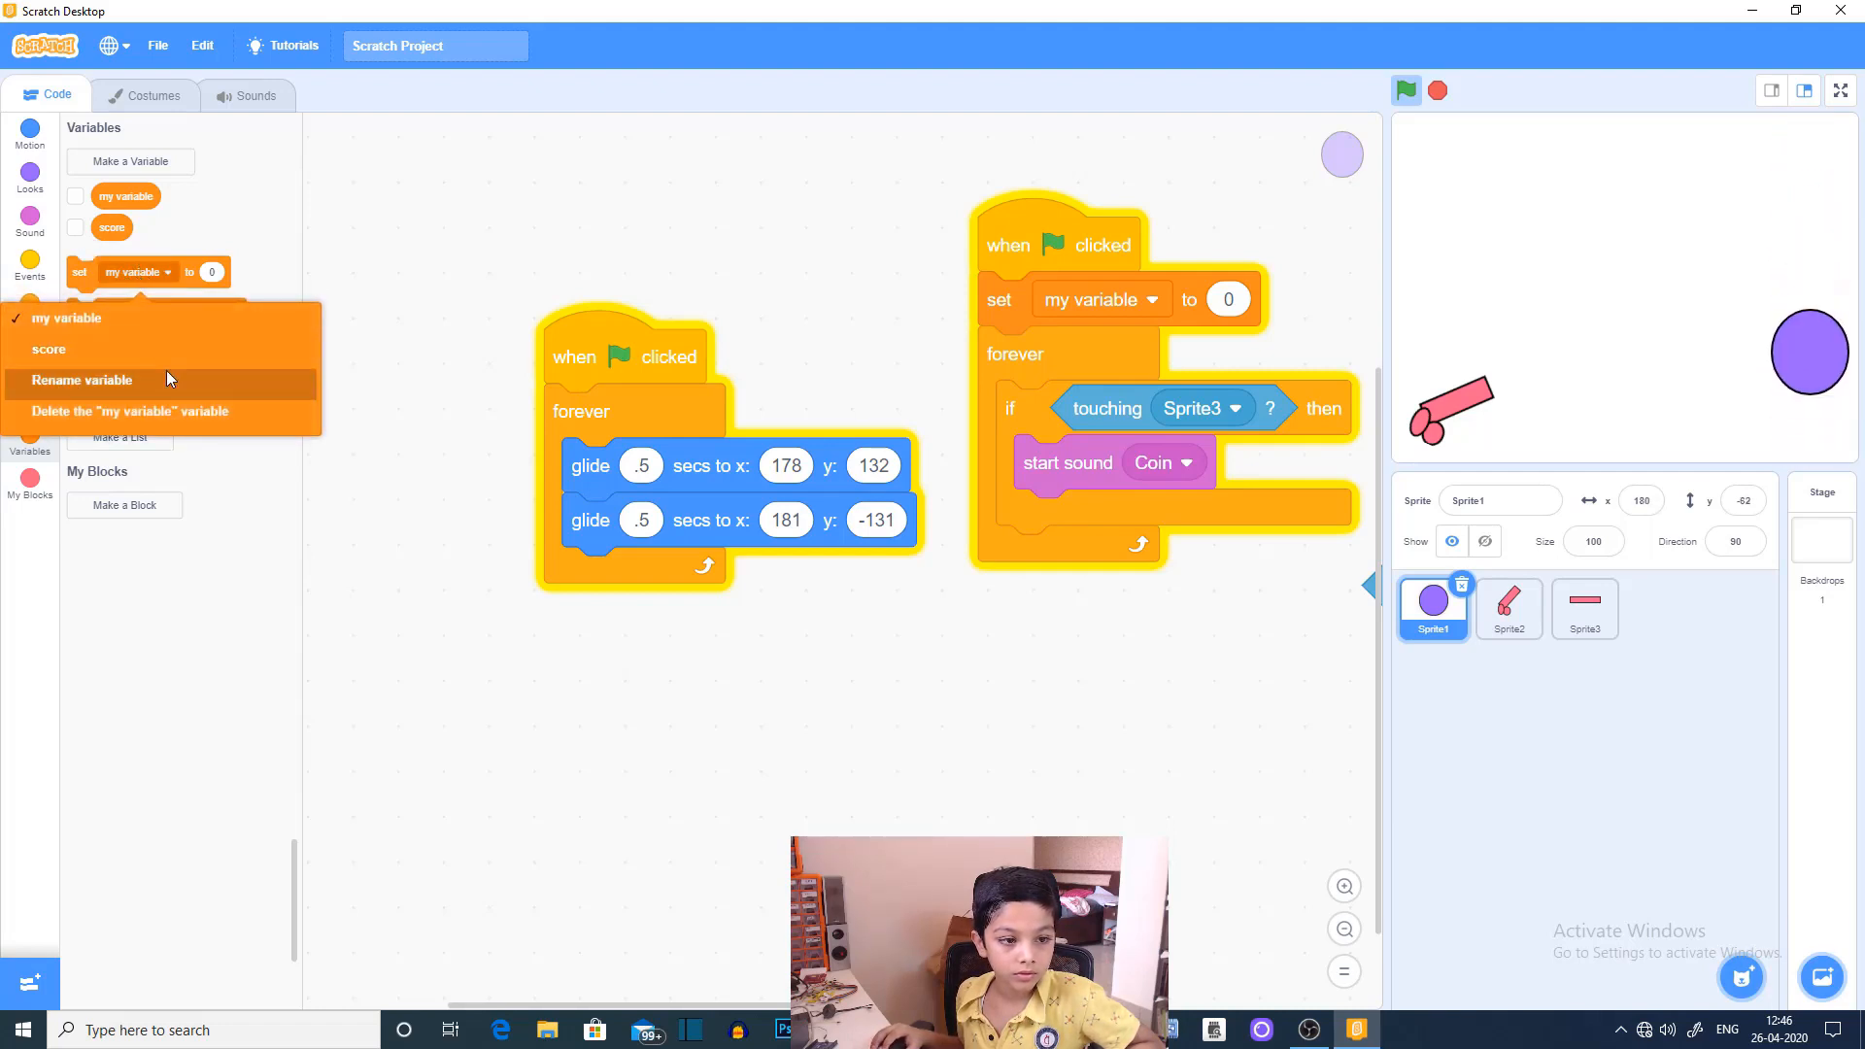
pyautogui.click(79, 380)
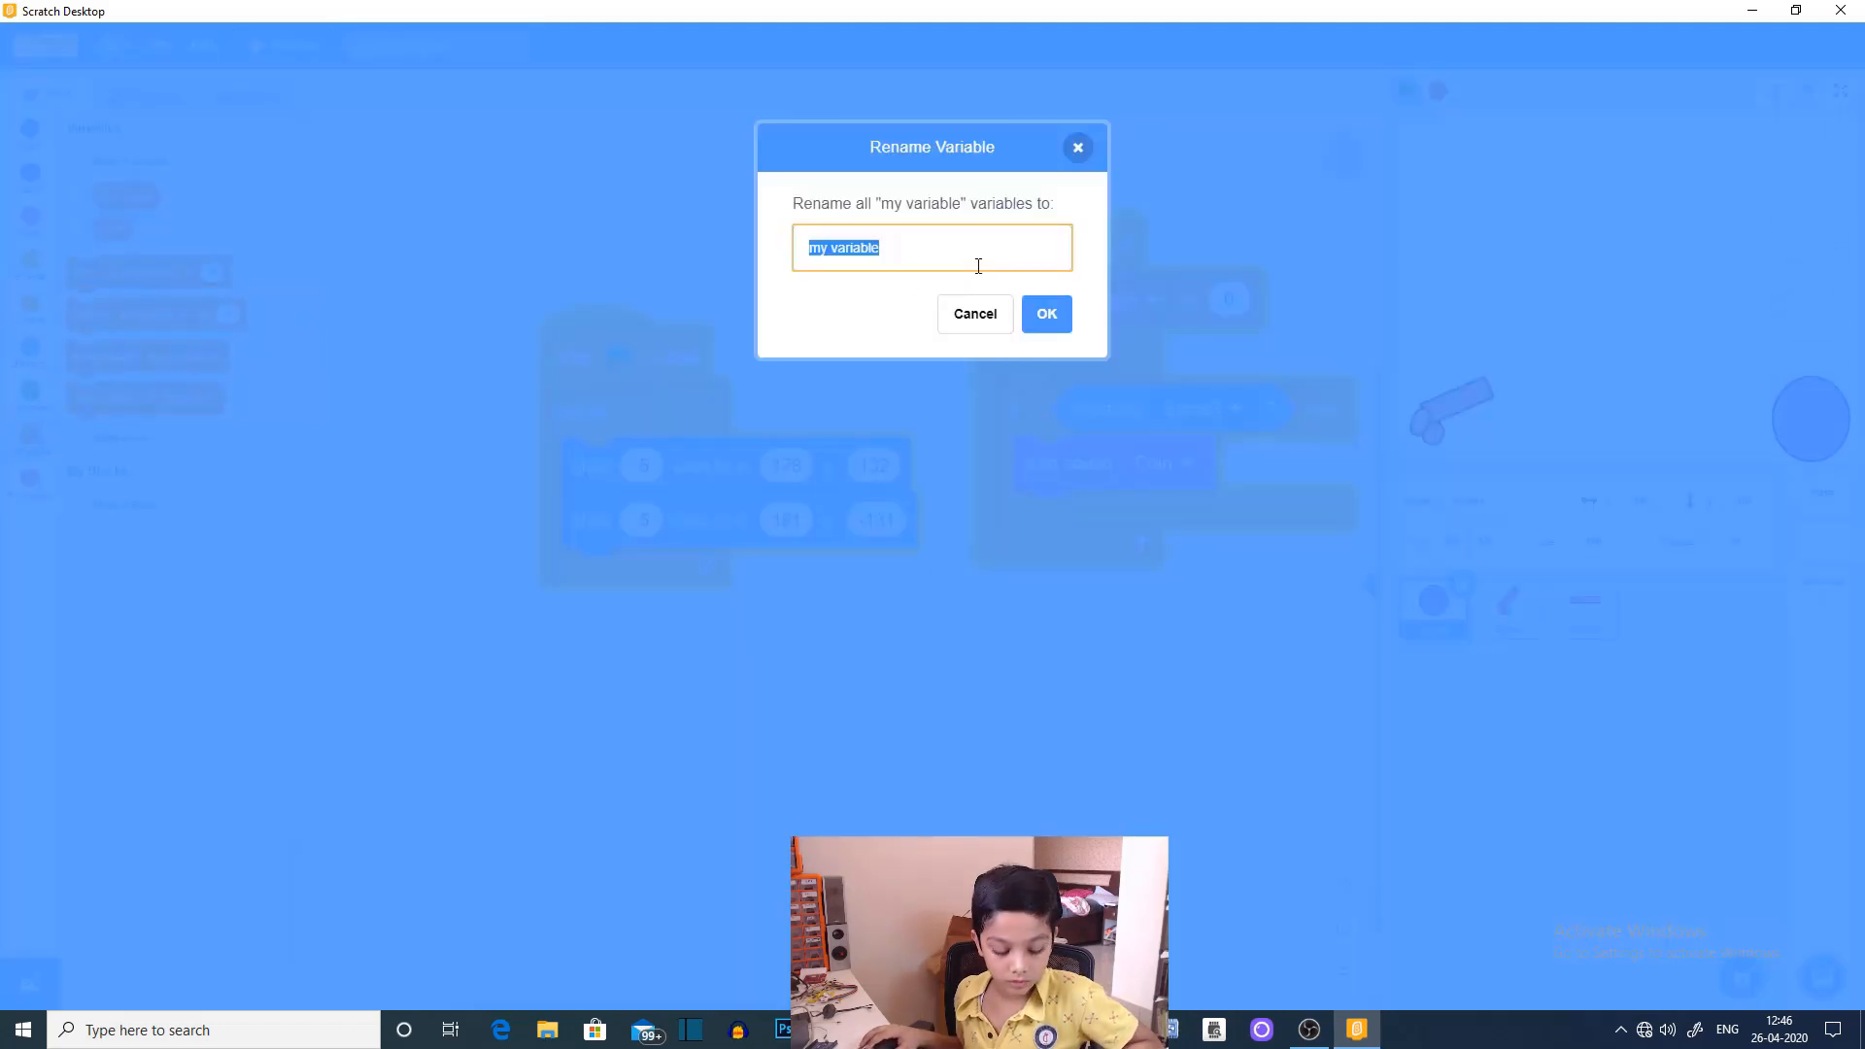
pyautogui.write('sc')
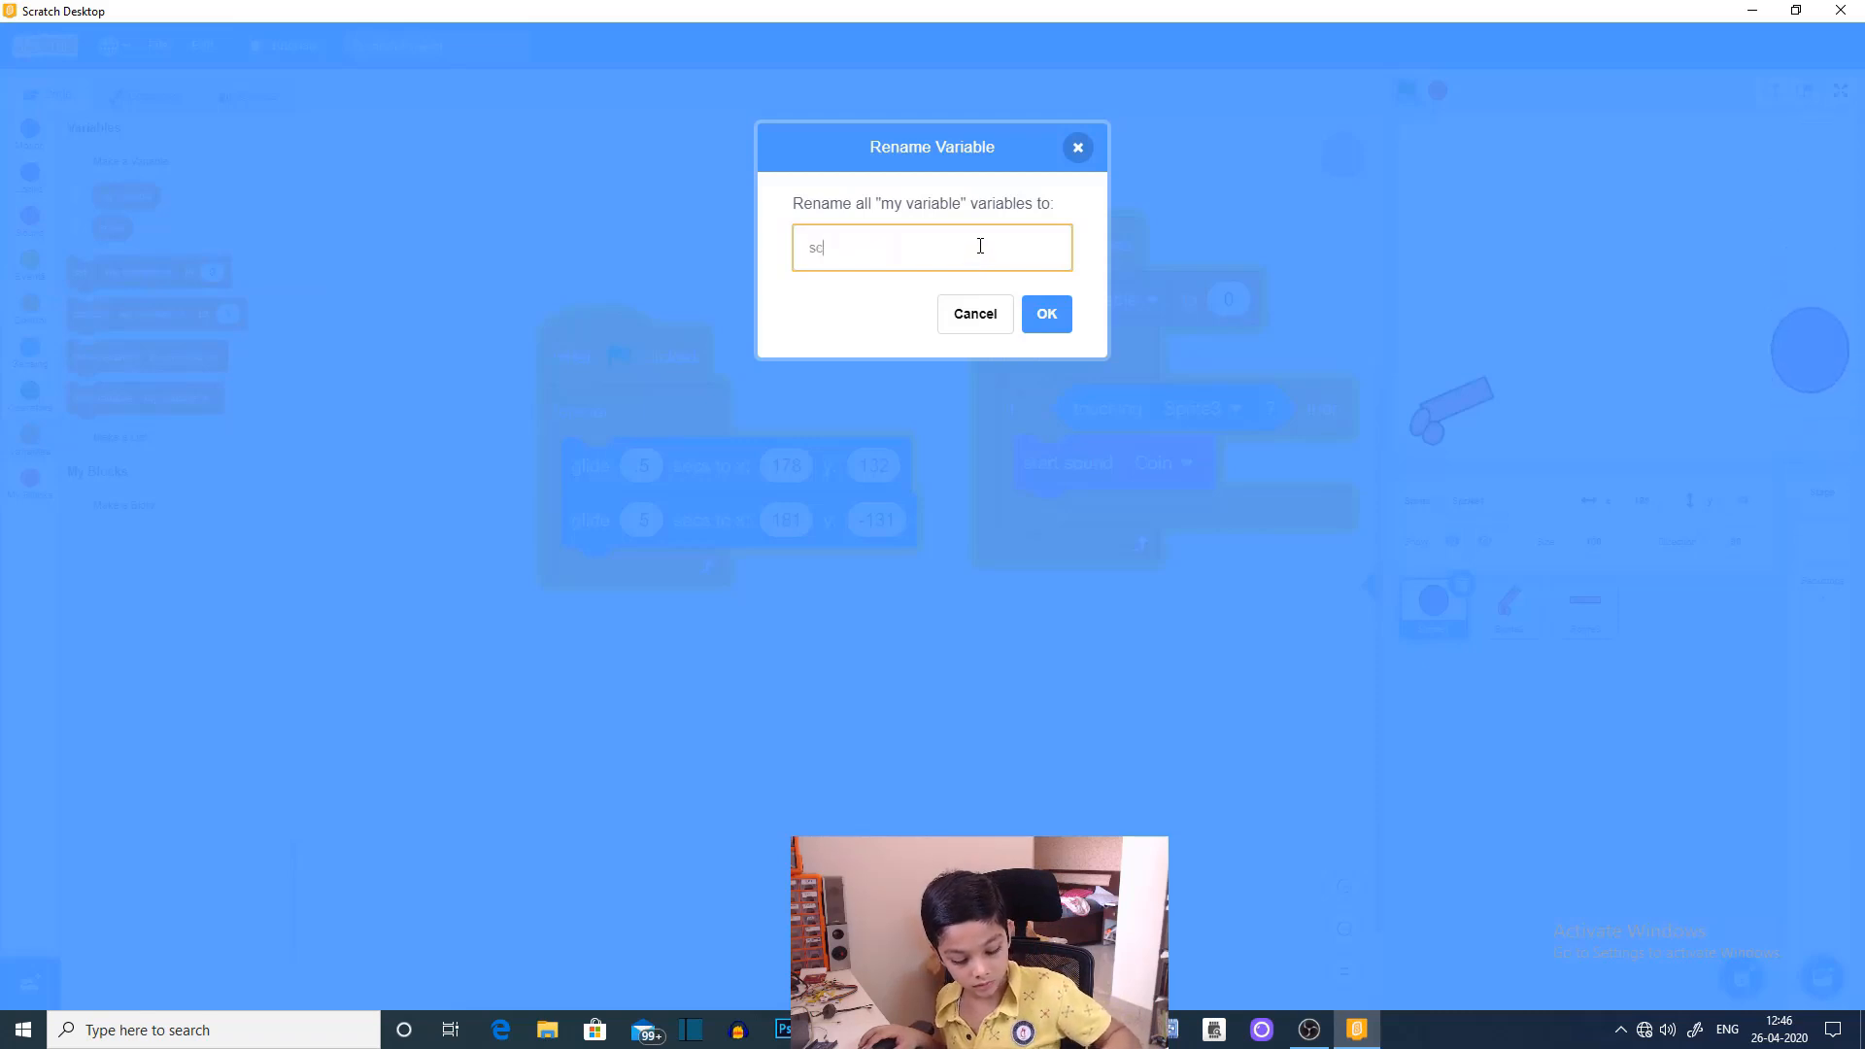
pyautogui.write('ore')
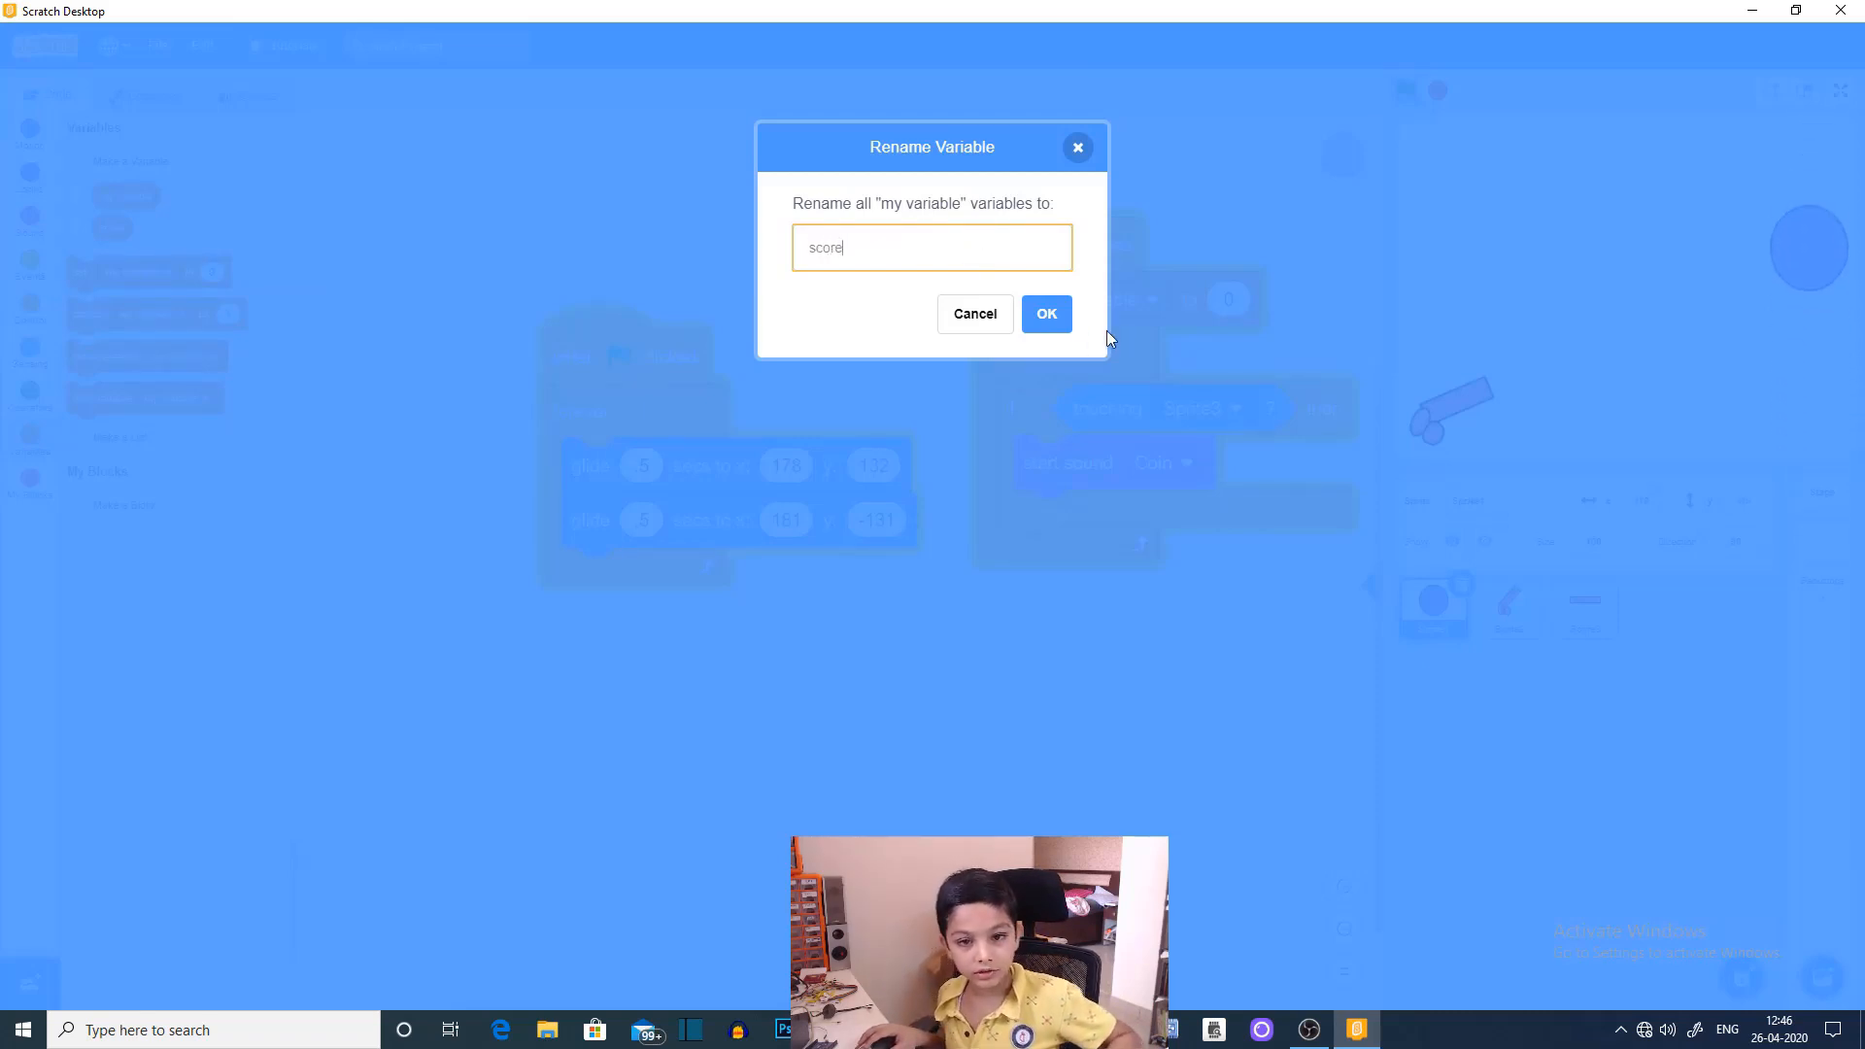
pyautogui.click(1045, 313)
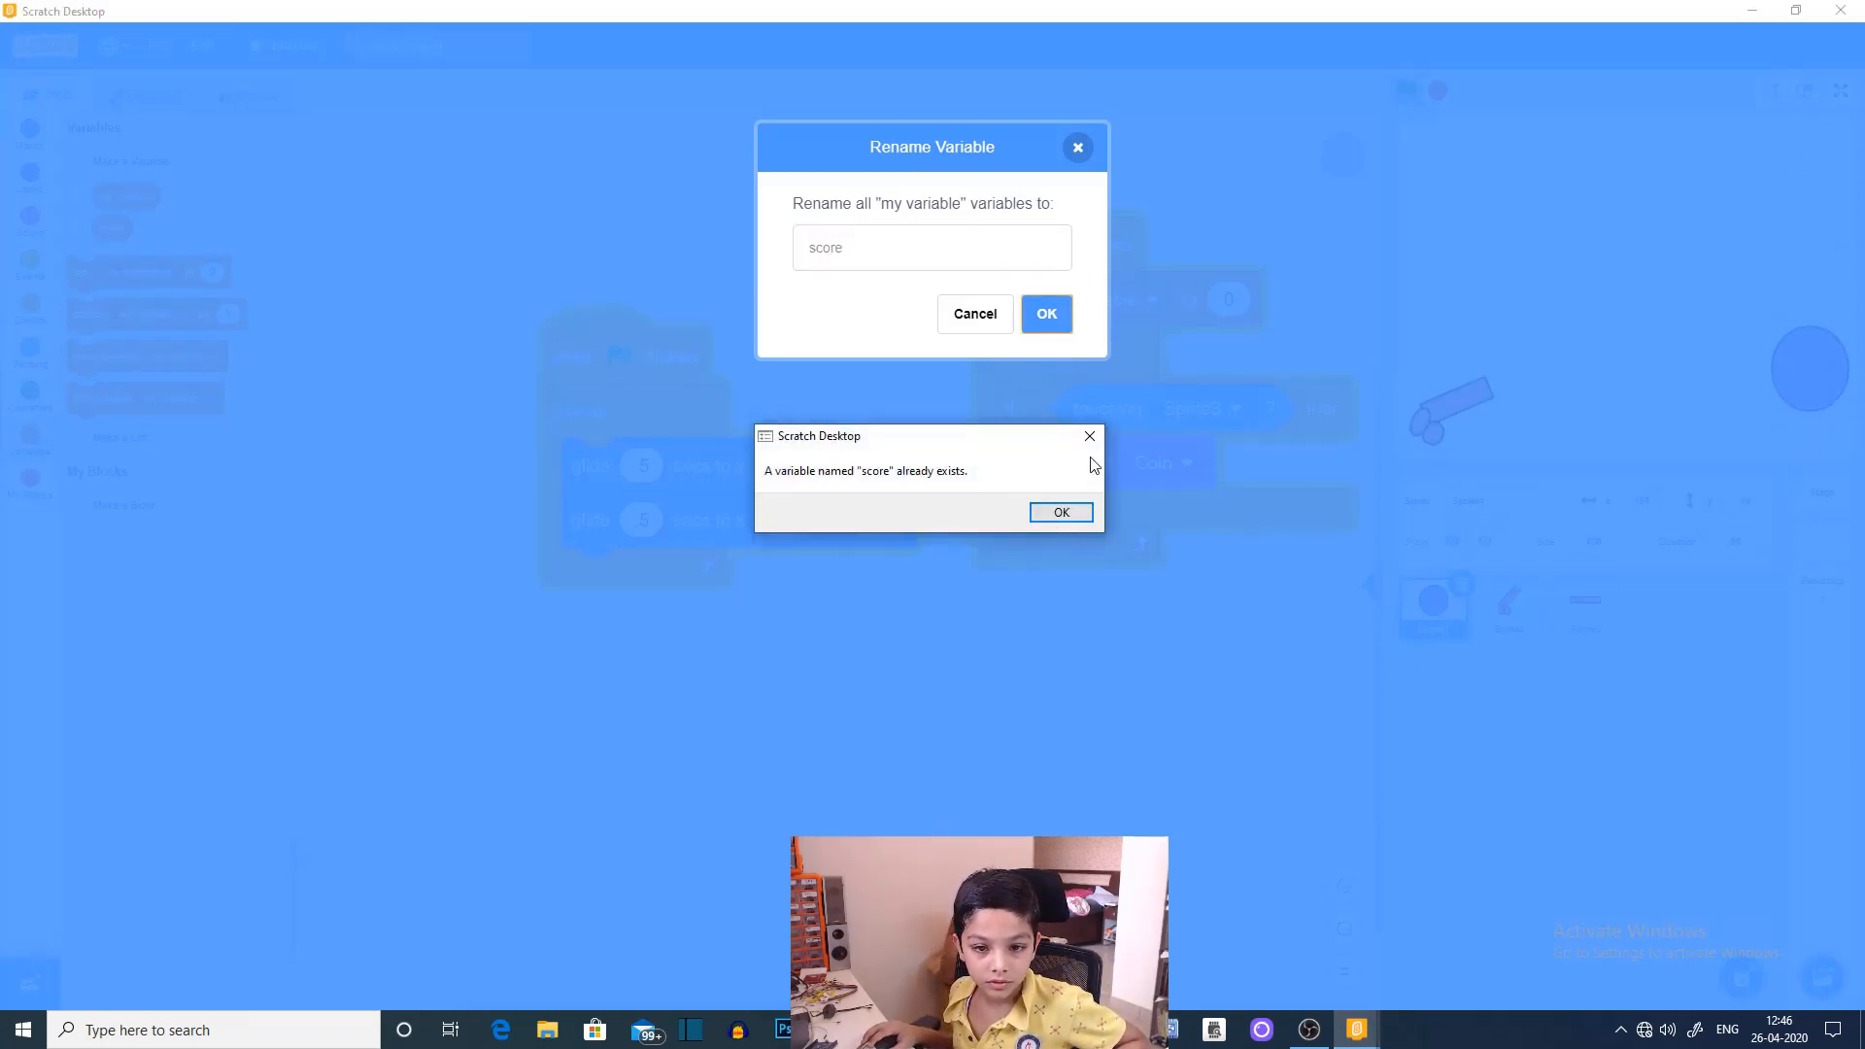
pyautogui.click(1059, 512)
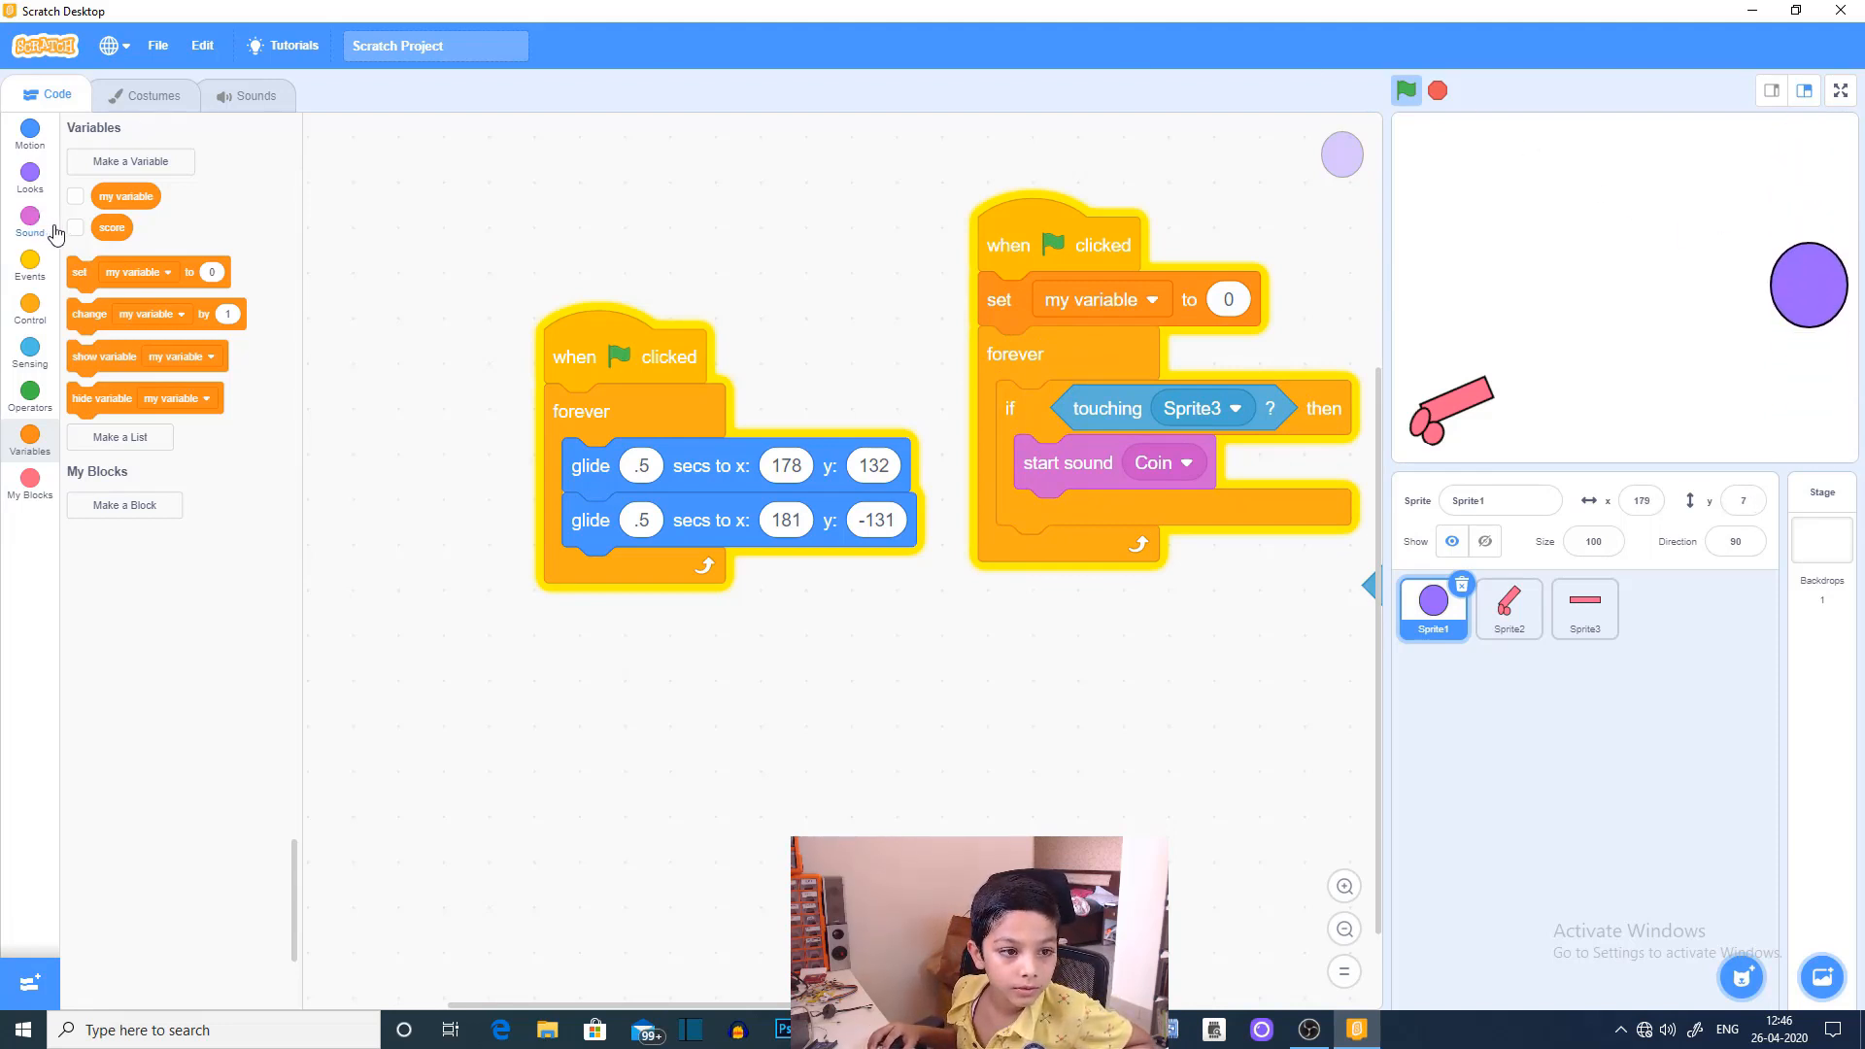
# Step: Show score, reset score to 0 at start, and change score by 1 after the Coin sound
pyautogui.click(74, 227)
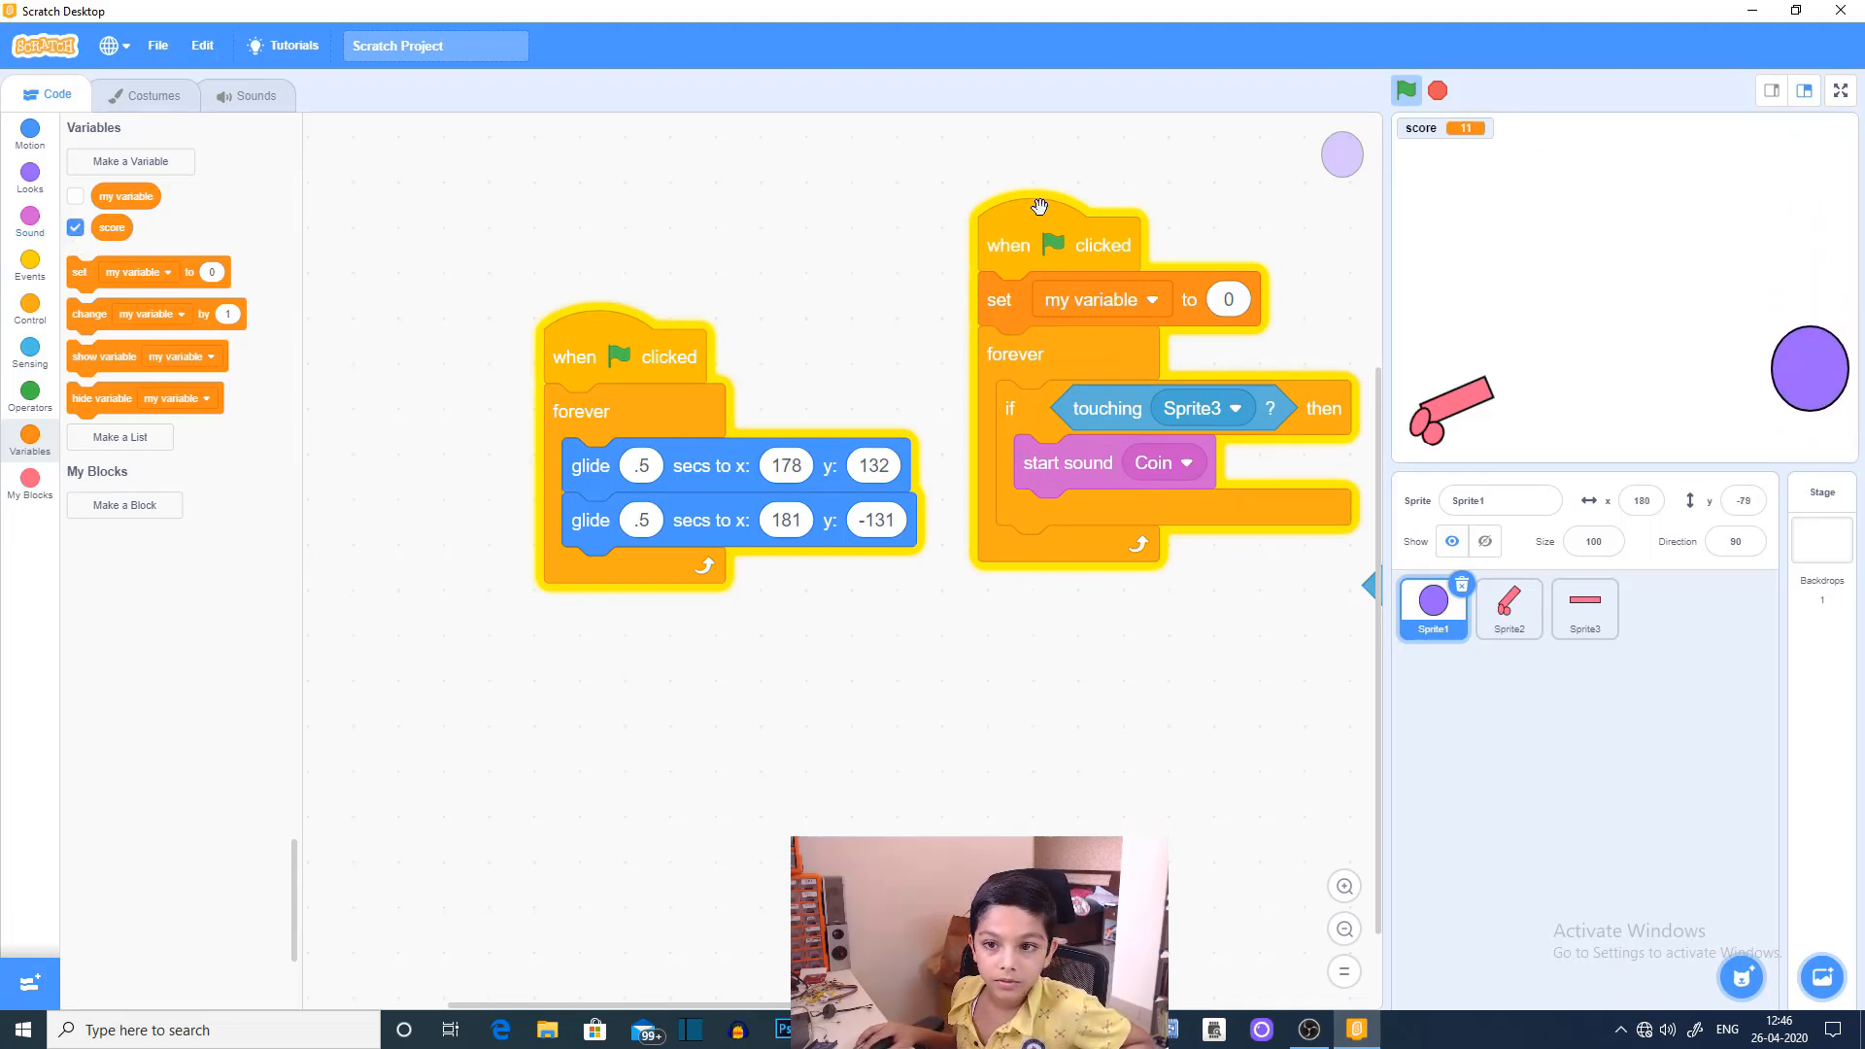
pyautogui.click(1406, 90)
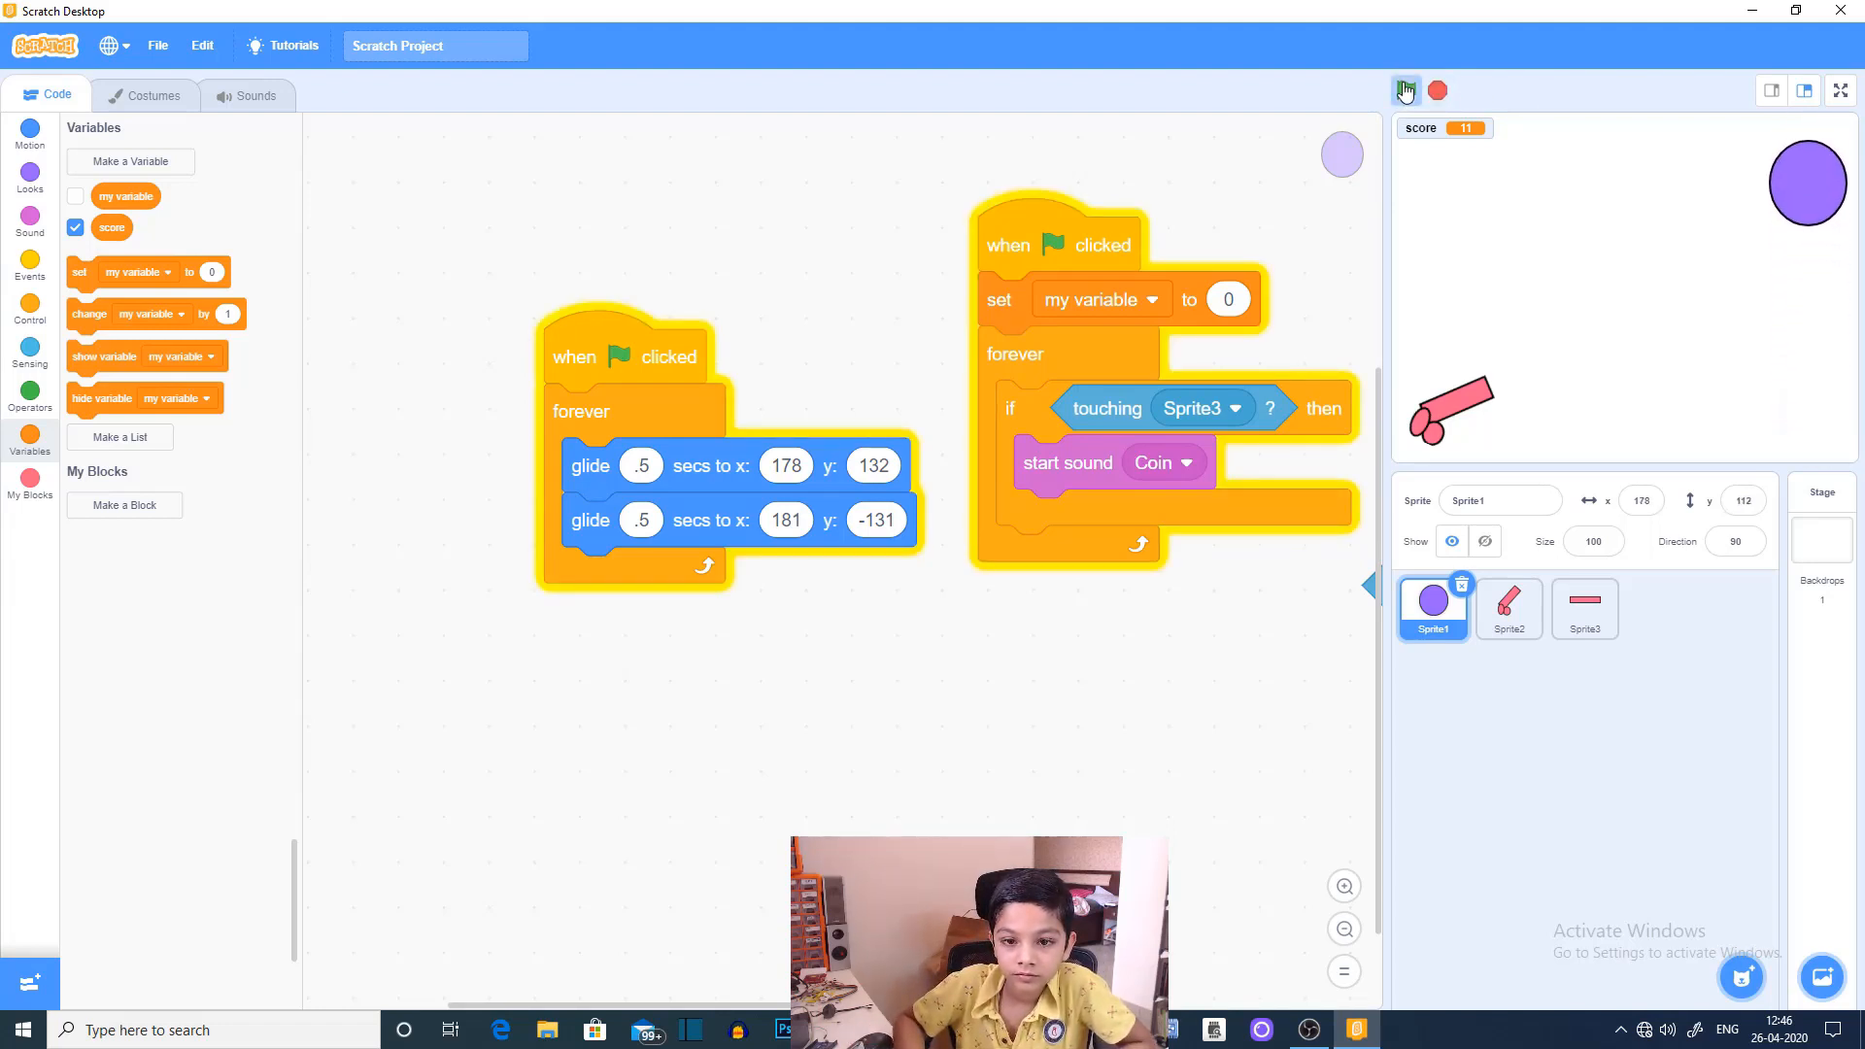
pyautogui.click(1098, 298)
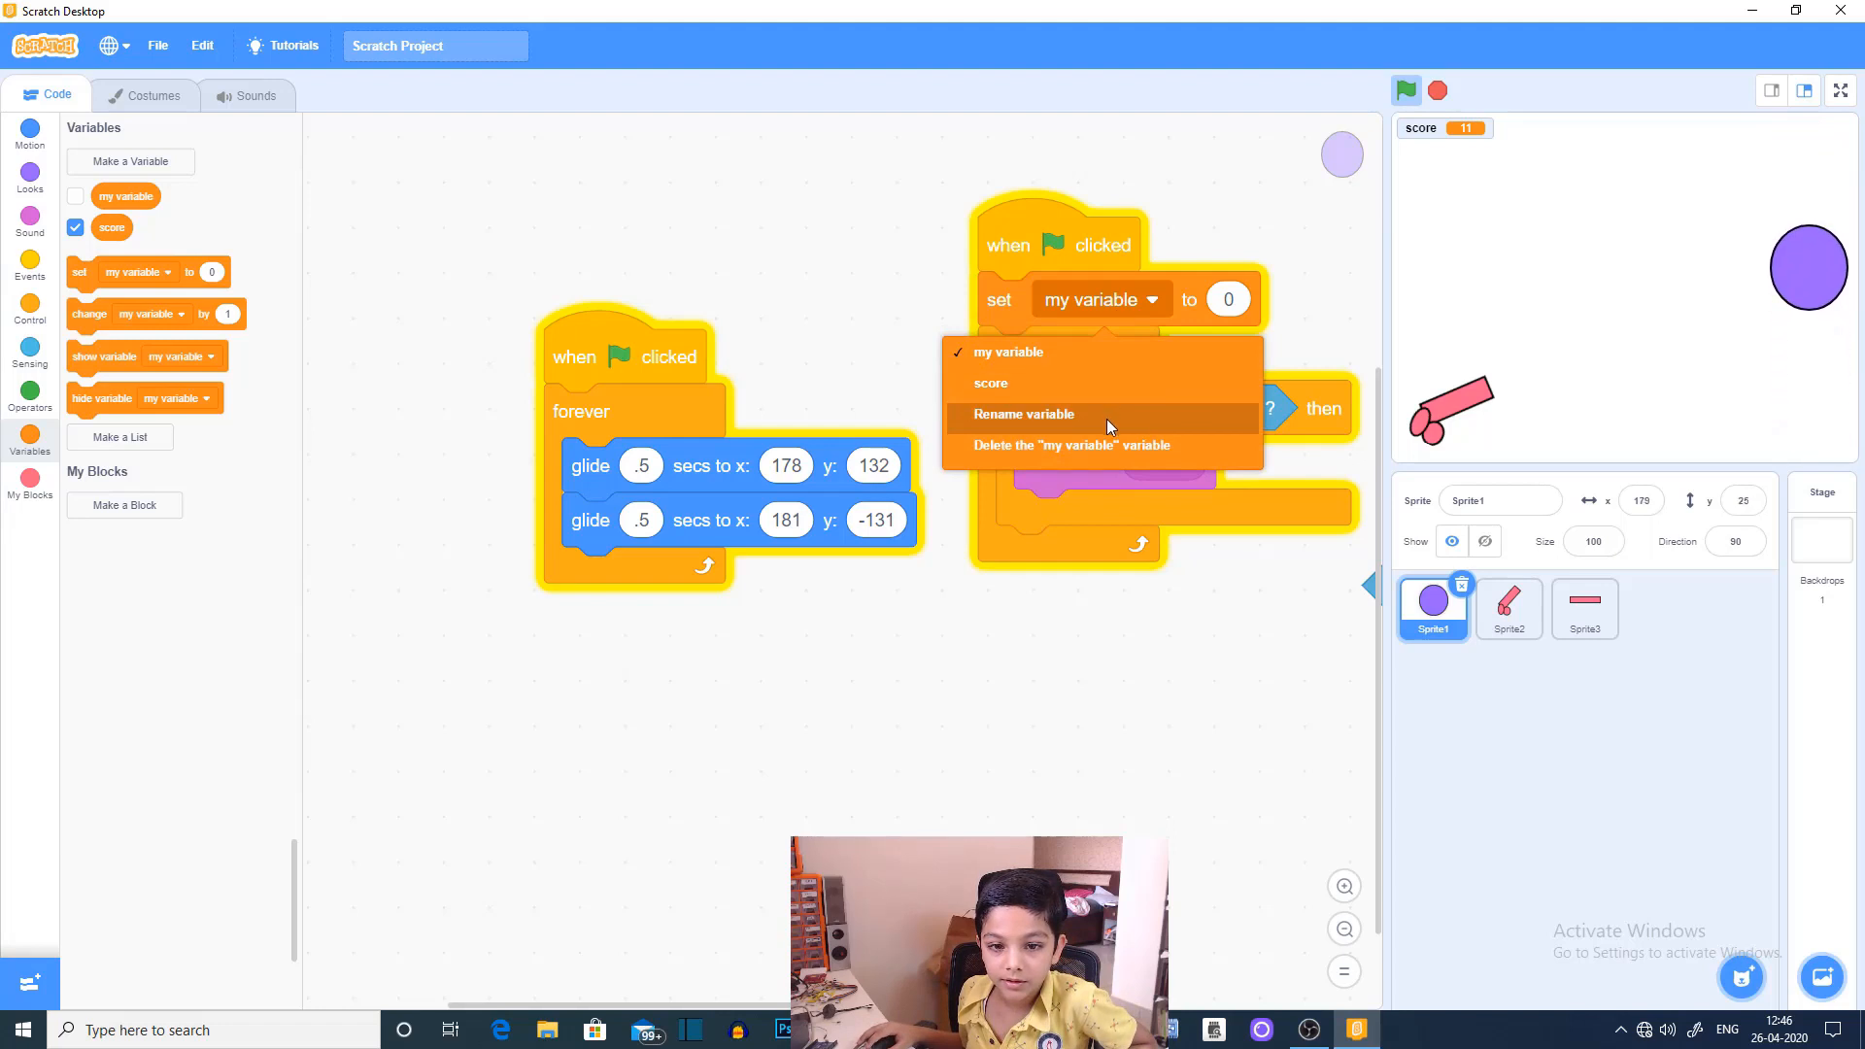
pyautogui.click(990, 381)
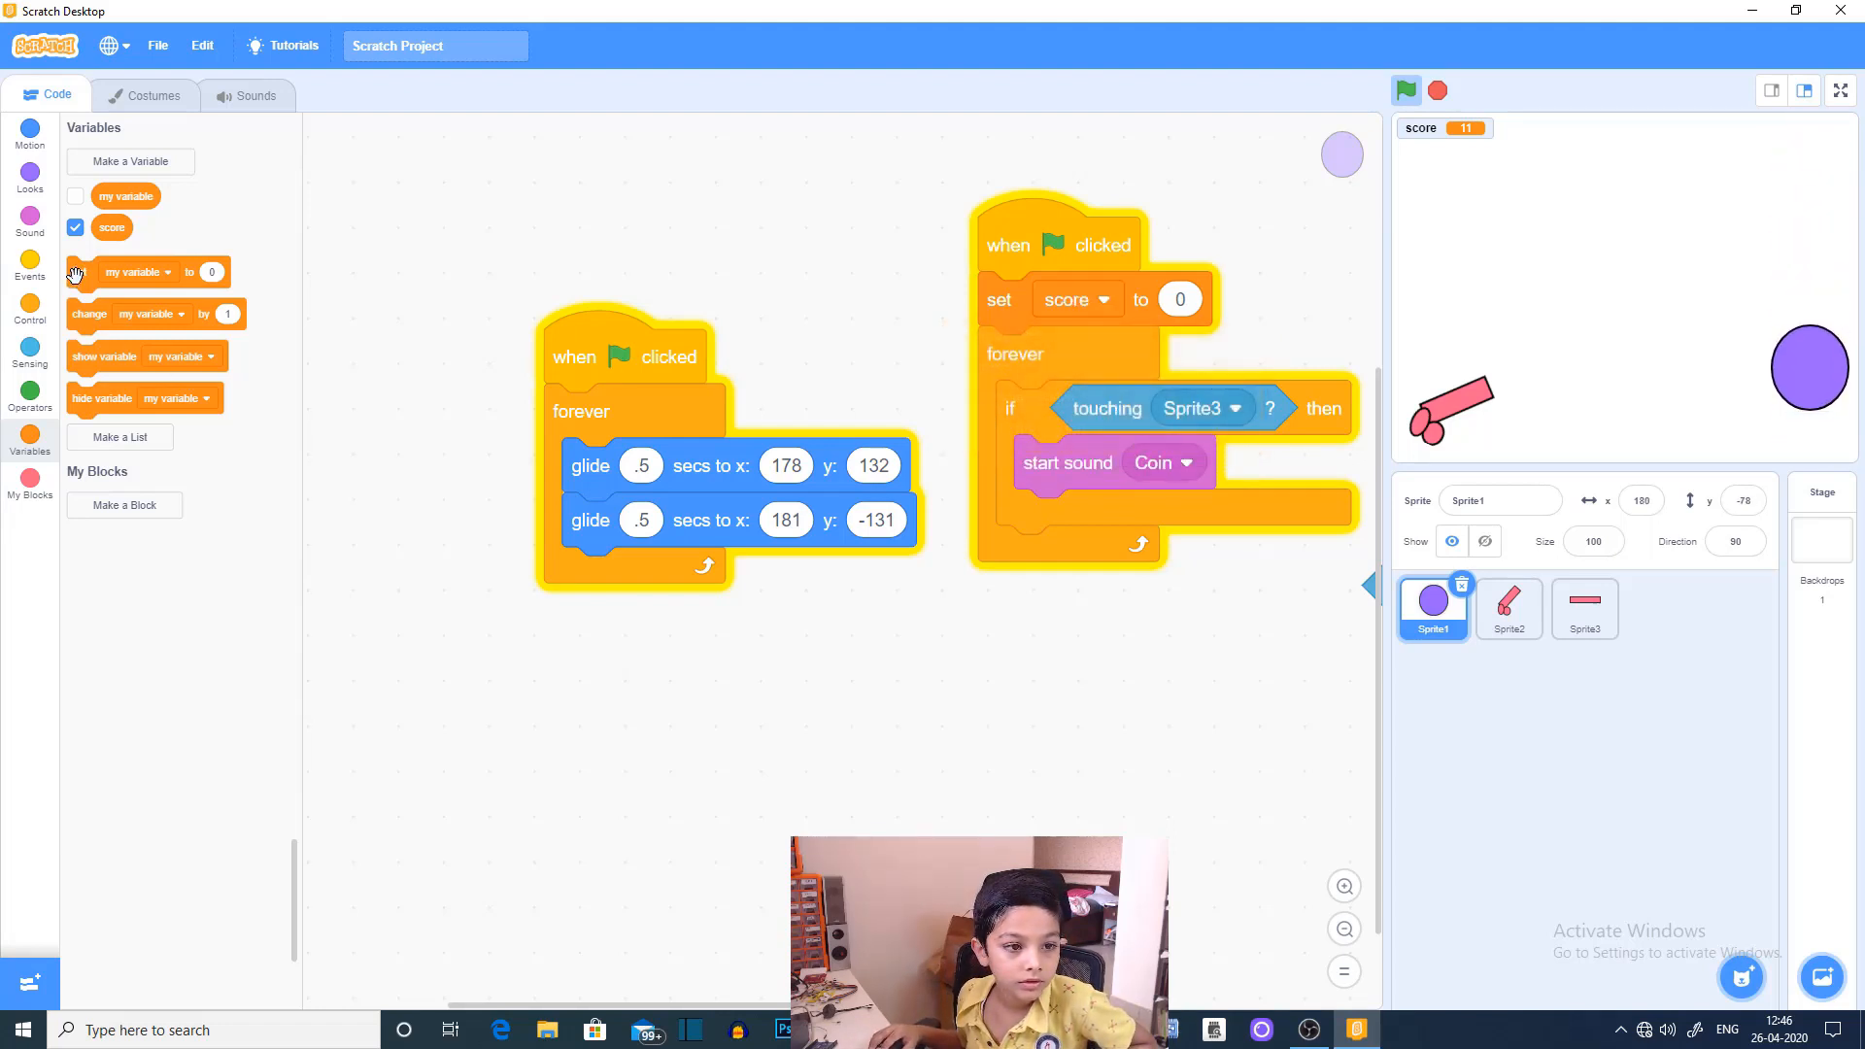
pyautogui.moveTo(149, 313); pyautogui.dragTo(898, 429)
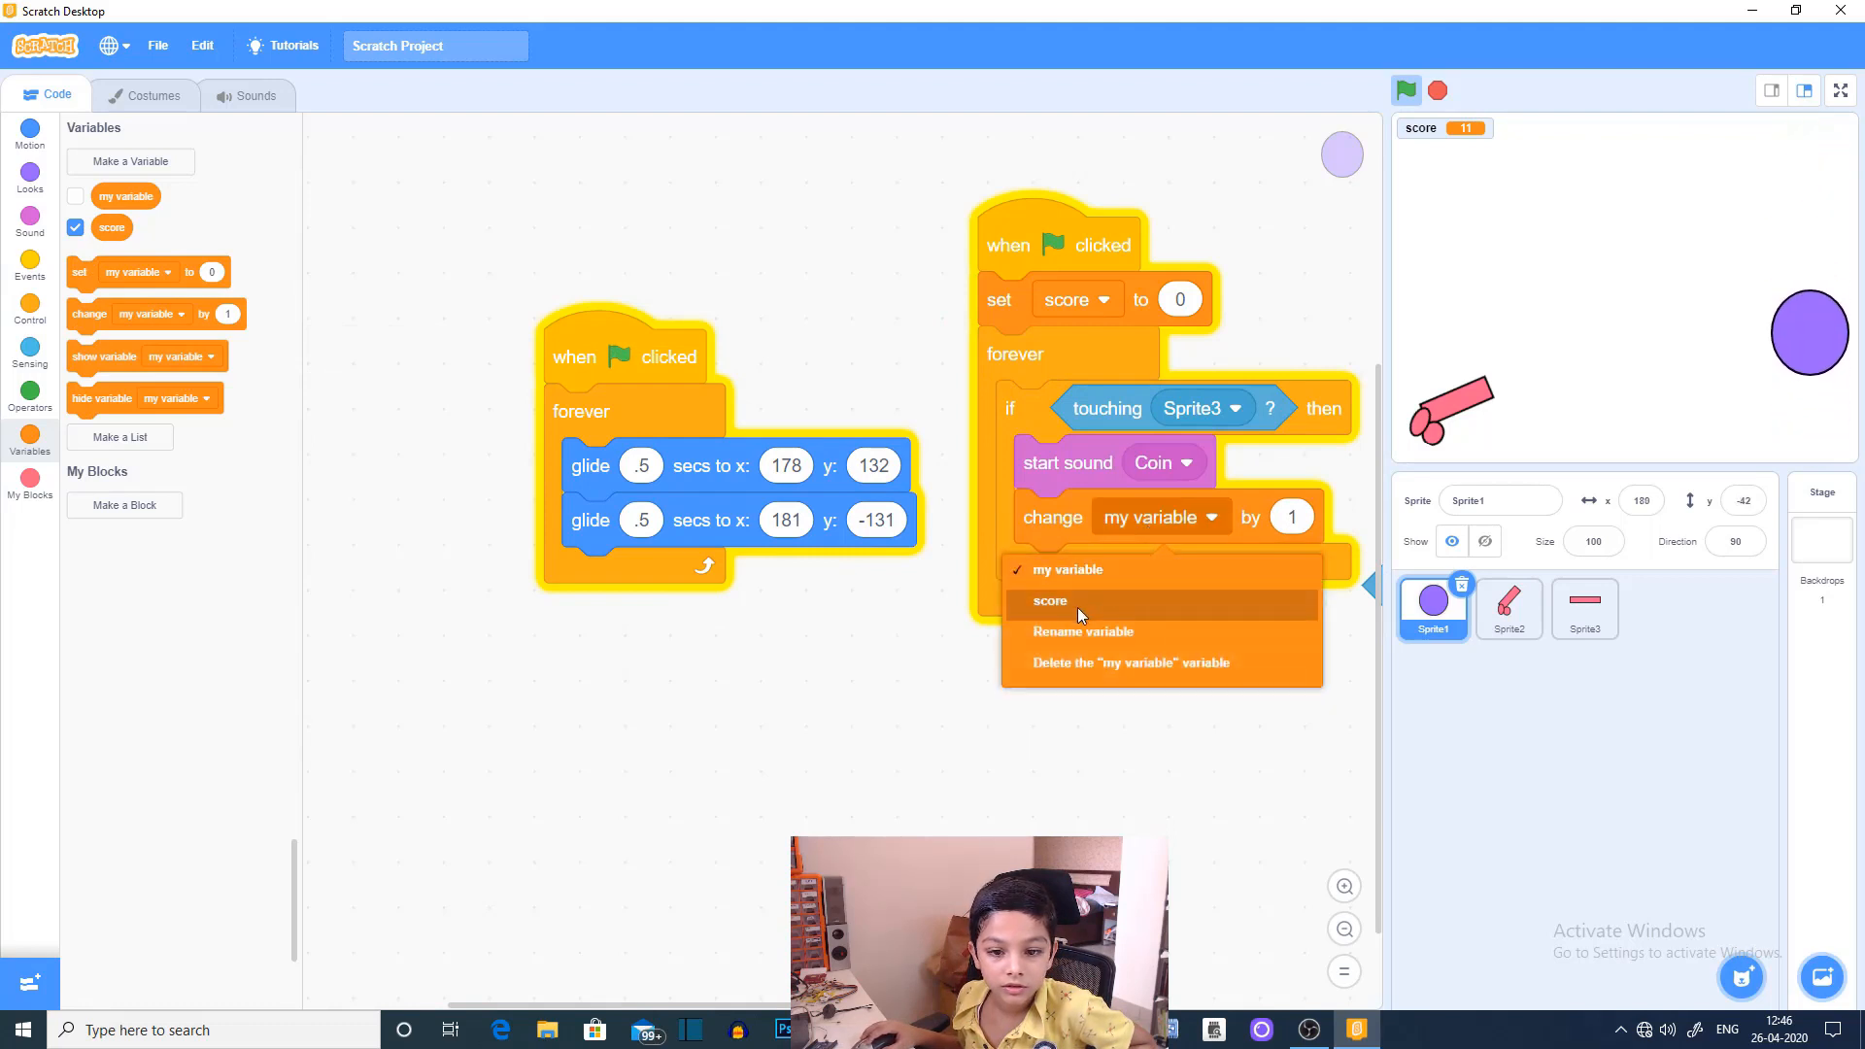
pyautogui.click(1050, 600)
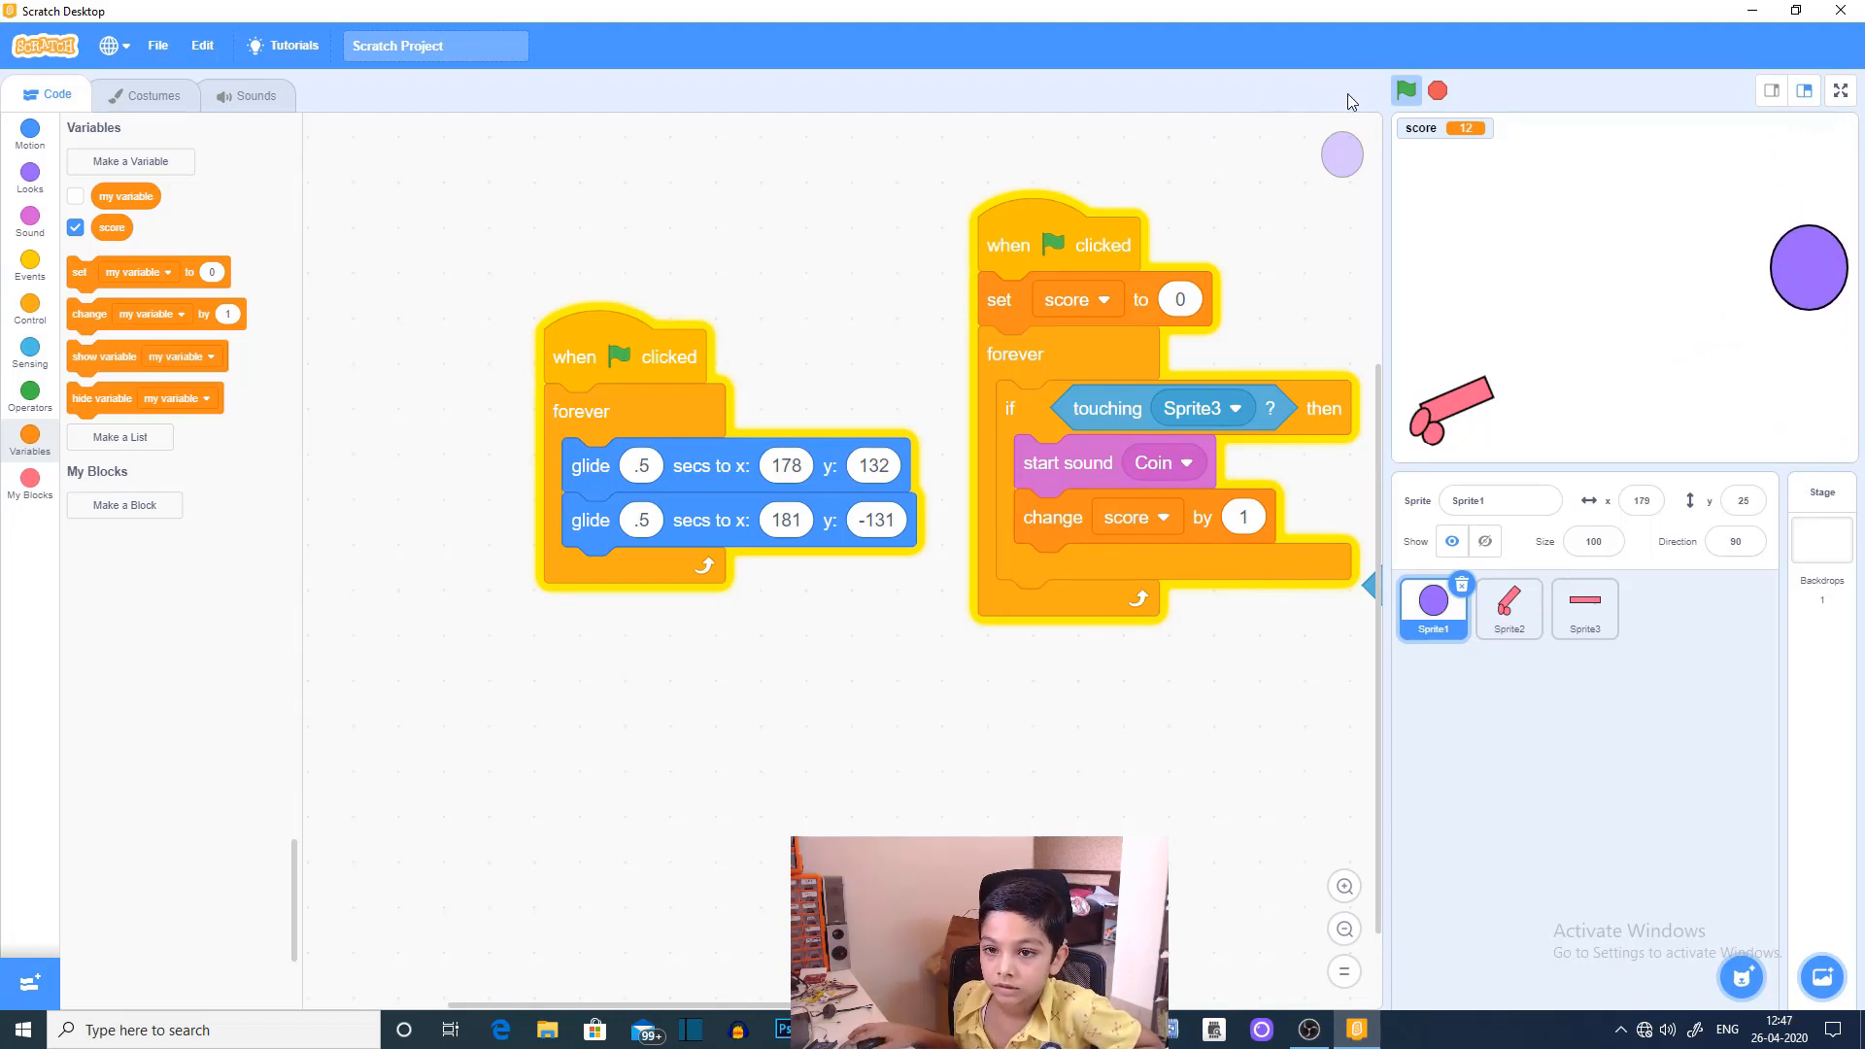
# Step: Run the game several times and play it full screen while the score climbs to 7
pyautogui.click(1408, 89)
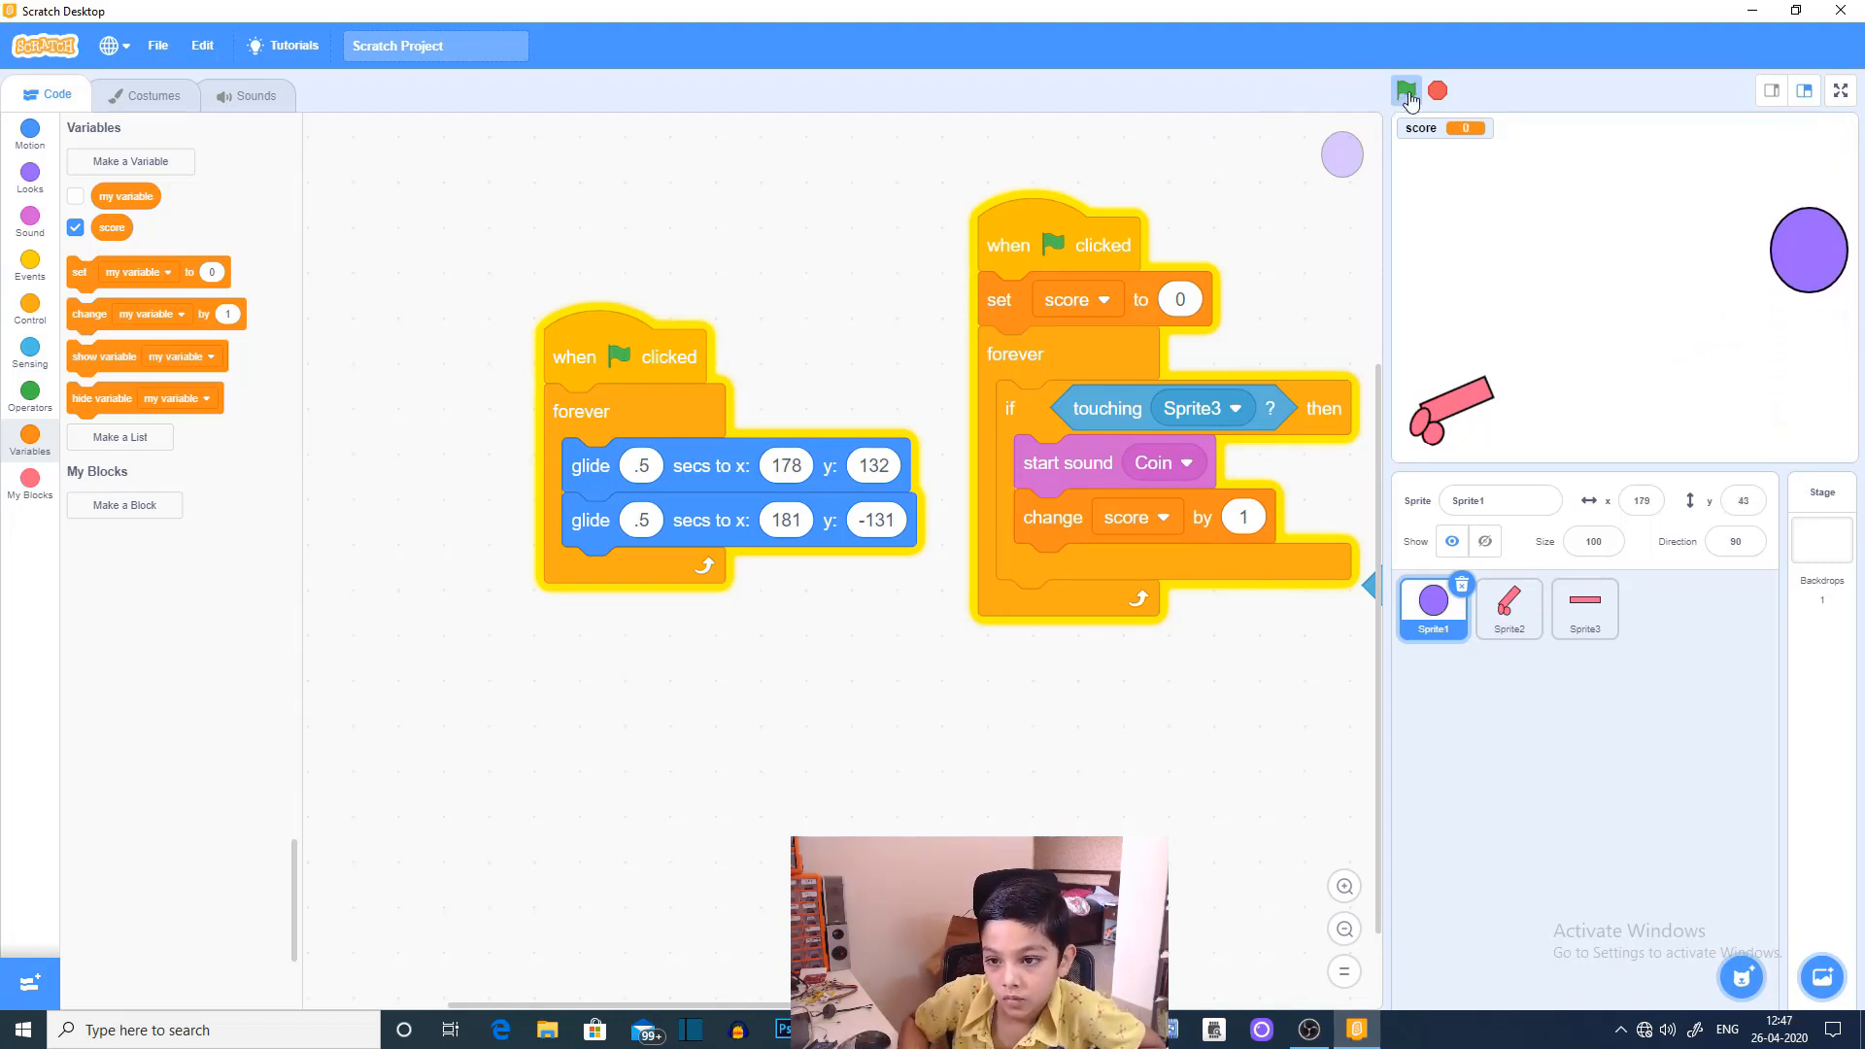
pyautogui.click(1405, 90)
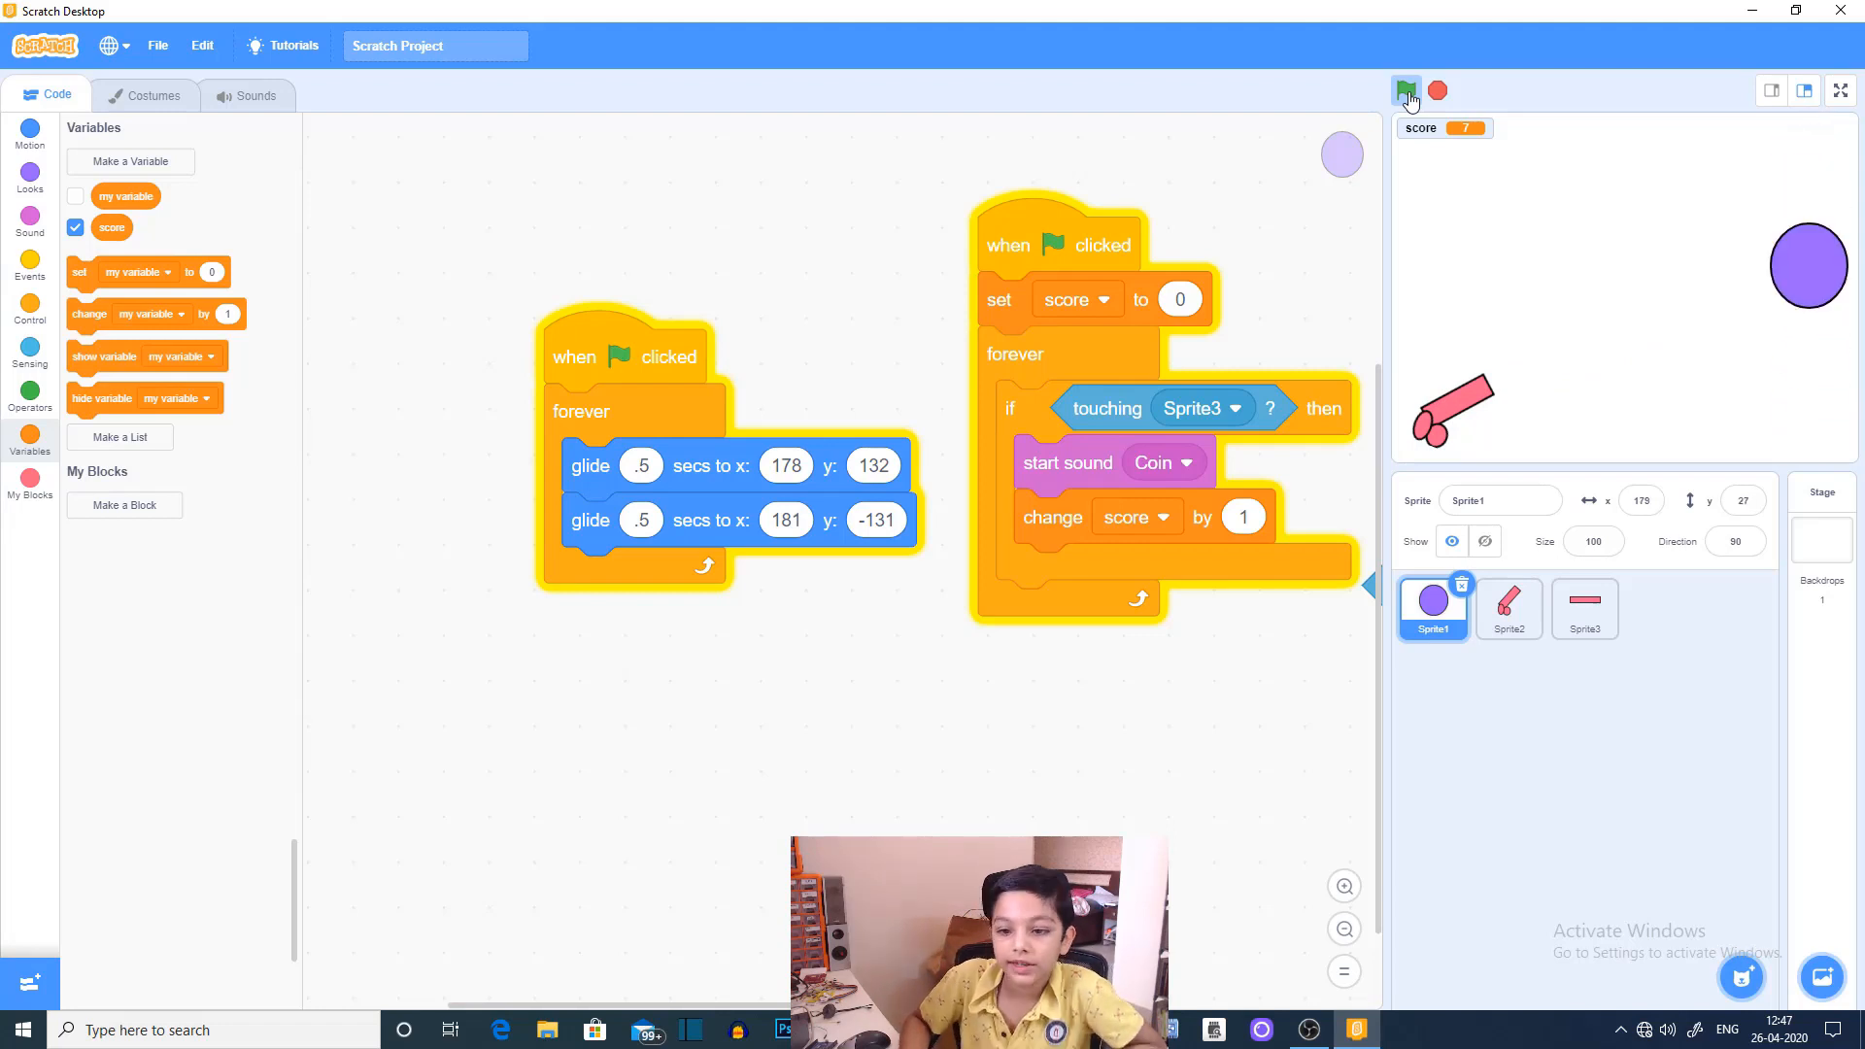
pyautogui.click(1407, 90)
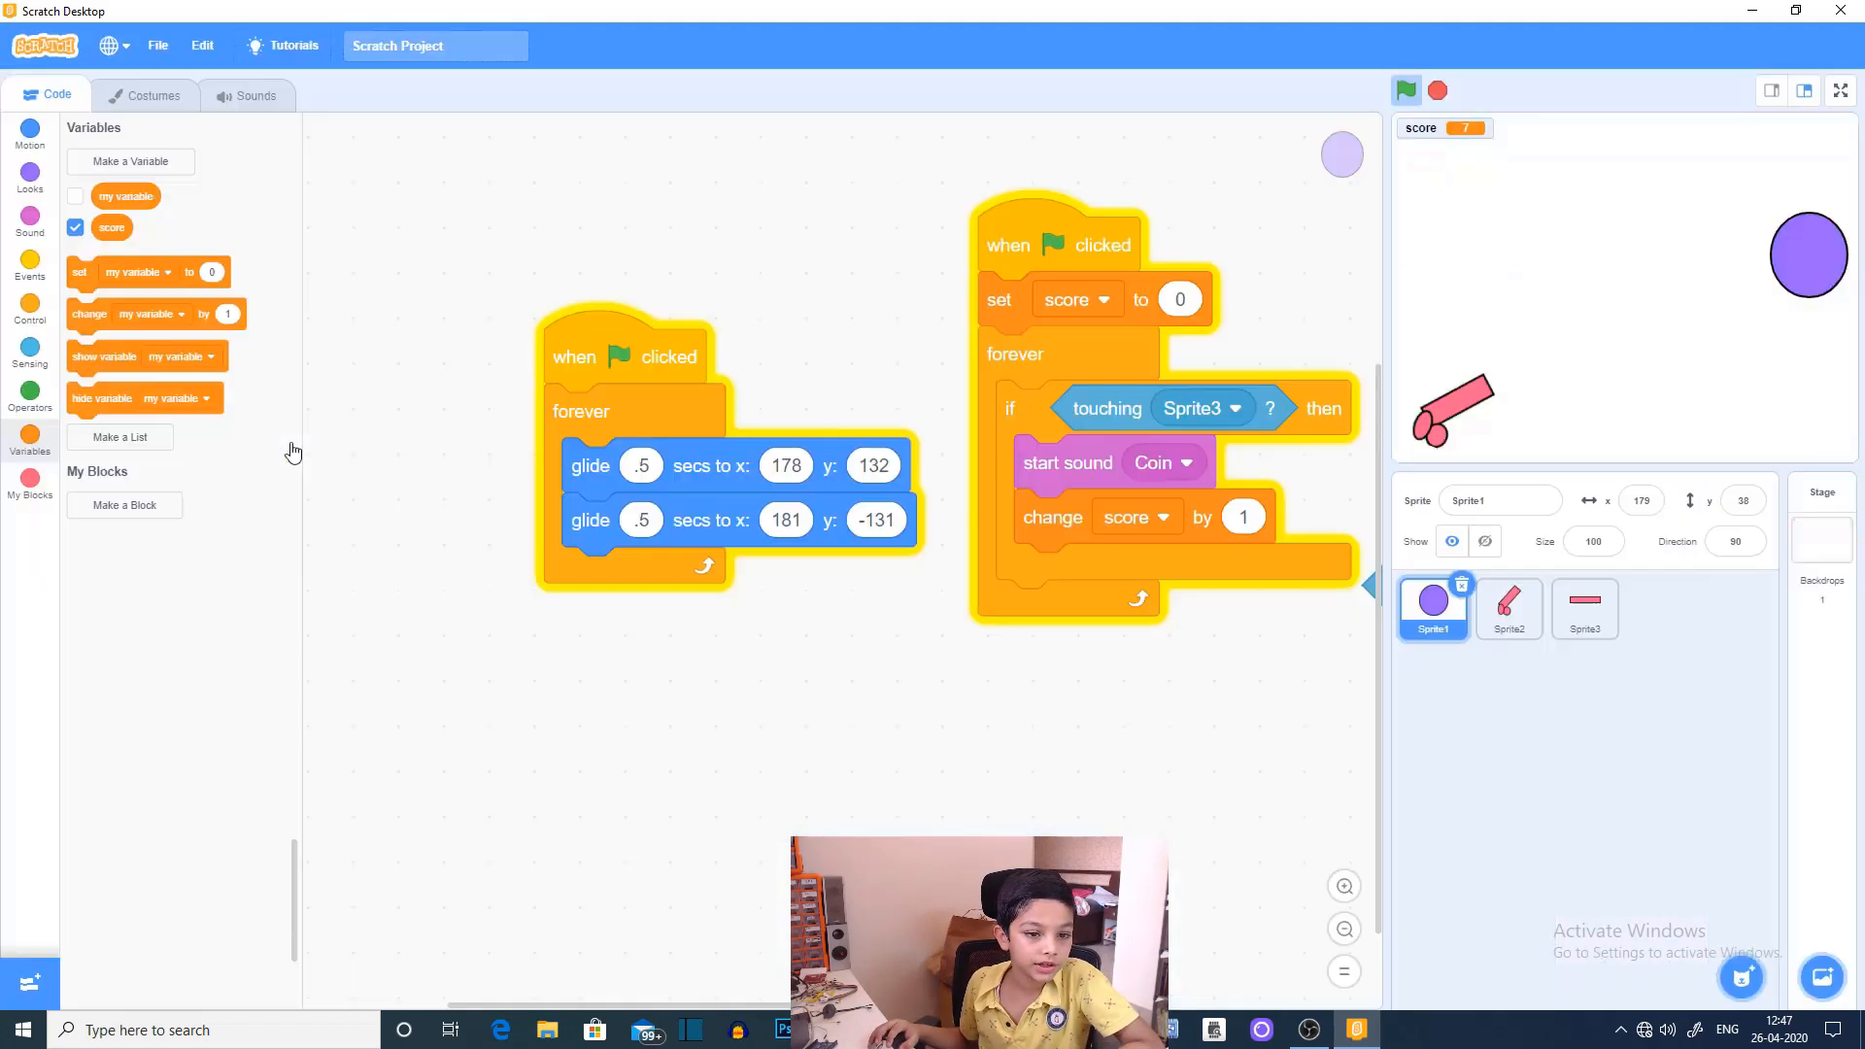
pyautogui.click(1839, 91)
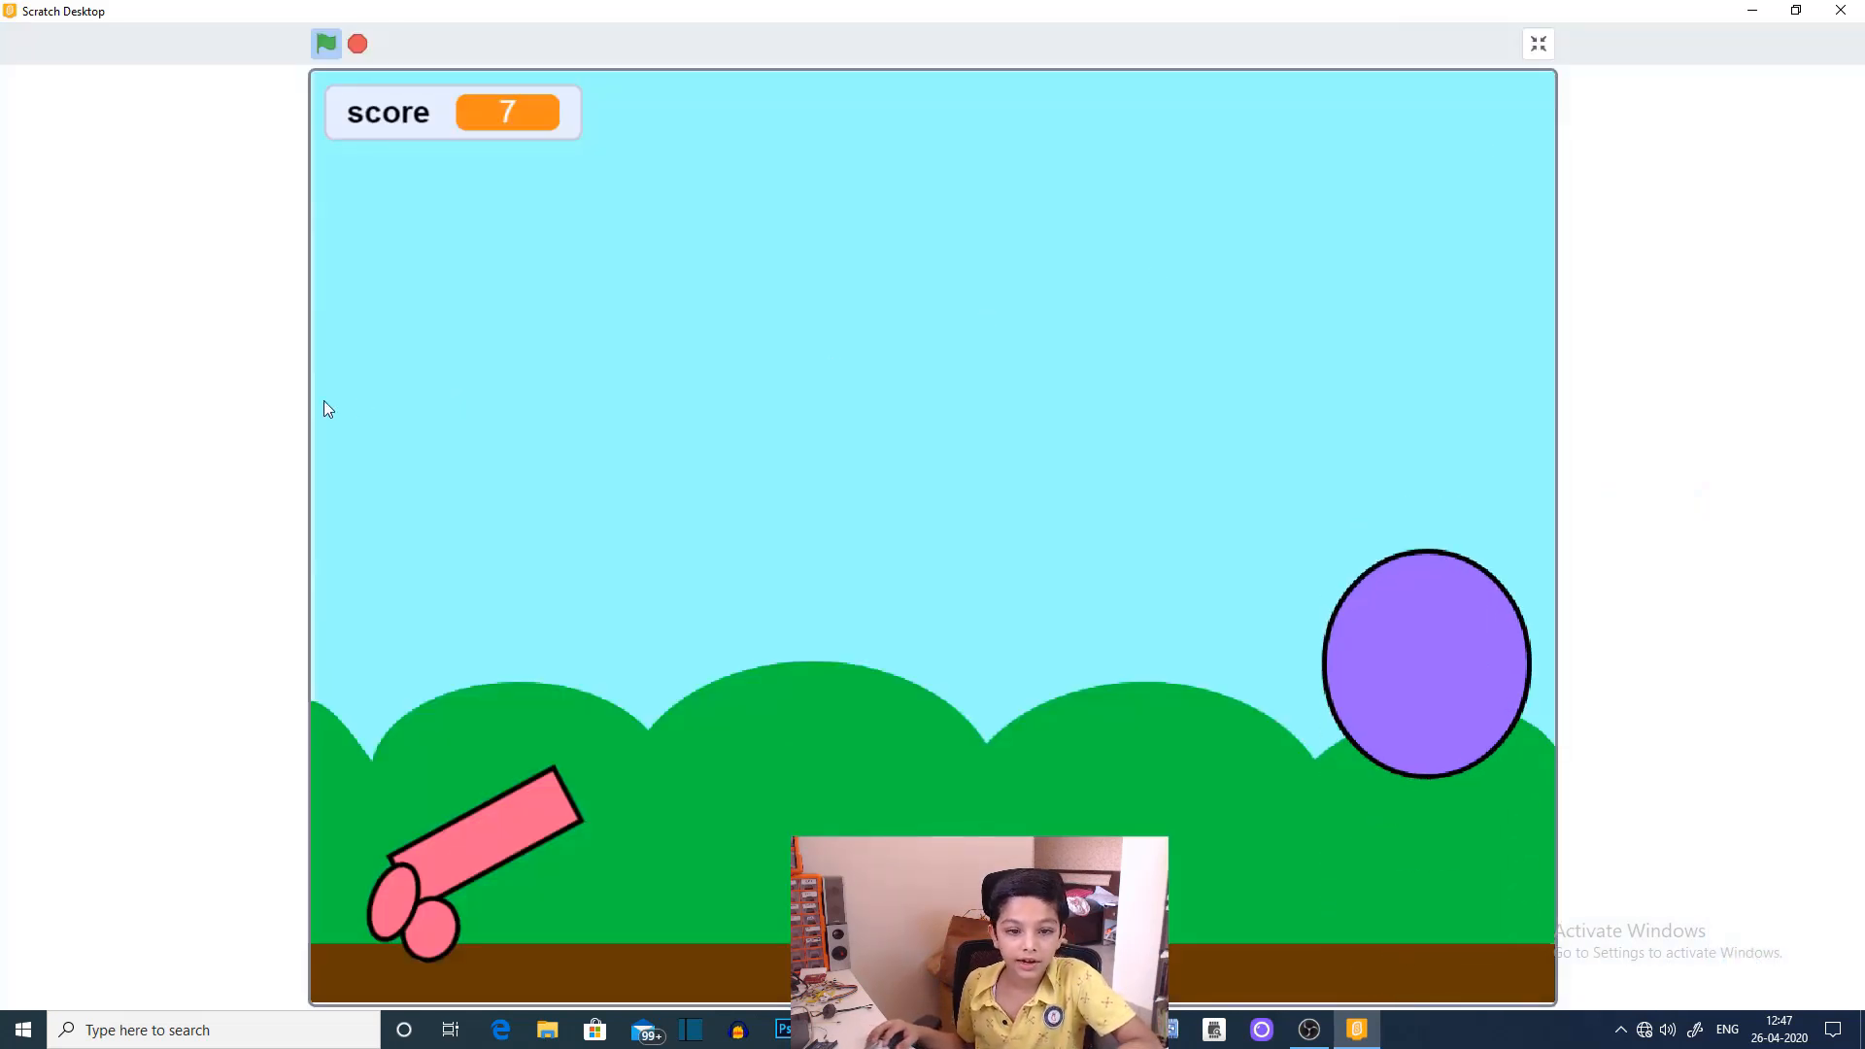